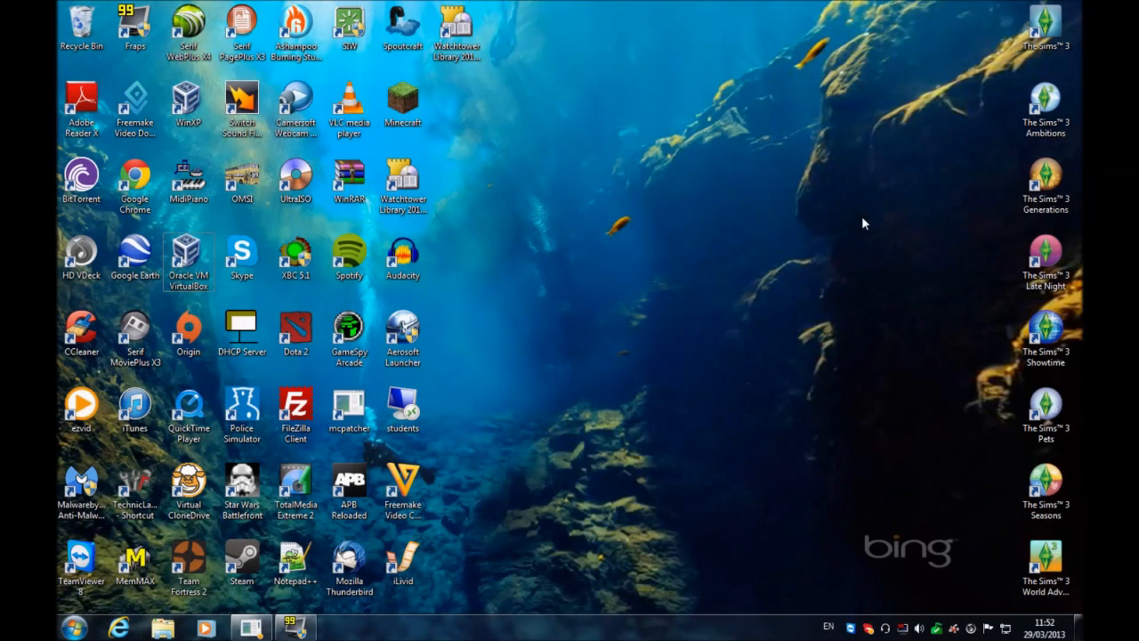
{"action": "mouse_move", "coordinate": [636, 385]}
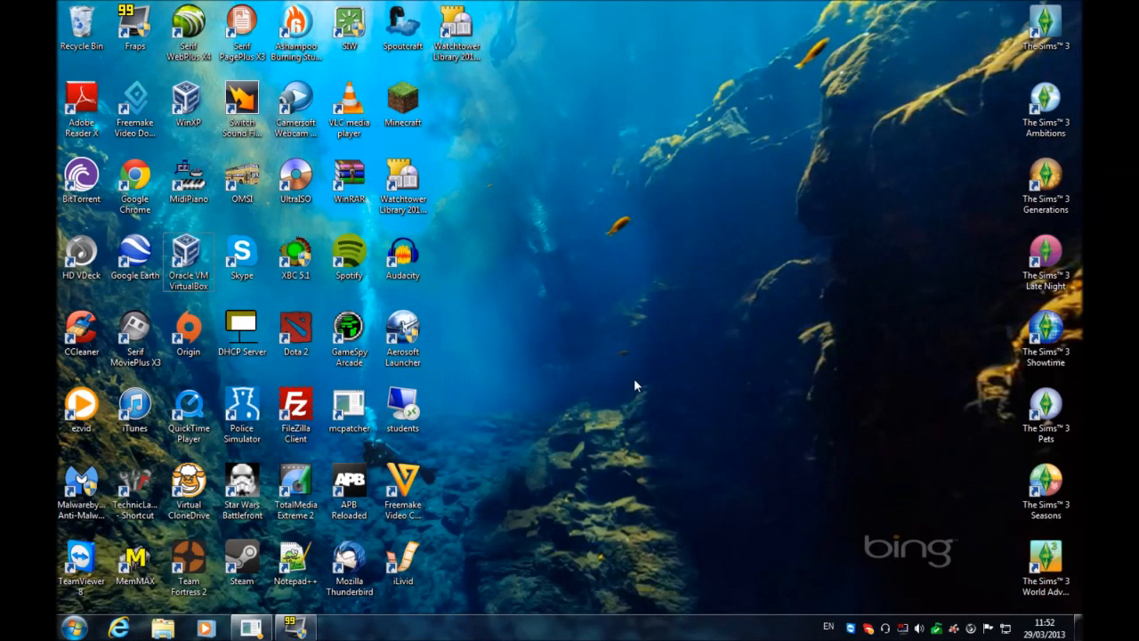
{"action": "mouse_move", "coordinate": [652, 452]}
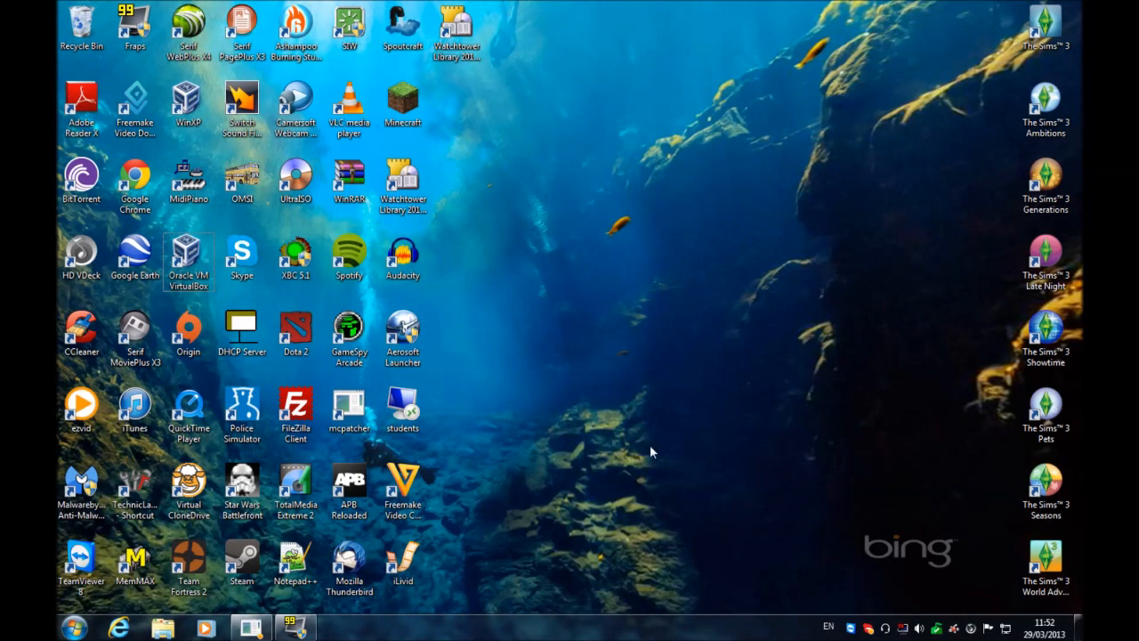
{"action": "mouse_move", "coordinate": [357, 540]}
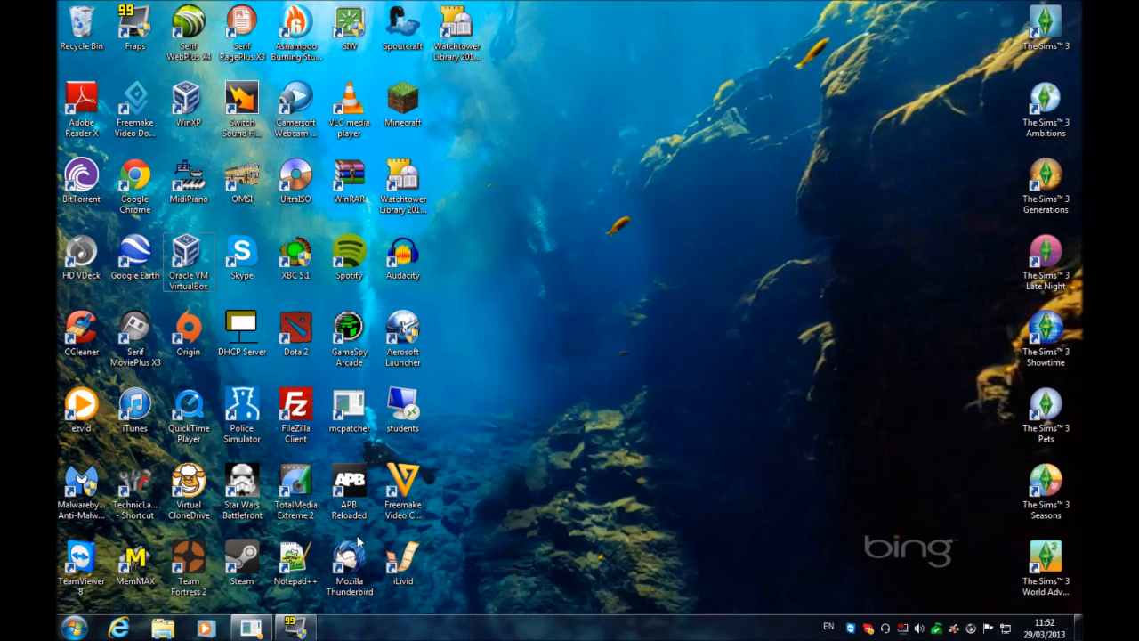
{"action": "mouse_move", "coordinate": [745, 541]}
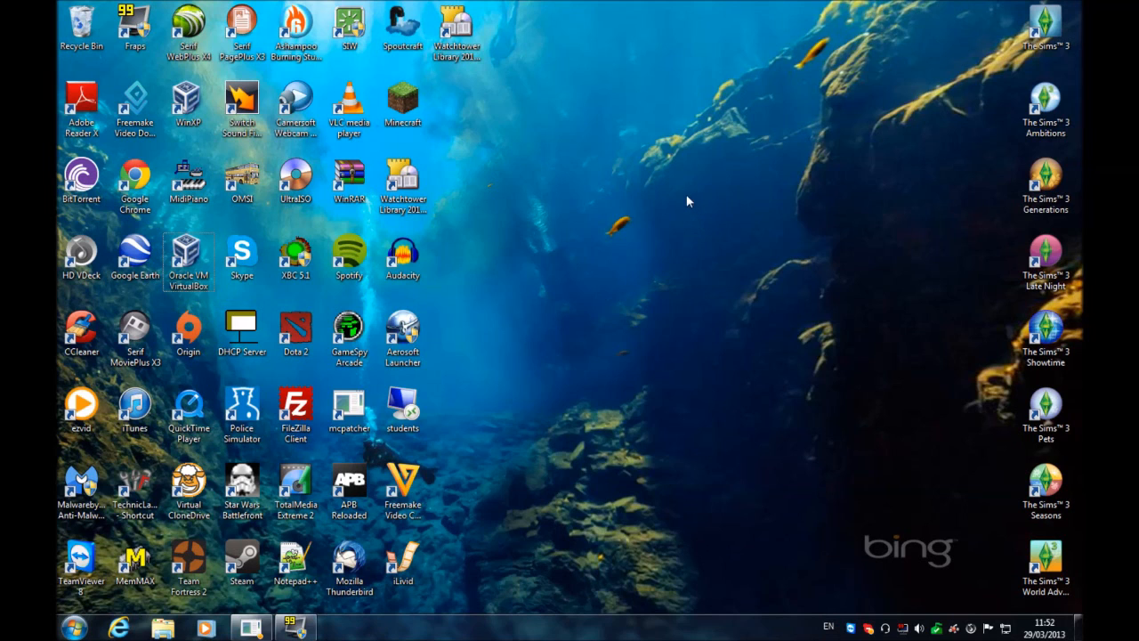
{"action": "mouse_move", "coordinate": [596, 211]}
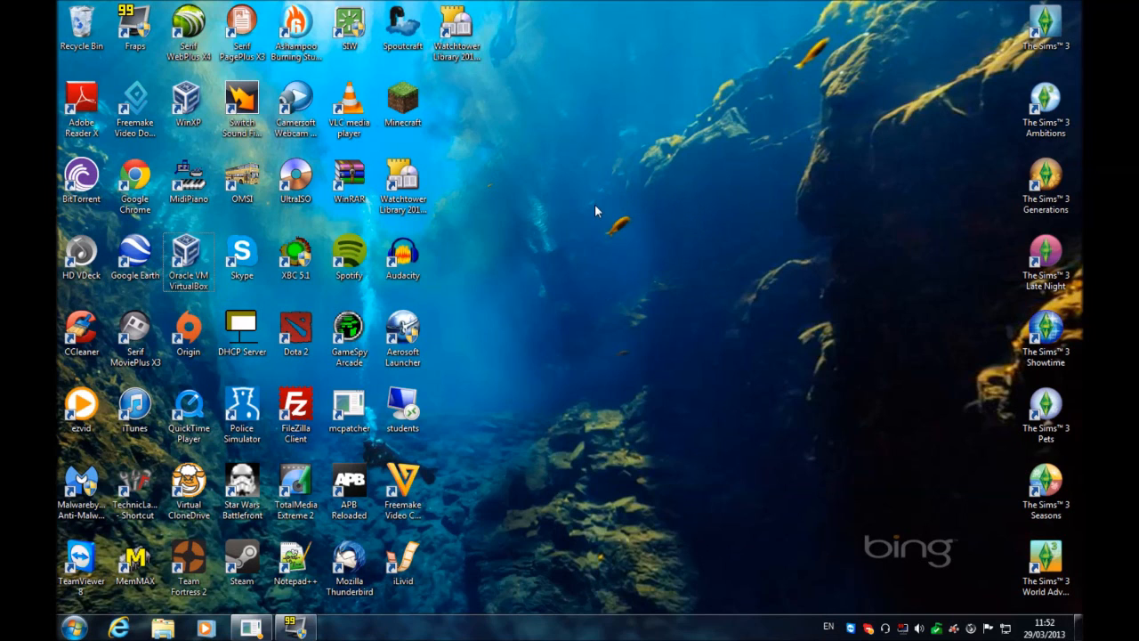
{"action": "mouse_move", "coordinate": [307, 238]}
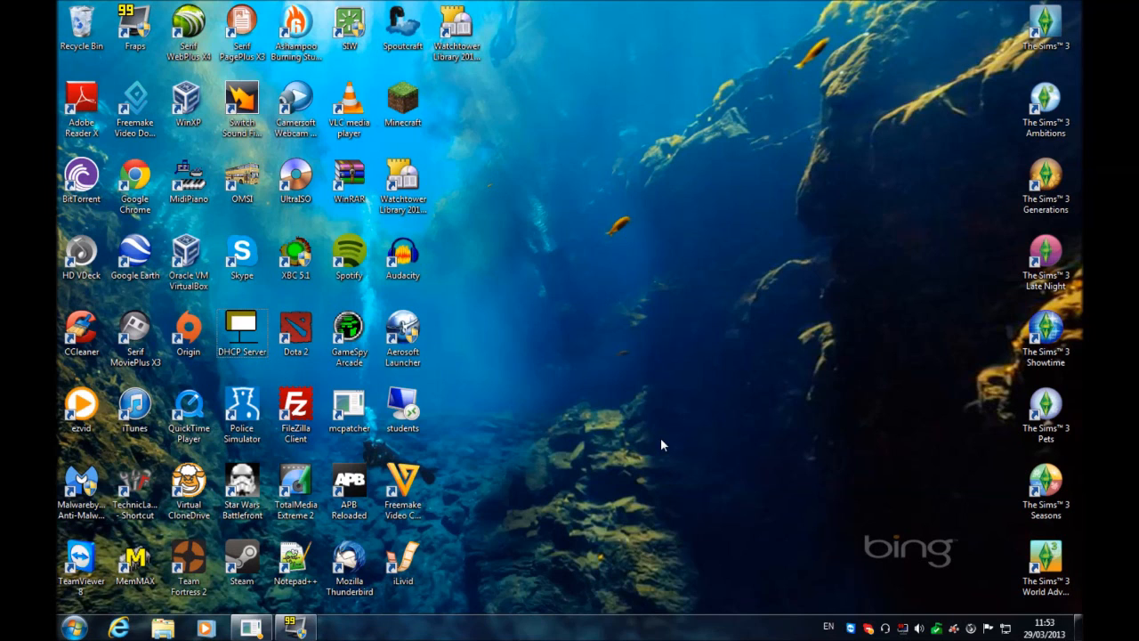
- Browse the Start menu and programs list without launching anything
{"action": "left_click", "coordinate": [73, 629]}
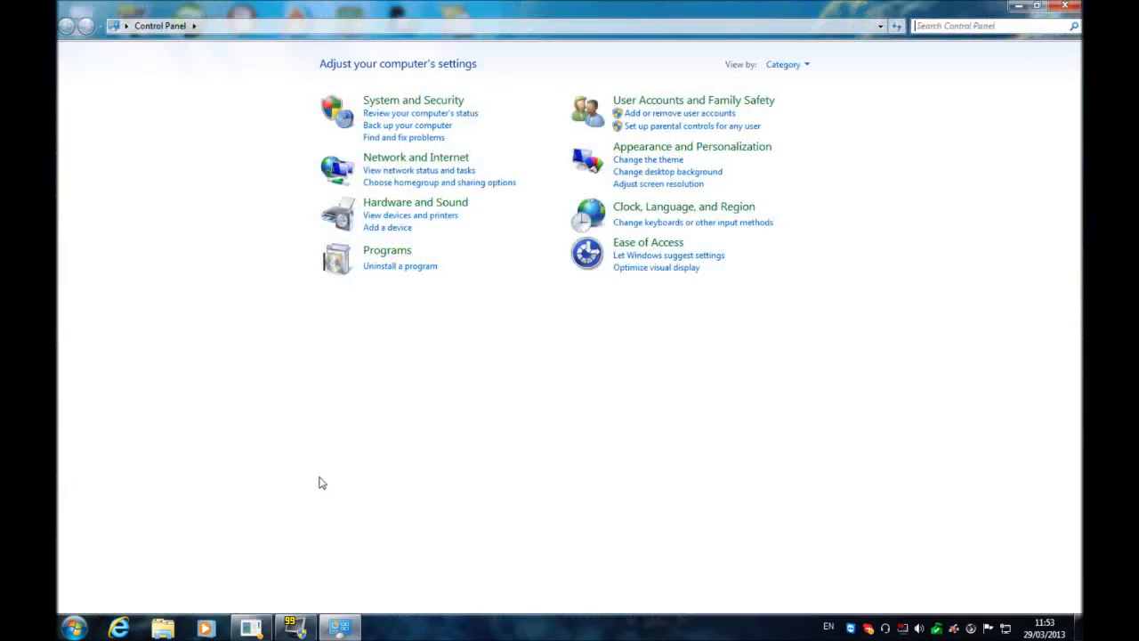
{"action": "mouse_move", "coordinate": [420, 170]}
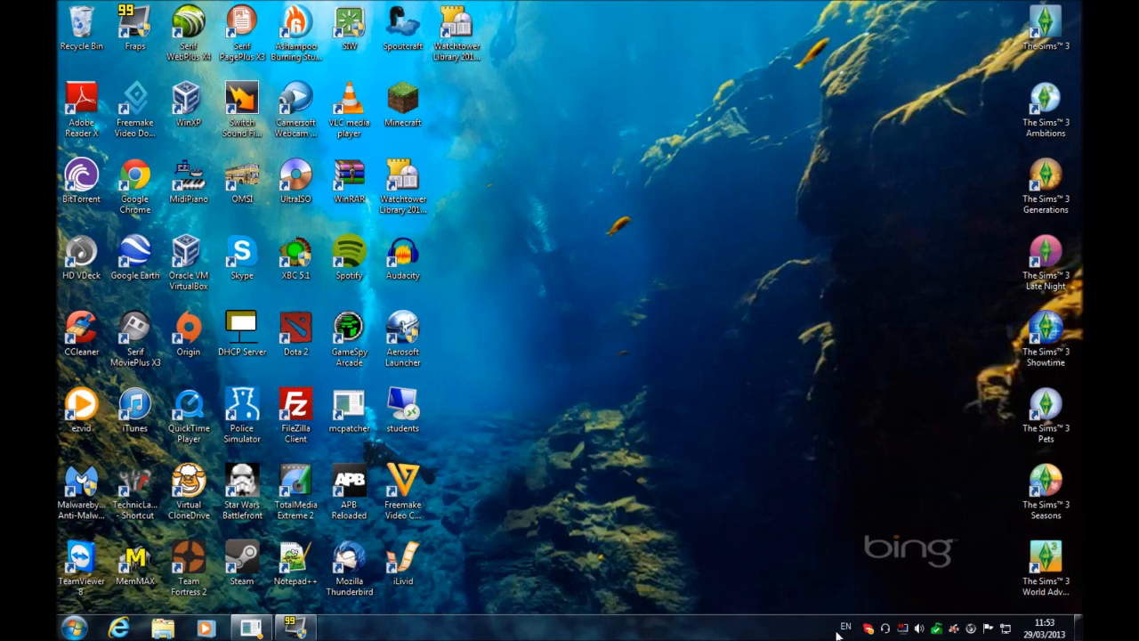
{"action": "mouse_move", "coordinate": [814, 569]}
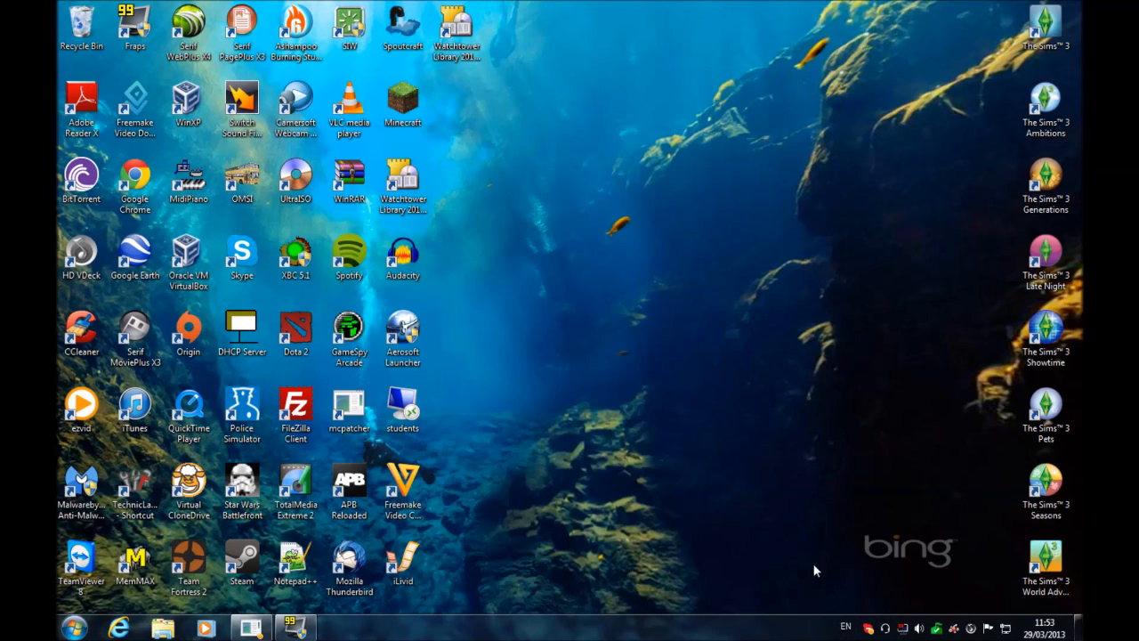
{"action": "left_click", "coordinate": [74, 628]}
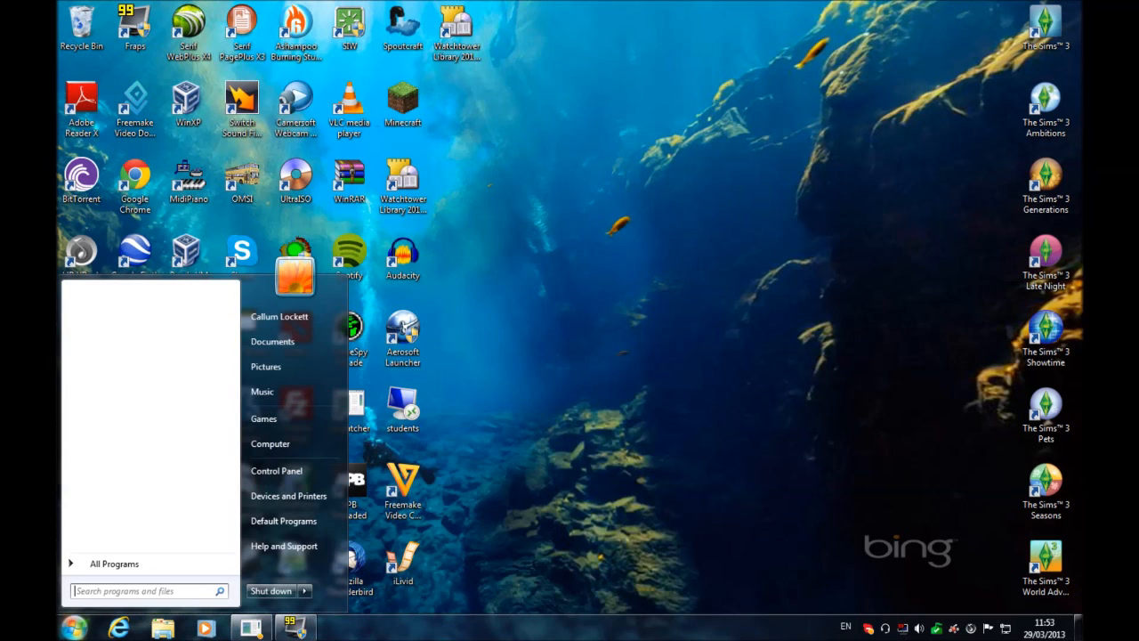
{"action": "left_click", "coordinate": [647, 579]}
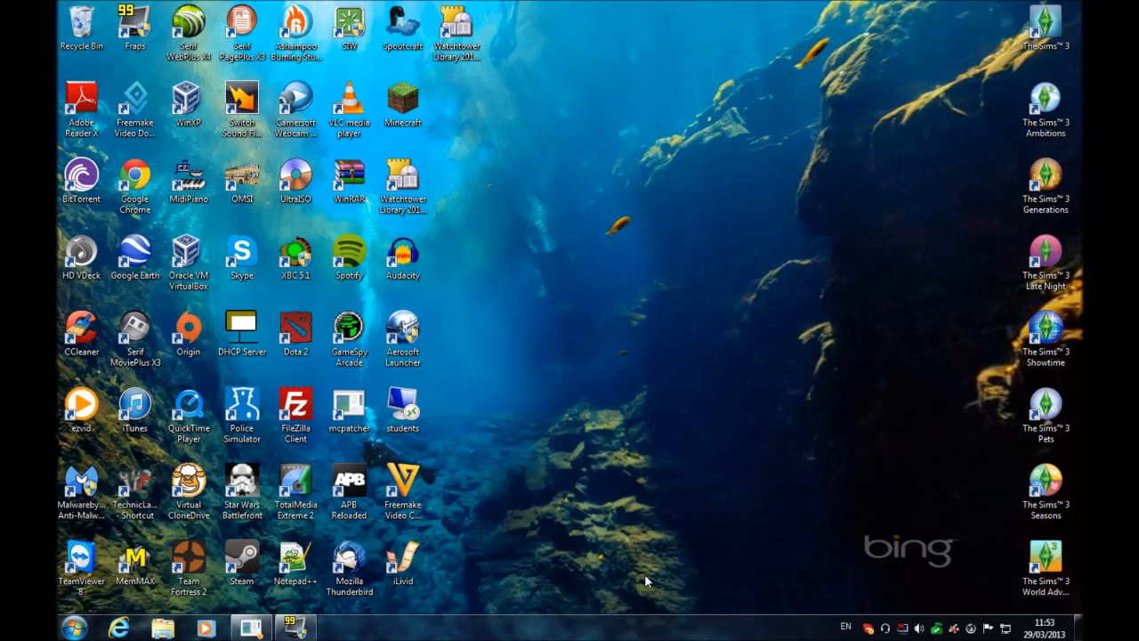
{"action": "mouse_move", "coordinate": [636, 586]}
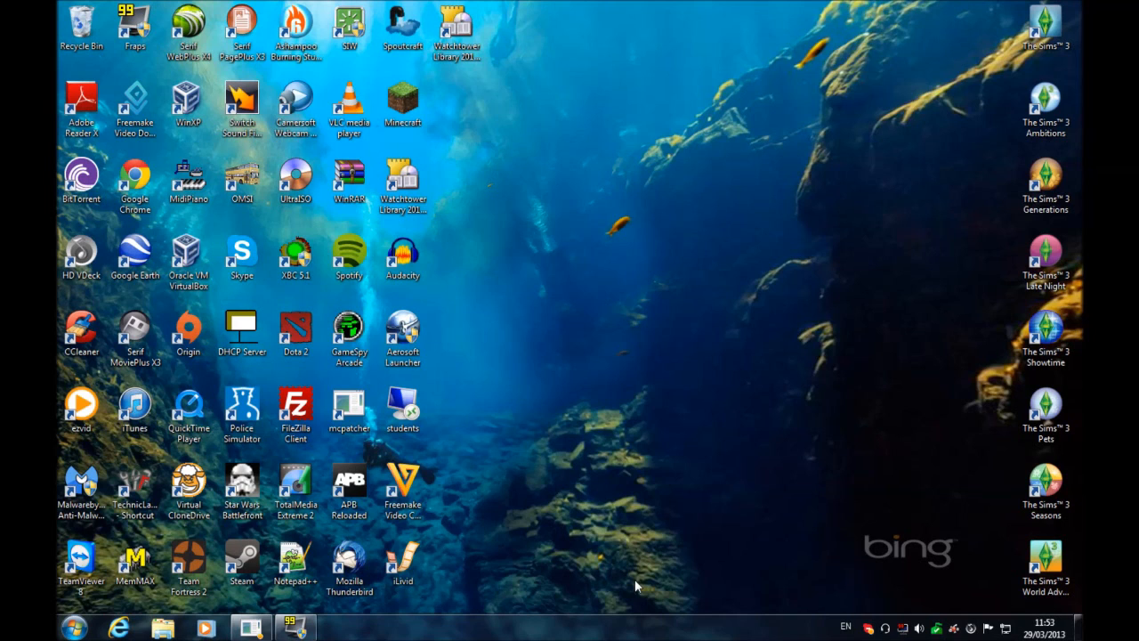
{"action": "mouse_move", "coordinate": [821, 523]}
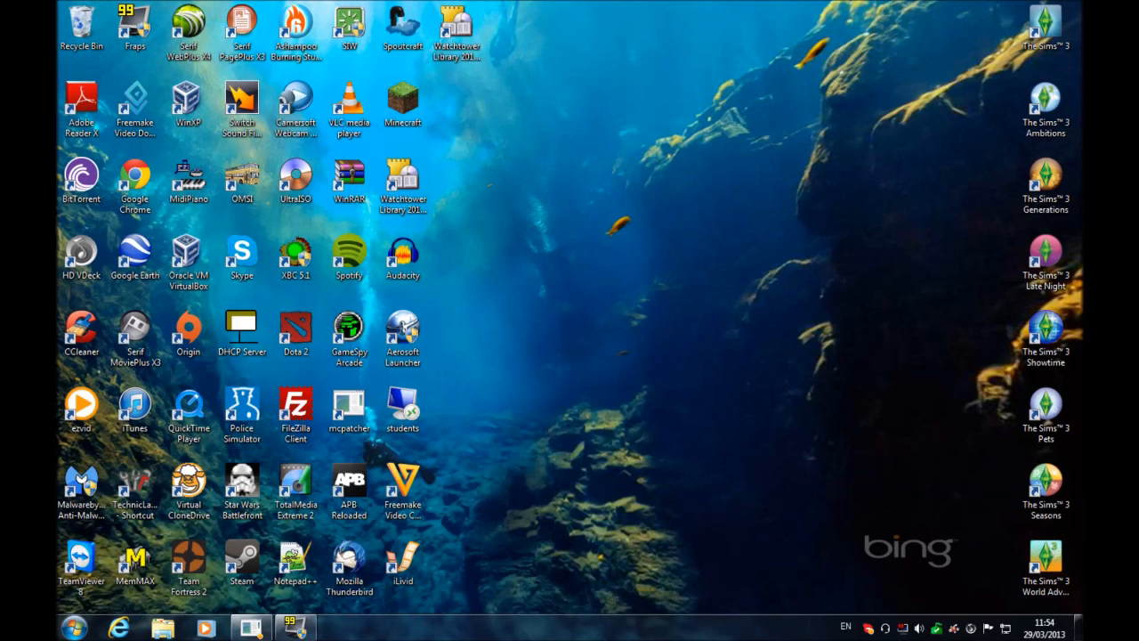
{"action": "mouse_move", "coordinate": [796, 438]}
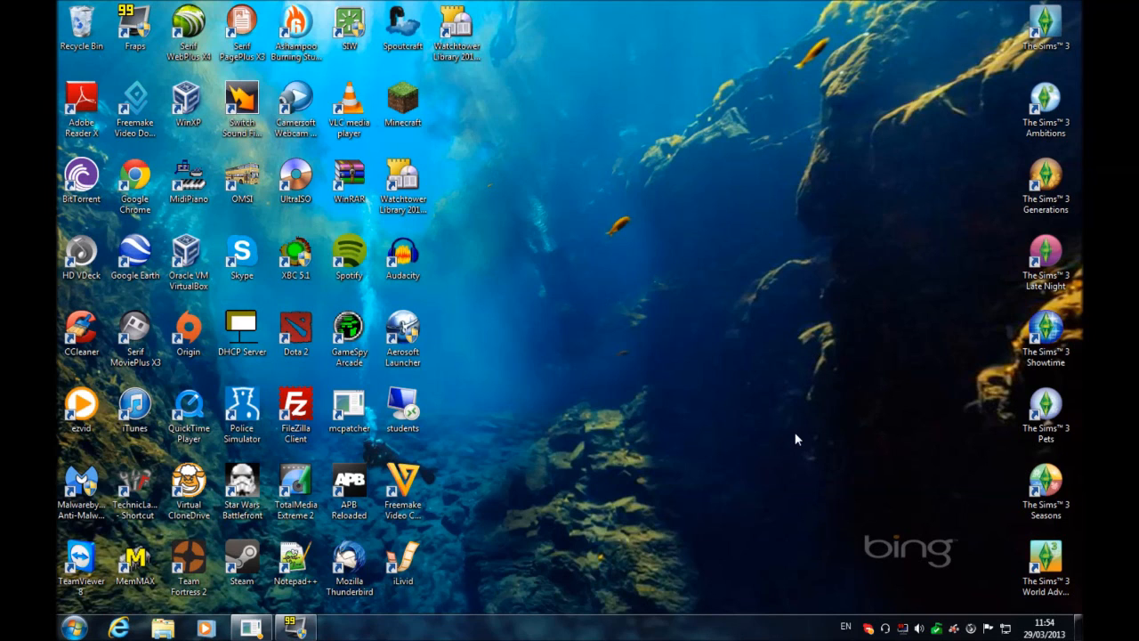
{"action": "mouse_move", "coordinate": [757, 431]}
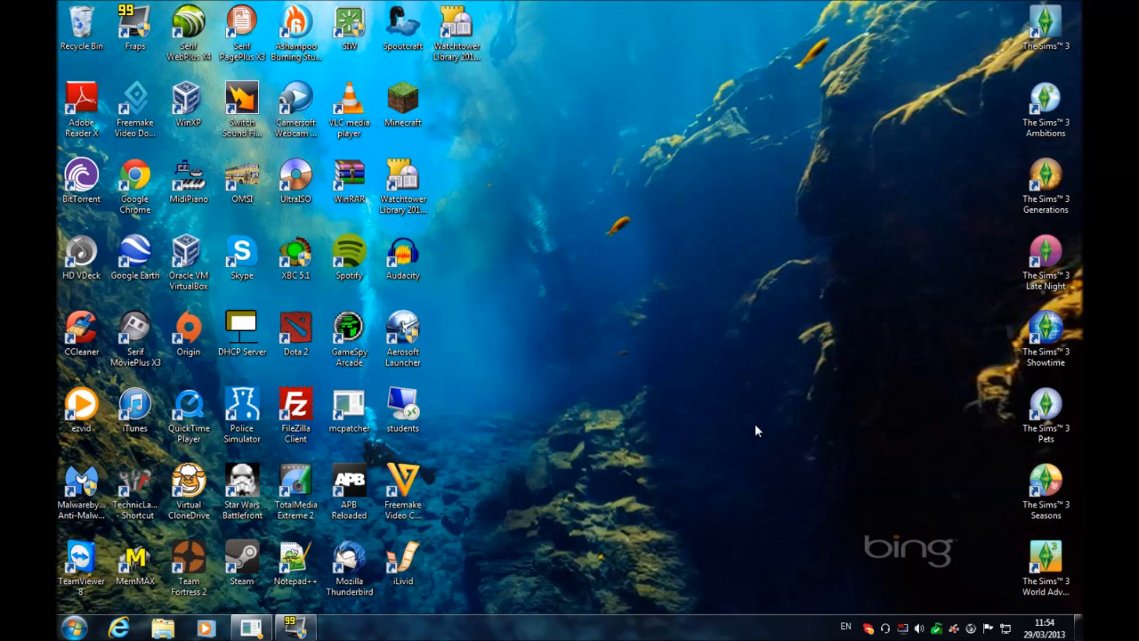
{"action": "mouse_move", "coordinate": [685, 229]}
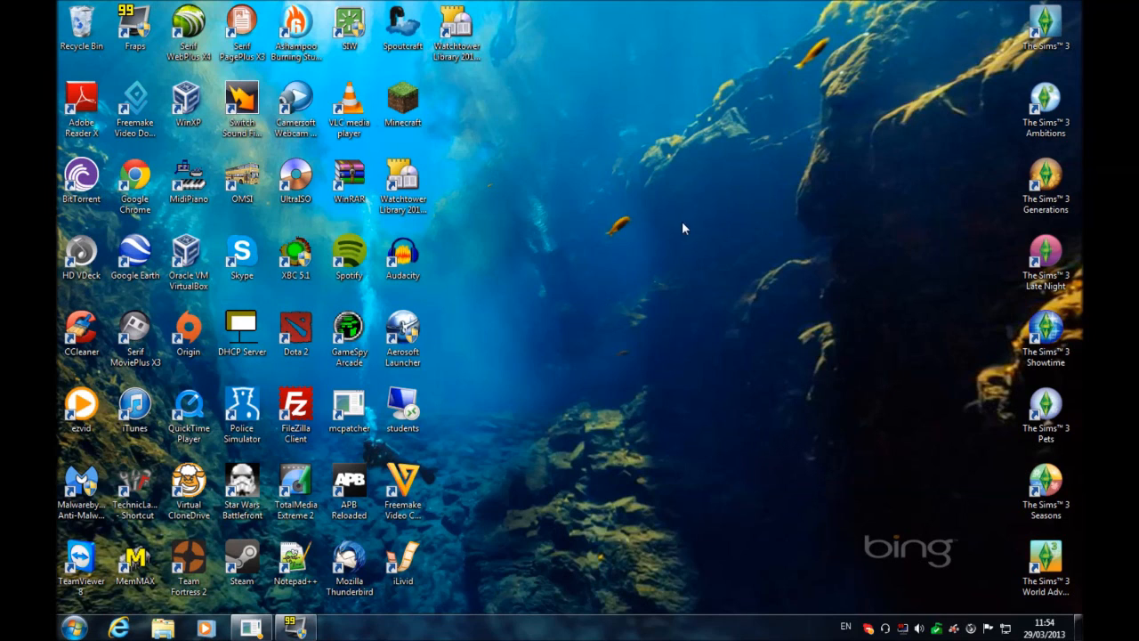
{"action": "mouse_move", "coordinate": [663, 342]}
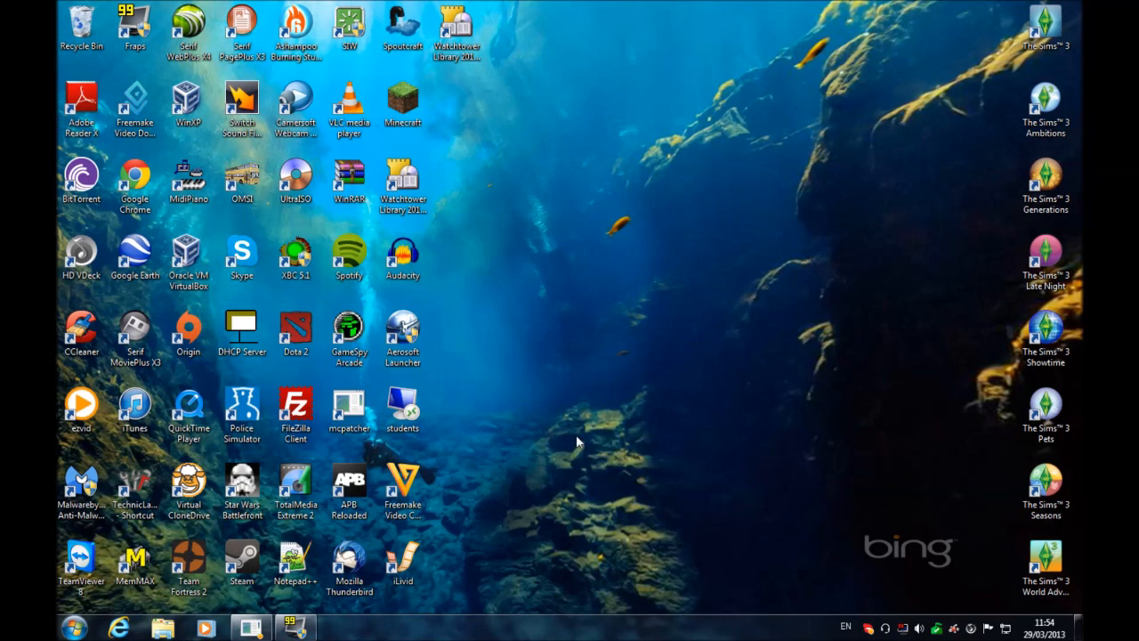
{"action": "mouse_move", "coordinate": [560, 446]}
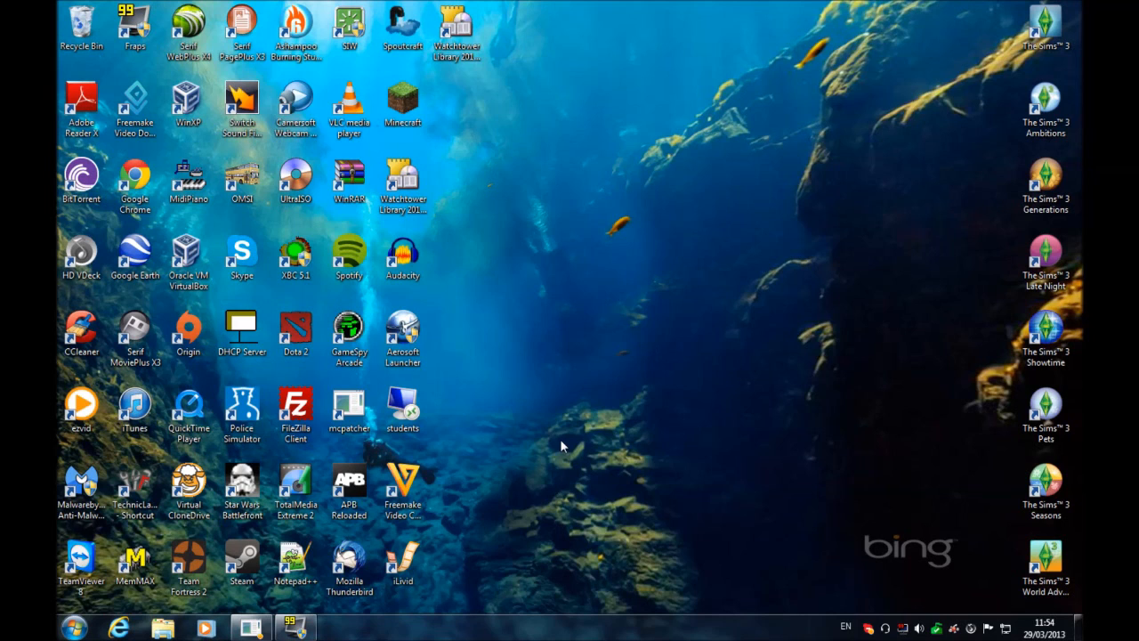
{"action": "left_click", "coordinate": [402, 409]}
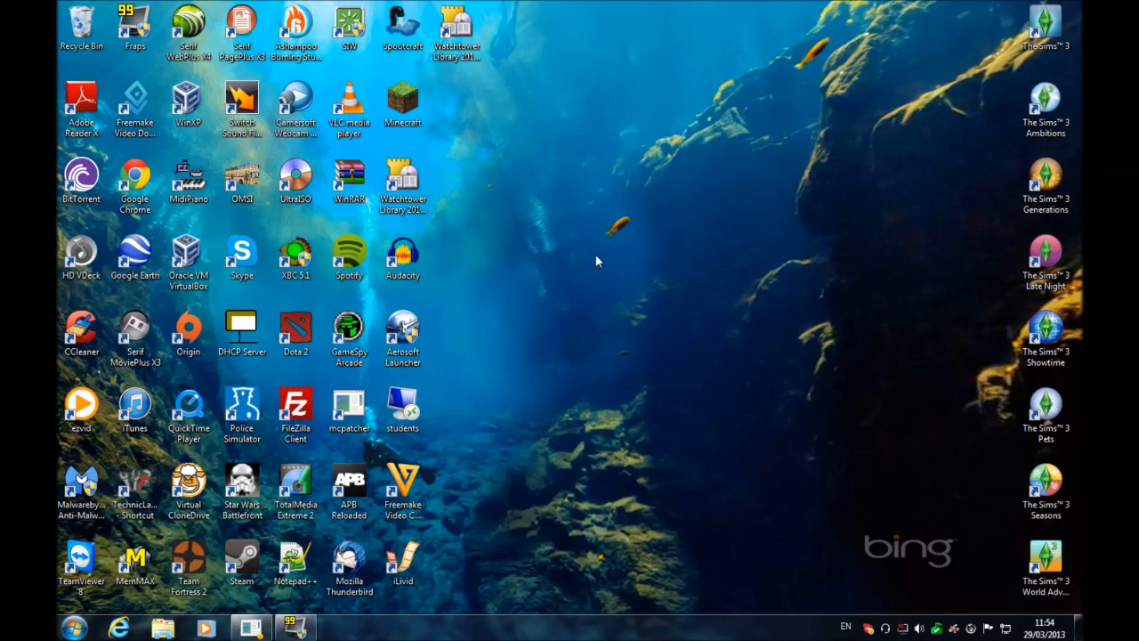
{"action": "mouse_move", "coordinate": [567, 277]}
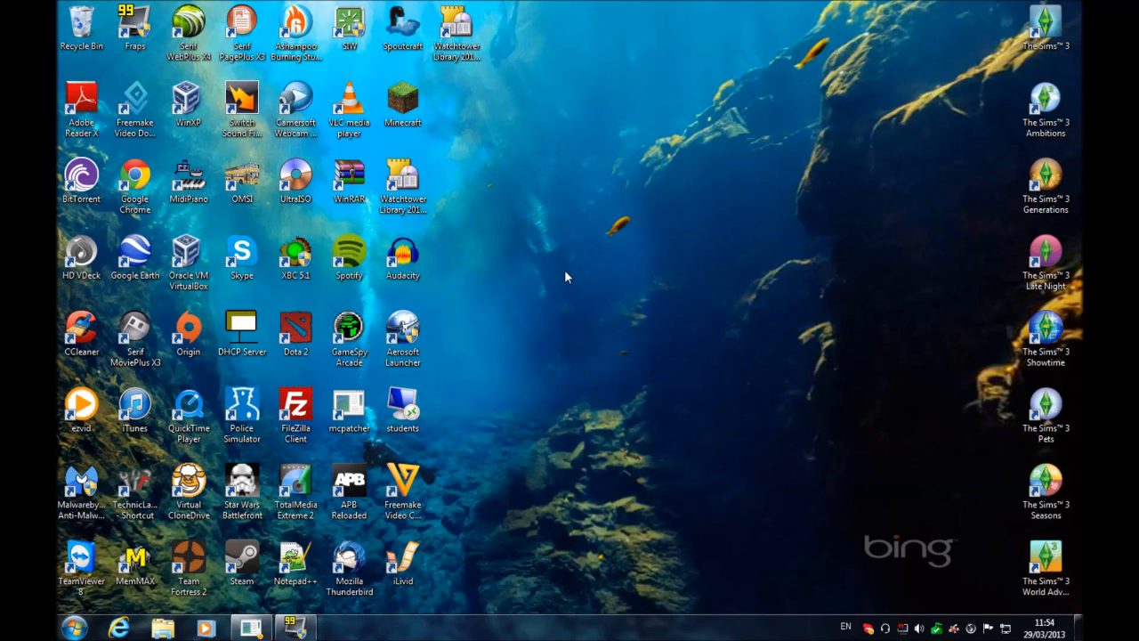
{"action": "mouse_move", "coordinate": [544, 248]}
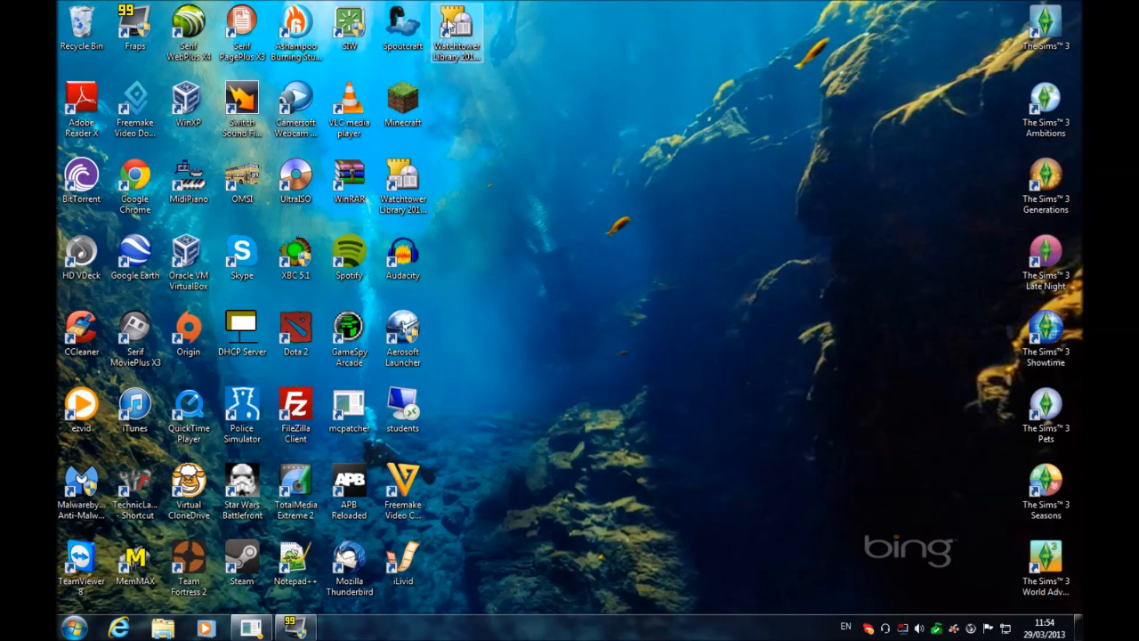
{"action": "mouse_move", "coordinate": [721, 202]}
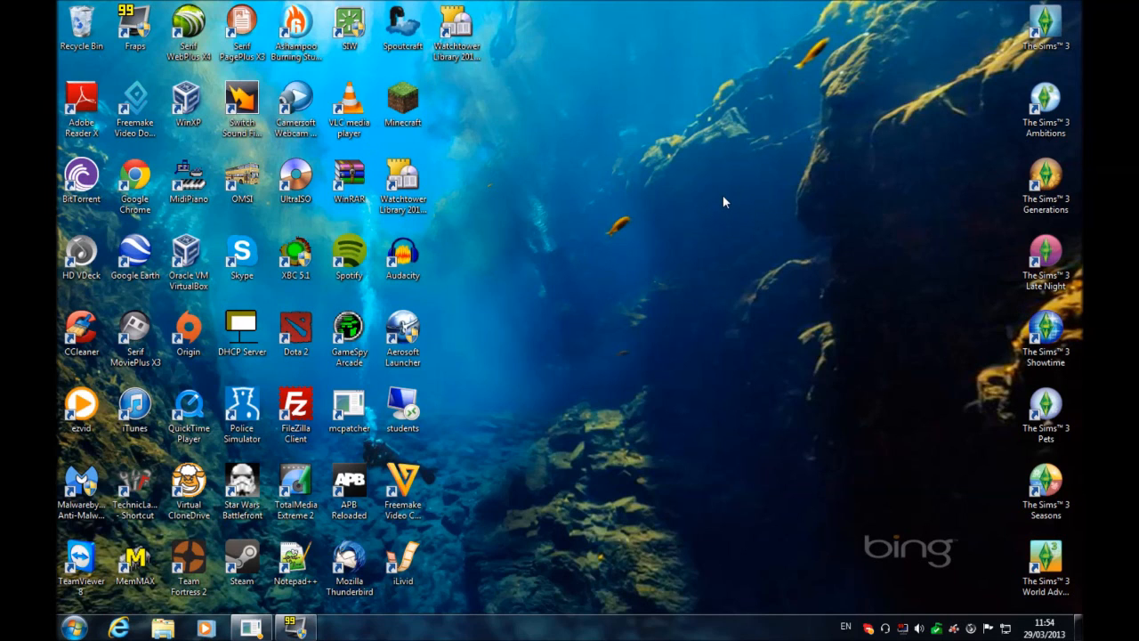
{"action": "mouse_move", "coordinate": [485, 374]}
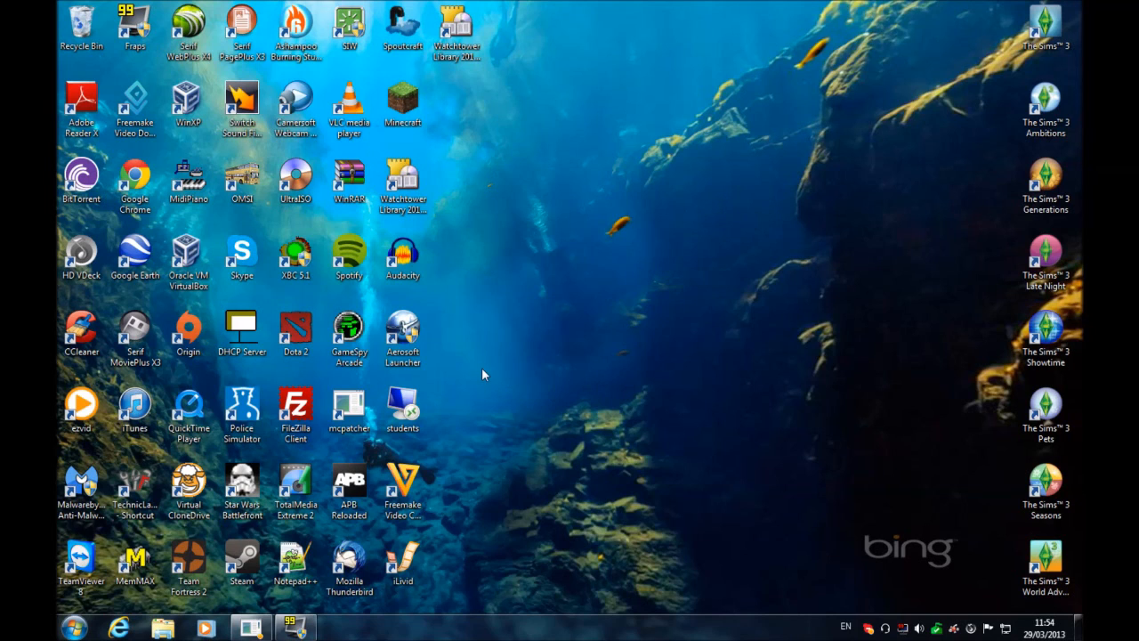
{"action": "mouse_move", "coordinate": [737, 435]}
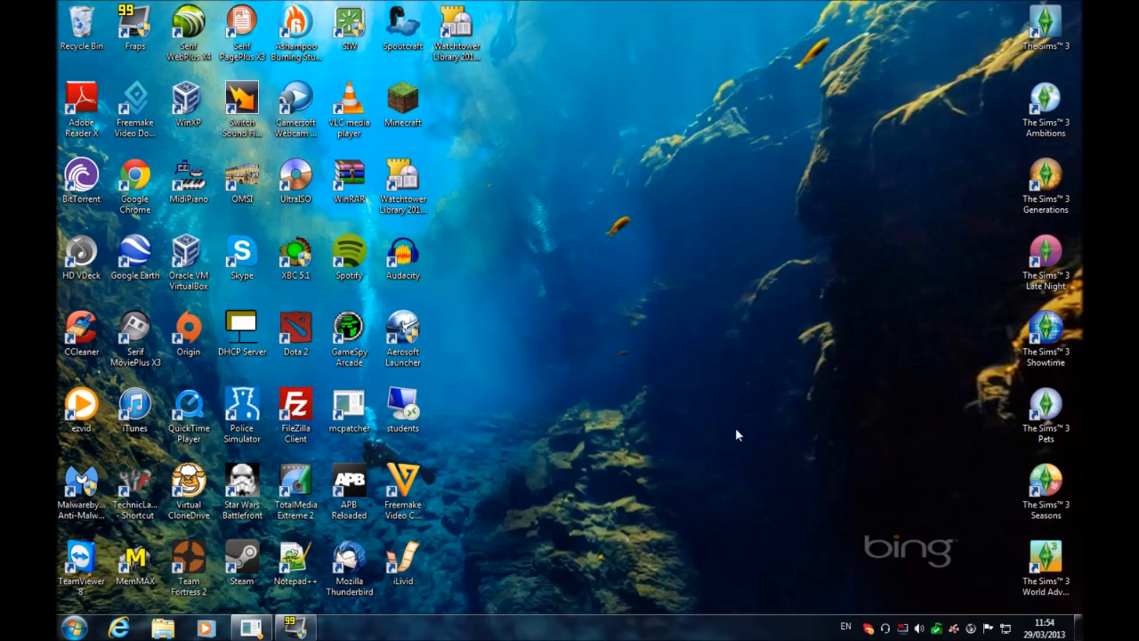
{"action": "mouse_move", "coordinate": [797, 362]}
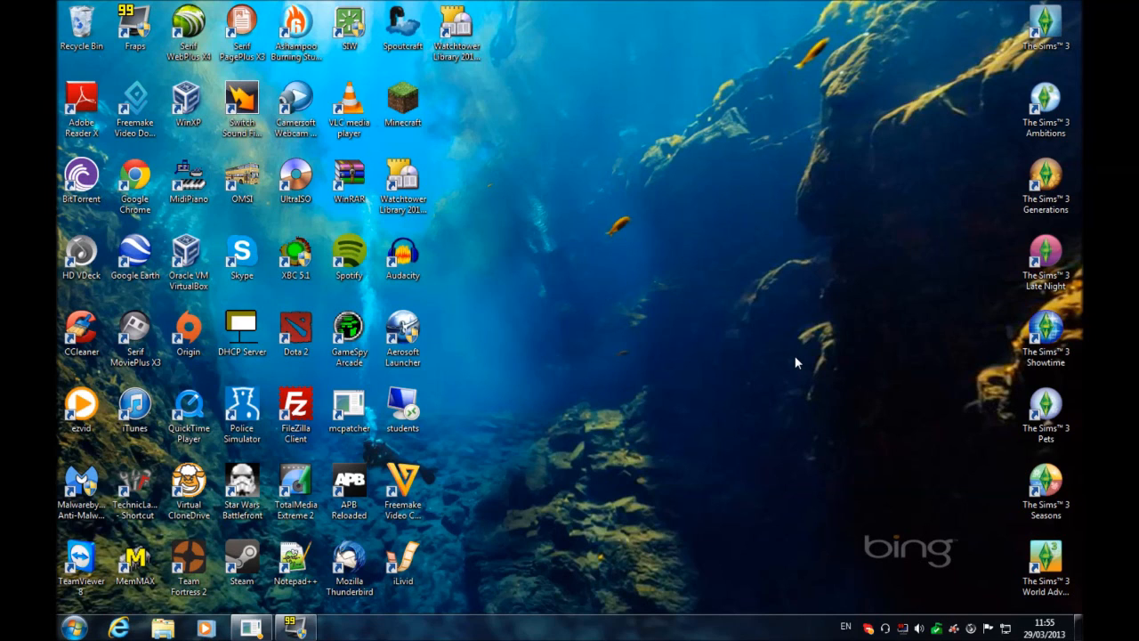
{"action": "mouse_move", "coordinate": [747, 381]}
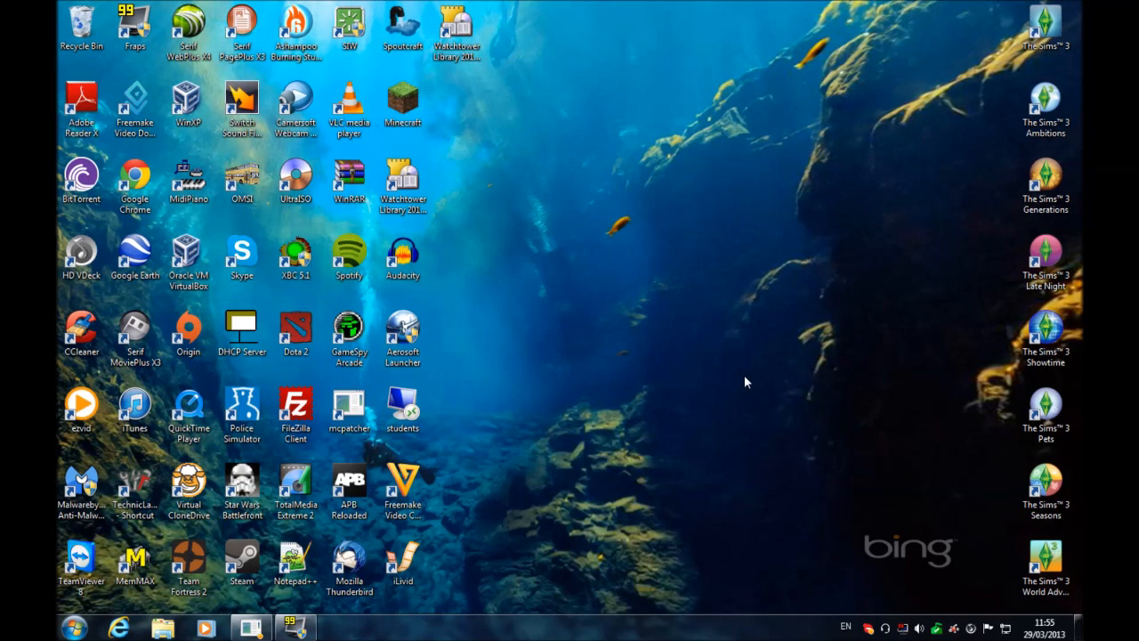
{"action": "mouse_move", "coordinate": [727, 393]}
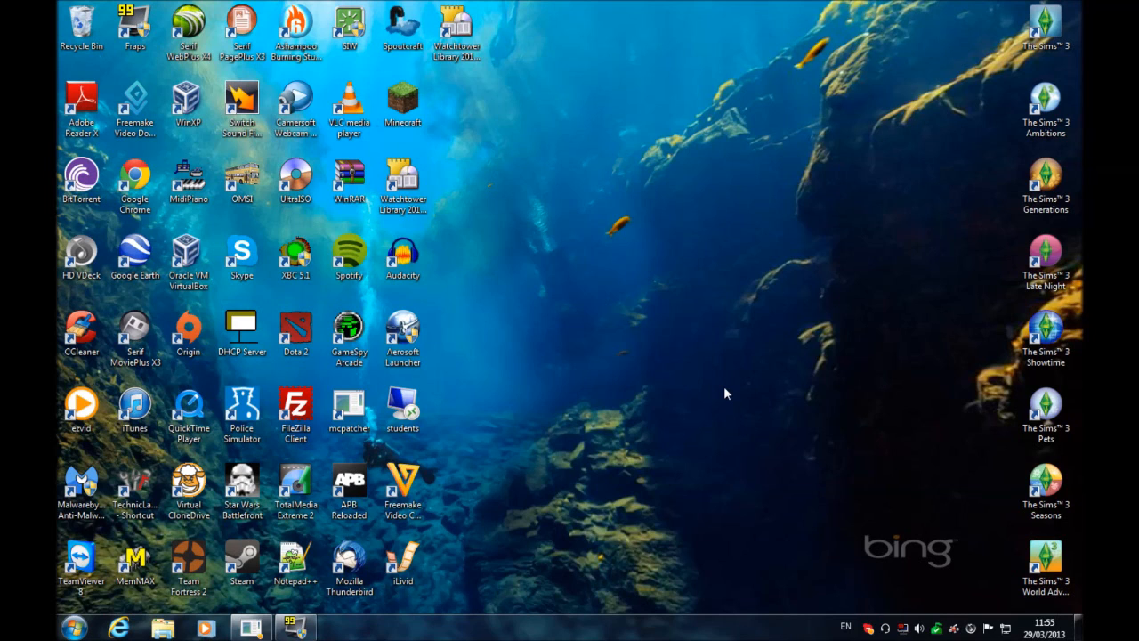
{"action": "mouse_move", "coordinate": [634, 379]}
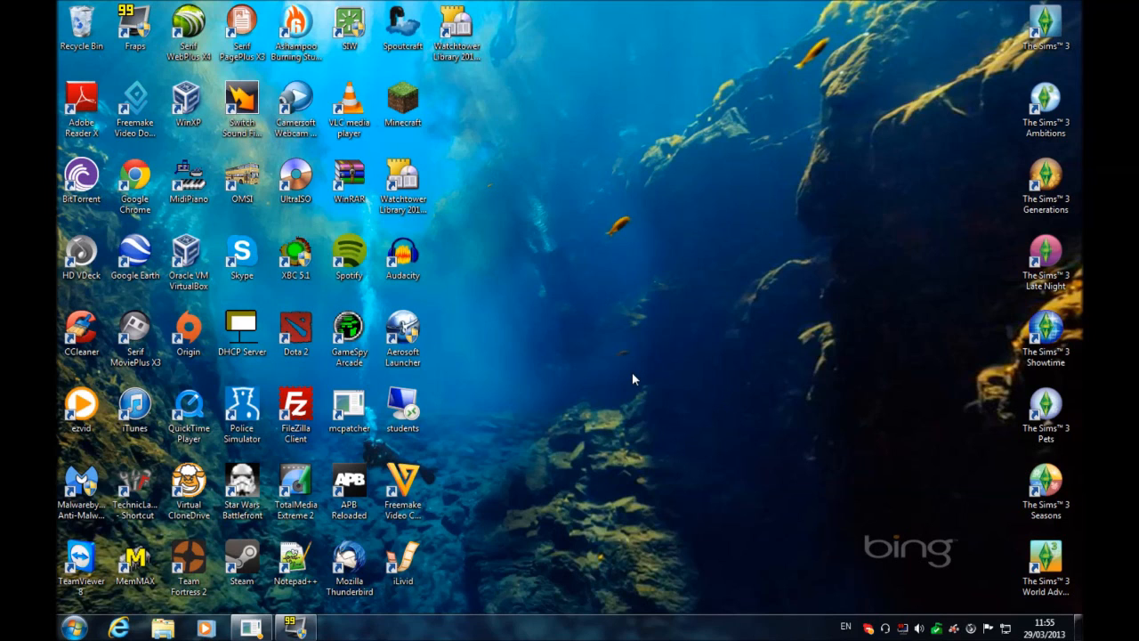
{"action": "mouse_move", "coordinate": [950, 499]}
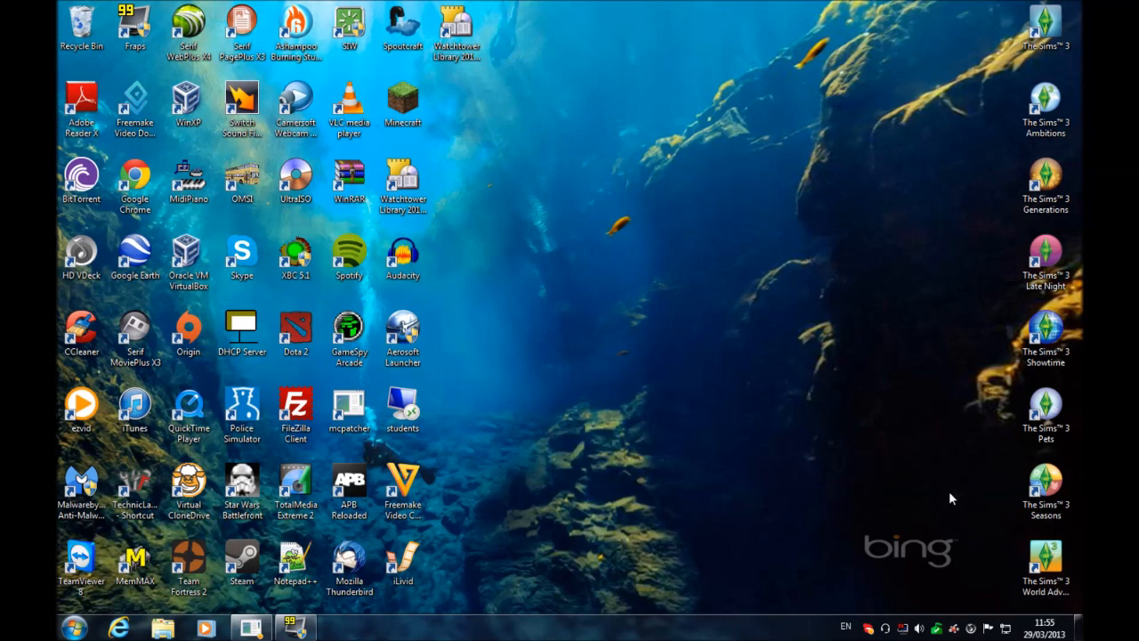
{"action": "mouse_move", "coordinate": [894, 469]}
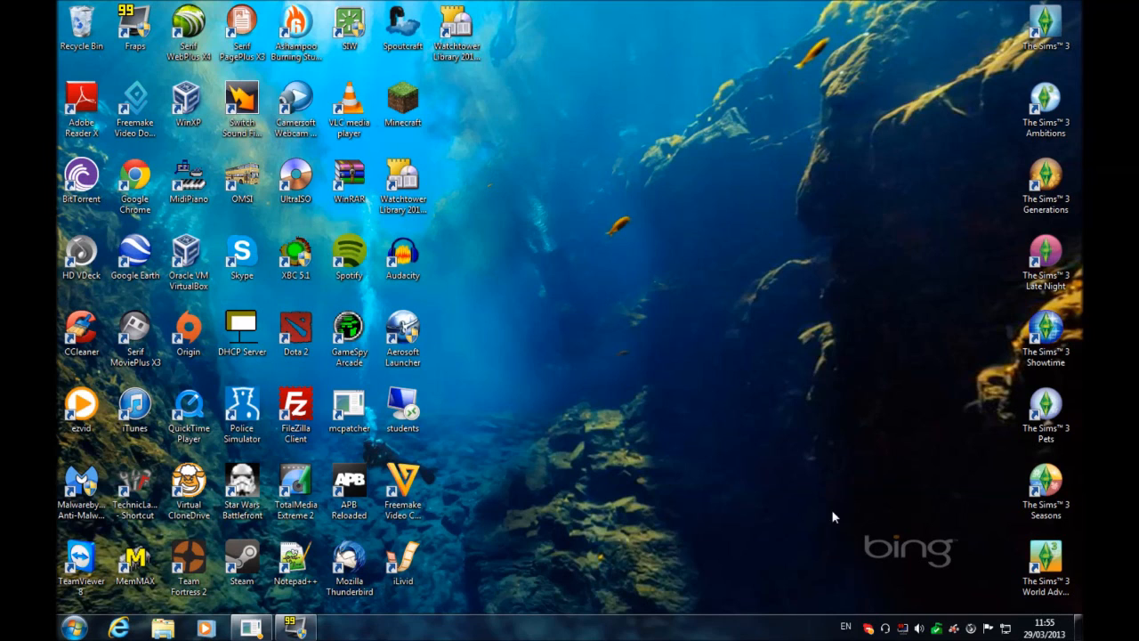
{"action": "mouse_move", "coordinate": [759, 571]}
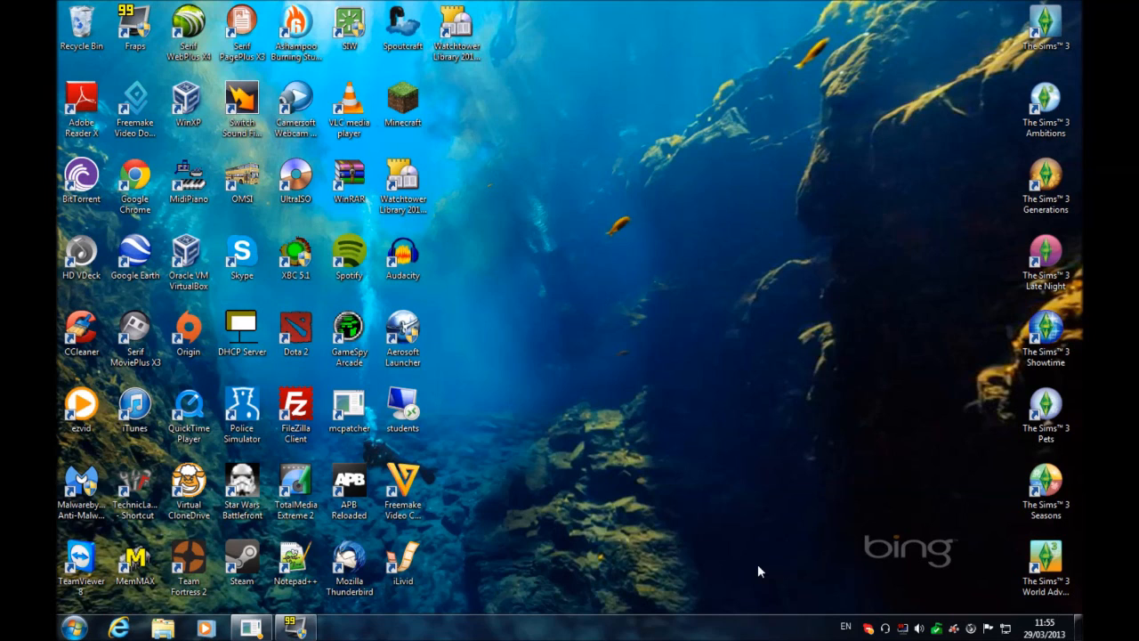
{"action": "mouse_move", "coordinate": [653, 551]}
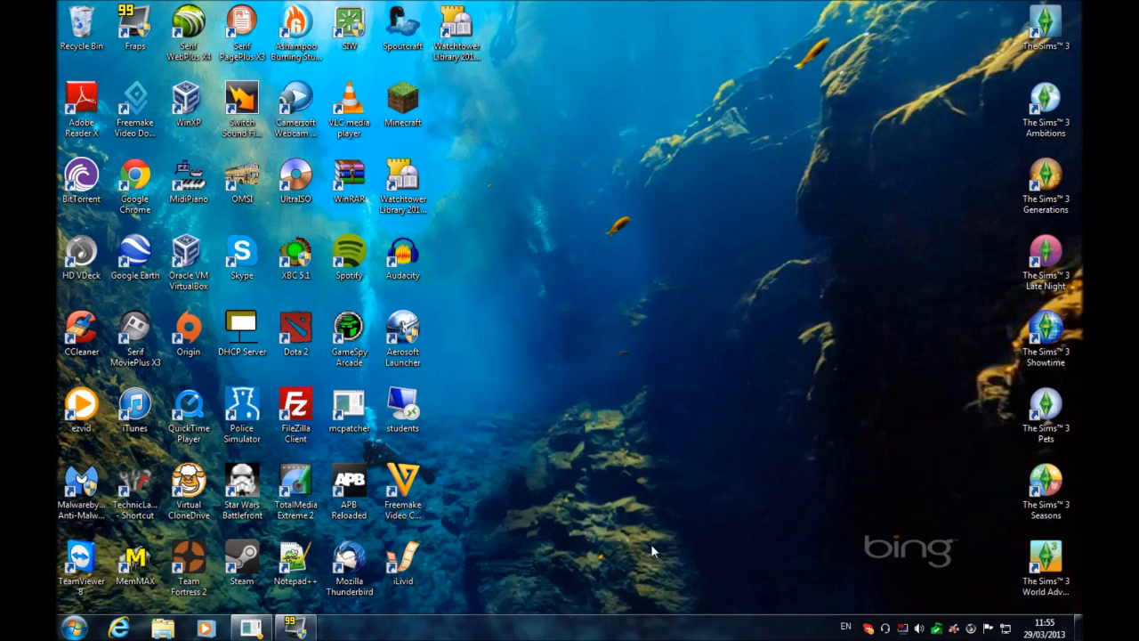
{"action": "left_click", "coordinate": [402, 409]}
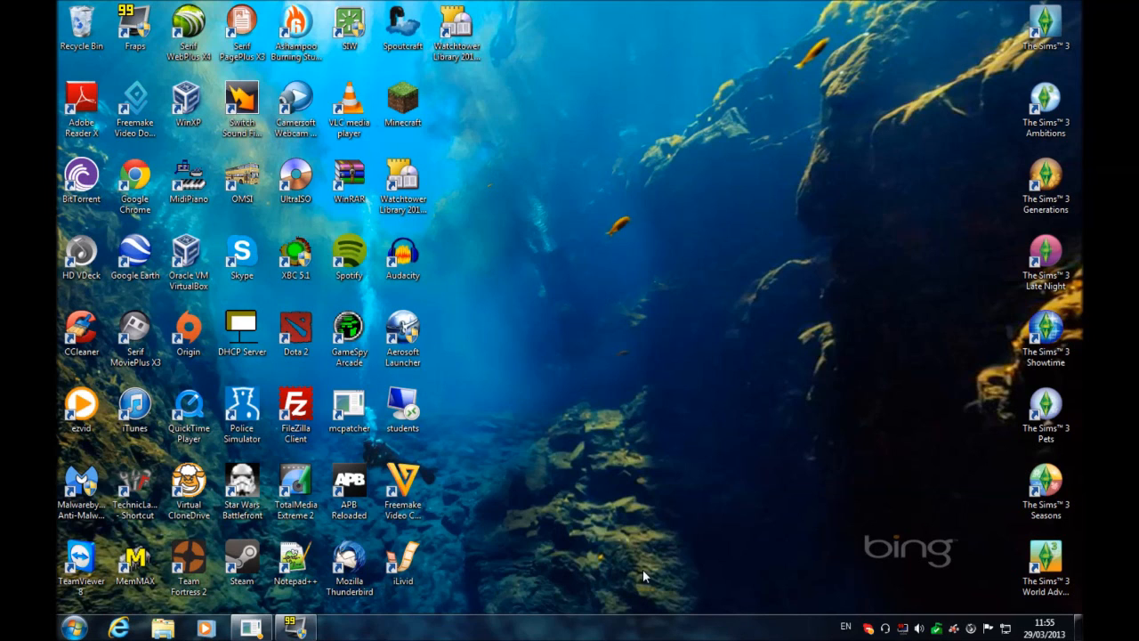
{"action": "mouse_move", "coordinate": [621, 574]}
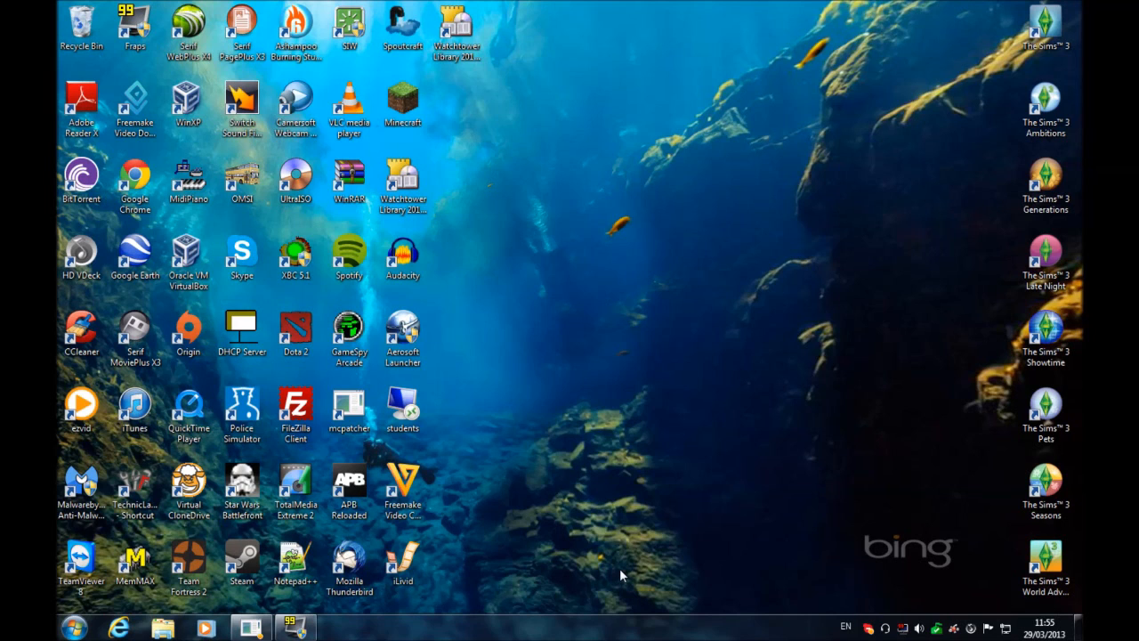
{"action": "mouse_move", "coordinate": [401, 445]}
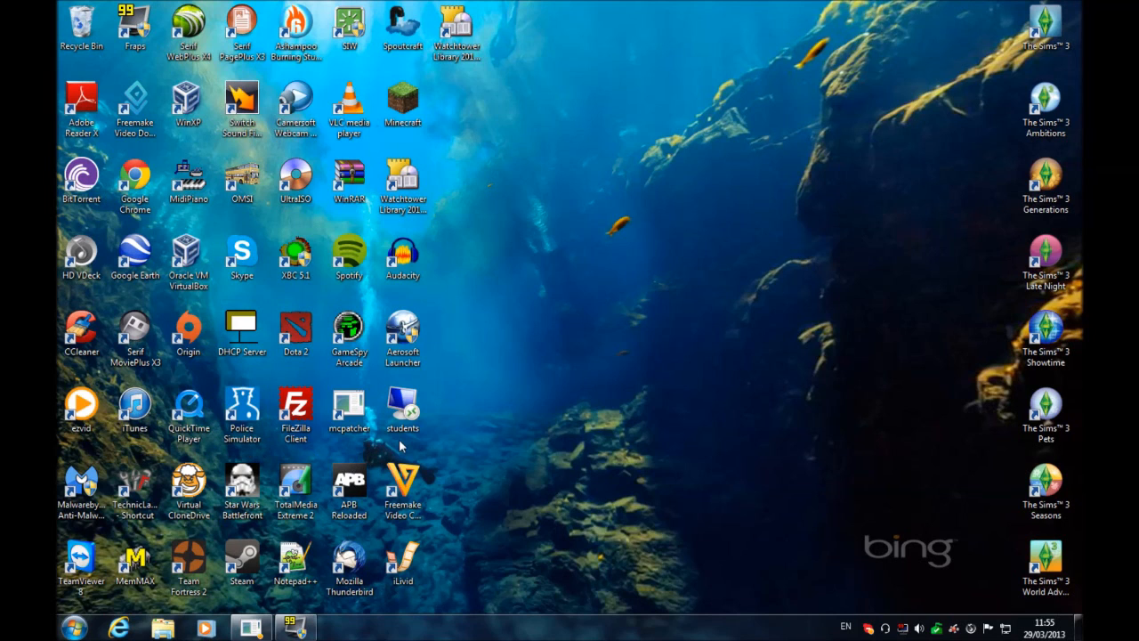
{"action": "left_click", "coordinate": [349, 481]}
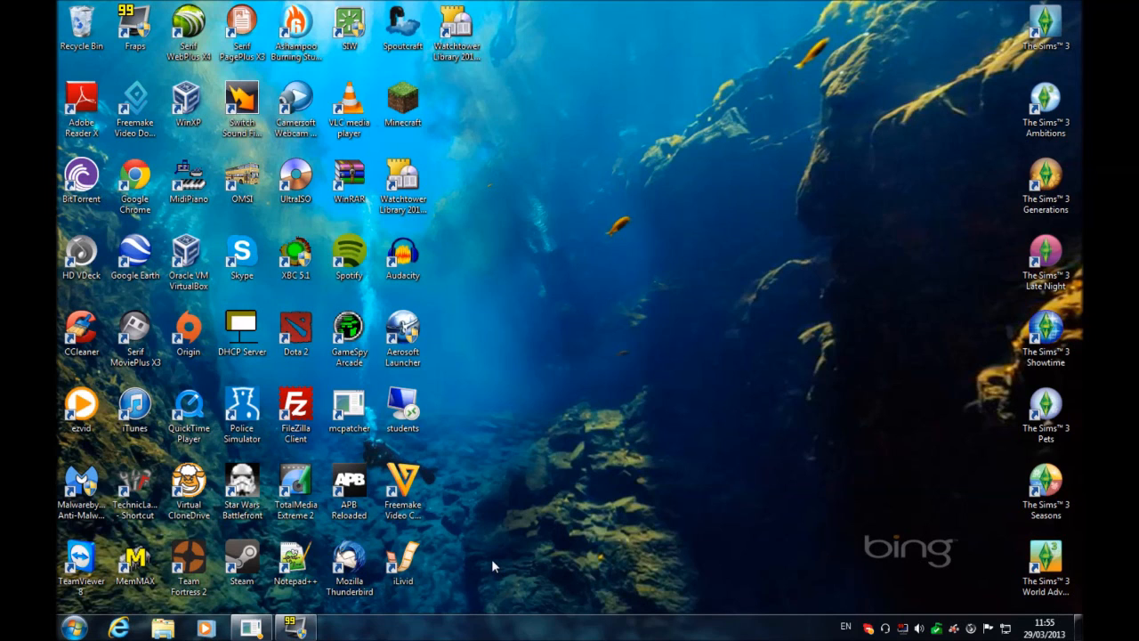
{"action": "left_click", "coordinate": [296, 492]}
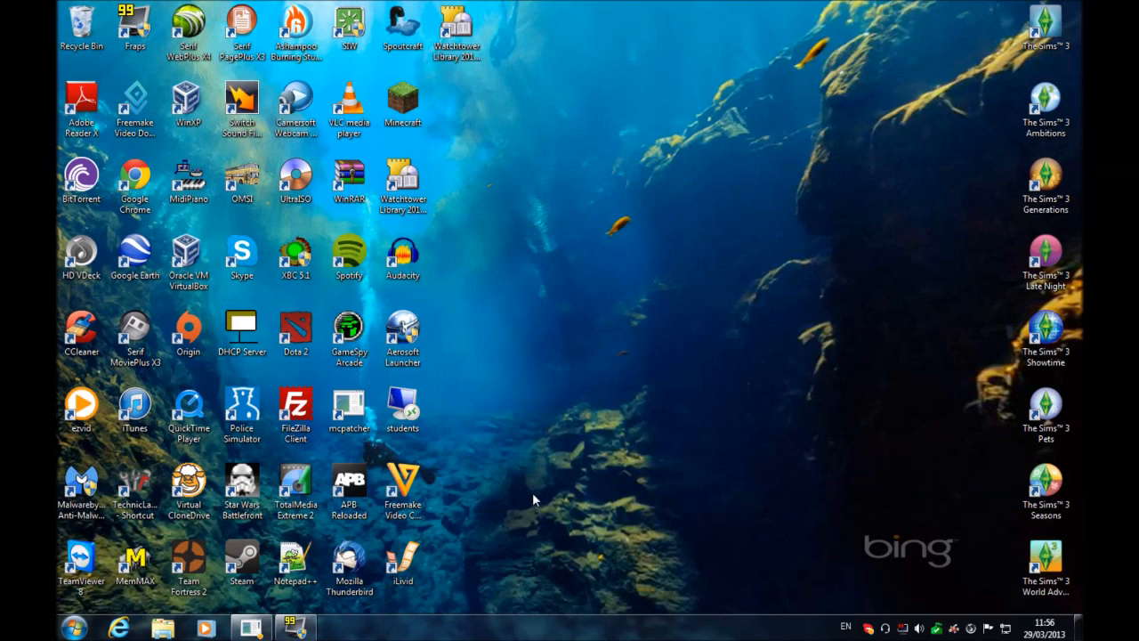
{"action": "mouse_move", "coordinate": [511, 505]}
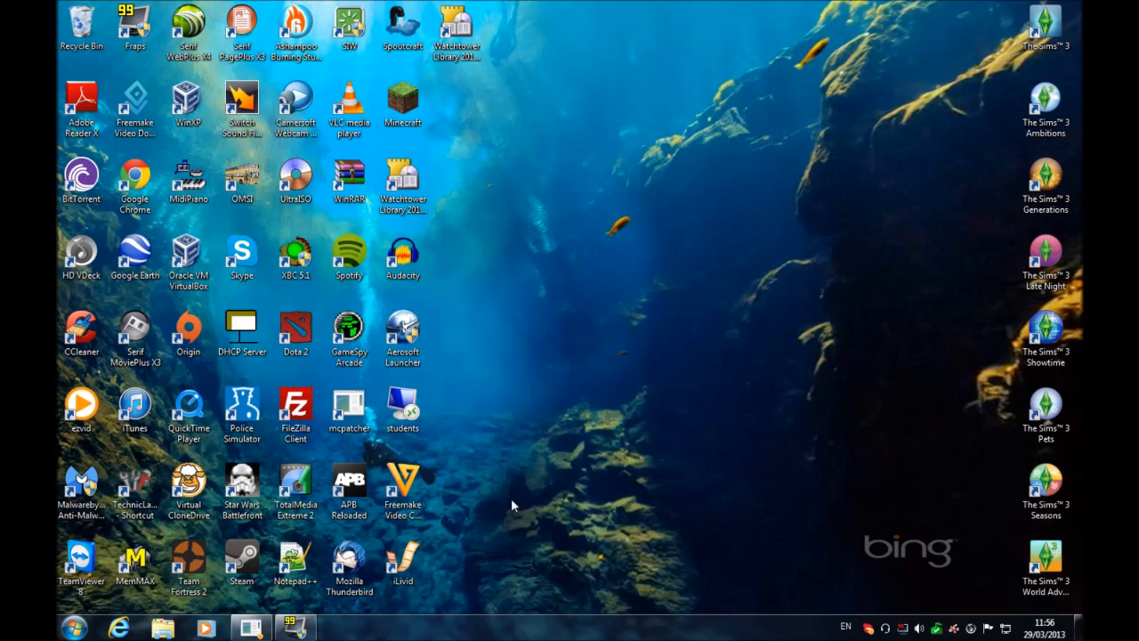
{"action": "mouse_move", "coordinate": [594, 372]}
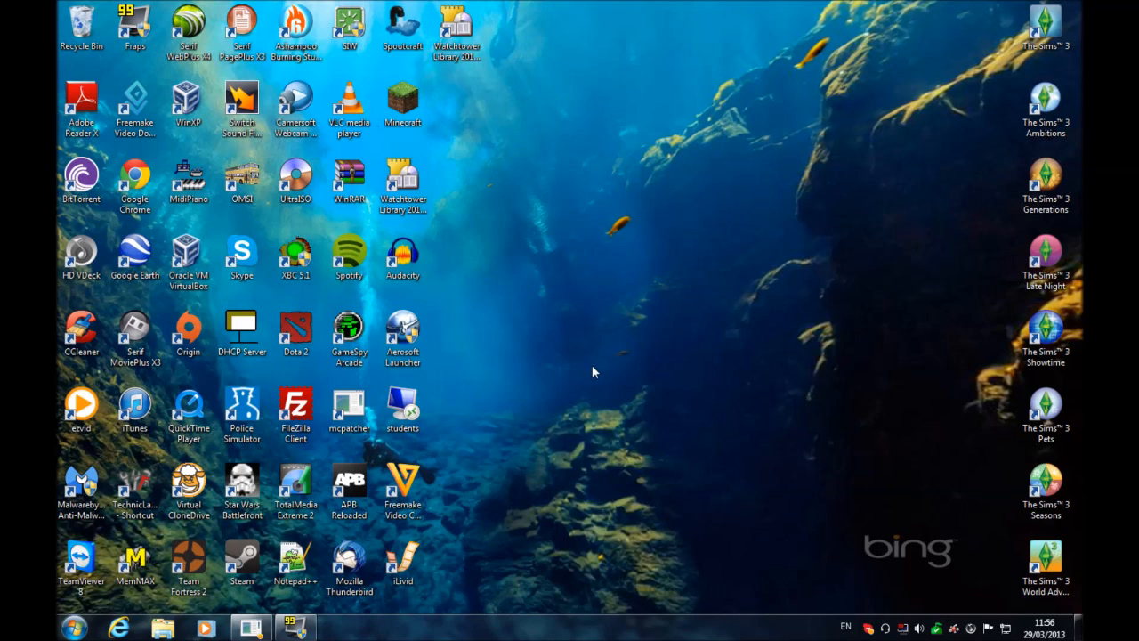
- Launch Oracle VM VirtualBox from its desktop shortcut and move the manager window higher
{"action": "left_click", "coordinate": [188, 258]}
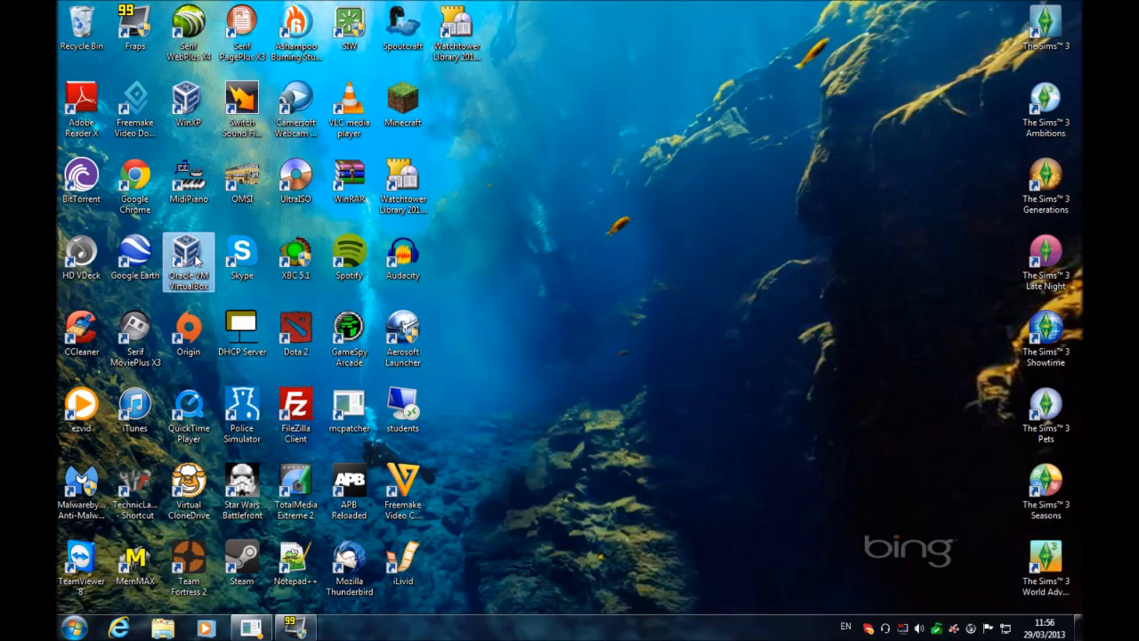
{"action": "double_click", "coordinate": [188, 256]}
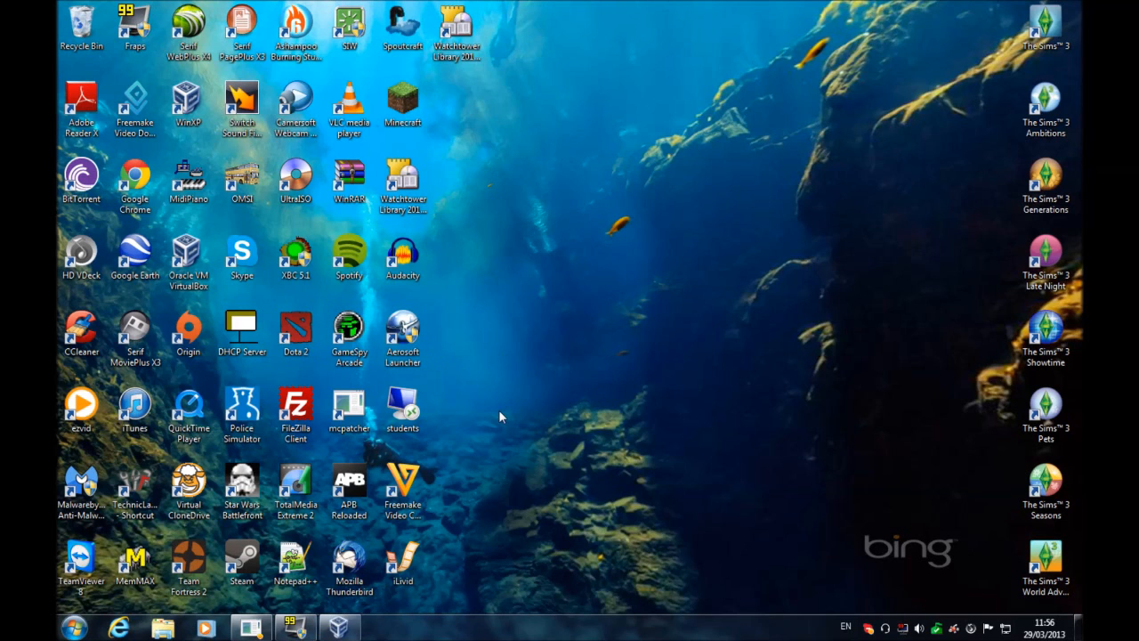
{"action": "mouse_move", "coordinate": [472, 441]}
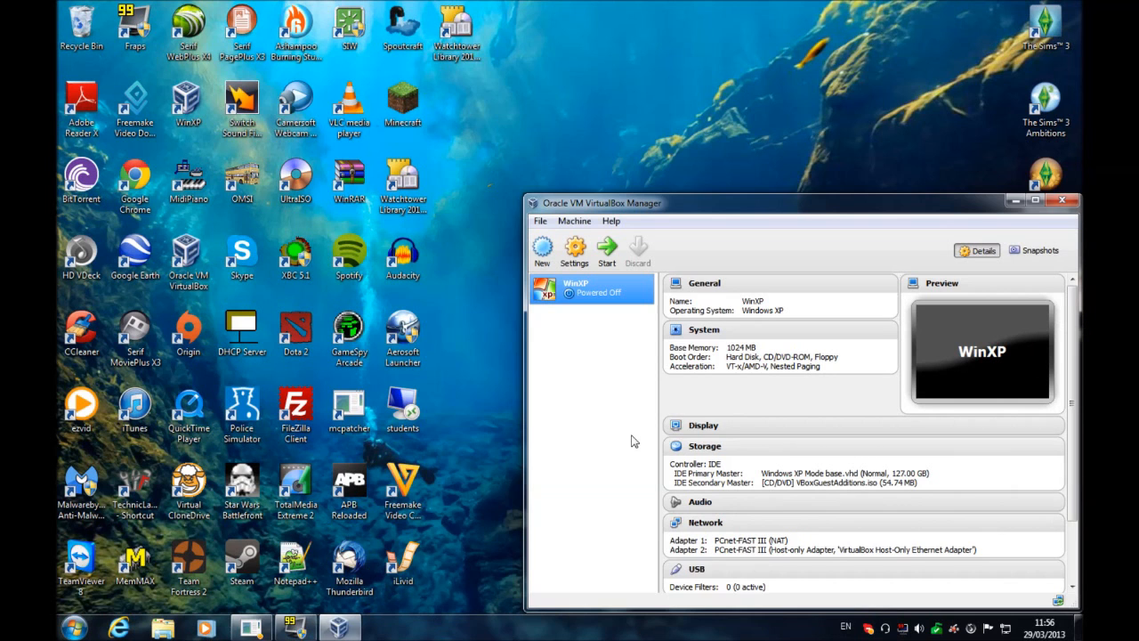
{"action": "left_click_drag", "start_coordinate": [603, 203], "coordinate": [509, 149]}
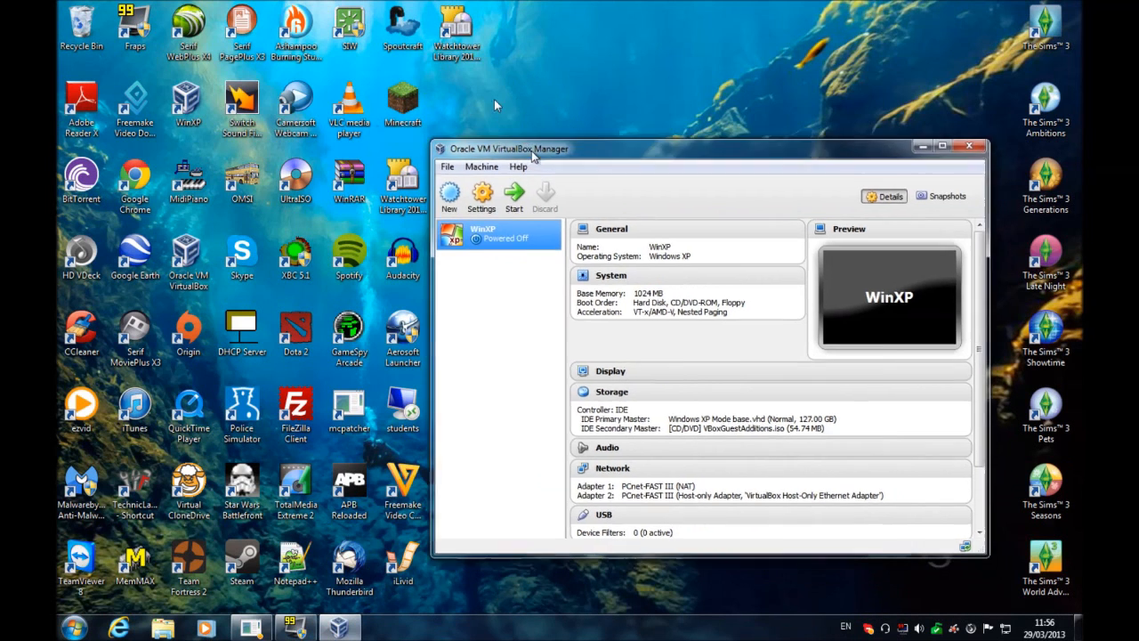
- Start a new VM named 'Windows Server 2008 R2', version Windows 2008 (64 bit)
{"action": "left_click_drag", "start_coordinate": [509, 149], "coordinate": [390, 85]}
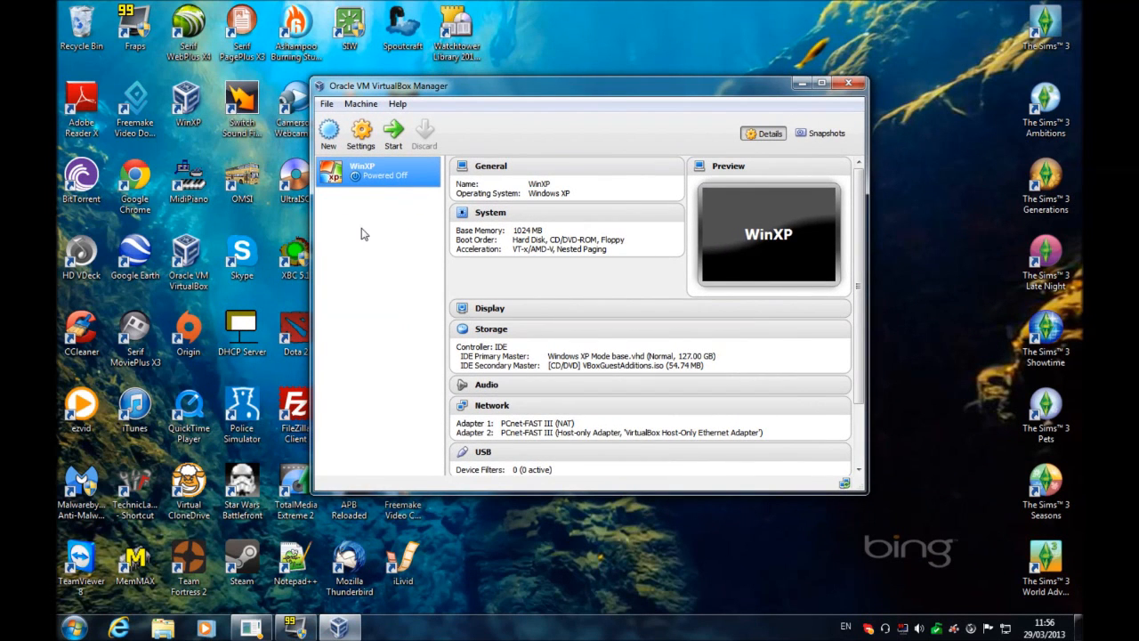
{"action": "left_click", "coordinate": [328, 134]}
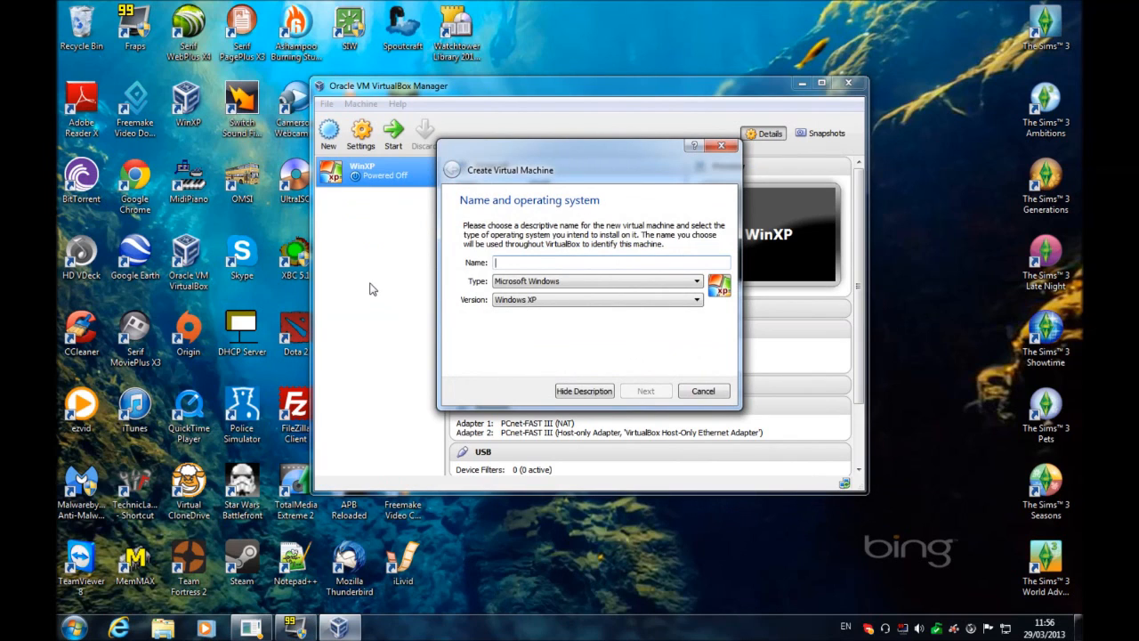
{"action": "type", "text": "Windows Server 2008 R"}
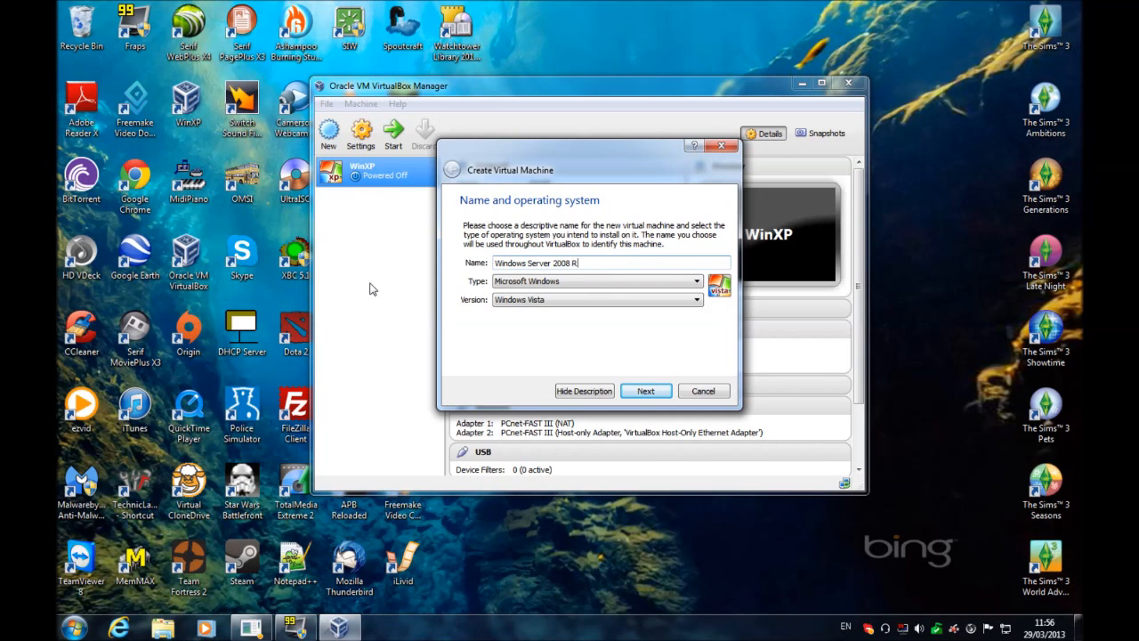
{"action": "type", "text": "2"}
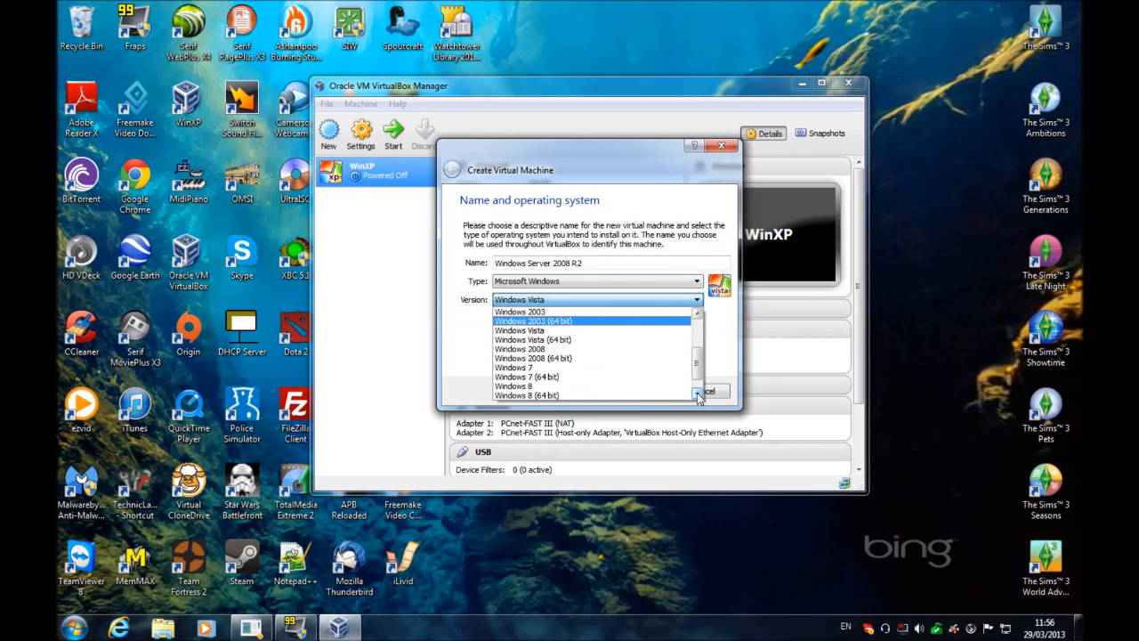
{"action": "left_click", "coordinate": [532, 358]}
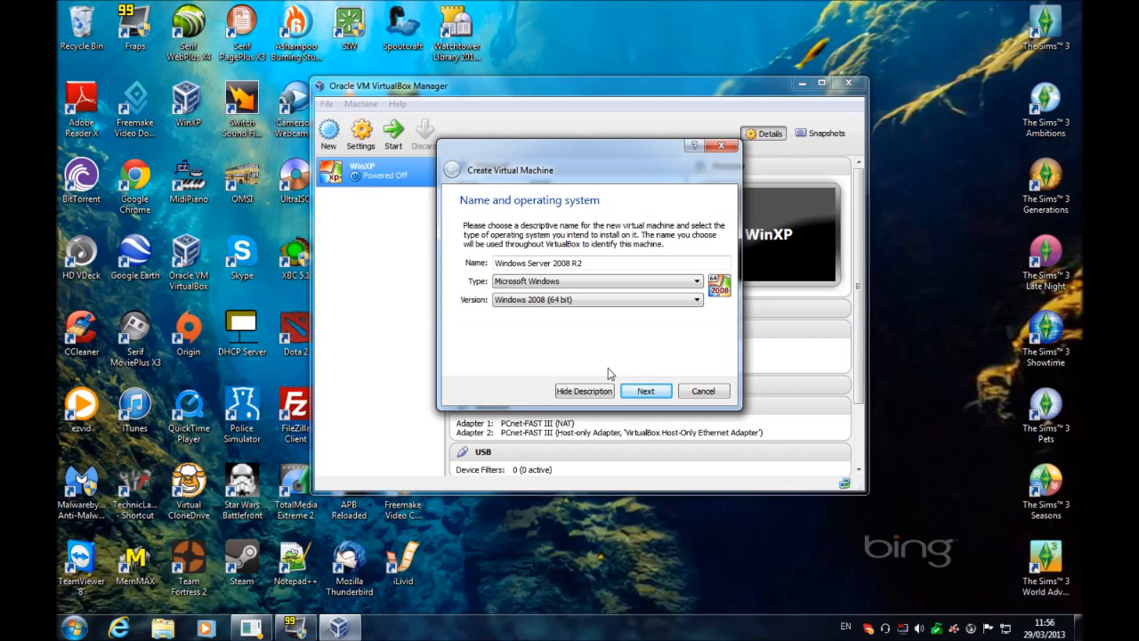
{"action": "mouse_move", "coordinate": [597, 375]}
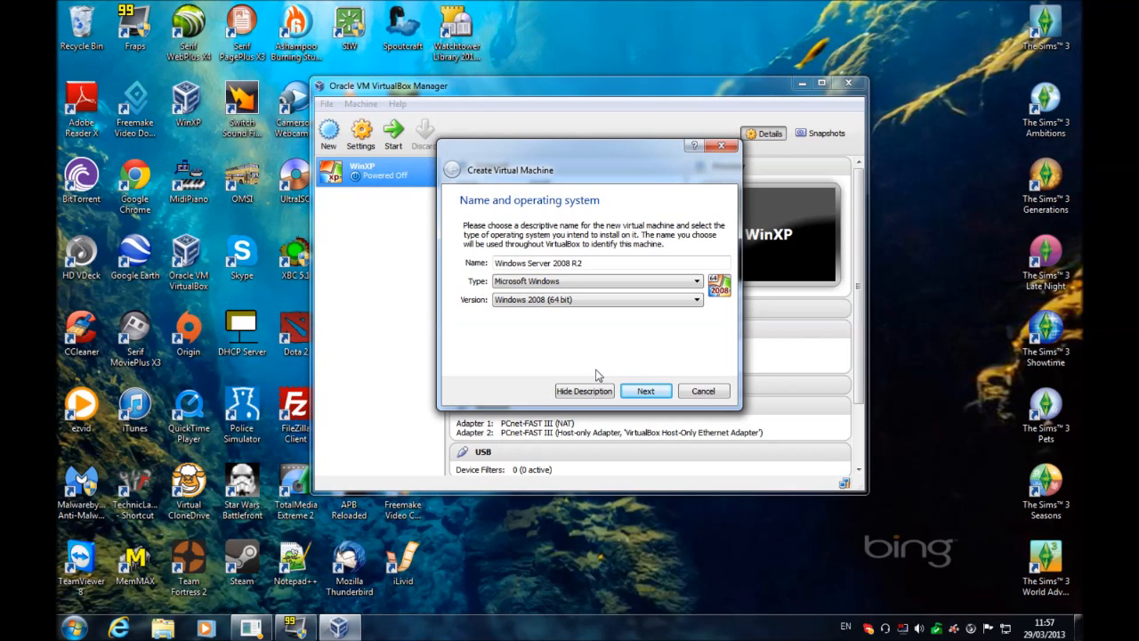
{"action": "mouse_move", "coordinate": [576, 371]}
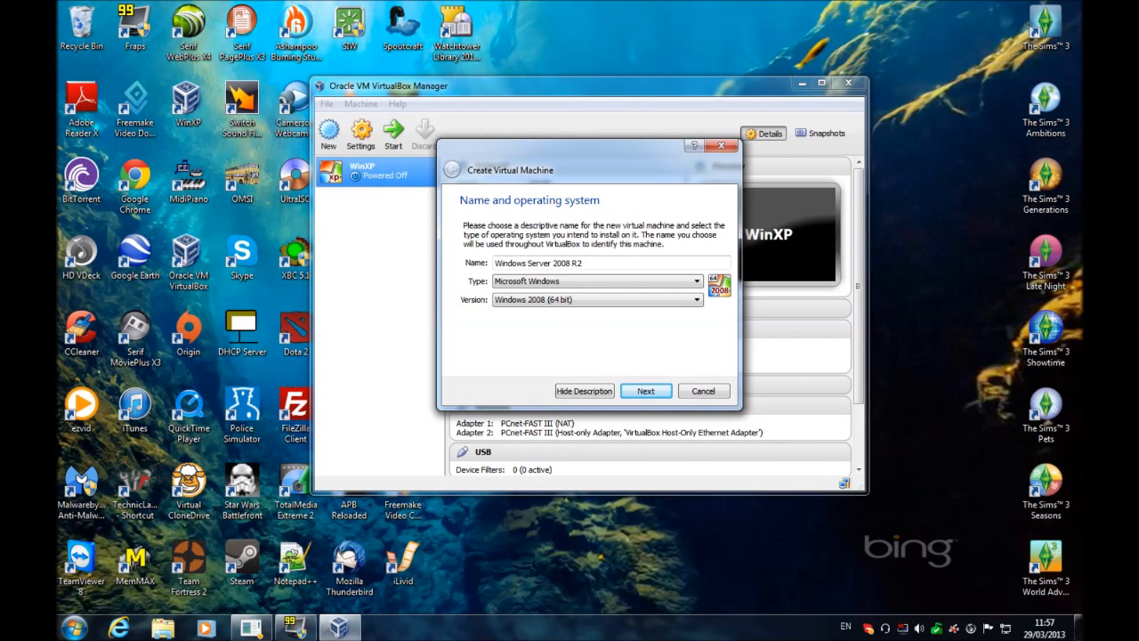
- Advance to the memory step and set the RAM to 1024 MB
{"action": "left_click", "coordinate": [645, 391]}
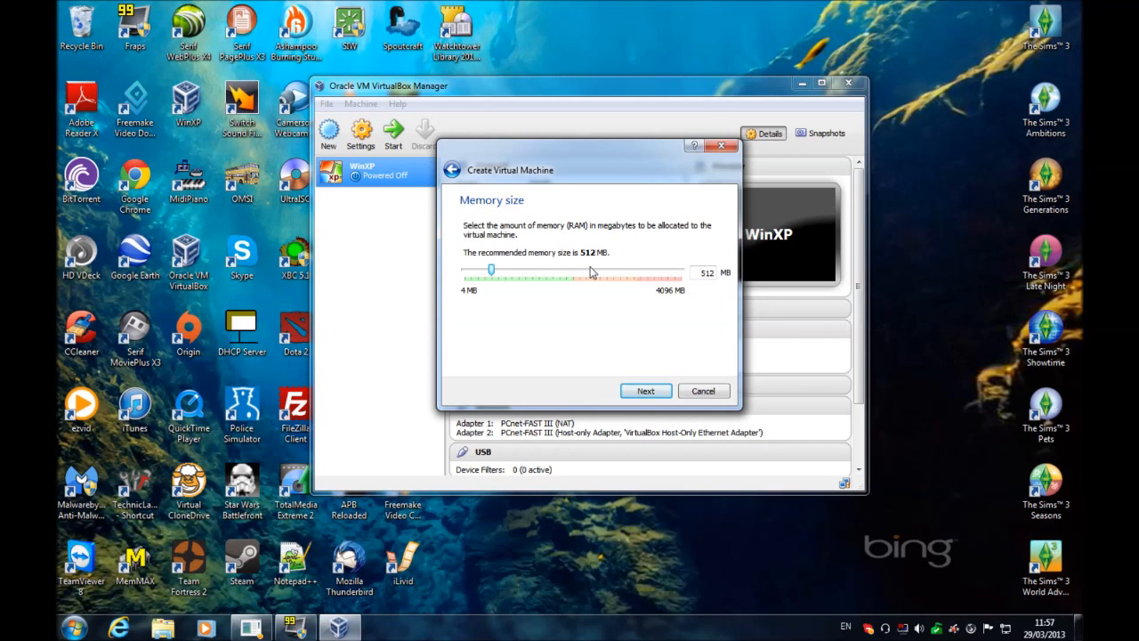
{"action": "mouse_move", "coordinate": [687, 302]}
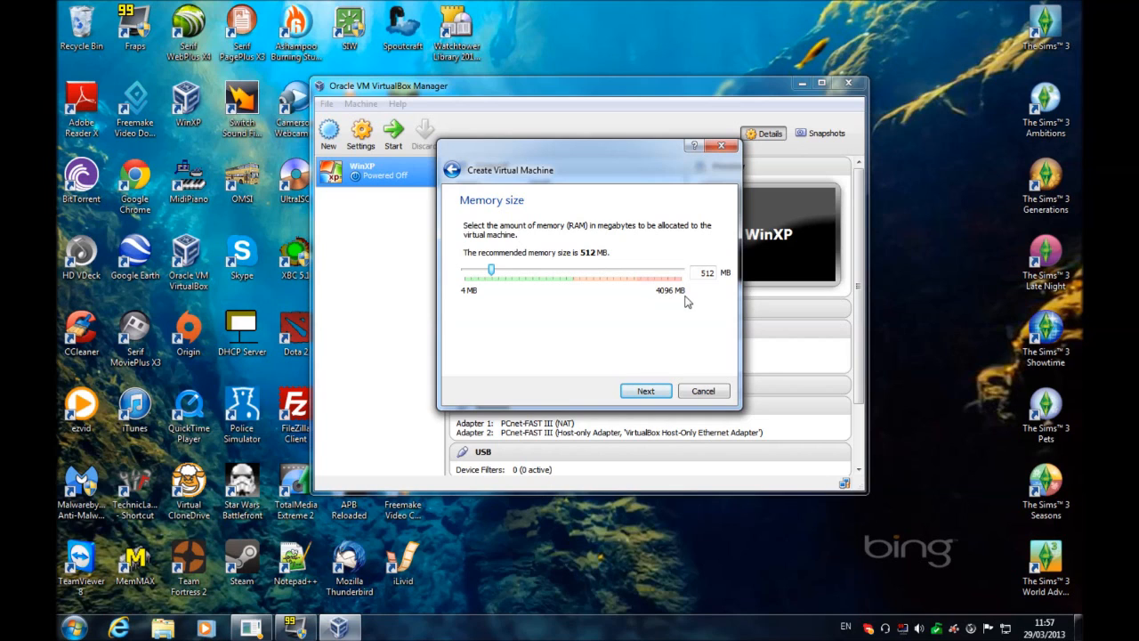
{"action": "mouse_move", "coordinate": [682, 300]}
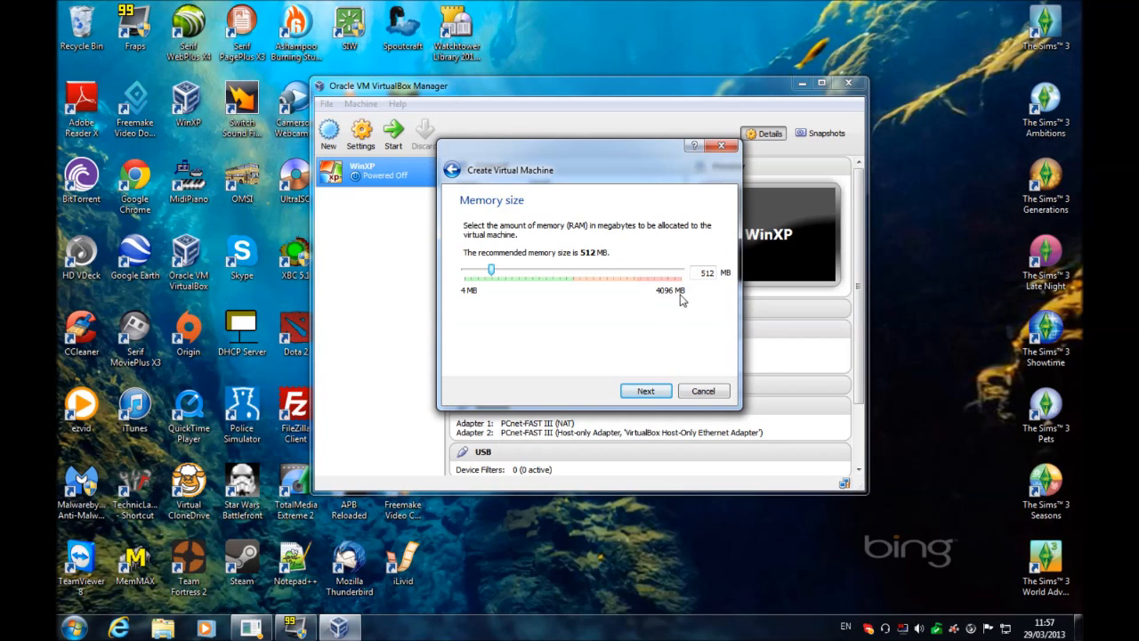
{"action": "mouse_move", "coordinate": [661, 303]}
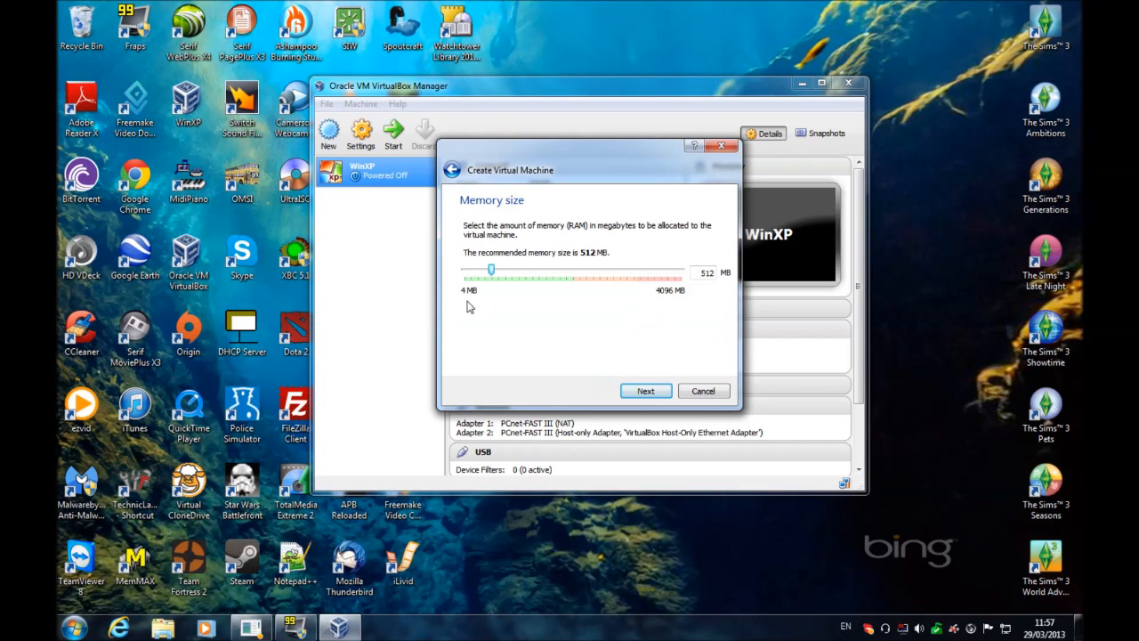
{"action": "mouse_move", "coordinate": [495, 310]}
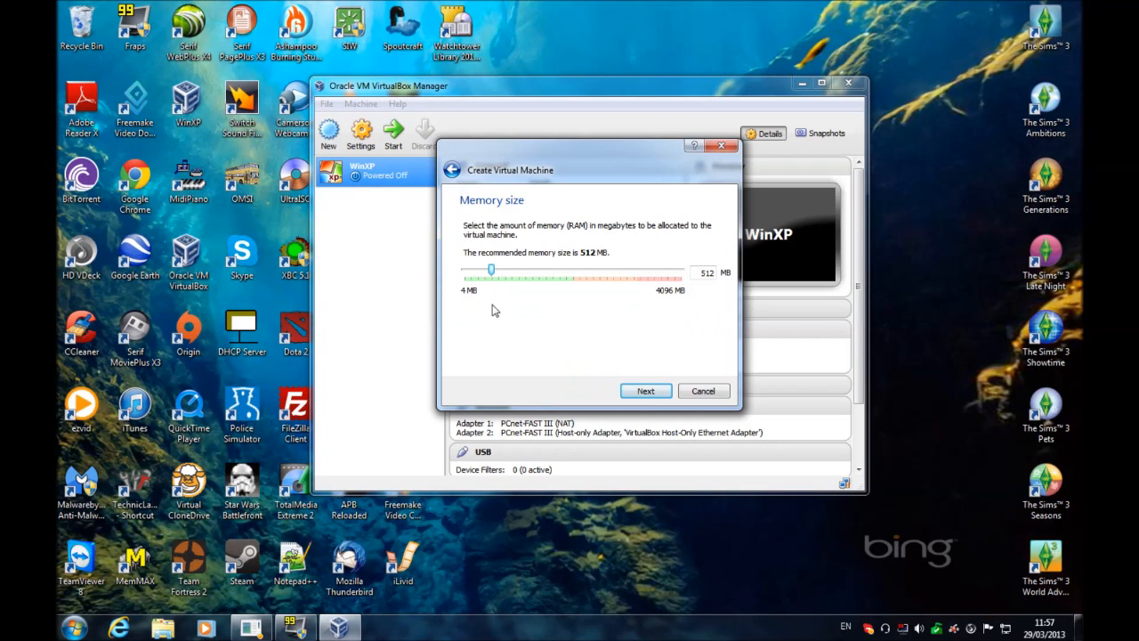
{"action": "mouse_move", "coordinate": [526, 322]}
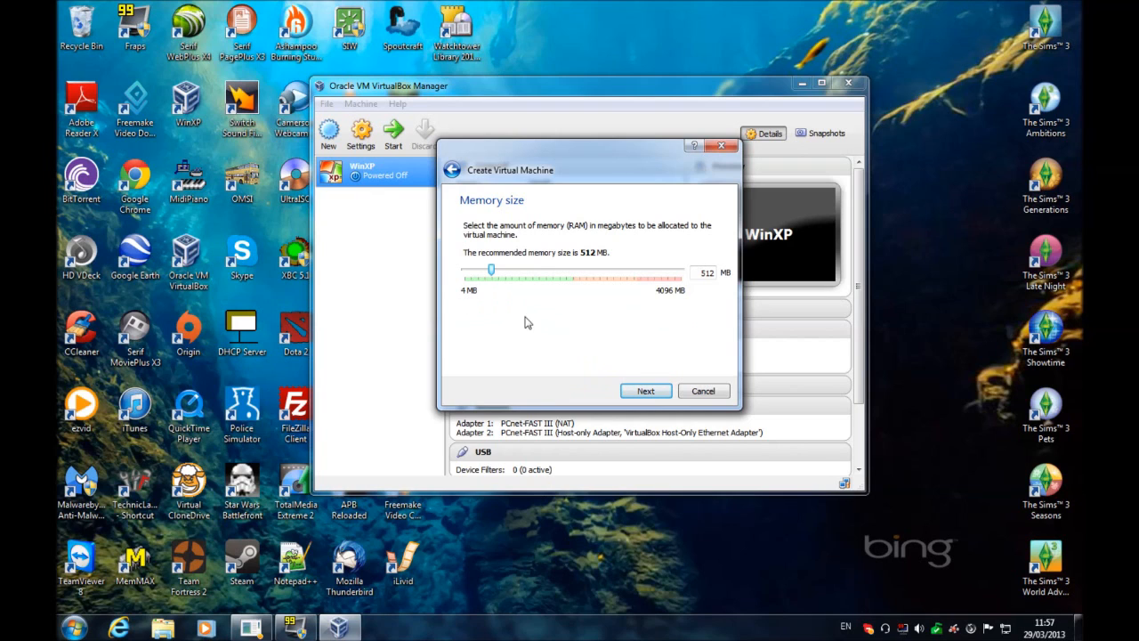
{"action": "mouse_move", "coordinate": [614, 217]}
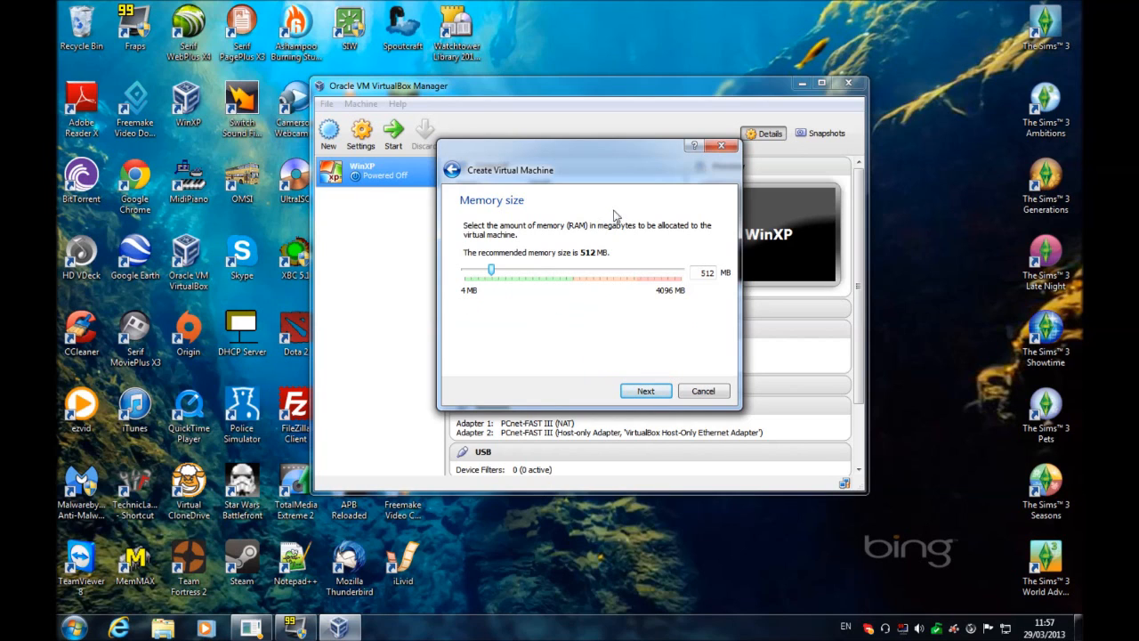
{"action": "mouse_move", "coordinate": [447, 254]}
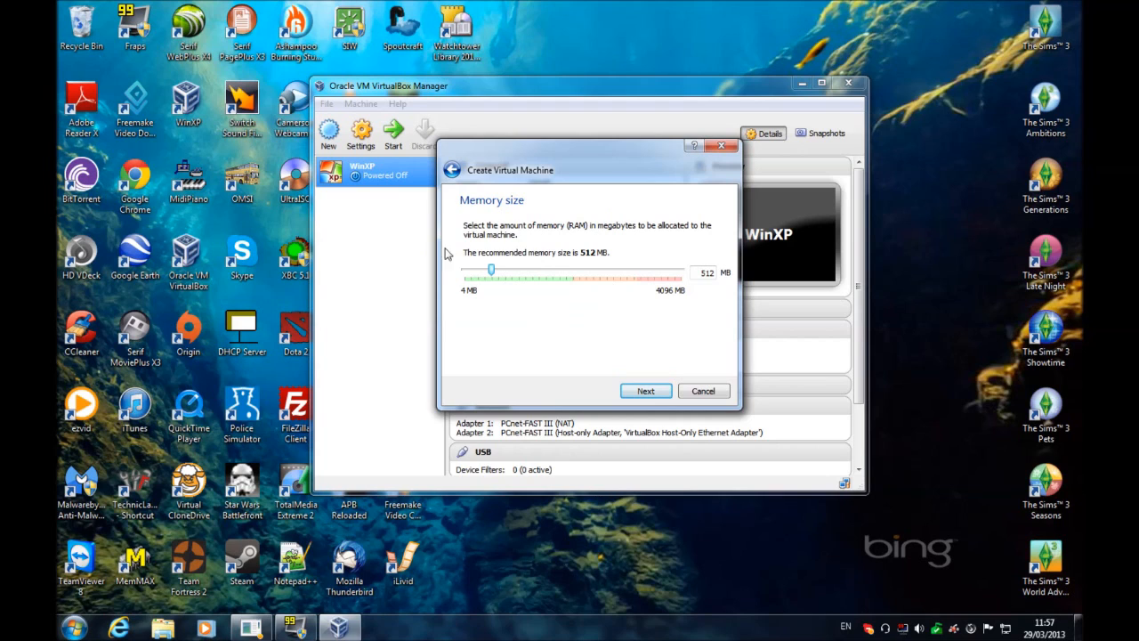
{"action": "mouse_move", "coordinate": [695, 292]}
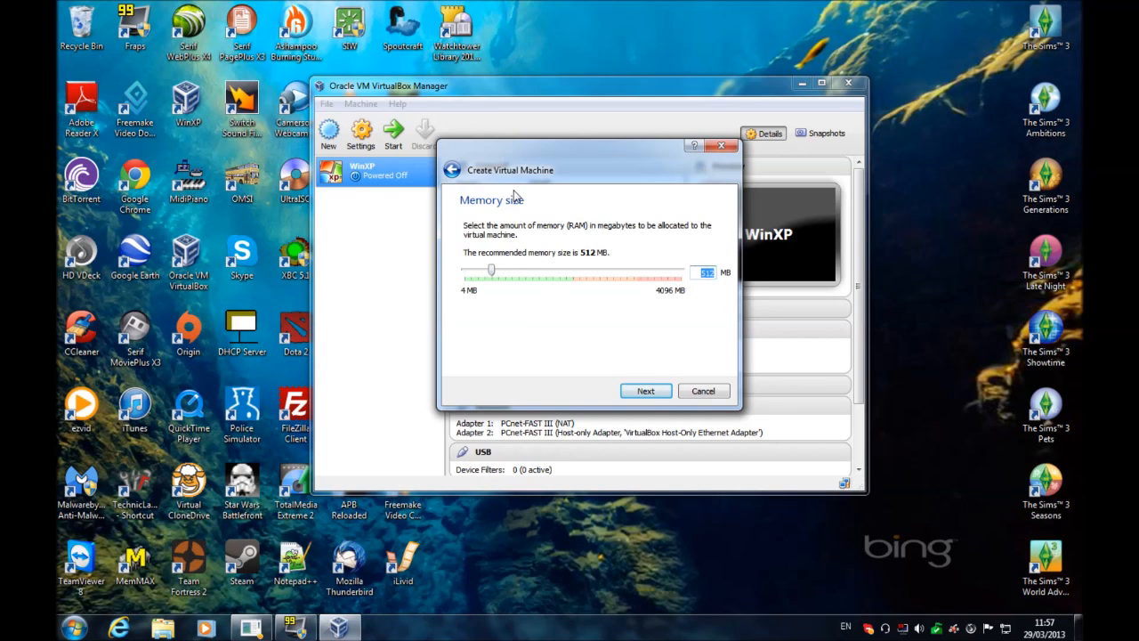
{"action": "left_click_drag", "start_coordinate": [490, 270], "coordinate": [518, 269]}
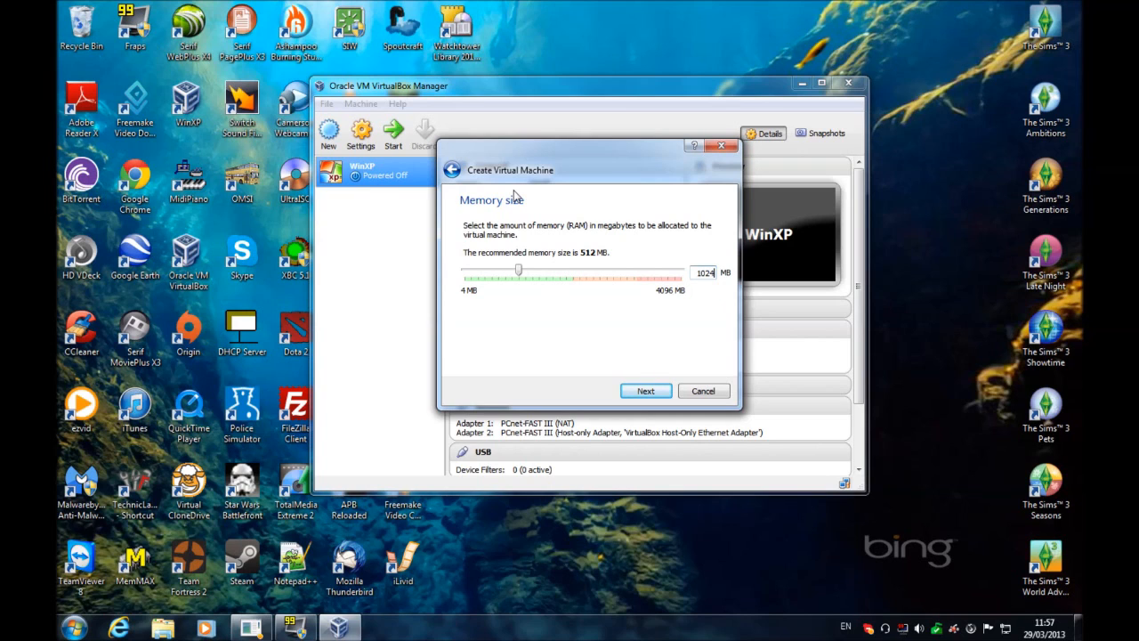
{"action": "mouse_move", "coordinate": [672, 326]}
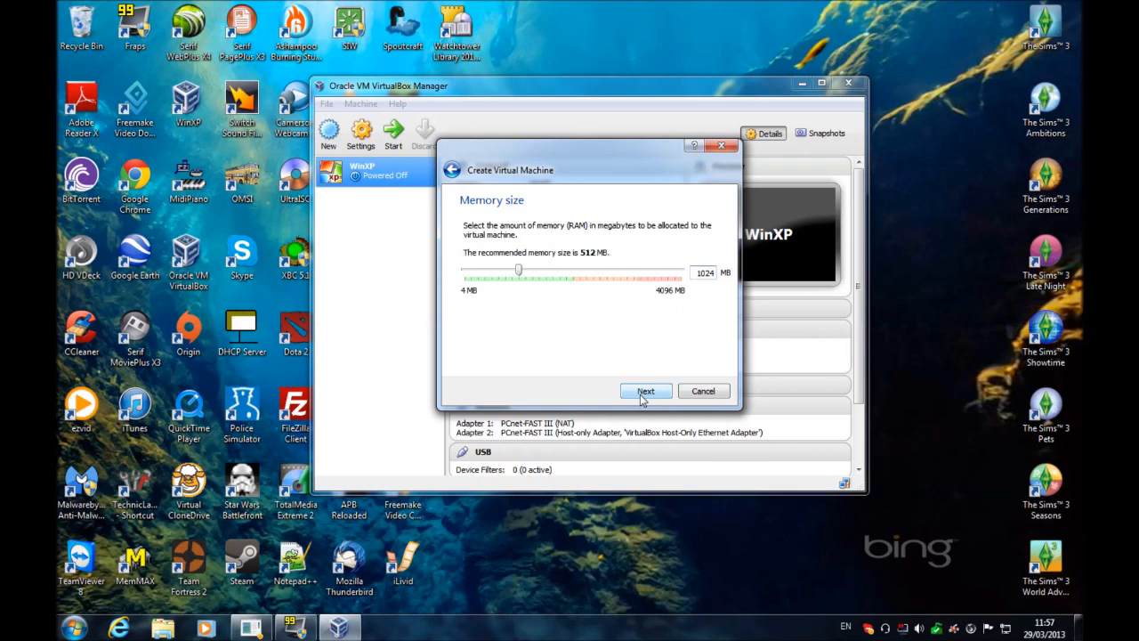
- Choose to create a new virtual hard drive using the VHD file type
{"action": "left_click", "coordinate": [645, 390]}
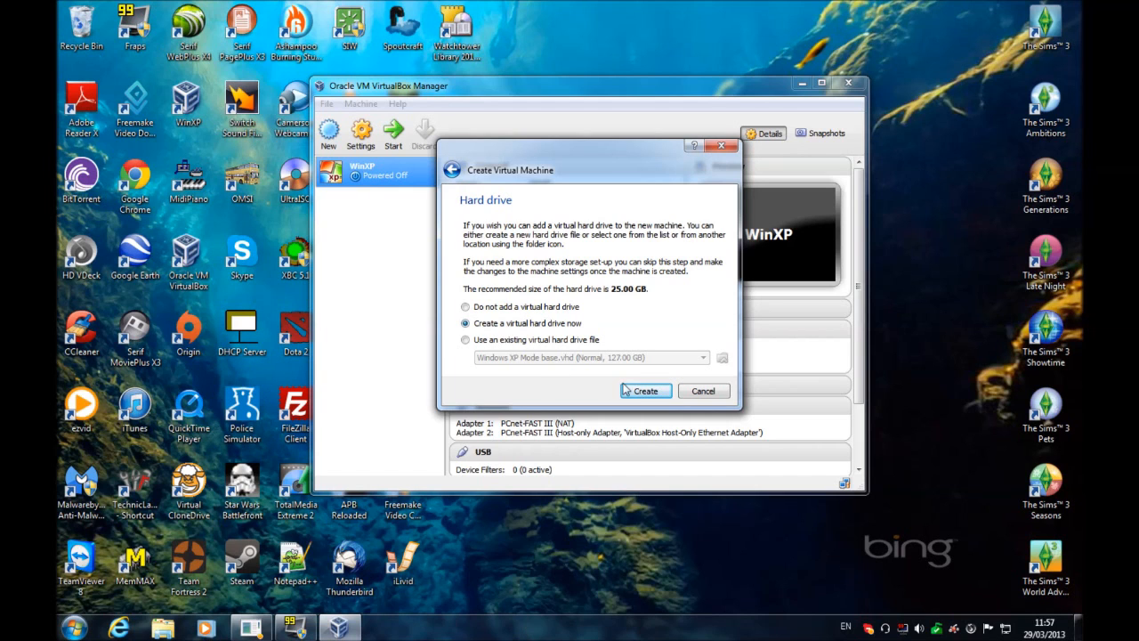
{"action": "left_click", "coordinate": [645, 391]}
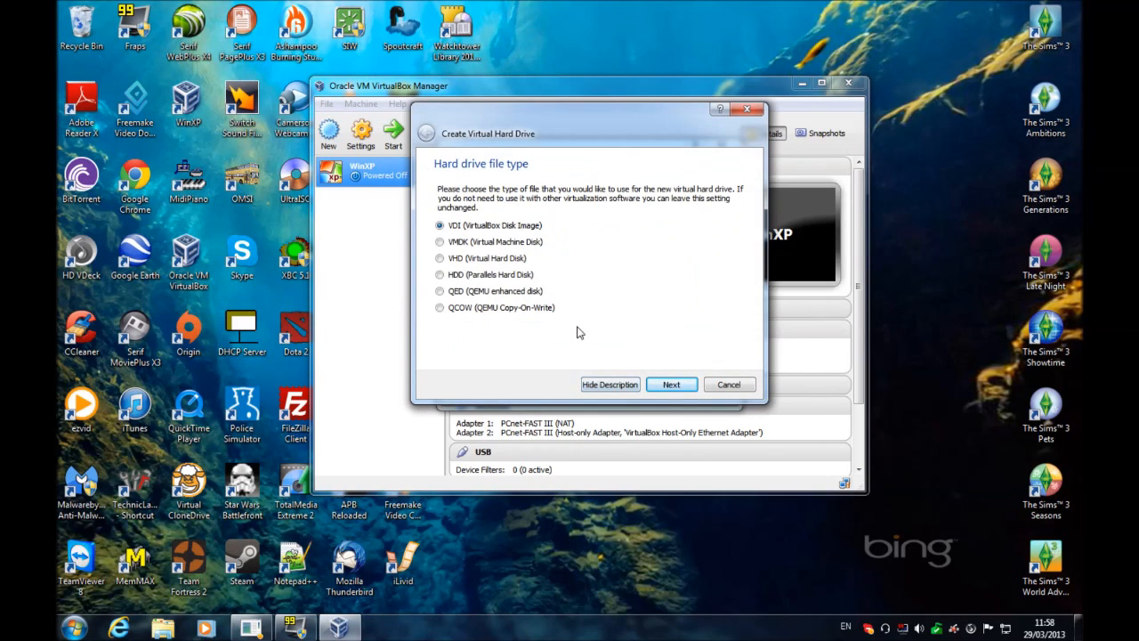
{"action": "mouse_move", "coordinate": [536, 310]}
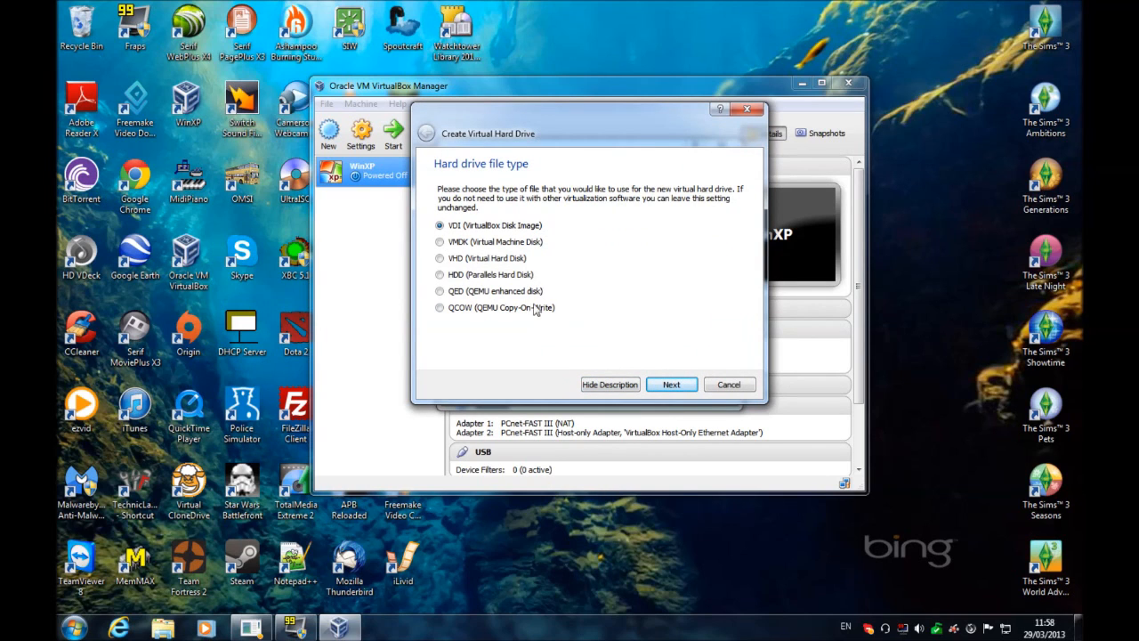
{"action": "mouse_move", "coordinate": [516, 365]}
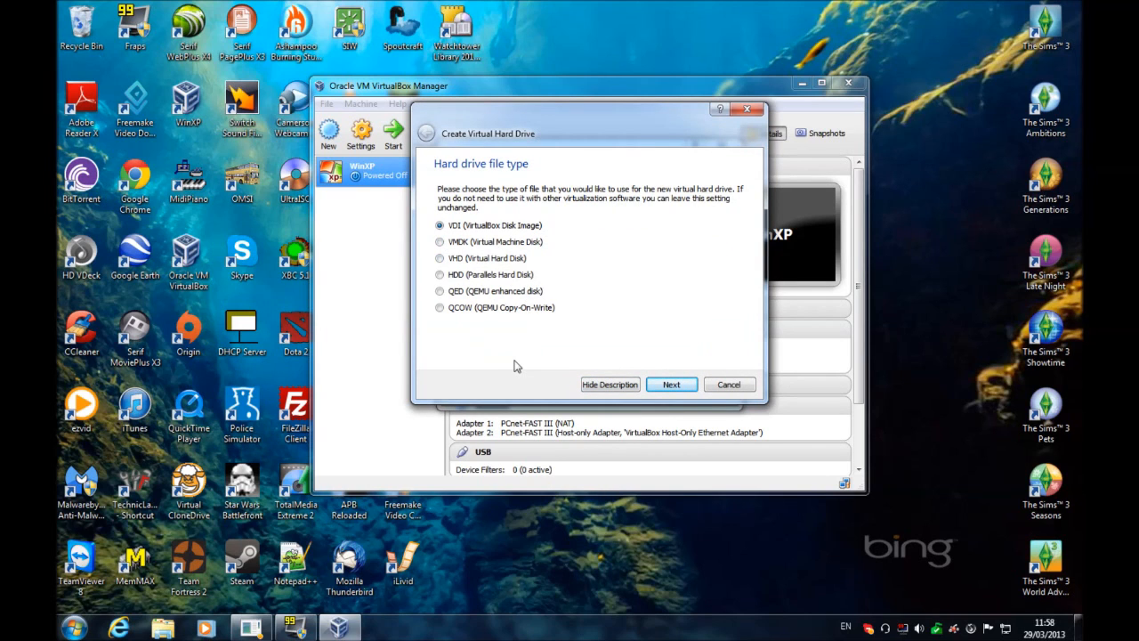
{"action": "mouse_move", "coordinate": [523, 385]}
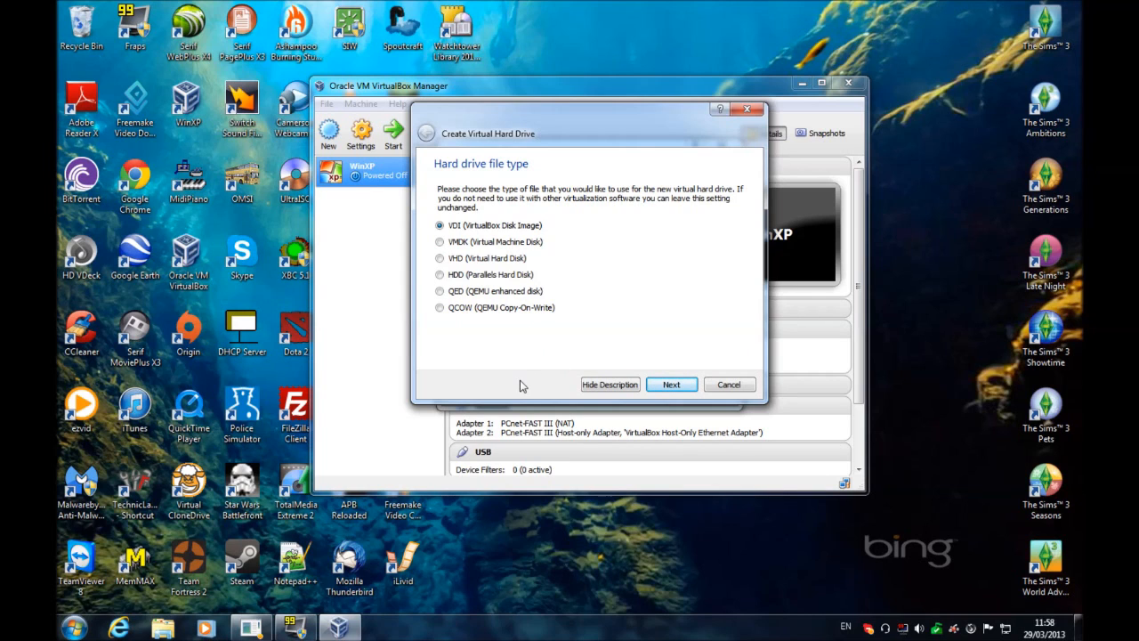
{"action": "mouse_move", "coordinate": [452, 374]}
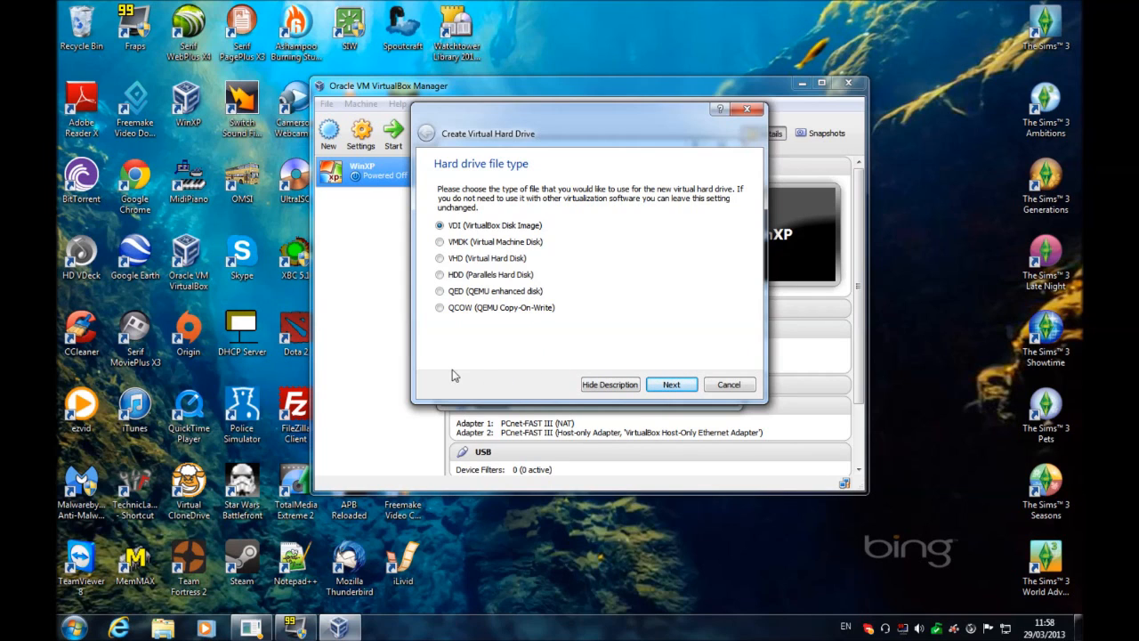
{"action": "mouse_move", "coordinate": [409, 374]}
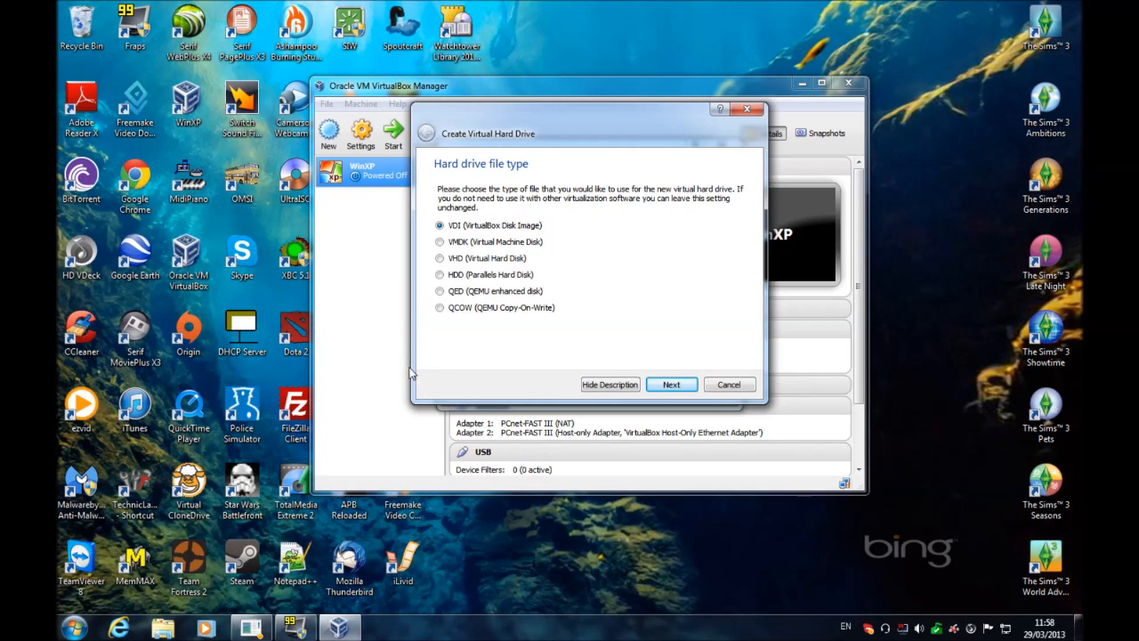
{"action": "mouse_move", "coordinate": [476, 381]}
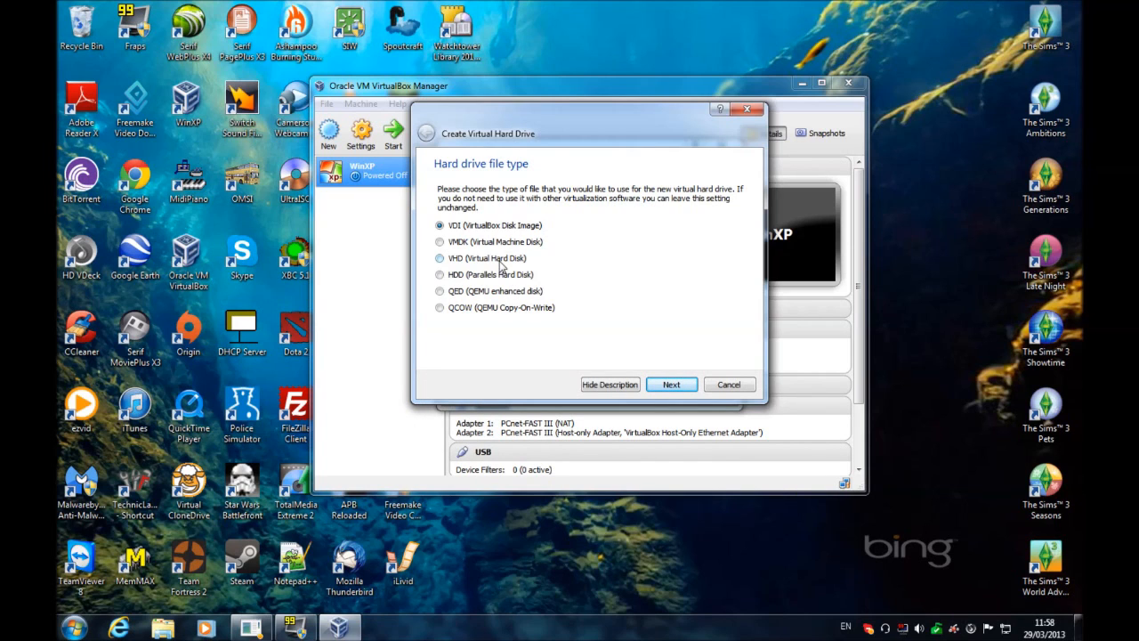
{"action": "left_click", "coordinate": [440, 258]}
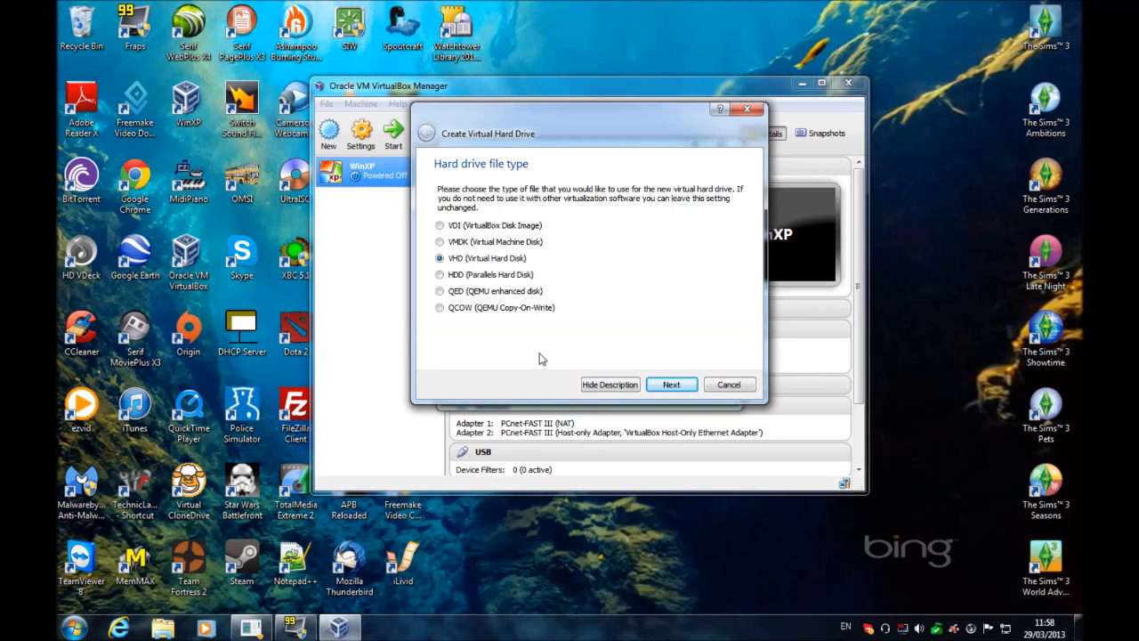
- Keep the VHD dynamically allocated and advance to the location and size page
{"action": "left_click", "coordinate": [671, 383]}
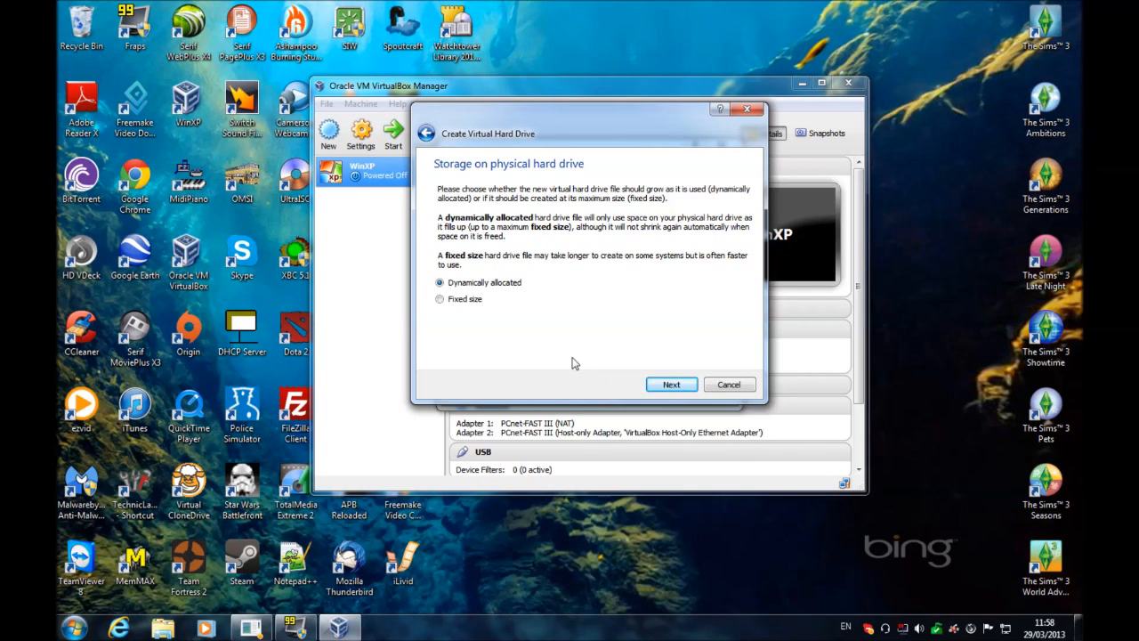
{"action": "mouse_move", "coordinate": [550, 371]}
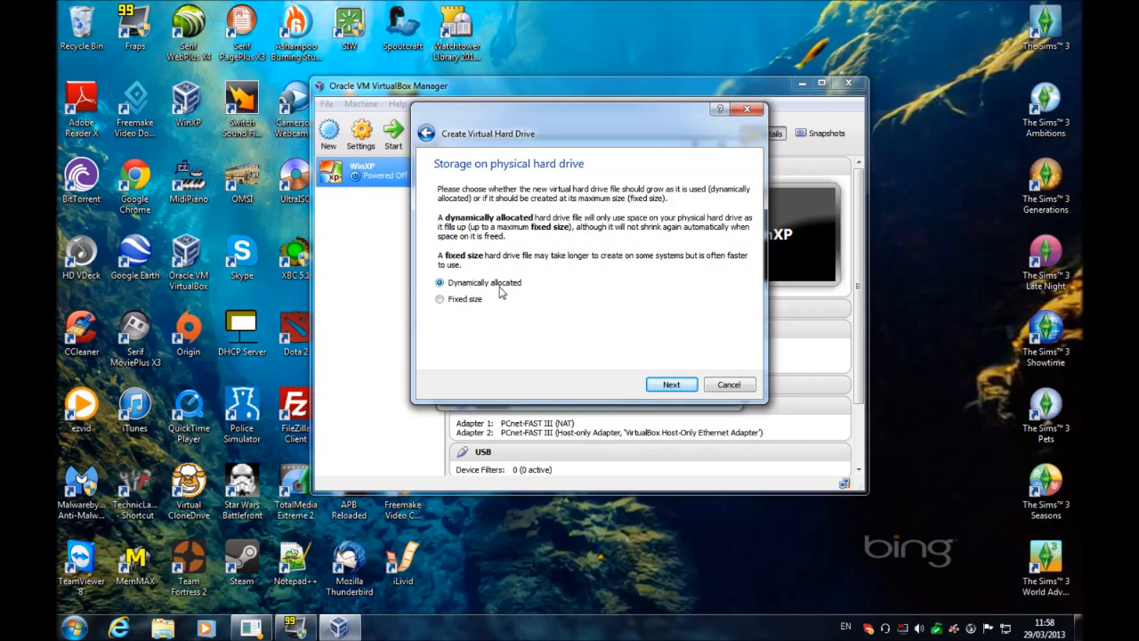
{"action": "mouse_move", "coordinate": [534, 354]}
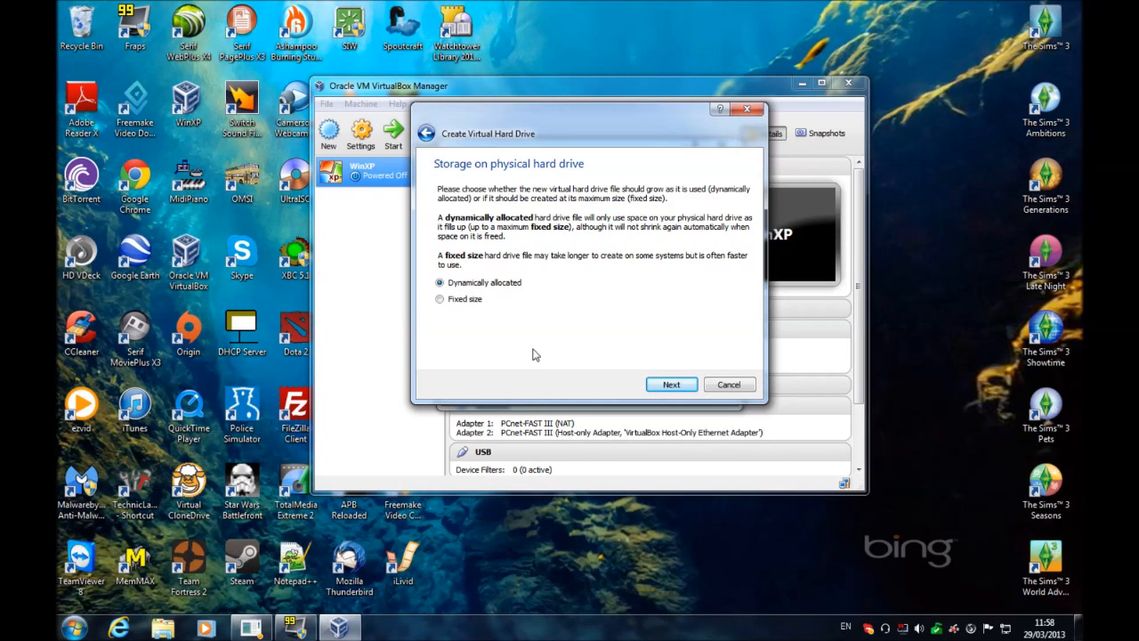
{"action": "mouse_move", "coordinate": [524, 360]}
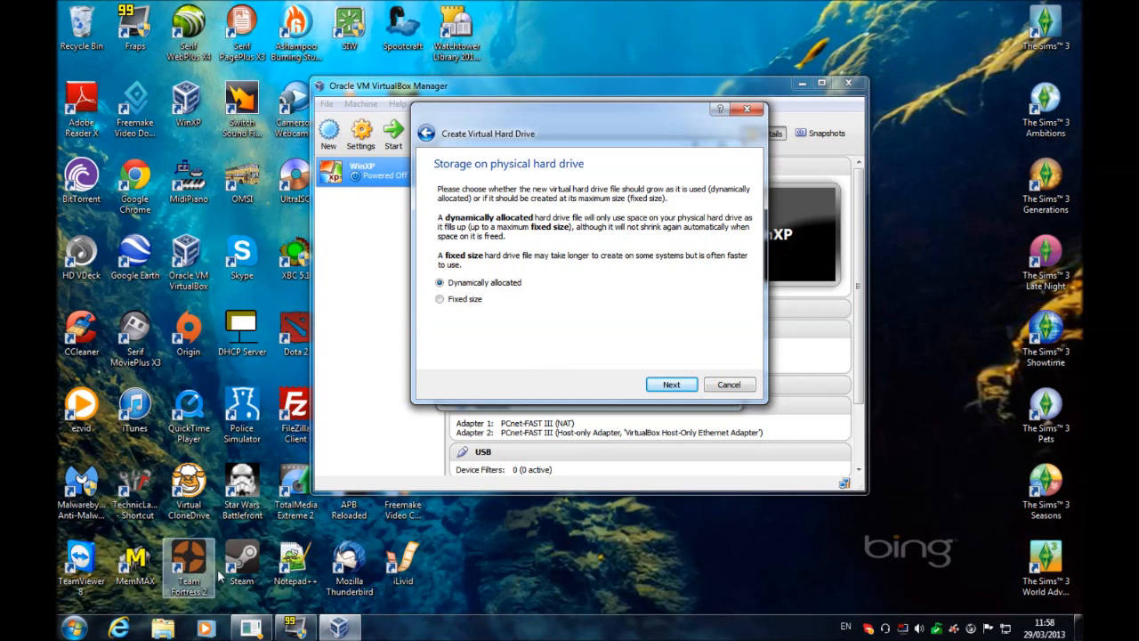
{"action": "left_click", "coordinate": [161, 628]}
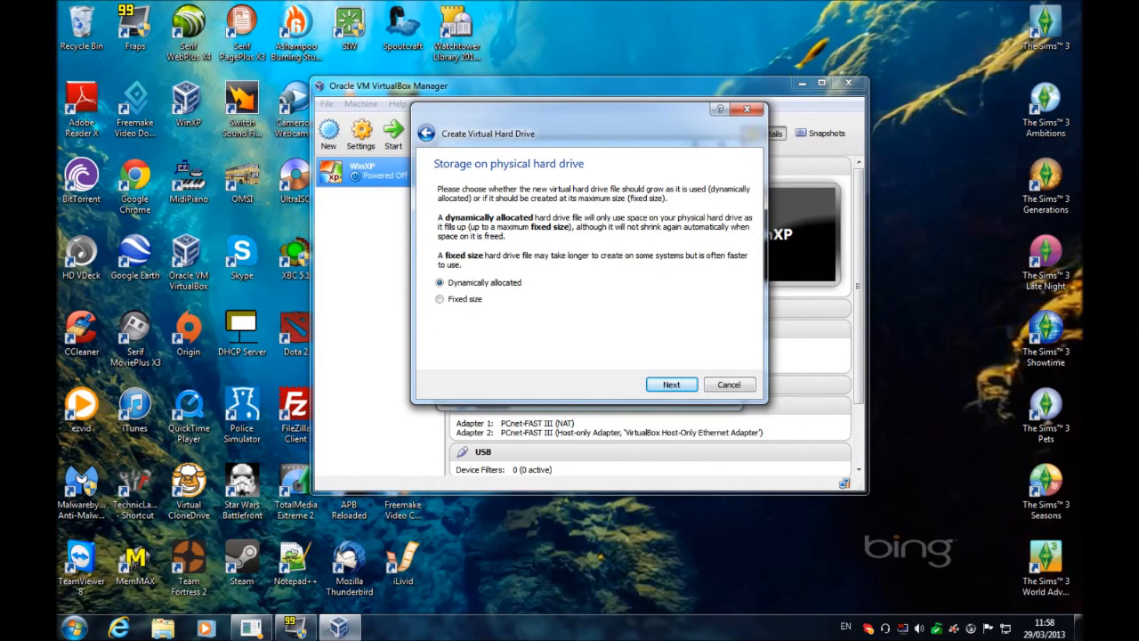
{"action": "mouse_move", "coordinate": [649, 310]}
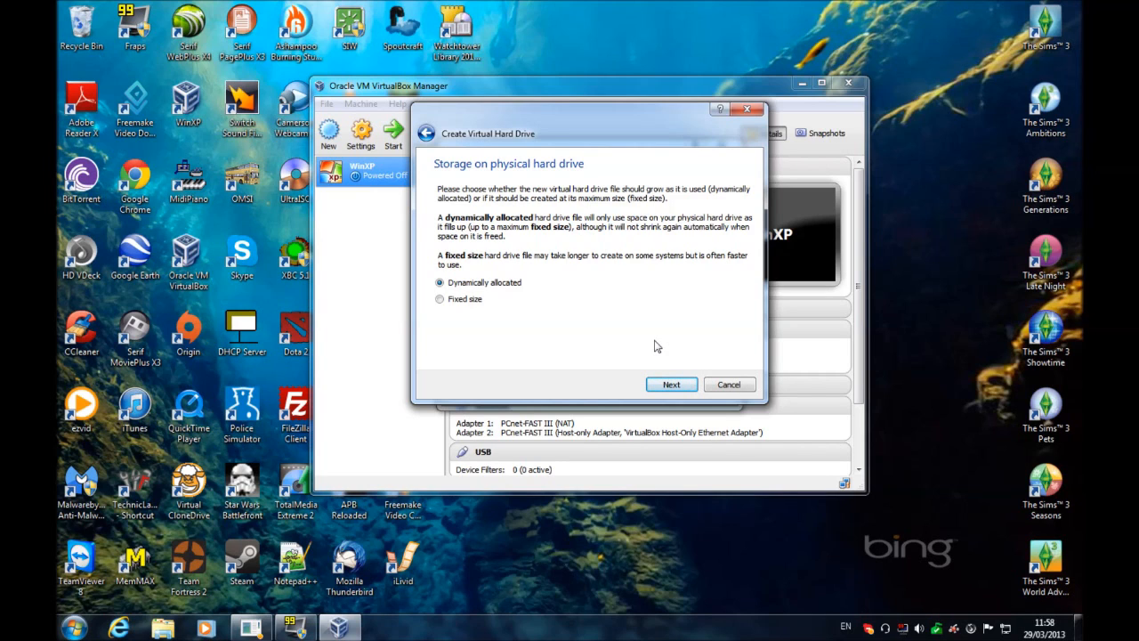
{"action": "mouse_move", "coordinate": [574, 379]}
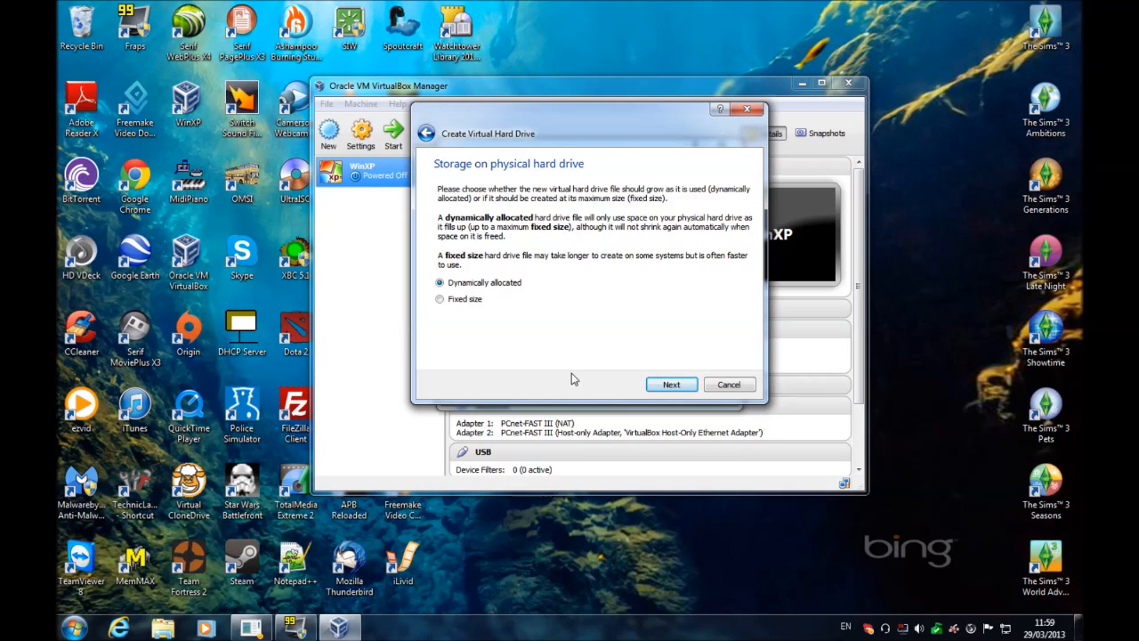
{"action": "mouse_move", "coordinate": [547, 372]}
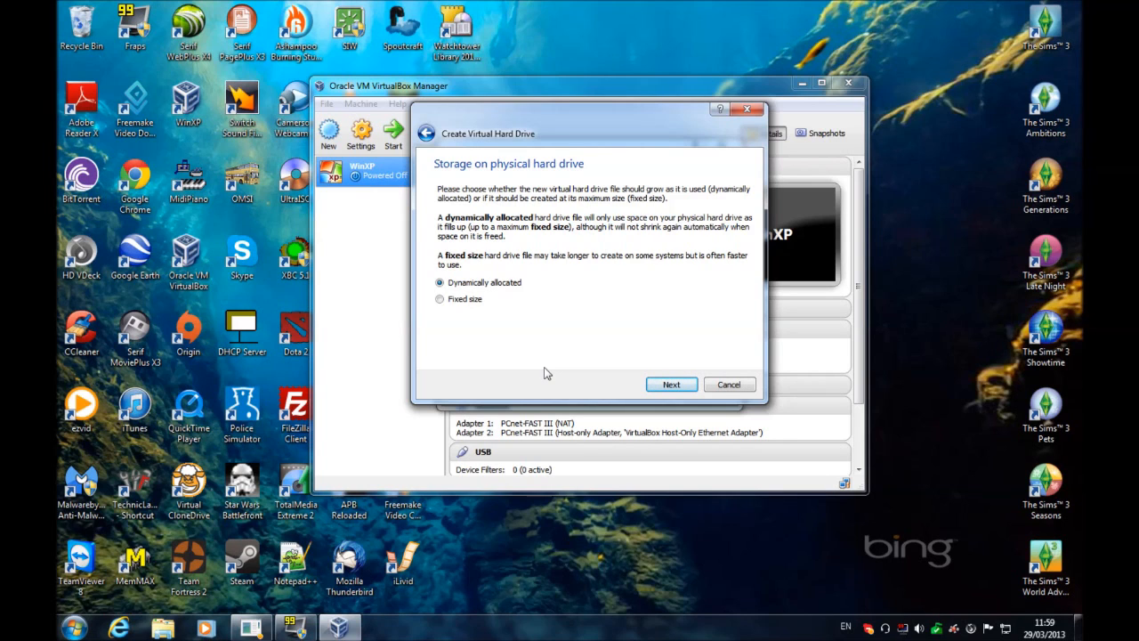
{"action": "mouse_move", "coordinate": [569, 372]}
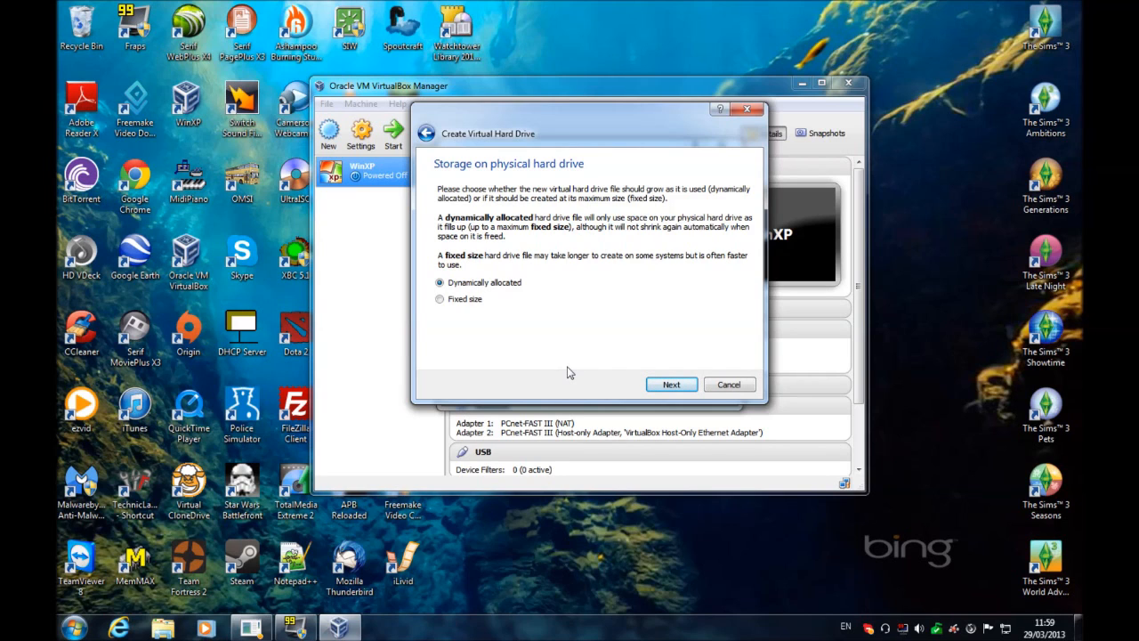
{"action": "mouse_move", "coordinate": [622, 363]}
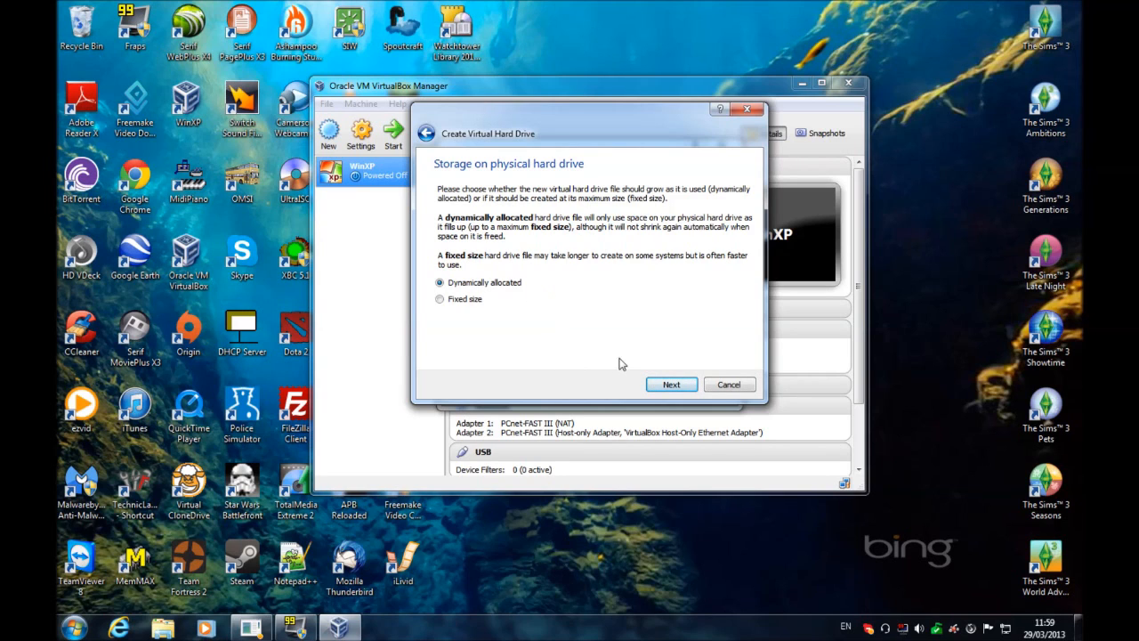
{"action": "mouse_move", "coordinate": [697, 314]}
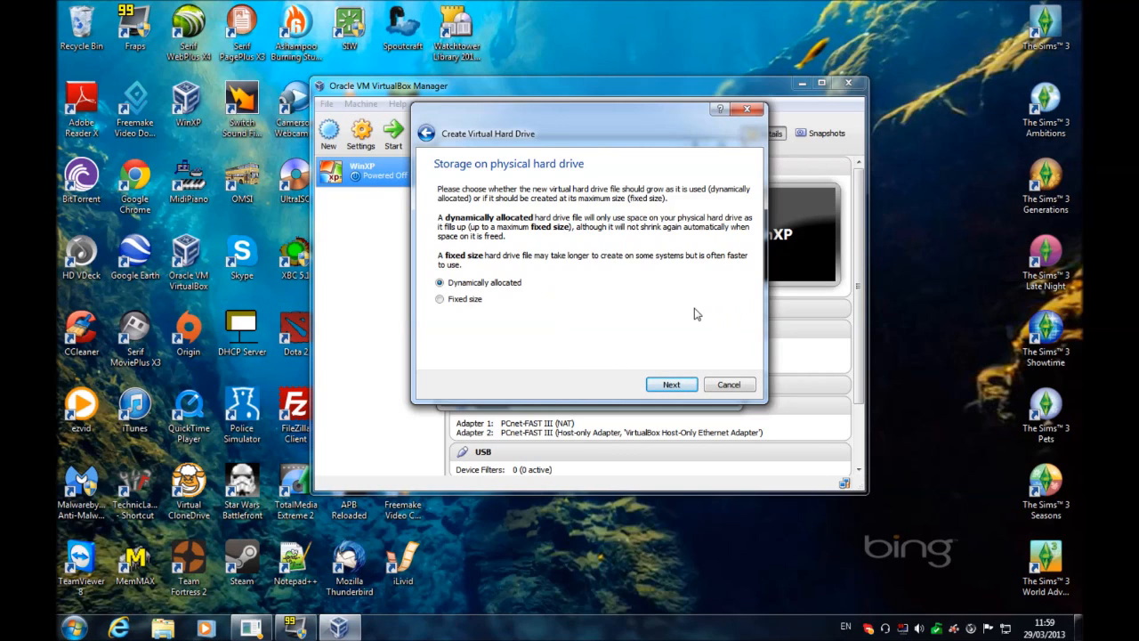
{"action": "mouse_move", "coordinate": [560, 313]}
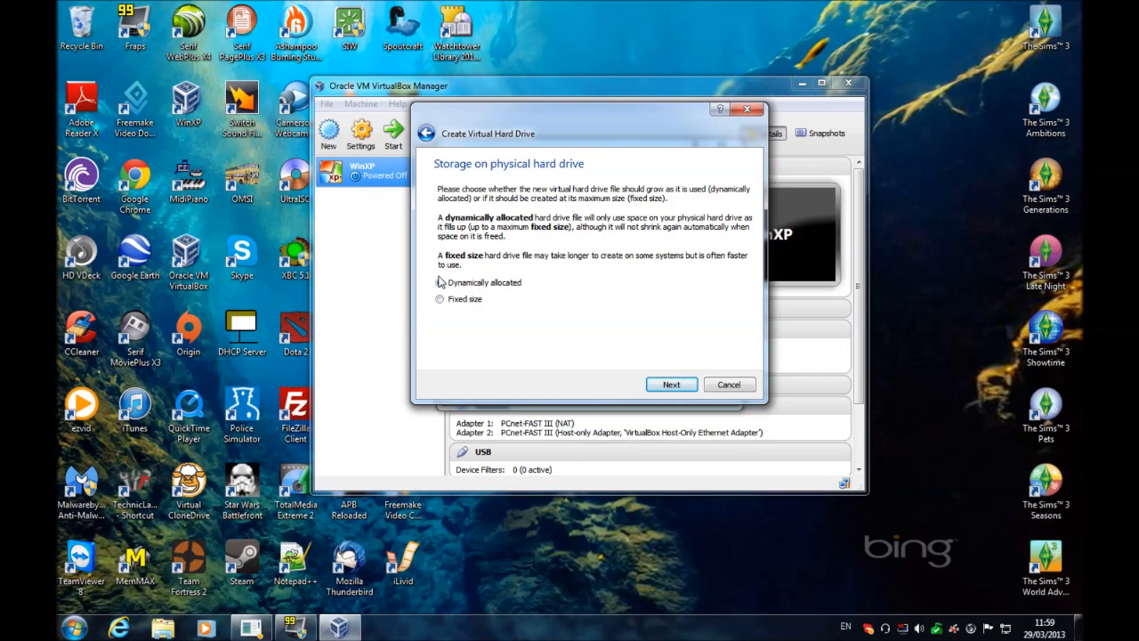
{"action": "left_click", "coordinate": [440, 282]}
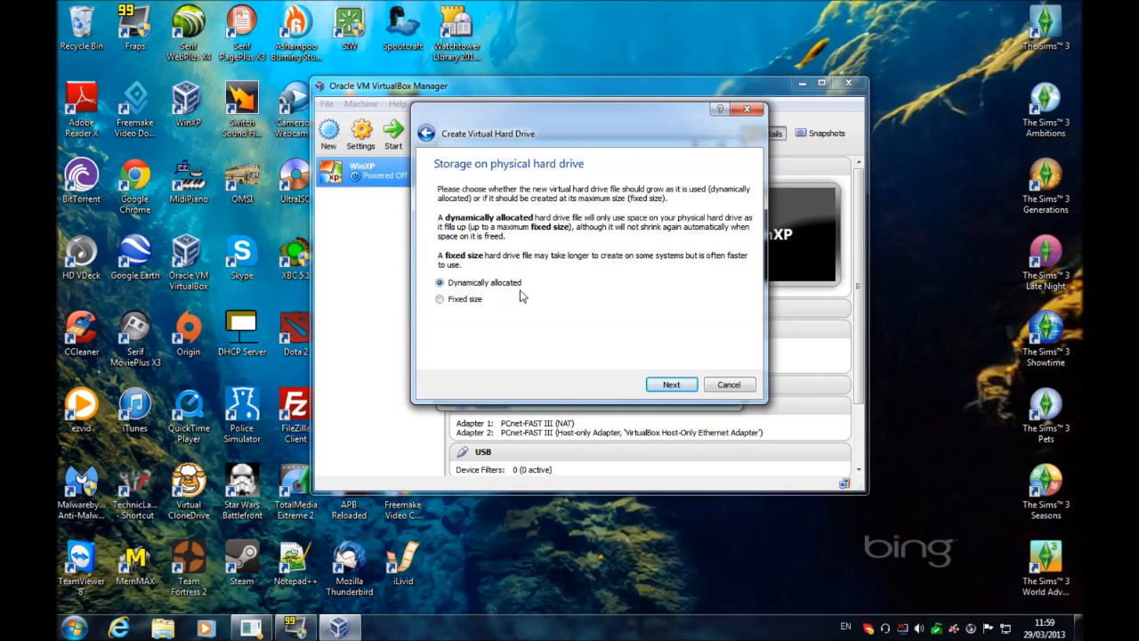
{"action": "mouse_move", "coordinate": [412, 274]}
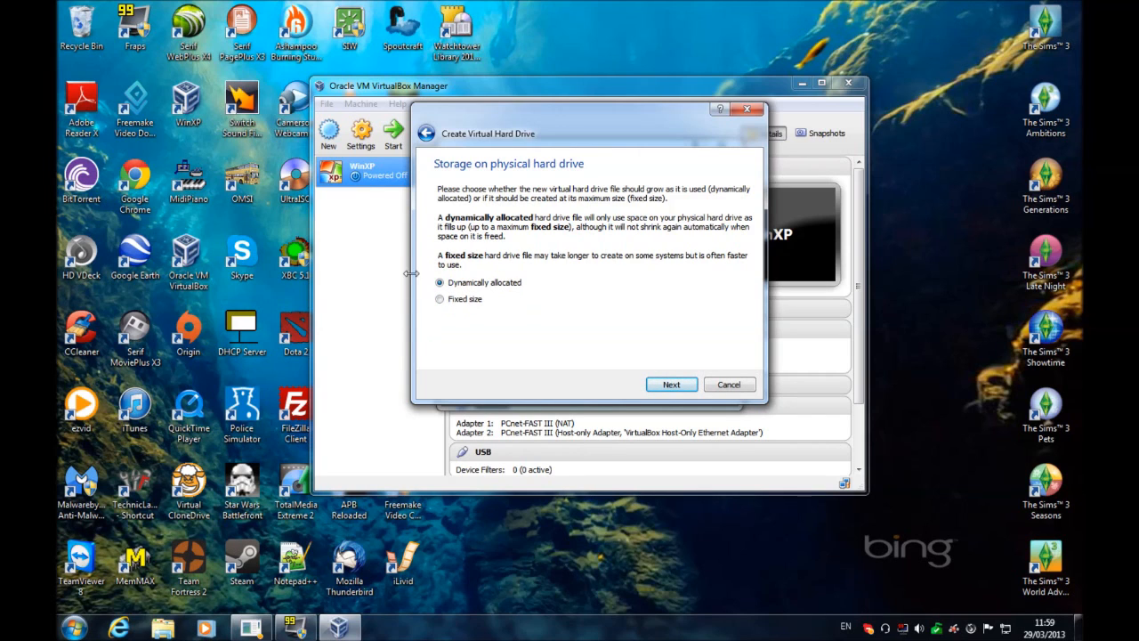
{"action": "mouse_move", "coordinate": [424, 262]}
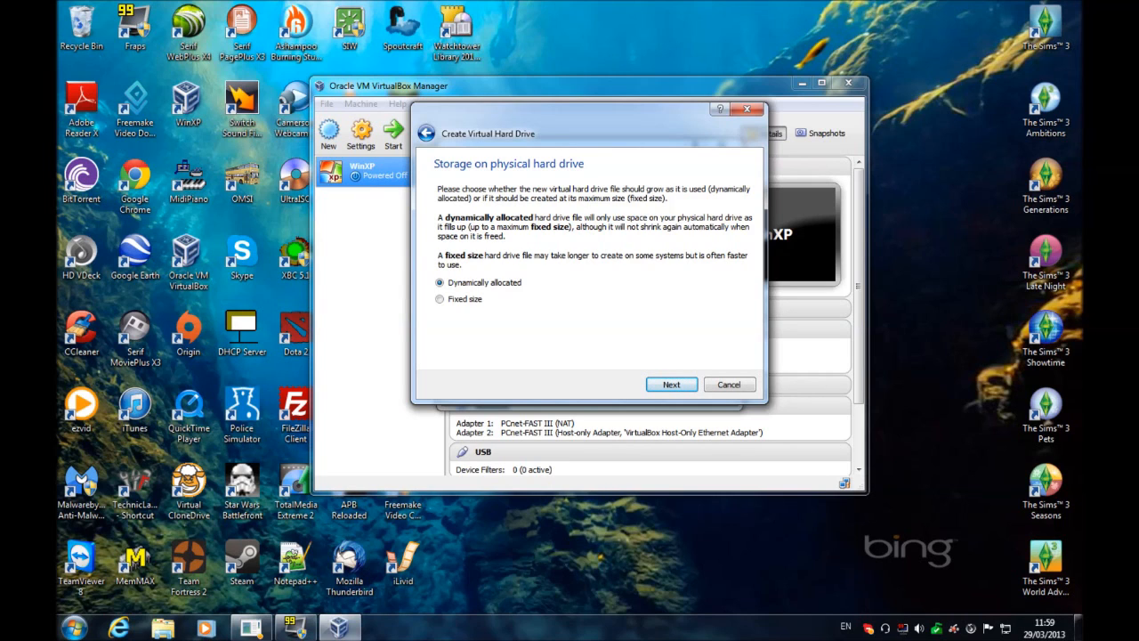
{"action": "mouse_move", "coordinate": [460, 290]}
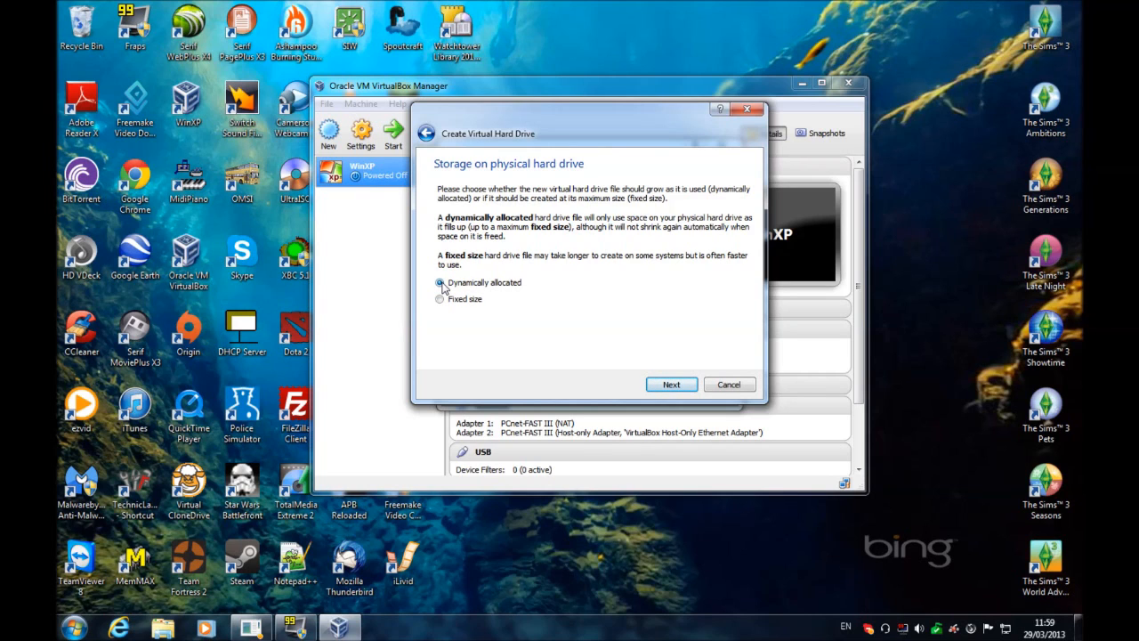
{"action": "mouse_move", "coordinate": [525, 337]}
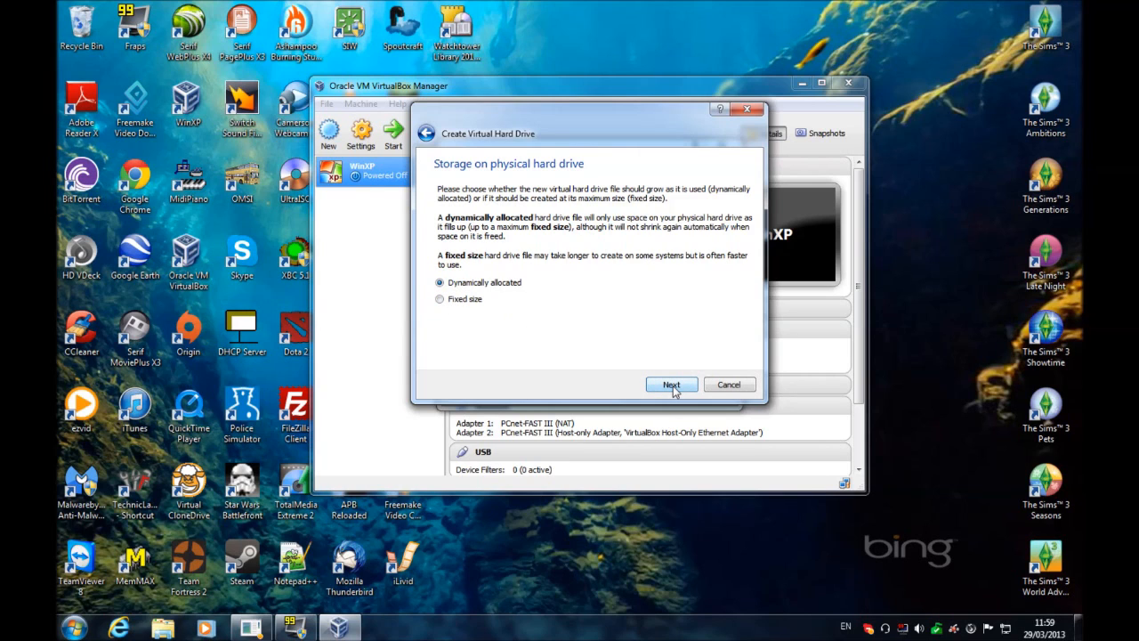
{"action": "left_click", "coordinate": [671, 385]}
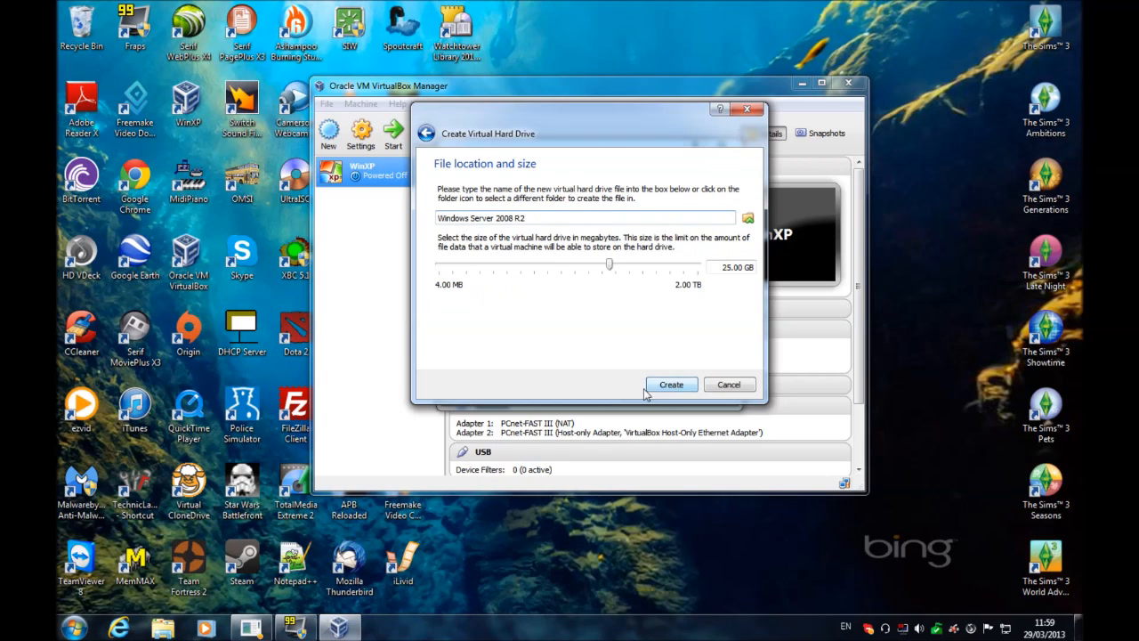
{"action": "mouse_move", "coordinate": [610, 264]}
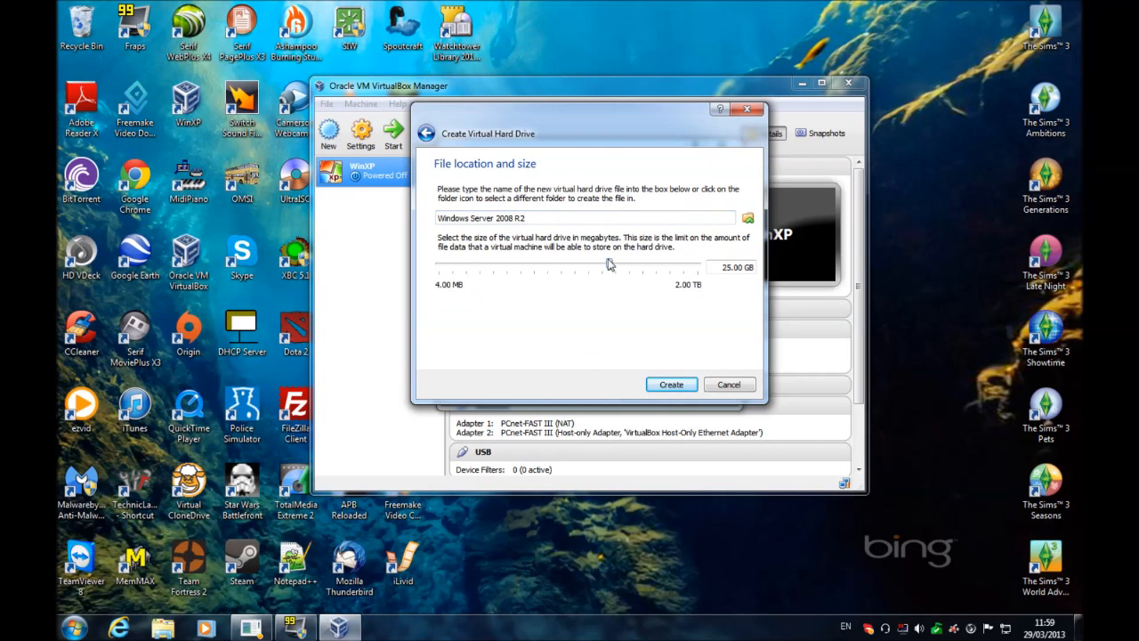
- Set the disk size to 30 GB and create Windows Server 2008 R2.vhd
{"action": "left_click_drag", "start_coordinate": [610, 266], "coordinate": [584, 265]}
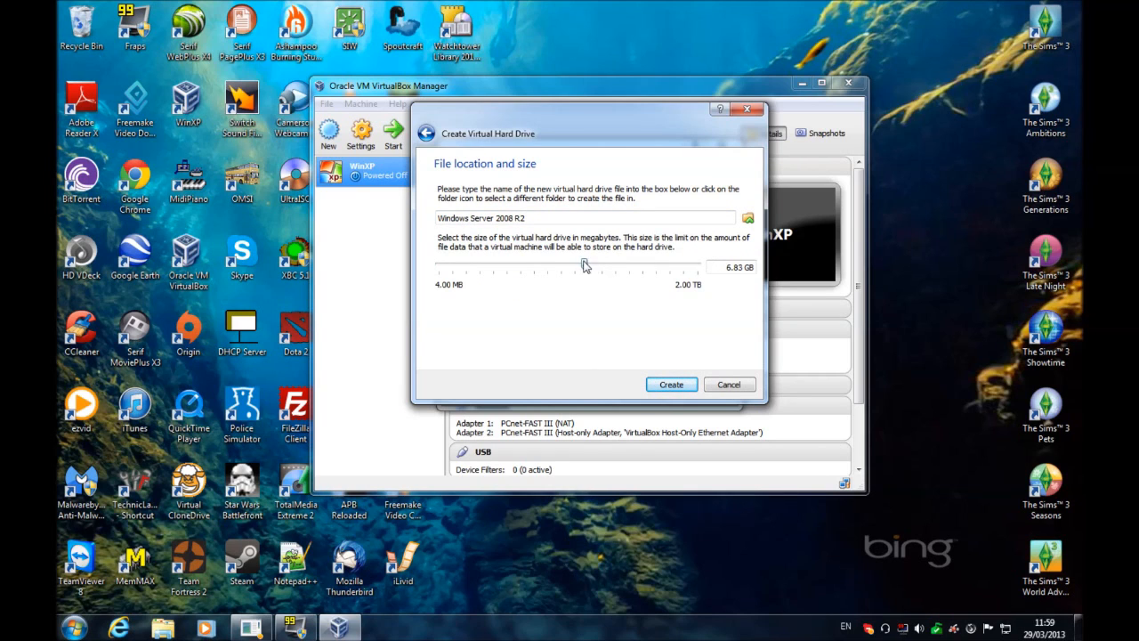
{"action": "left_click_drag", "start_coordinate": [584, 264], "coordinate": [606, 264]}
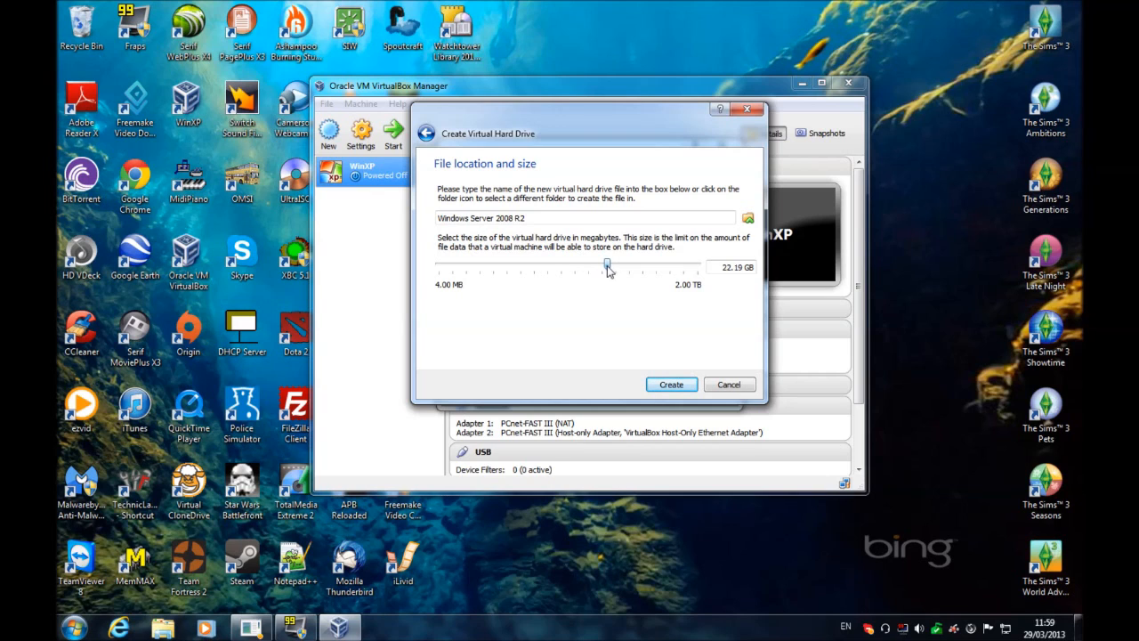
{"action": "left_click_drag", "start_coordinate": [606, 264], "coordinate": [608, 264]}
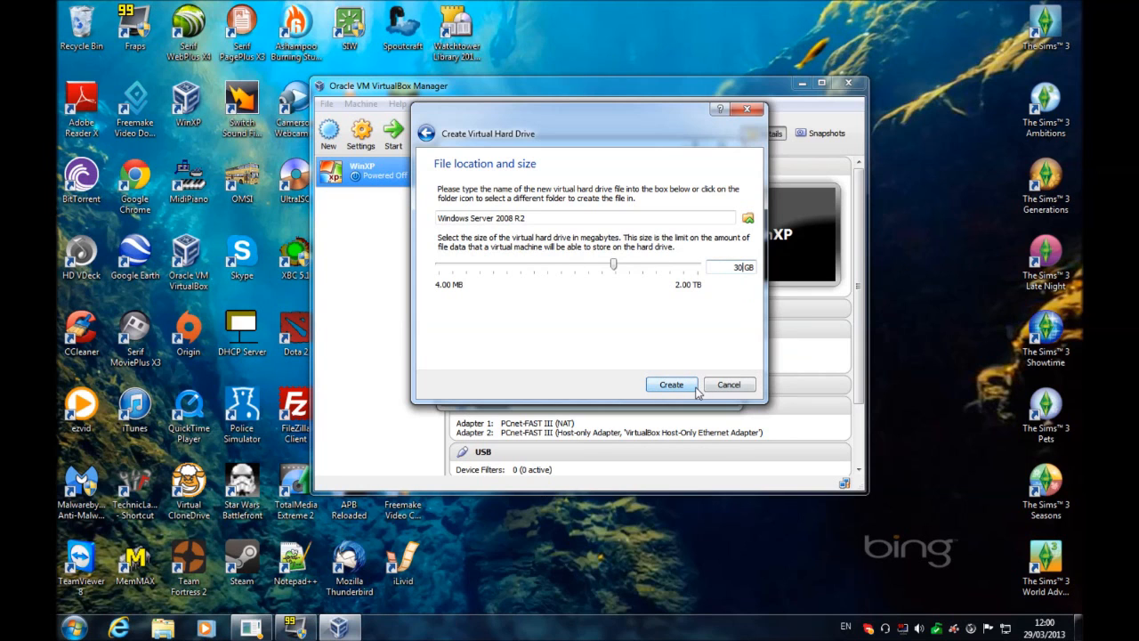
{"action": "left_click", "coordinate": [670, 385]}
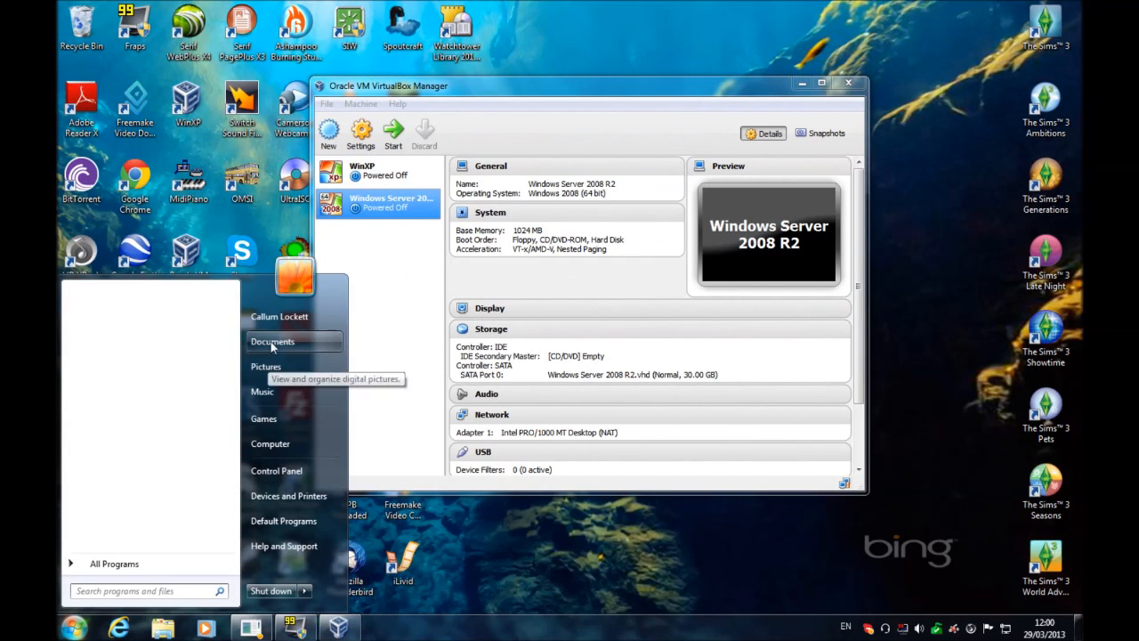
- Try a typed VirtualBox VMs path in Explorer and dismiss the folder-not-found error
{"action": "left_click", "coordinate": [273, 340]}
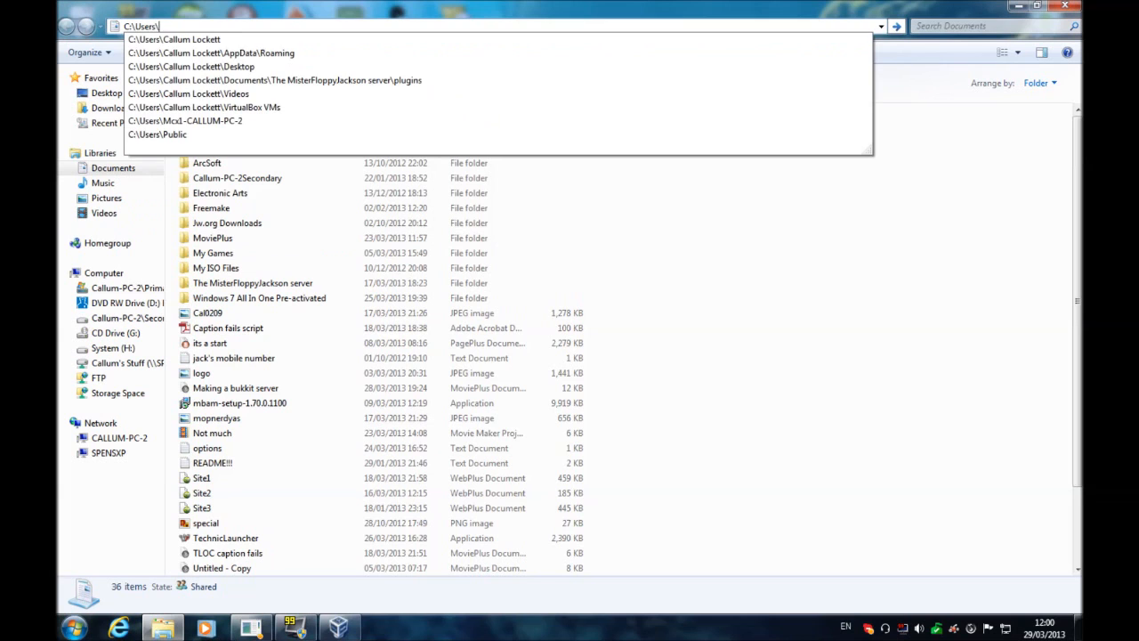
{"action": "type", "text": "C"}
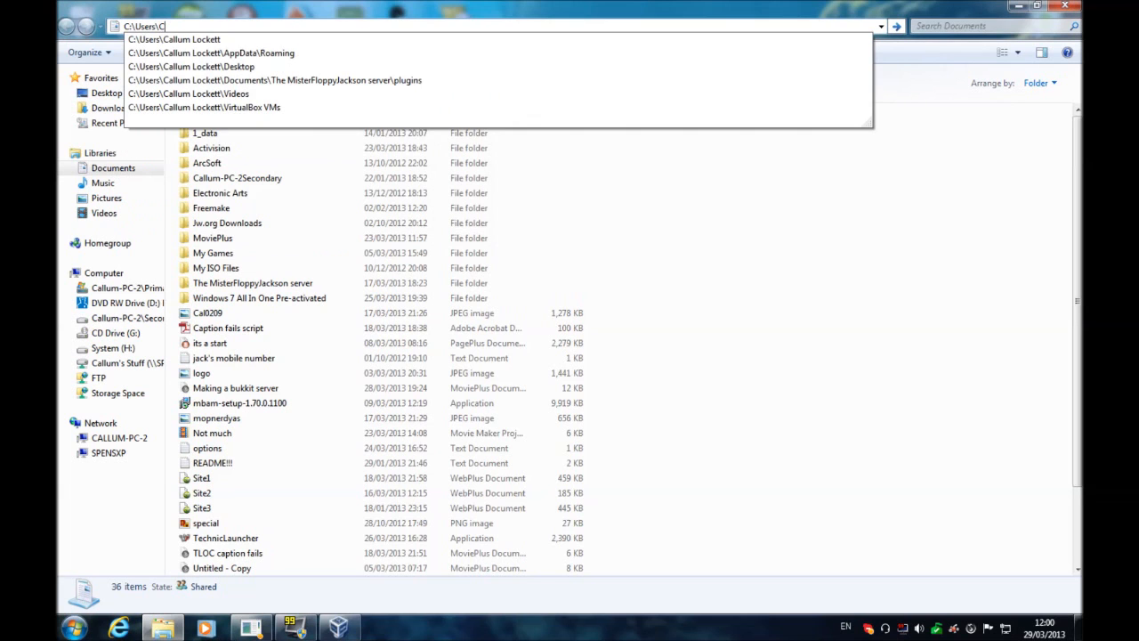
{"action": "type", "text": "allum Lockett\\Virtual M"}
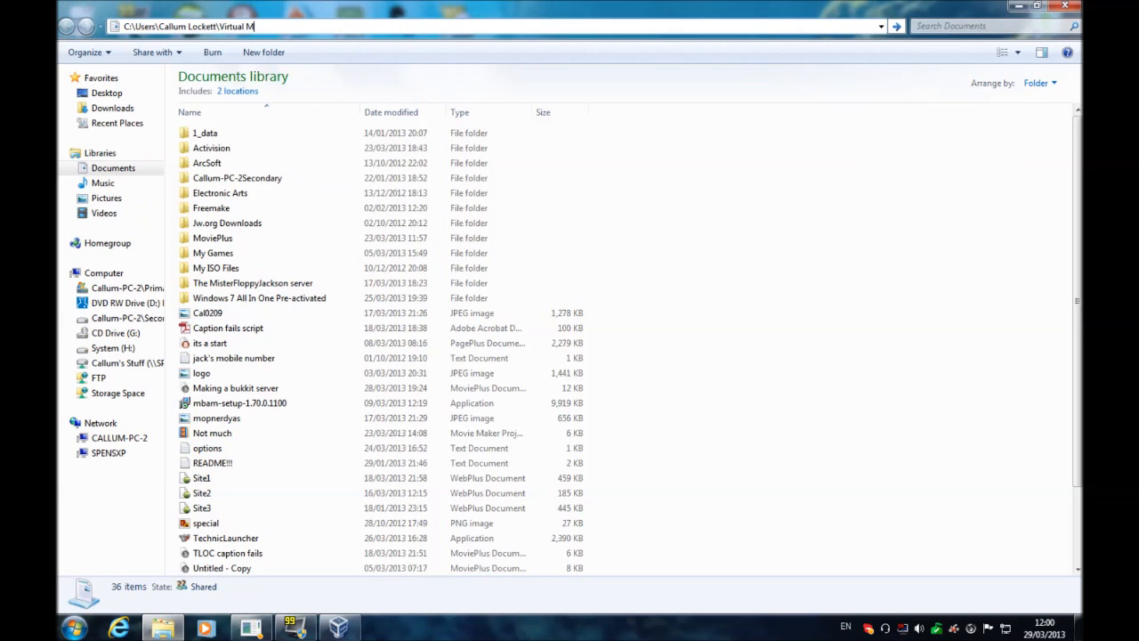
{"action": "type", "text": "VMs"}
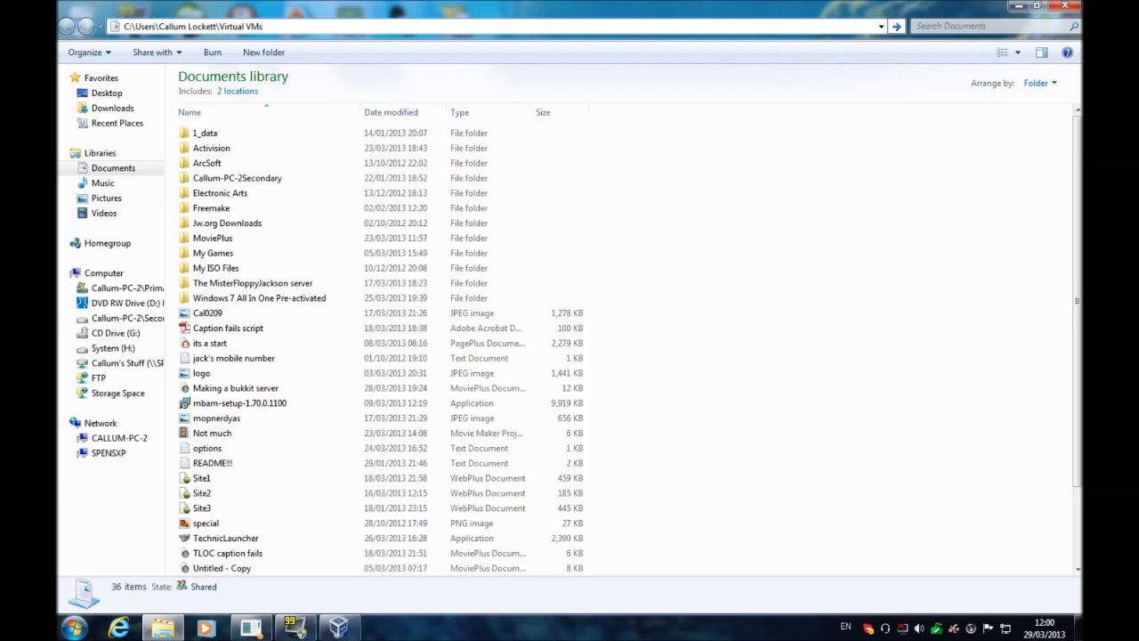
{"action": "key", "text": "Enter"}
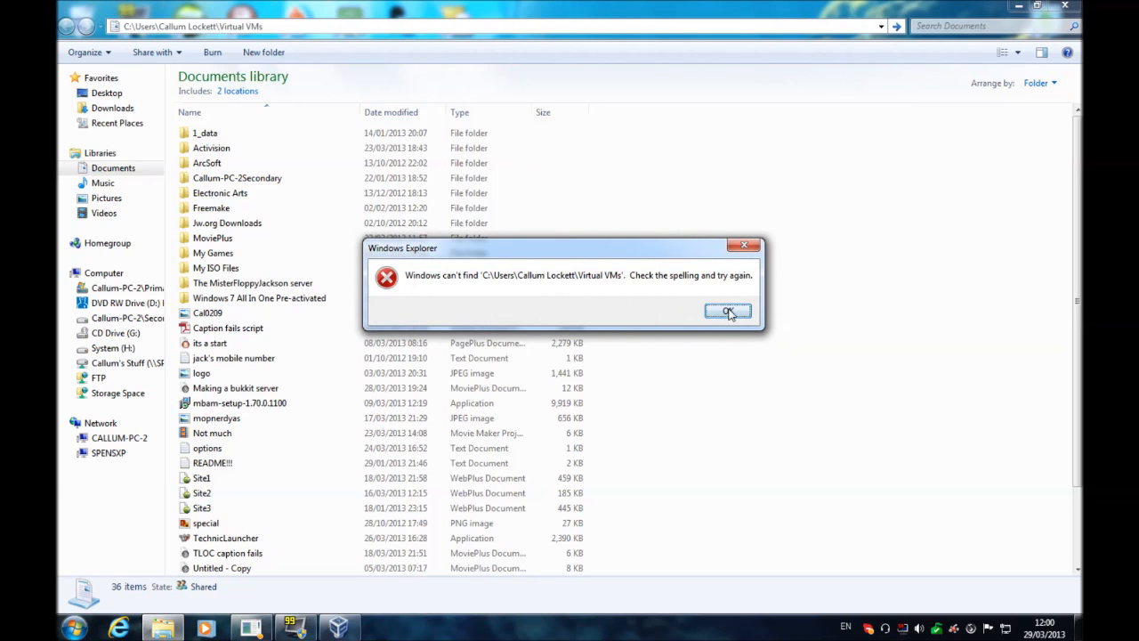
{"action": "left_click", "coordinate": [728, 311]}
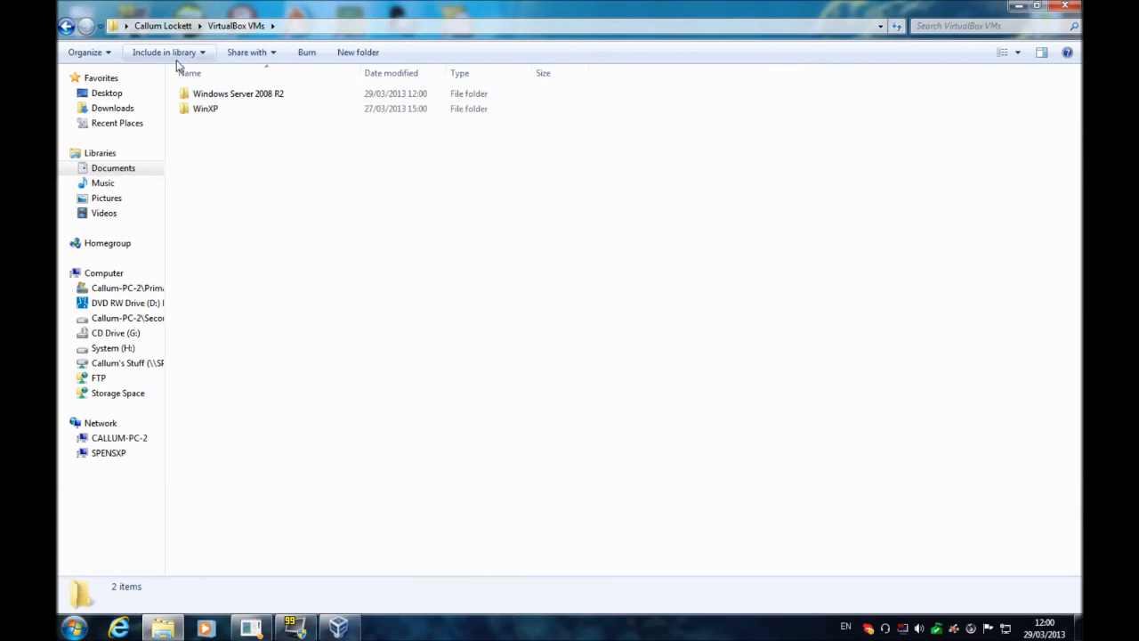
- Open the Windows Server 2008 R2 VM folder, then bring VirtualBox back up
{"action": "left_click", "coordinate": [238, 93]}
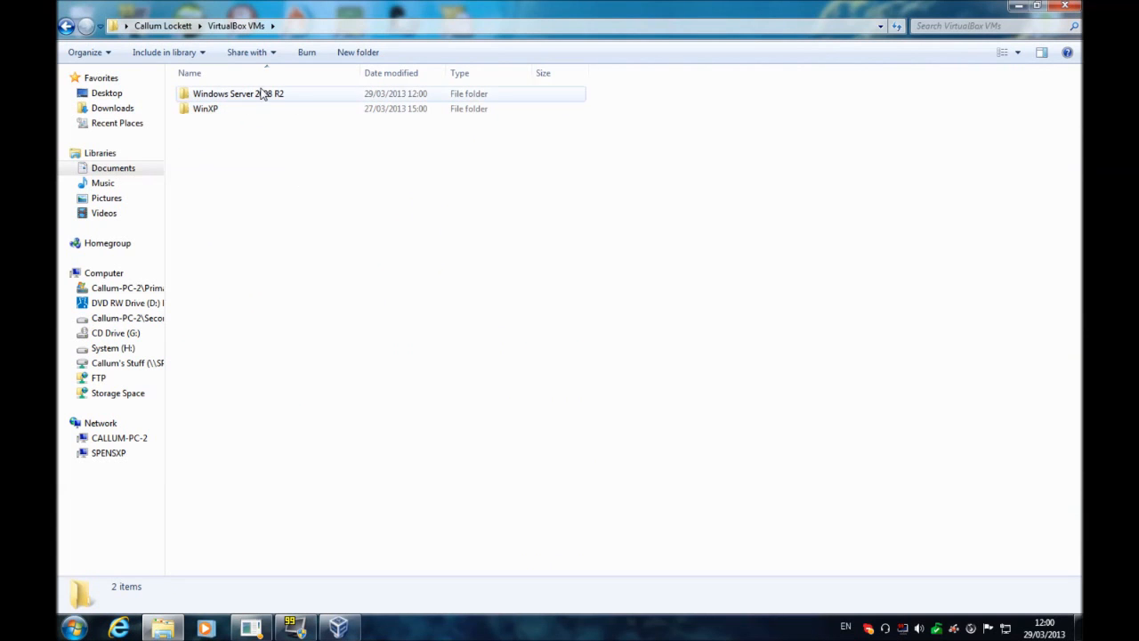
{"action": "double_click", "coordinate": [238, 94]}
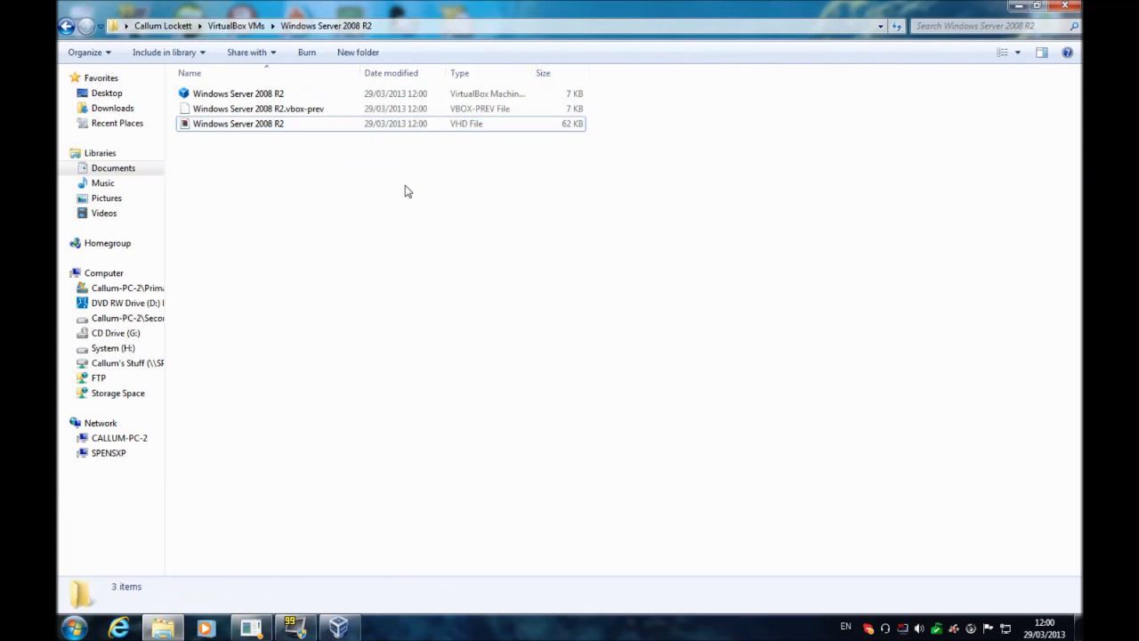
{"action": "left_click", "coordinate": [237, 123]}
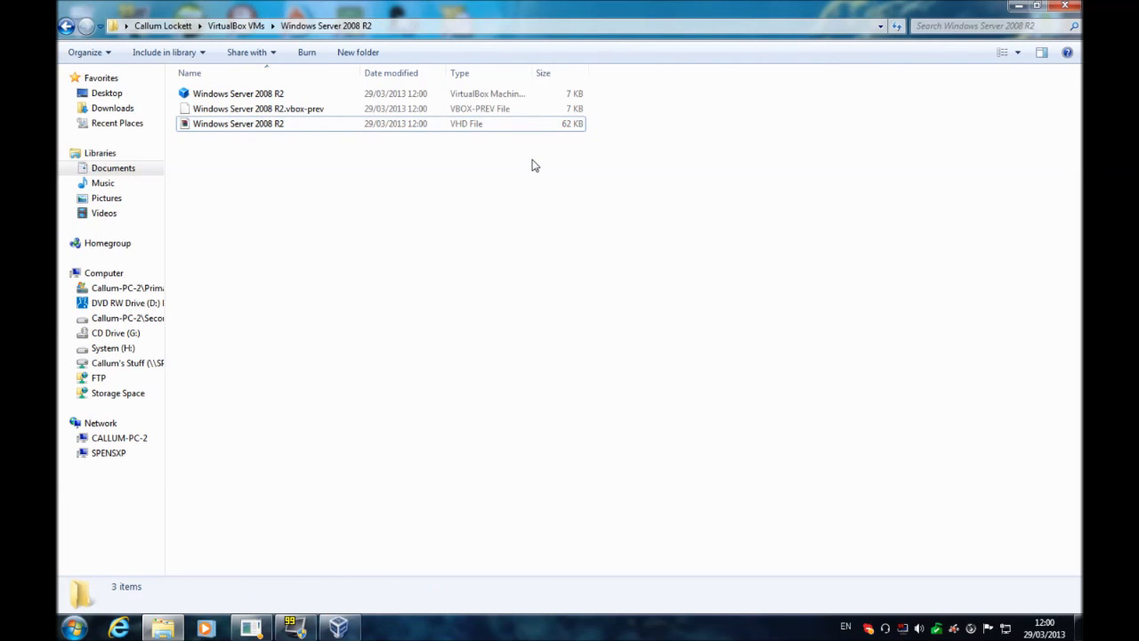
{"action": "mouse_move", "coordinate": [298, 611]}
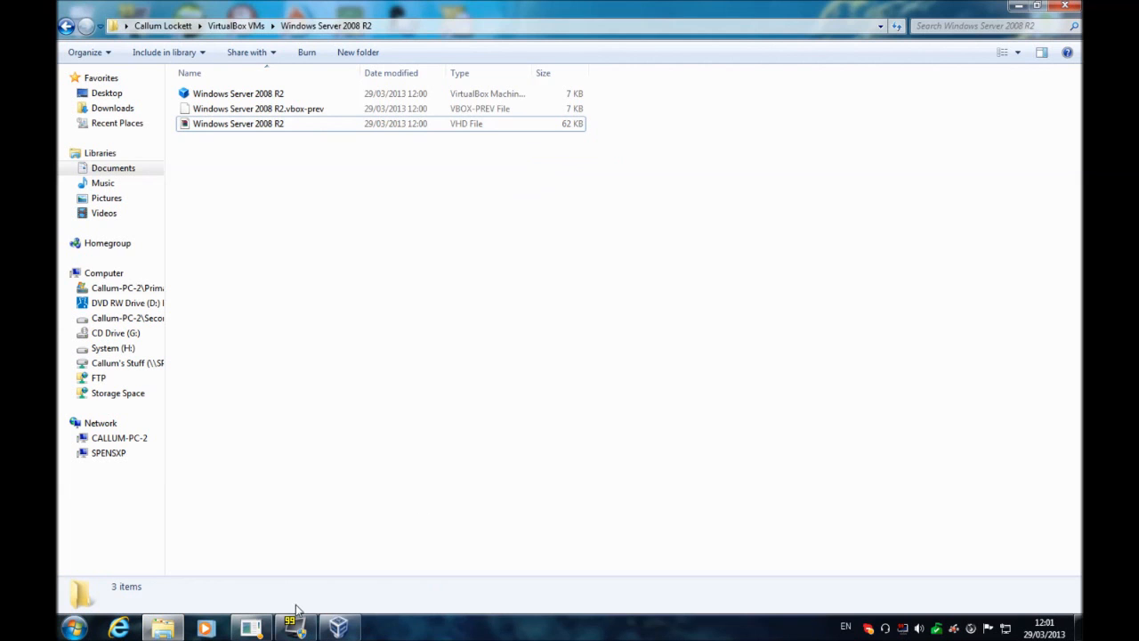
{"action": "left_click", "coordinate": [296, 627]}
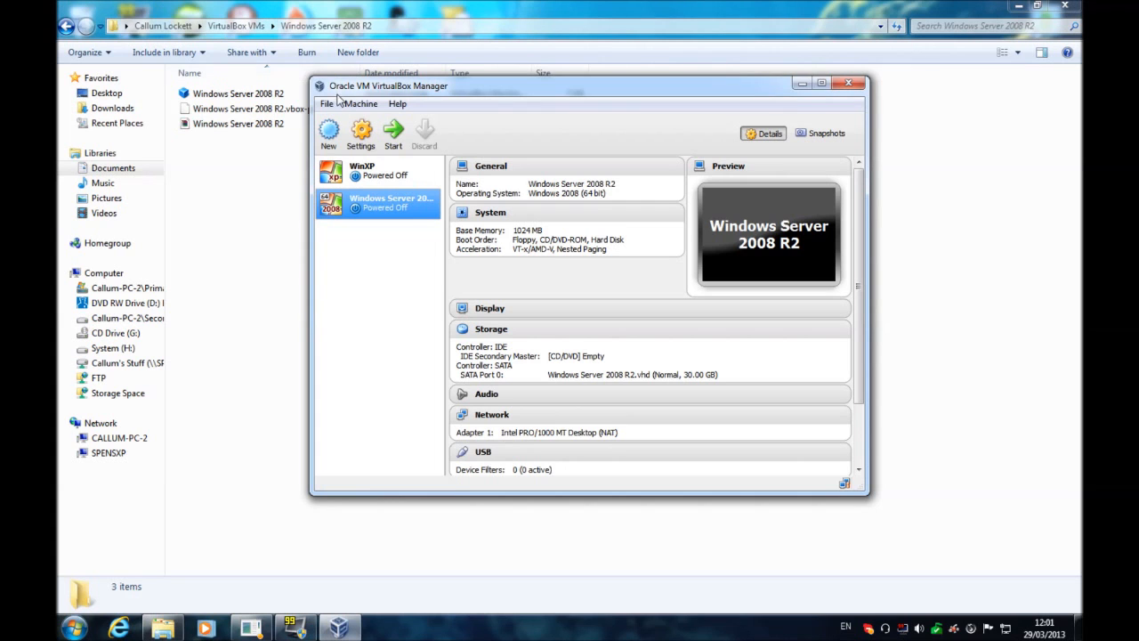
- Review Motherboard, Processor and Acceleration settings, confirming VT-x/AMD-V, then return to Explorer
{"action": "left_click", "coordinate": [360, 133]}
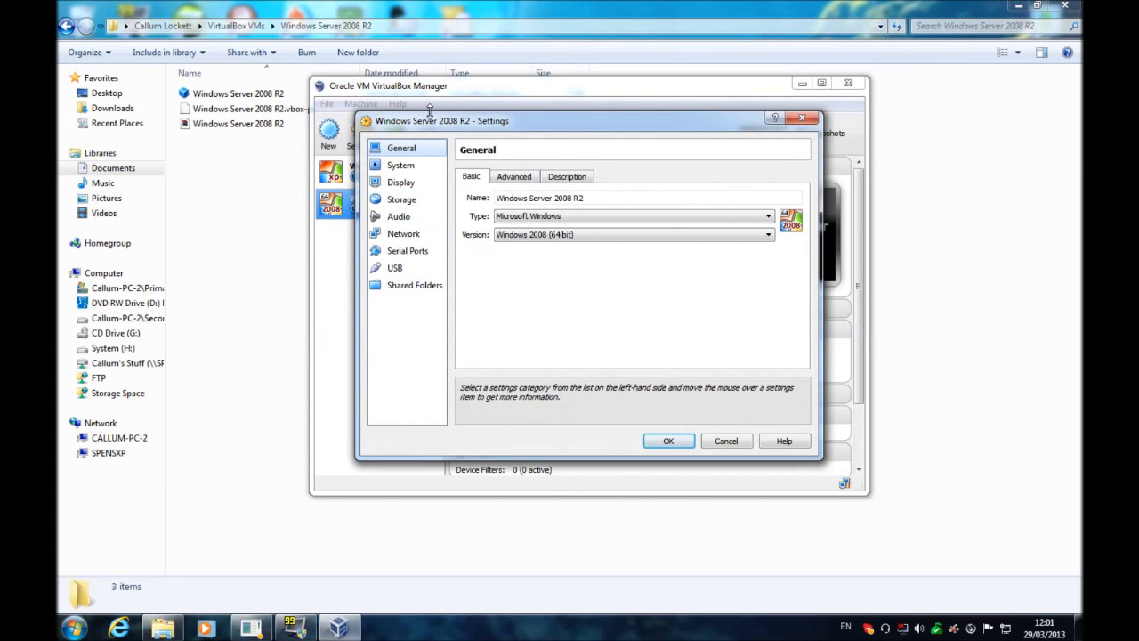
{"action": "left_click", "coordinate": [401, 164]}
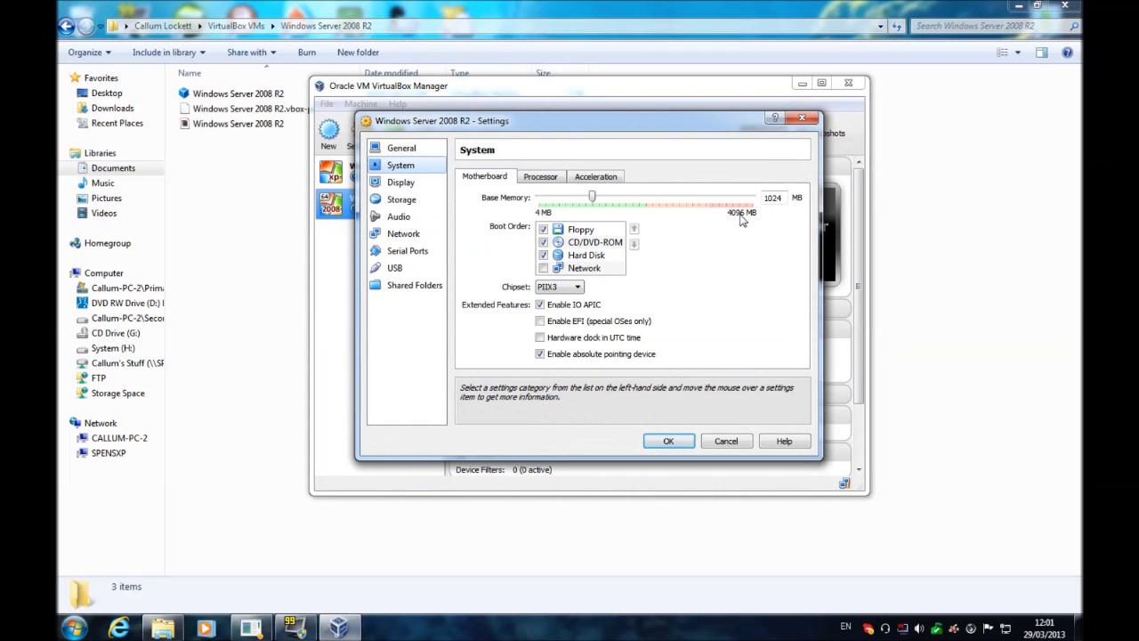
{"action": "left_click", "coordinate": [541, 177]}
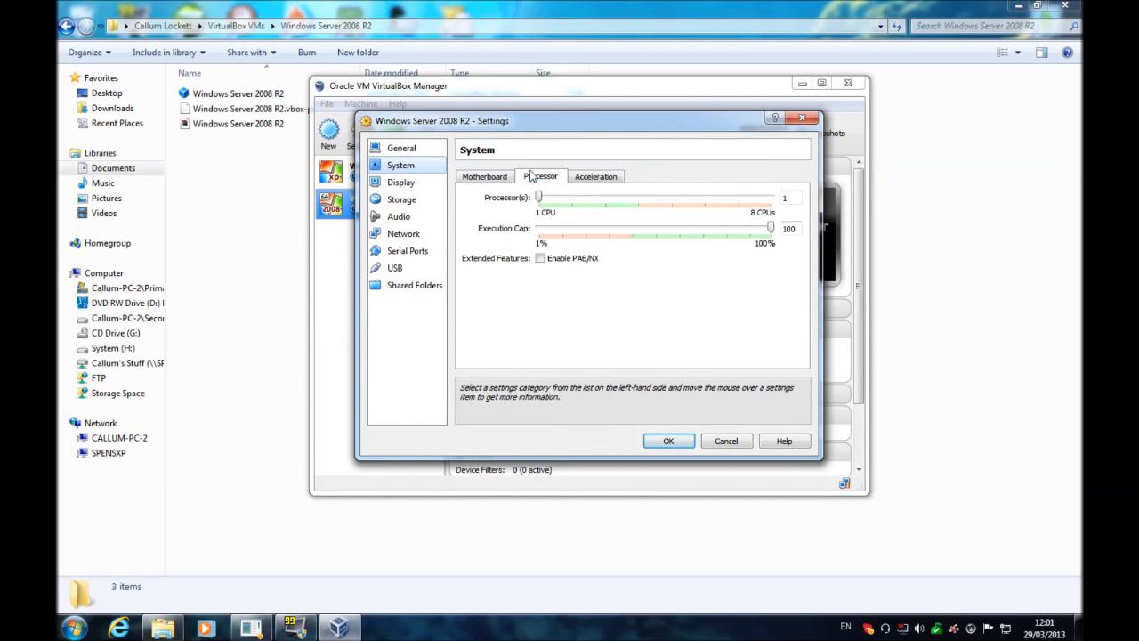
{"action": "left_click", "coordinate": [596, 176]}
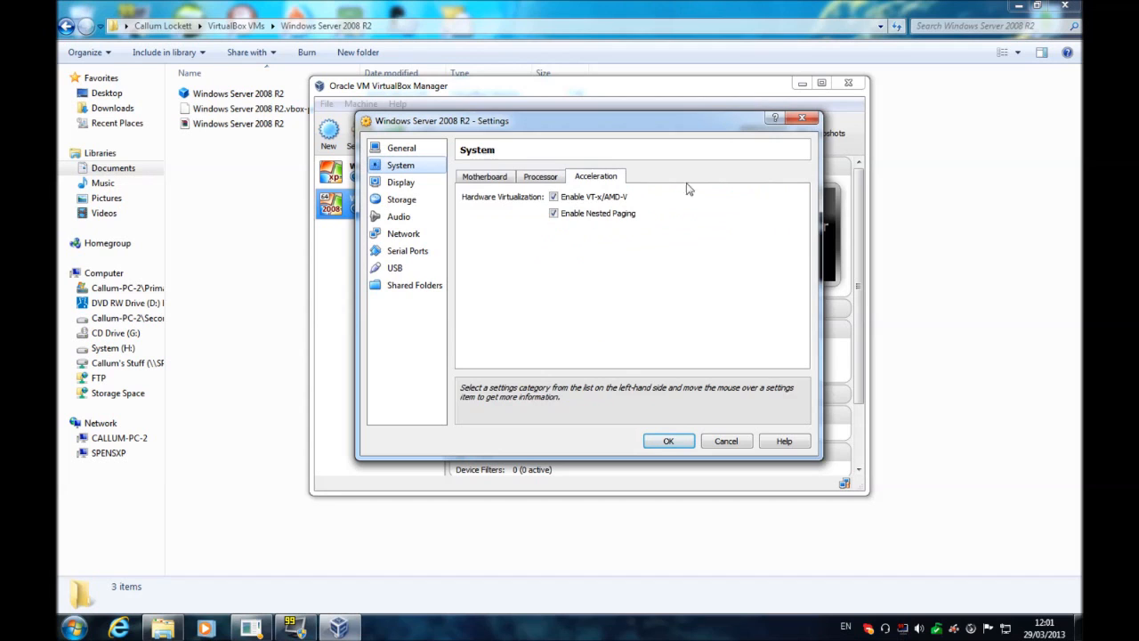
{"action": "mouse_move", "coordinate": [639, 241]}
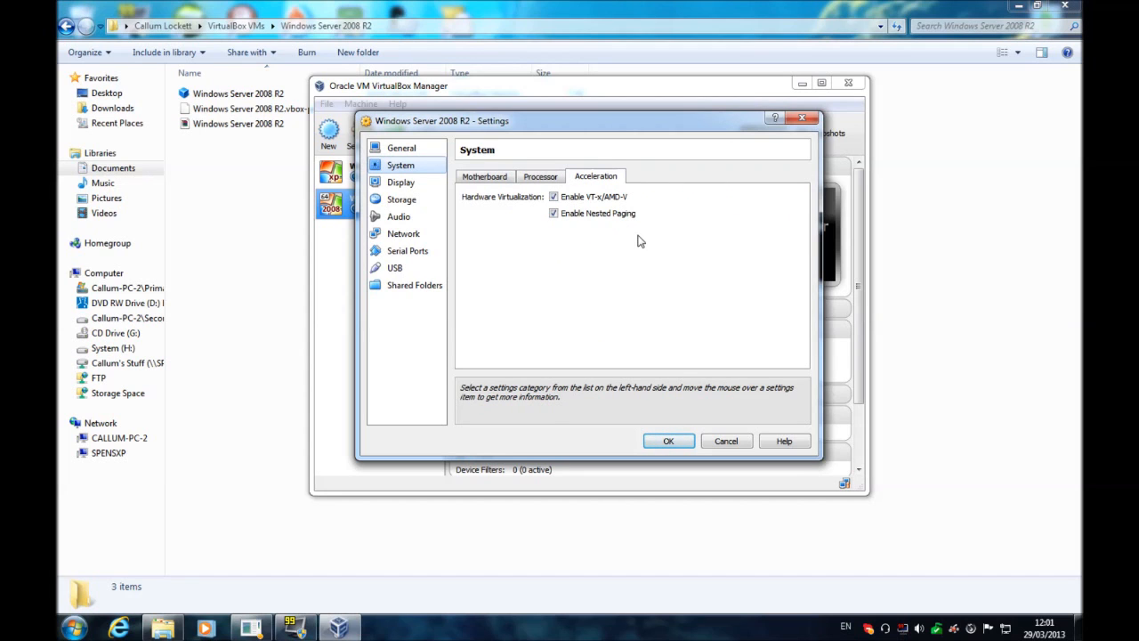
{"action": "mouse_move", "coordinate": [785, 361]}
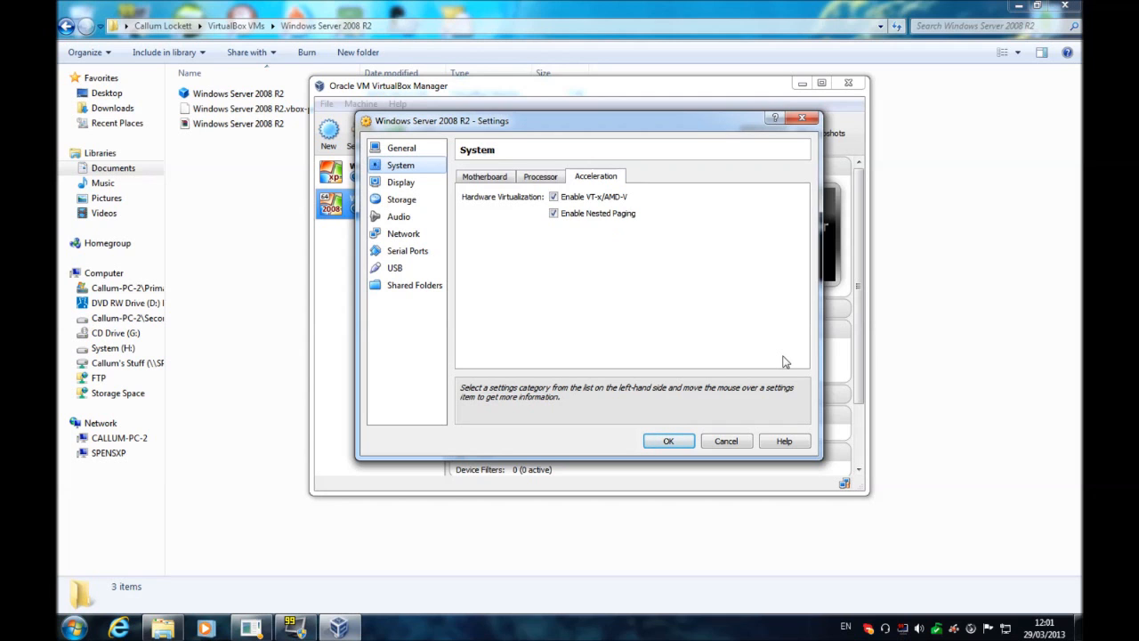
{"action": "mouse_move", "coordinate": [774, 399]}
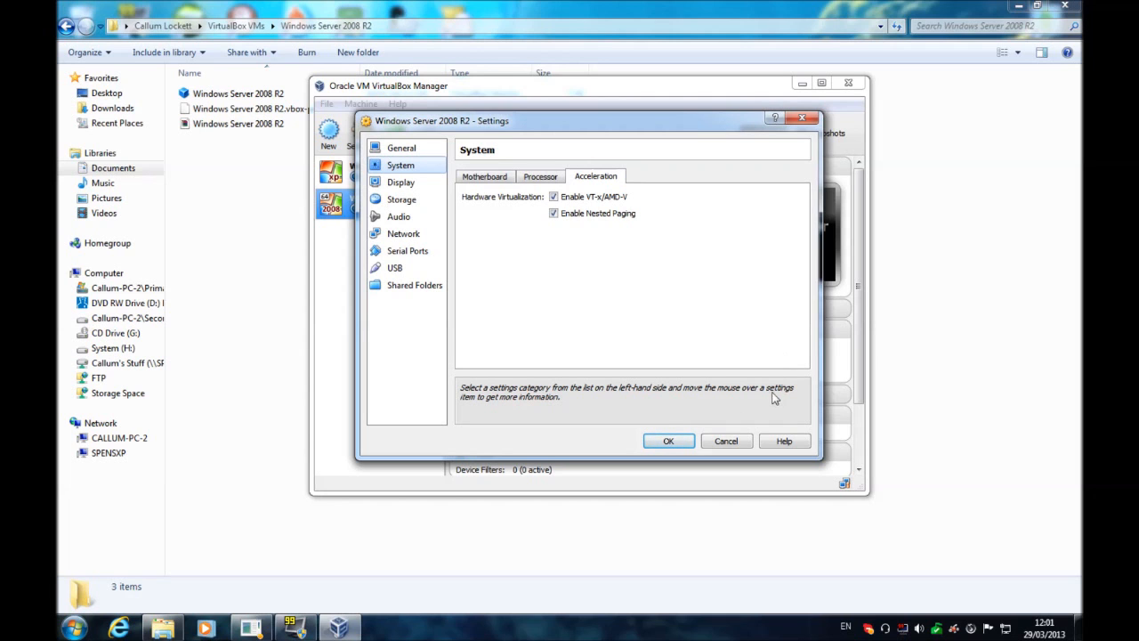
{"action": "left_click", "coordinate": [668, 441]}
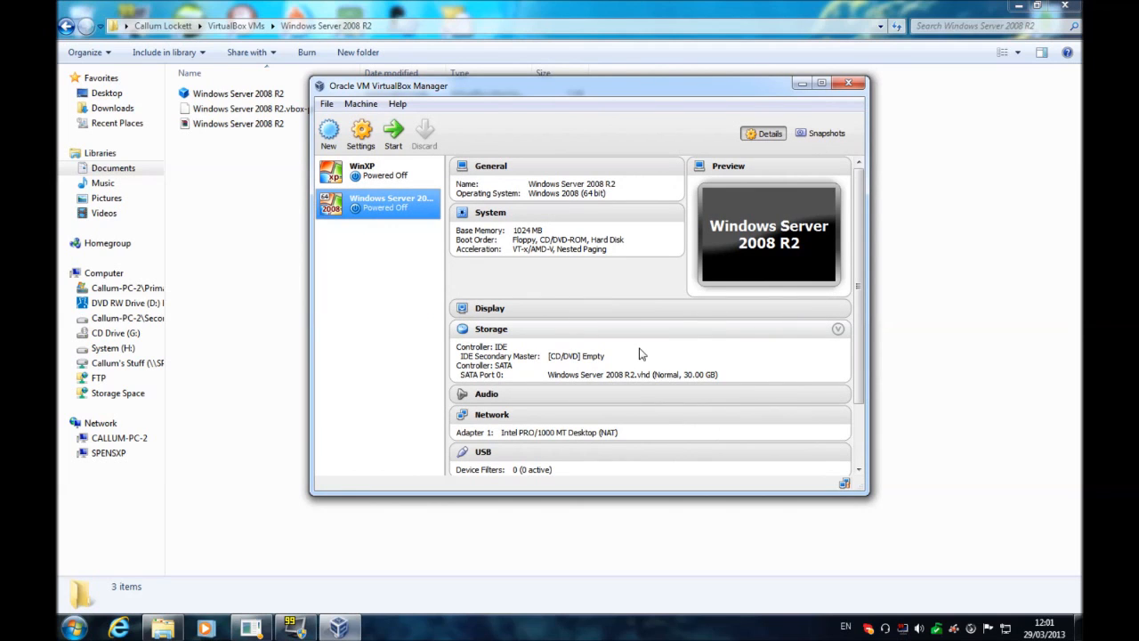
{"action": "mouse_move", "coordinate": [627, 355]}
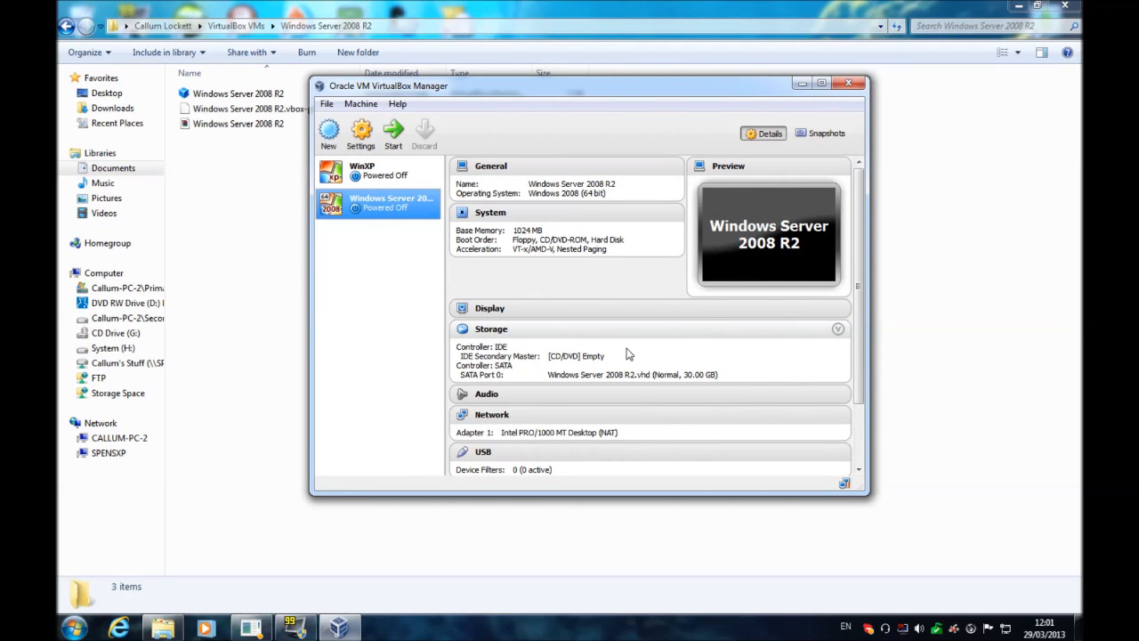
{"action": "mouse_move", "coordinate": [521, 370]}
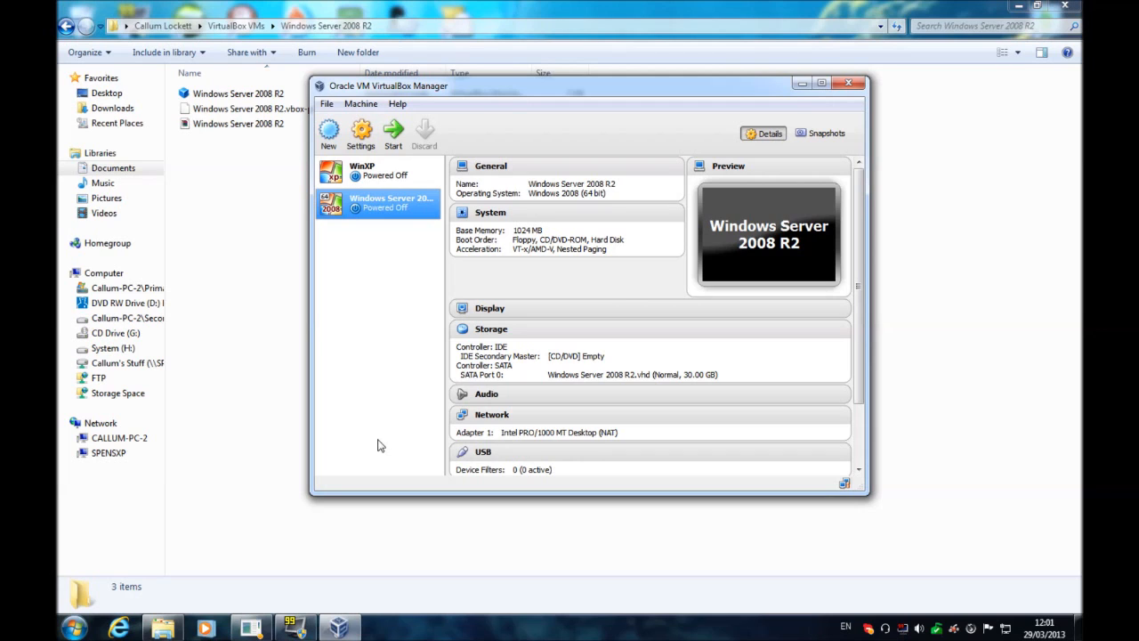
{"action": "mouse_move", "coordinate": [275, 448]}
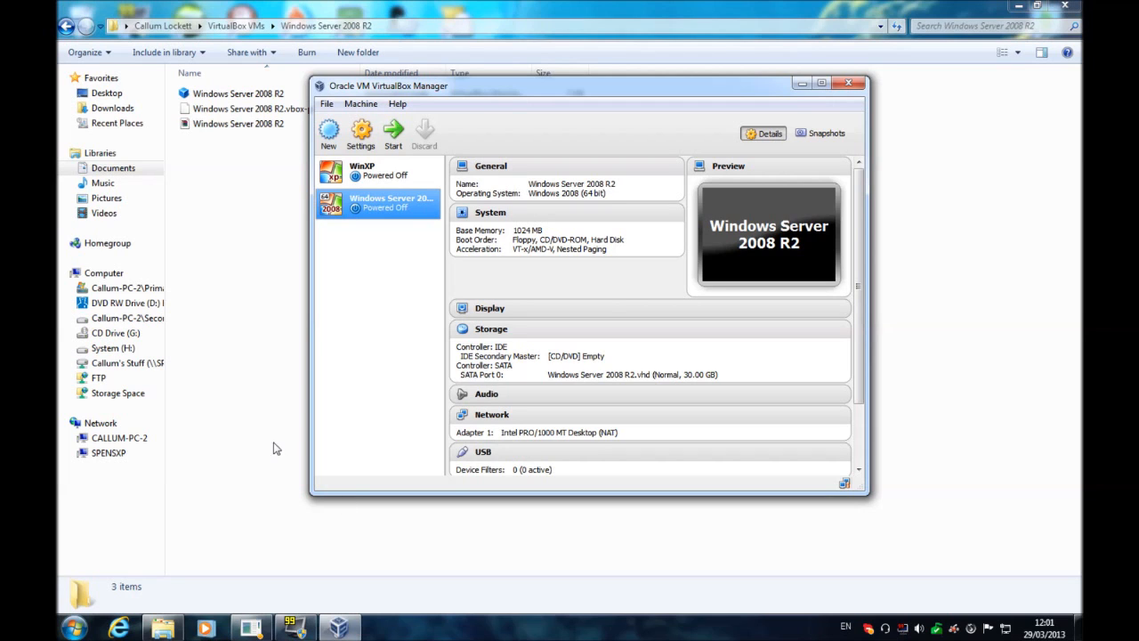
{"action": "left_click", "coordinate": [847, 82]}
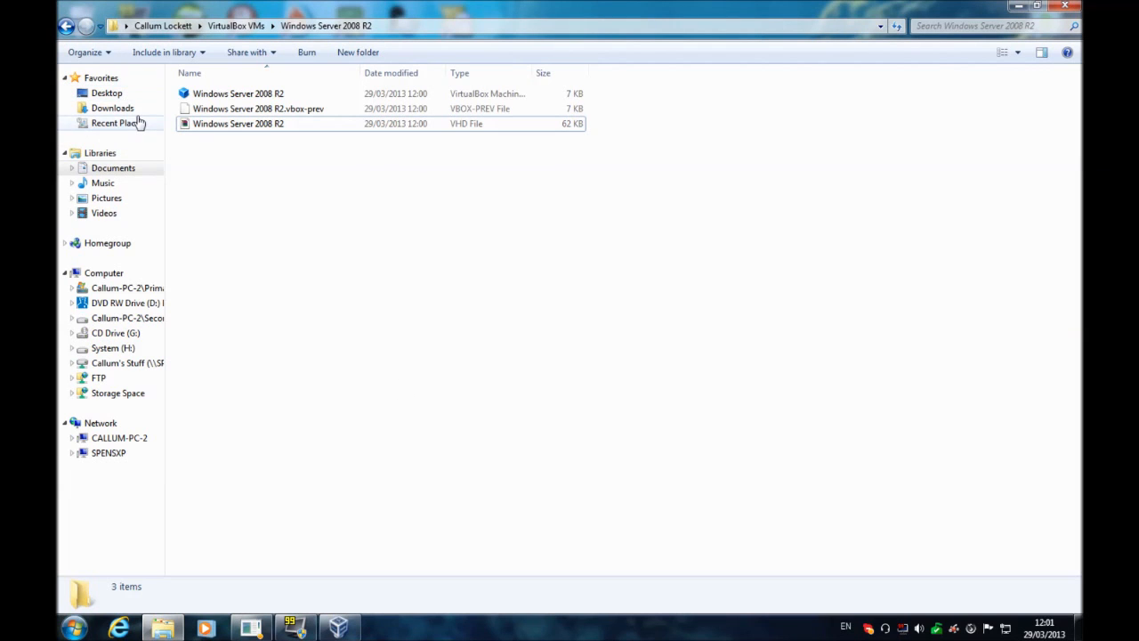
- Run amdvhyperv from Downloads > amd-v test as administrator after two privilege errors
{"action": "left_click", "coordinate": [112, 107]}
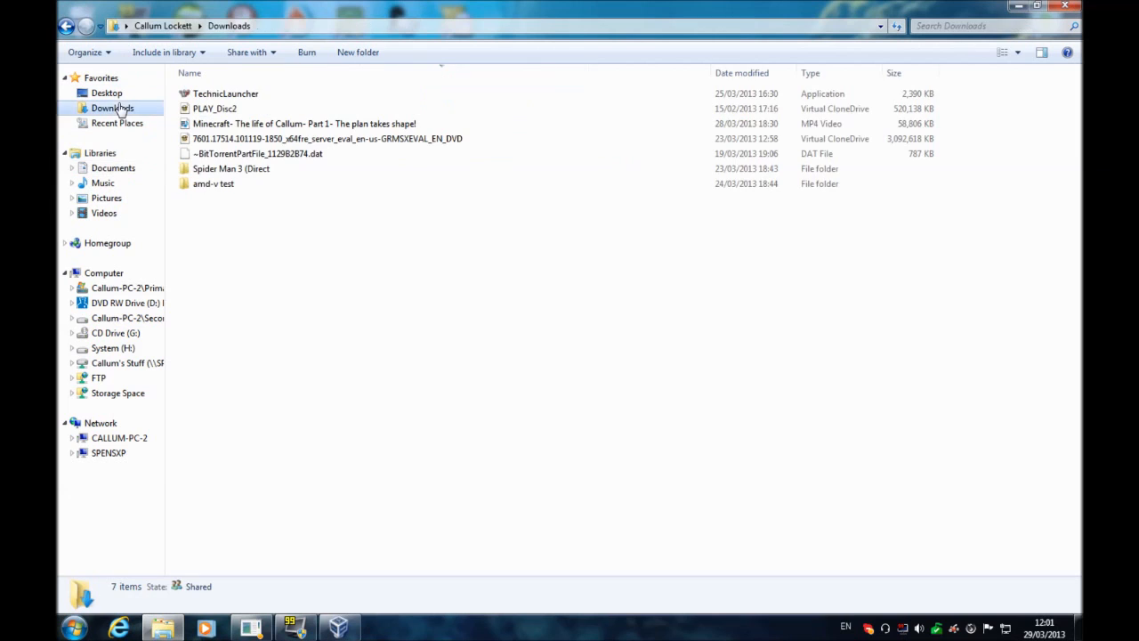
{"action": "mouse_move", "coordinate": [230, 317]}
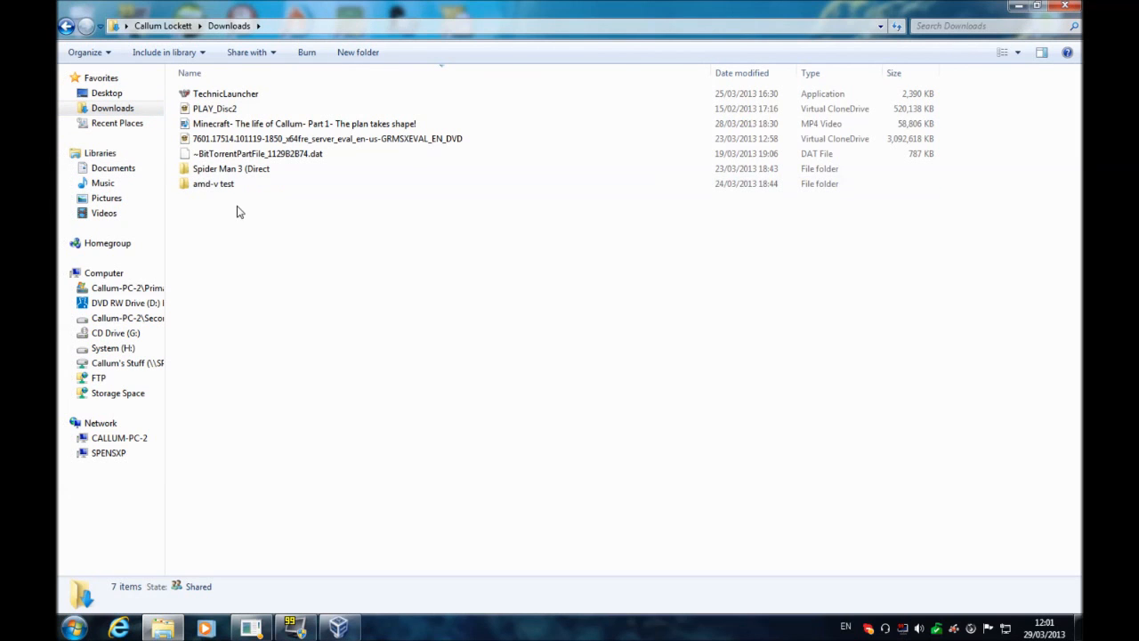
{"action": "double_click", "coordinate": [213, 183]}
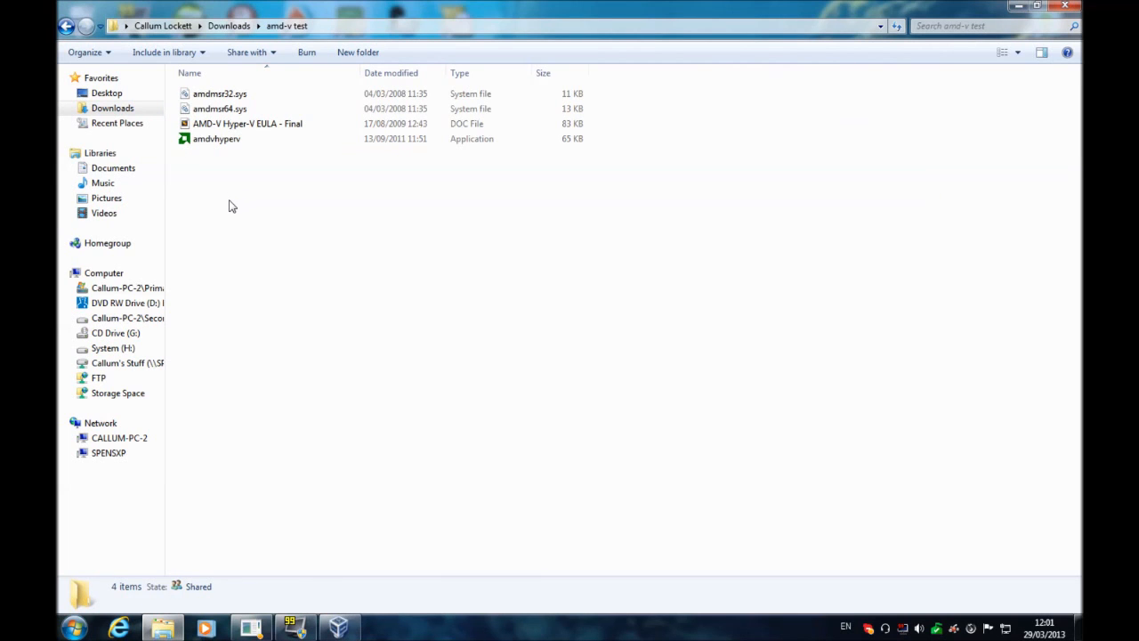
{"action": "mouse_move", "coordinate": [201, 175]}
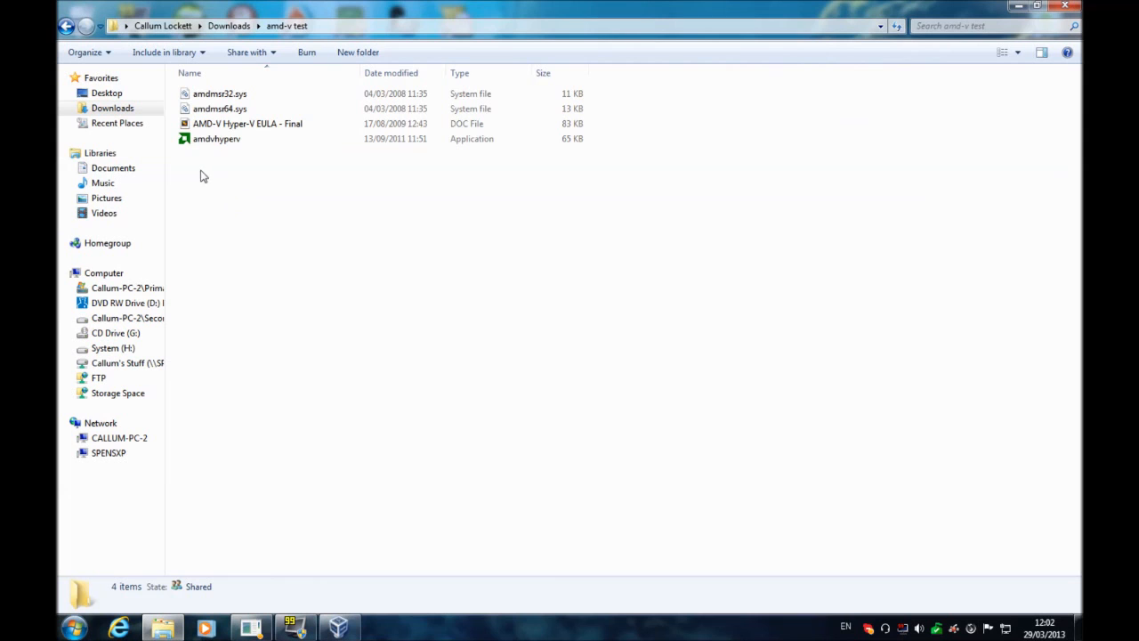
{"action": "double_click", "coordinate": [215, 138]}
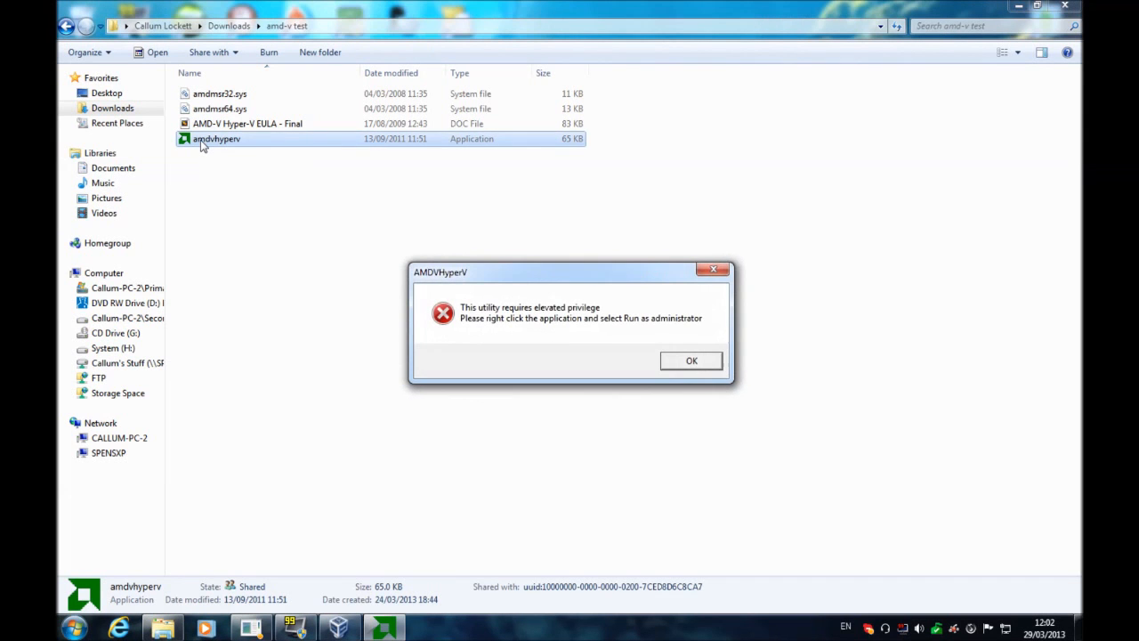
{"action": "left_click", "coordinate": [691, 360]}
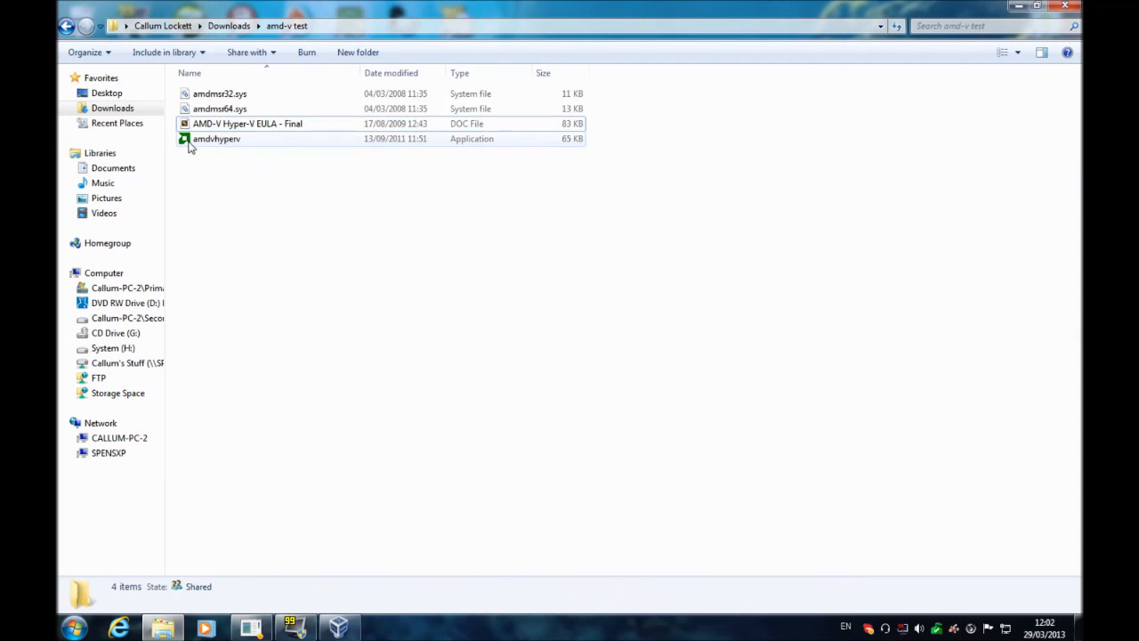
{"action": "double_click", "coordinate": [215, 138]}
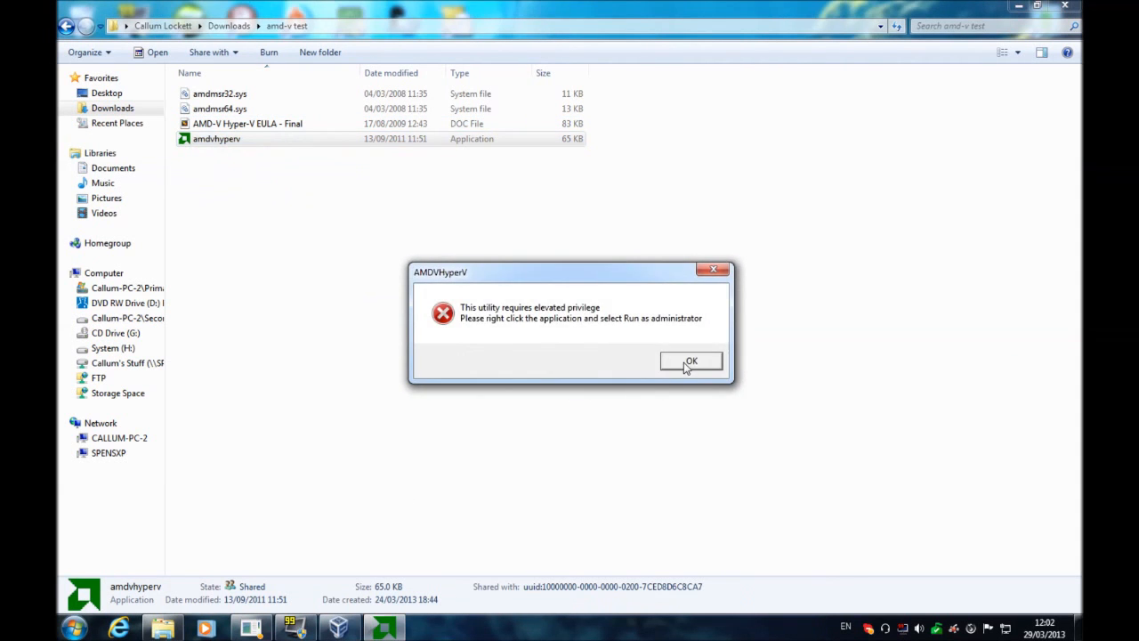
{"action": "left_click", "coordinate": [690, 361]}
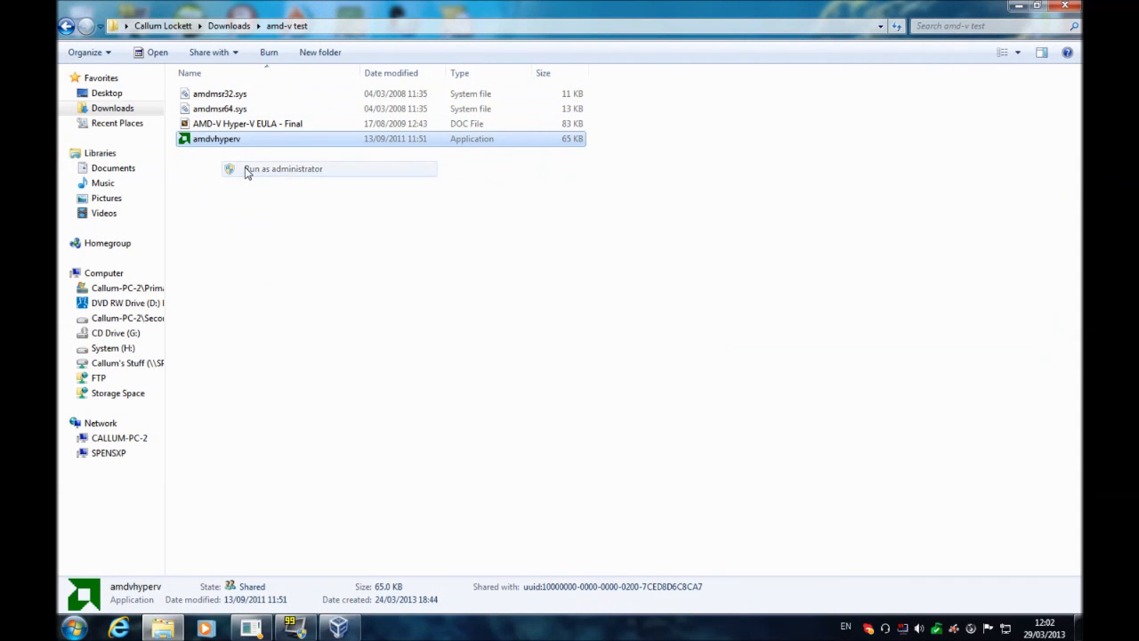
{"action": "left_click", "coordinate": [283, 168]}
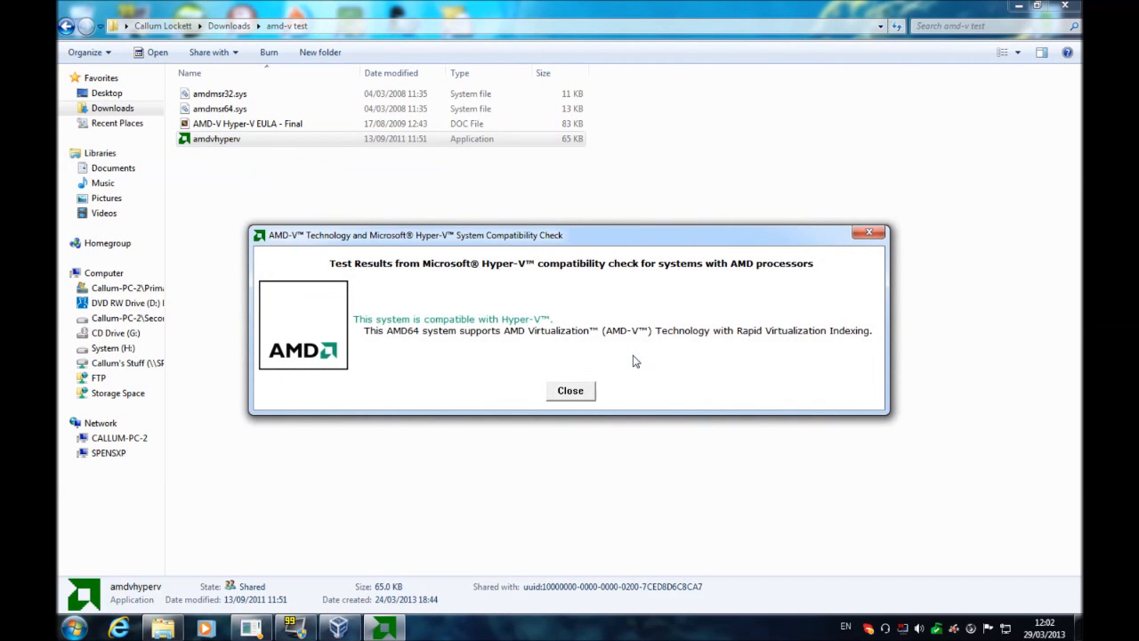
{"action": "mouse_move", "coordinate": [537, 330]}
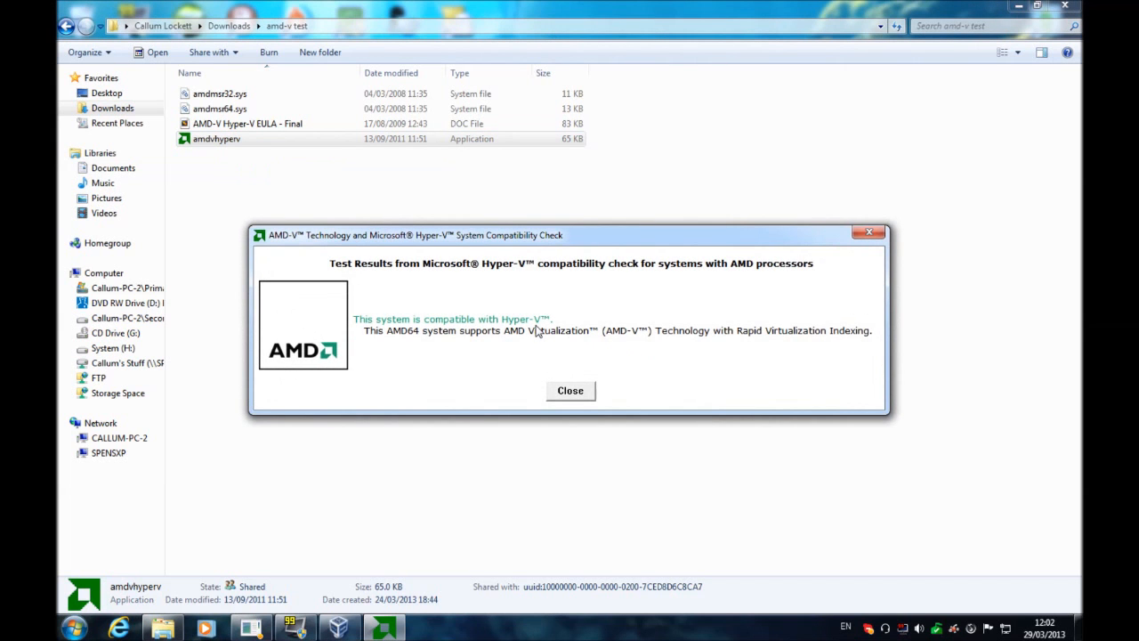
{"action": "mouse_move", "coordinate": [534, 301]}
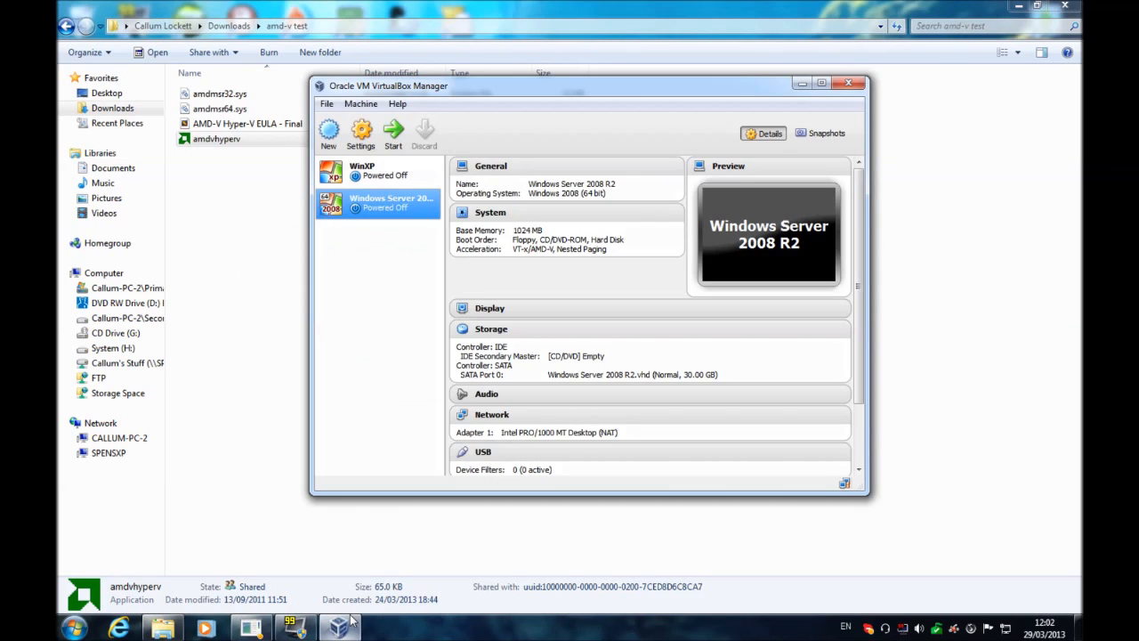
- Tick Enable PAE/NX on the machine's System > Processor settings page
{"action": "left_click", "coordinate": [360, 134]}
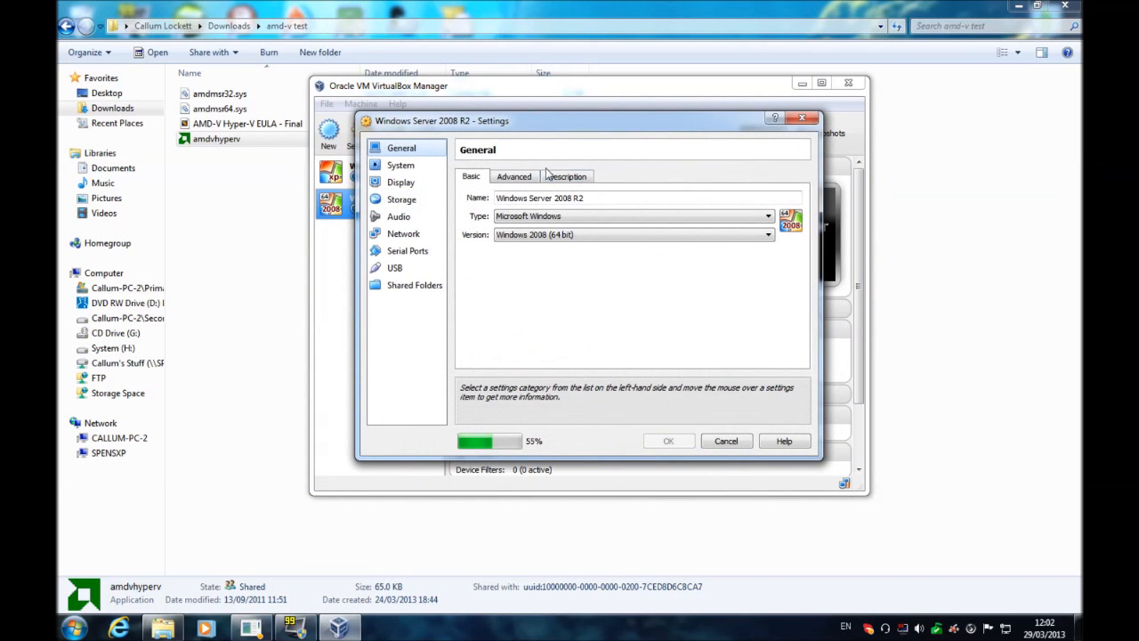
{"action": "left_click", "coordinate": [401, 165]}
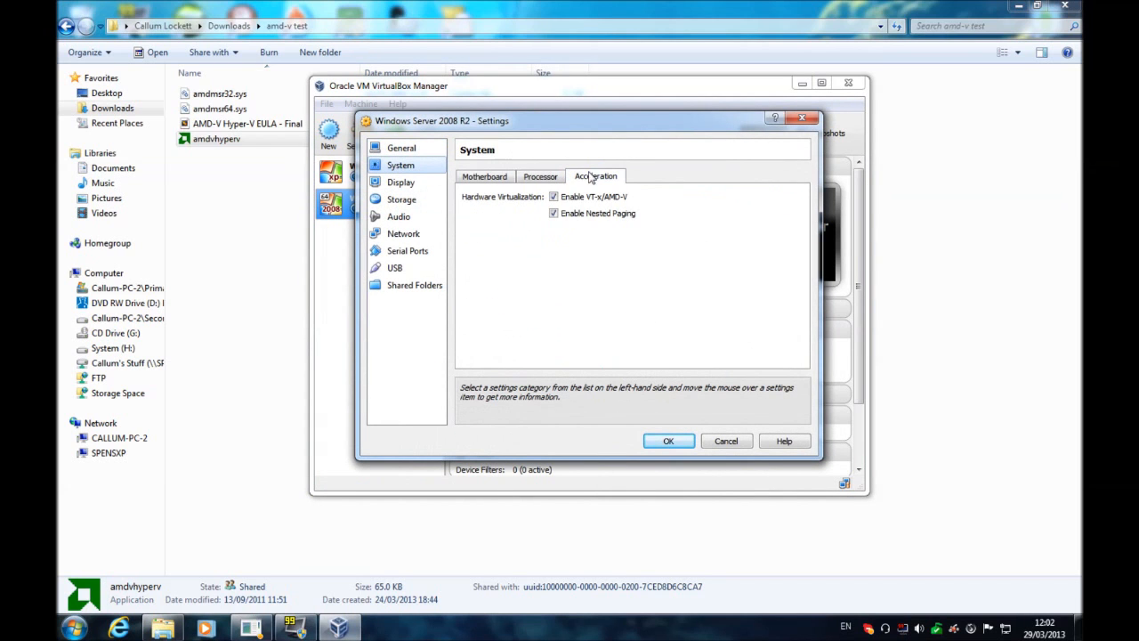
{"action": "left_click", "coordinate": [540, 176]}
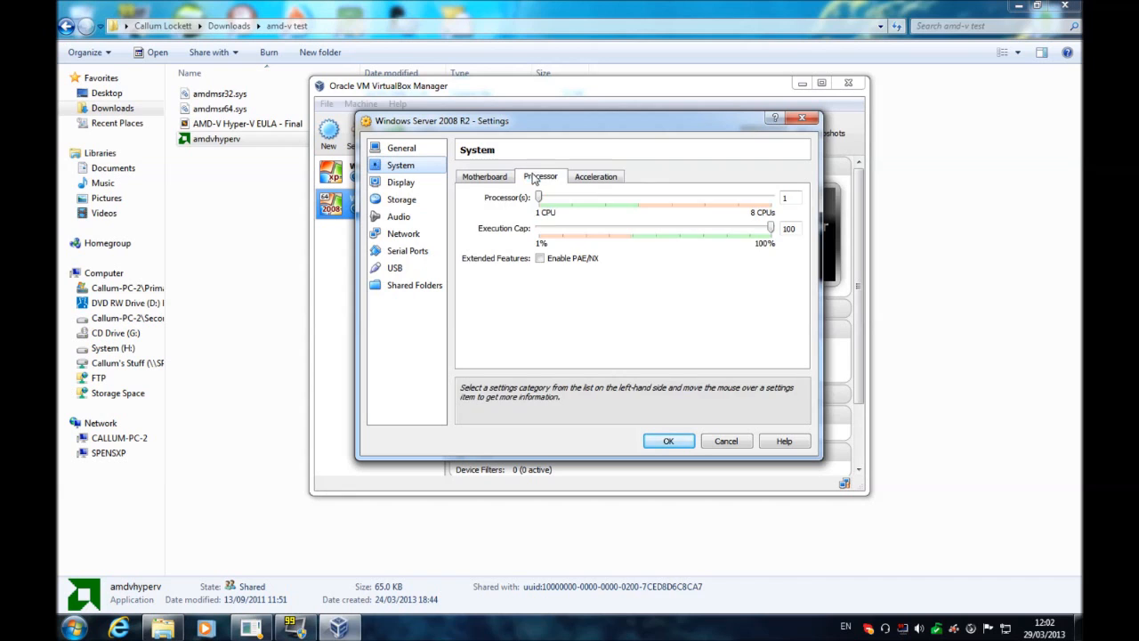
{"action": "left_click", "coordinate": [541, 258]}
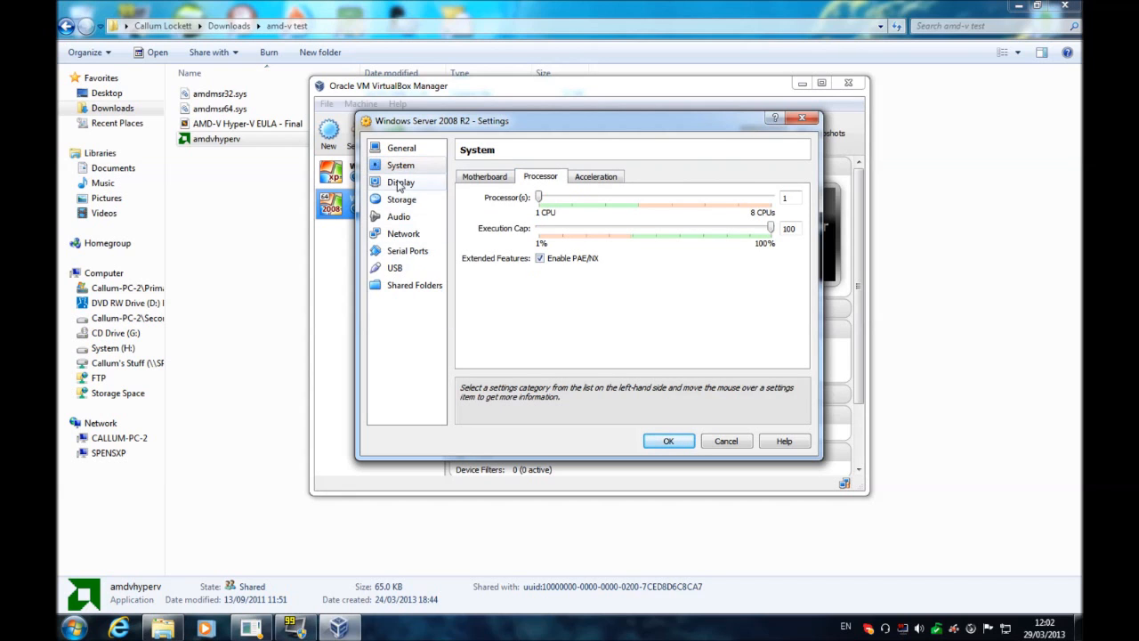
{"action": "left_click", "coordinate": [401, 183]}
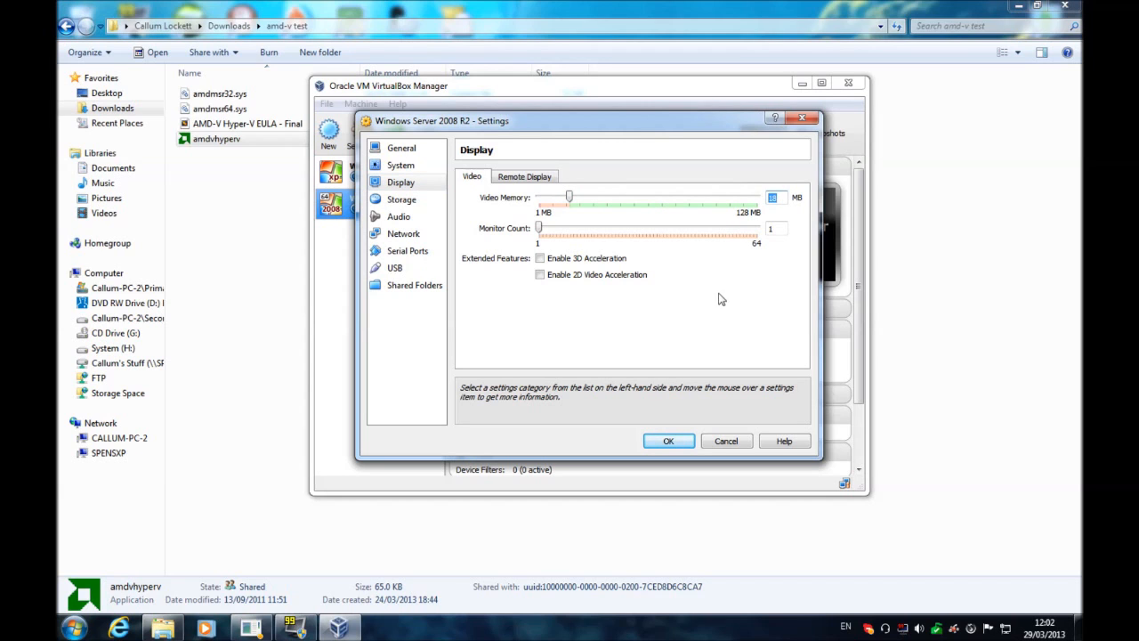
- Raise video memory to 64 MB, enable 2D acceleration, and select the empty optical drive
{"action": "left_click_drag", "start_coordinate": [569, 197], "coordinate": [647, 197]}
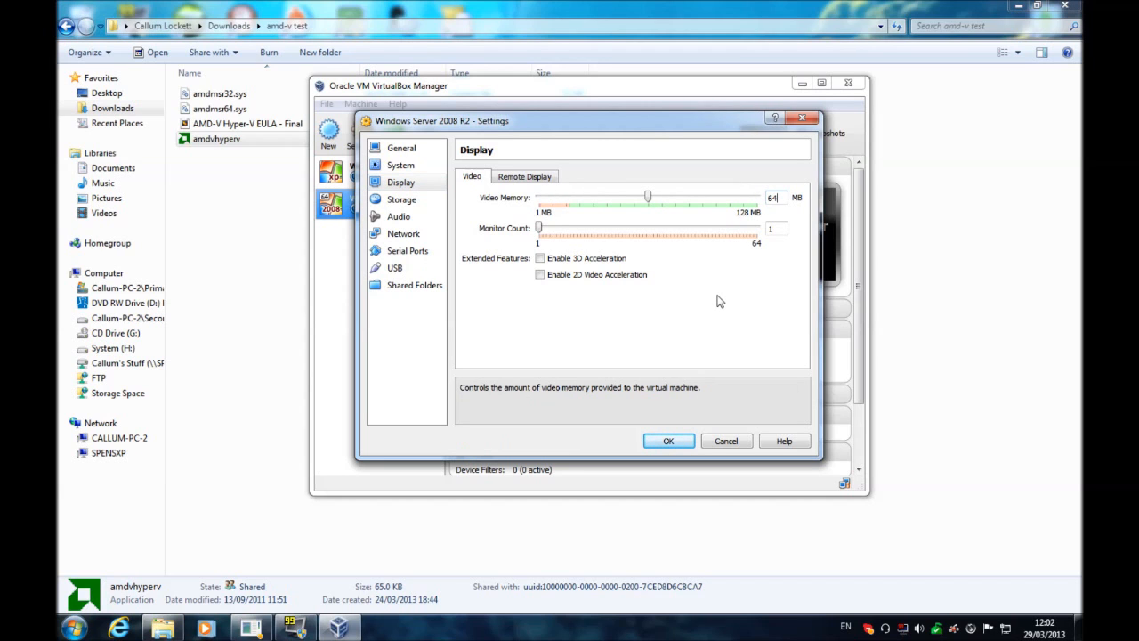
{"action": "mouse_move", "coordinate": [628, 350]}
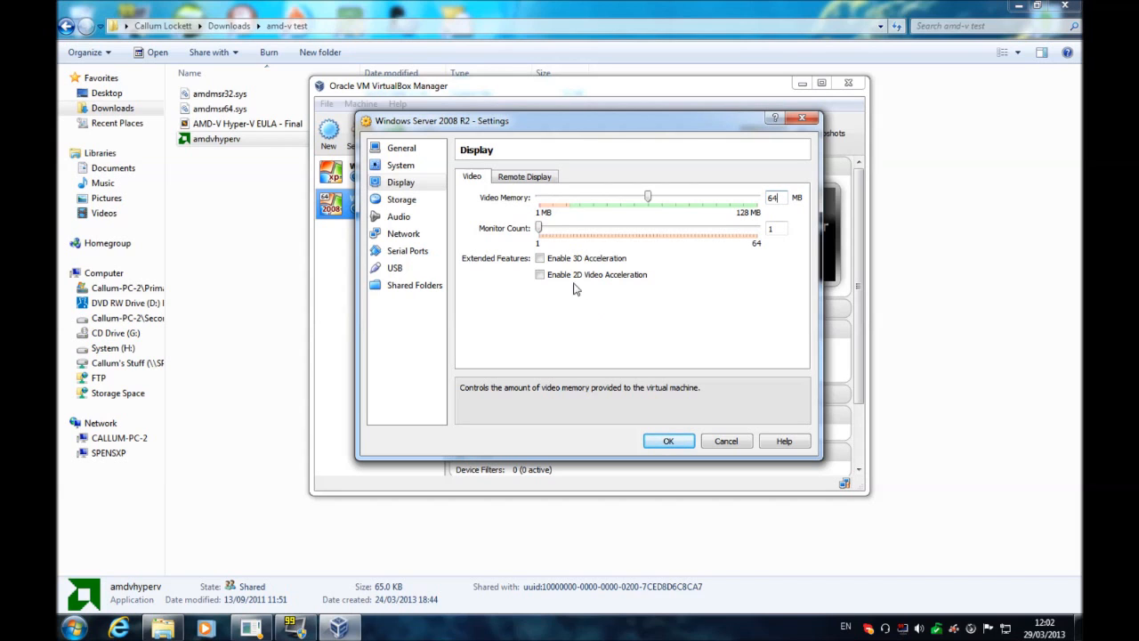
{"action": "left_click", "coordinate": [539, 274]}
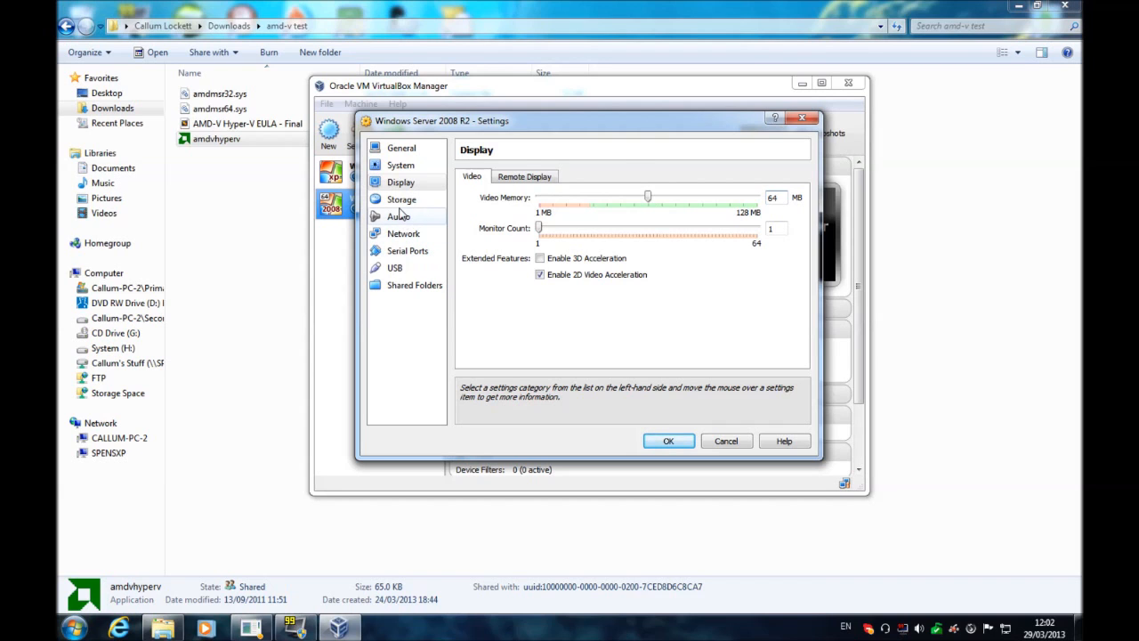
{"action": "left_click", "coordinate": [401, 199]}
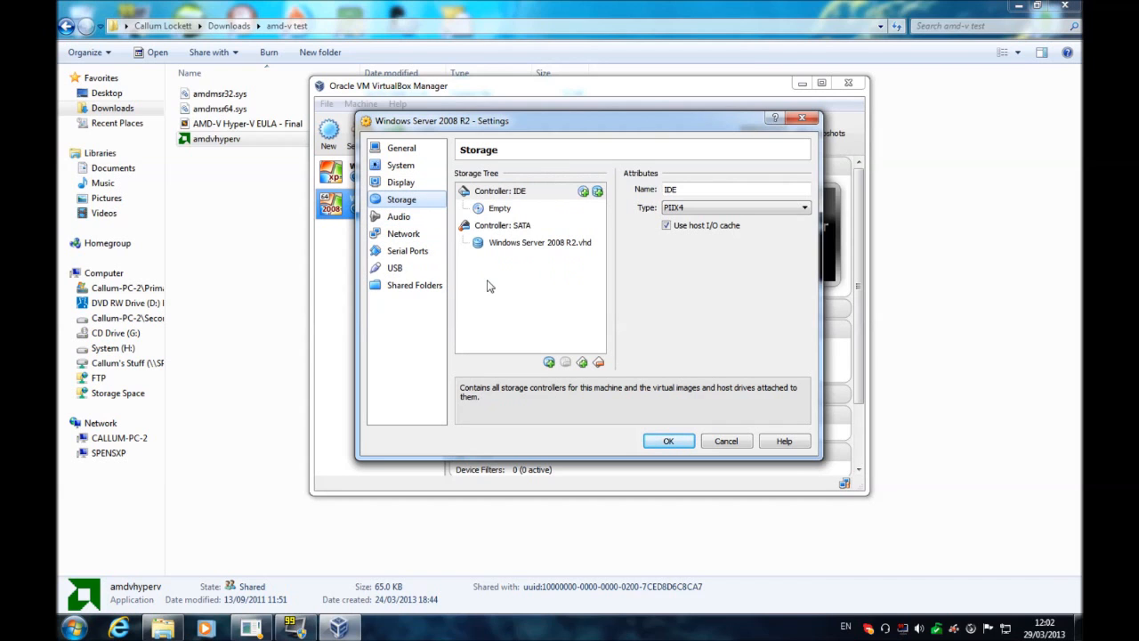
{"action": "mouse_move", "coordinate": [536, 288]}
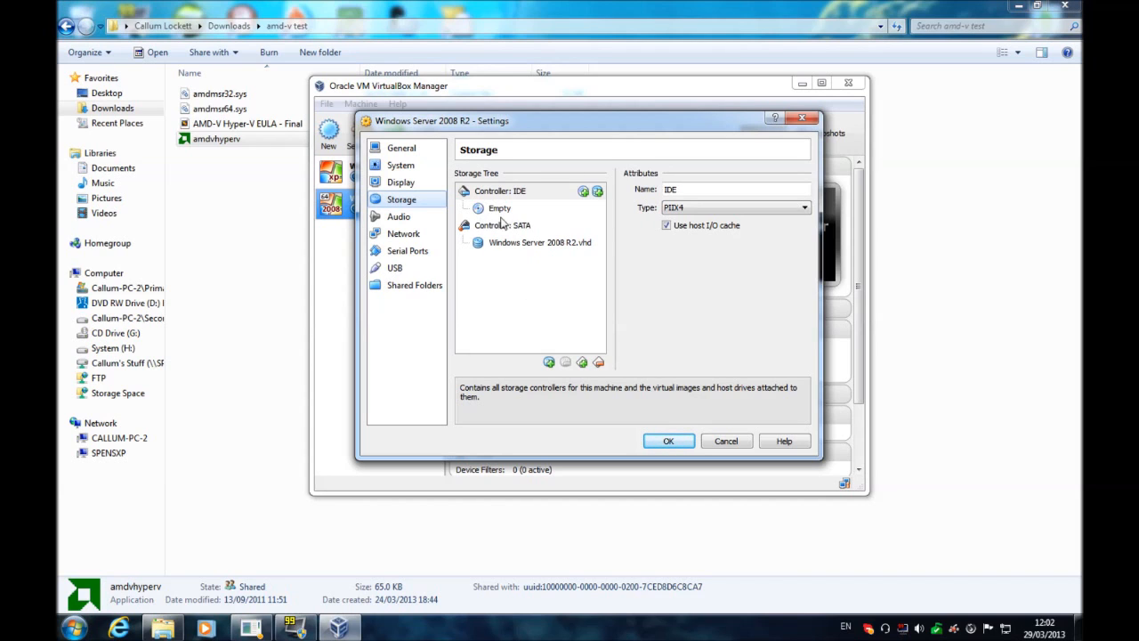
{"action": "left_click", "coordinate": [803, 190]}
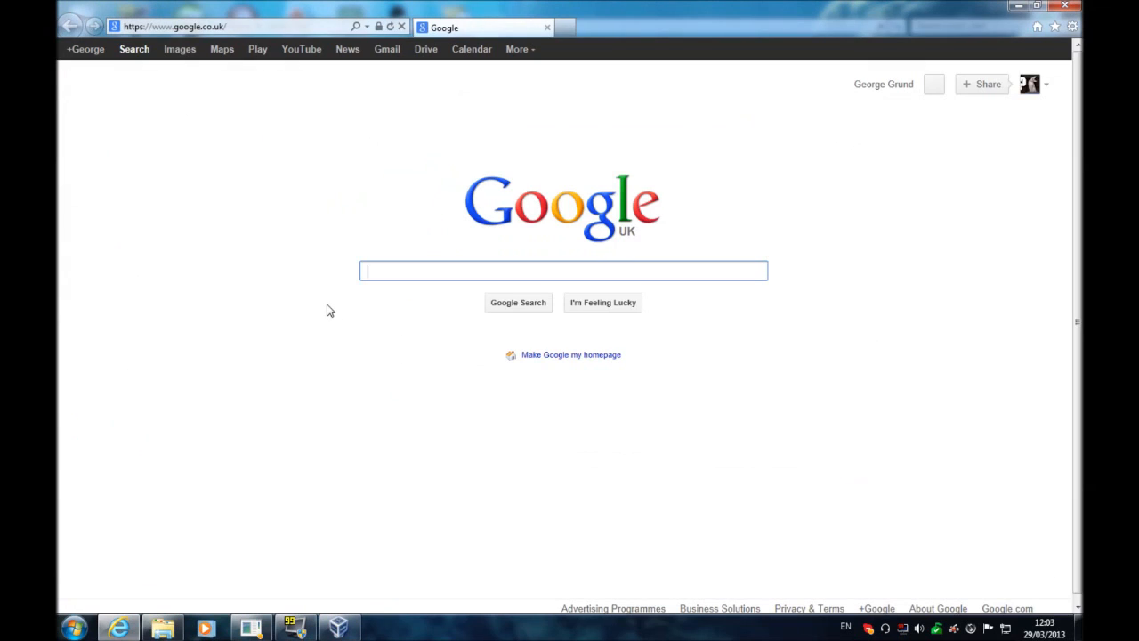
{"action": "mouse_move", "coordinate": [360, 188]}
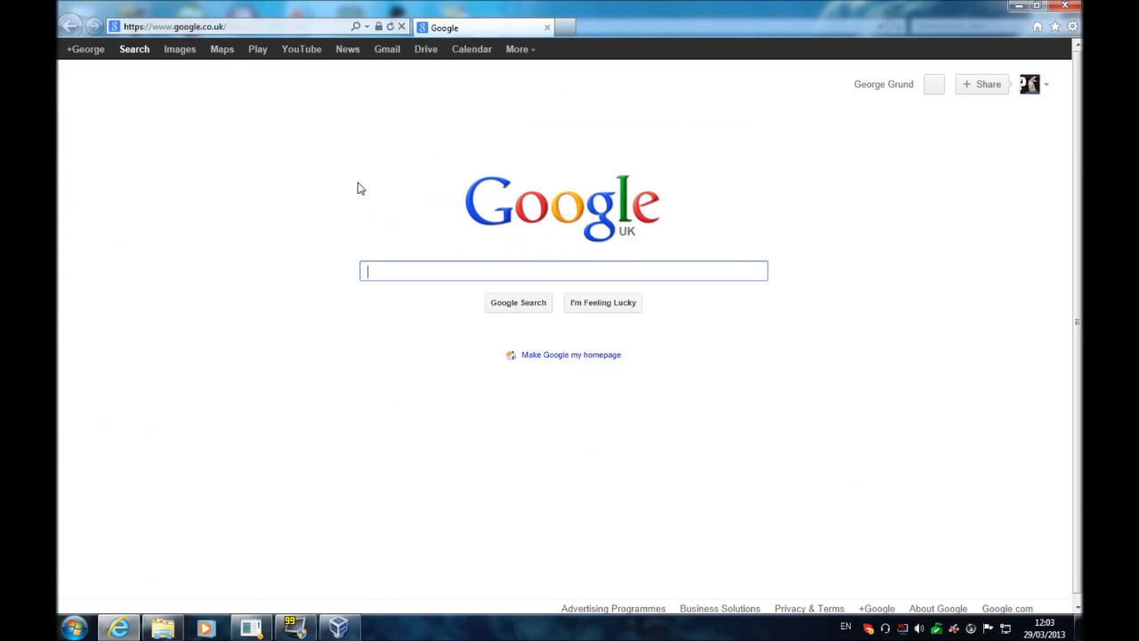
- Search Google for the Windows Server 2008 R2 trial and scroll through the results
{"action": "type", "text": "WIndows Server 2008 R2 t"}
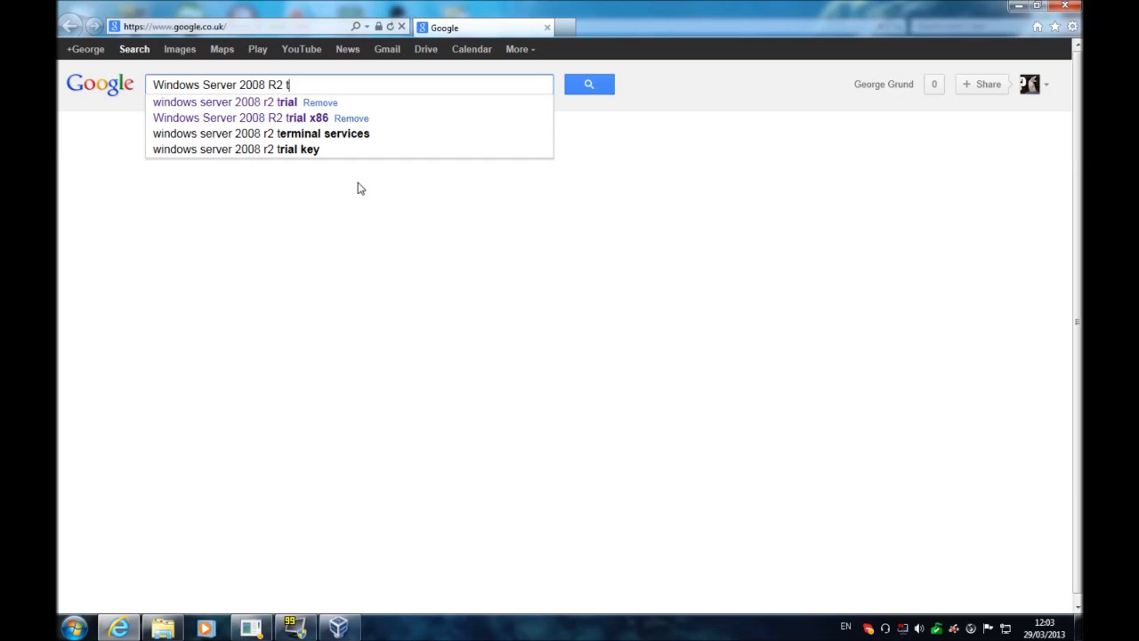
{"action": "left_click", "coordinate": [224, 101]}
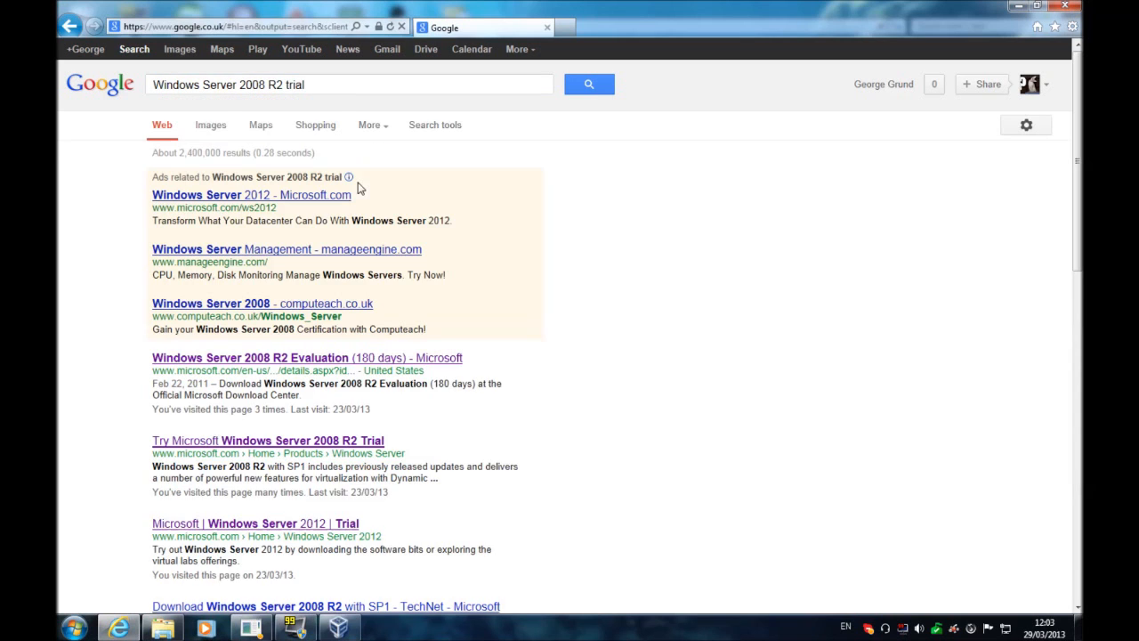
{"action": "scroll", "scroll_direction": "down", "scroll_amount": 3}
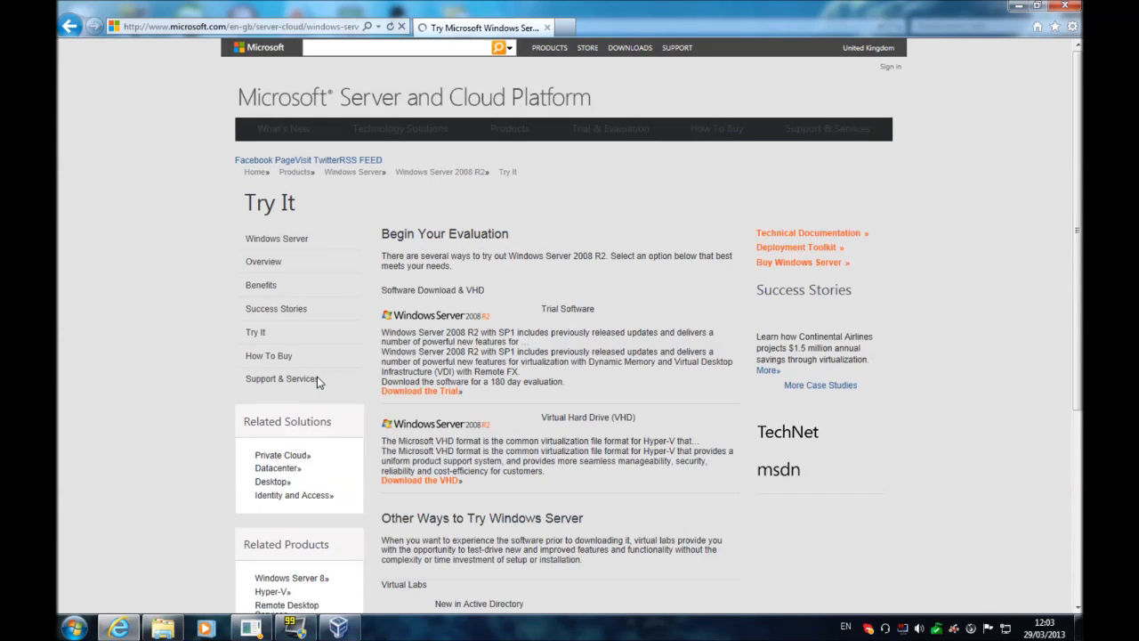
{"action": "scroll", "scroll_direction": "down", "scroll_amount": 3}
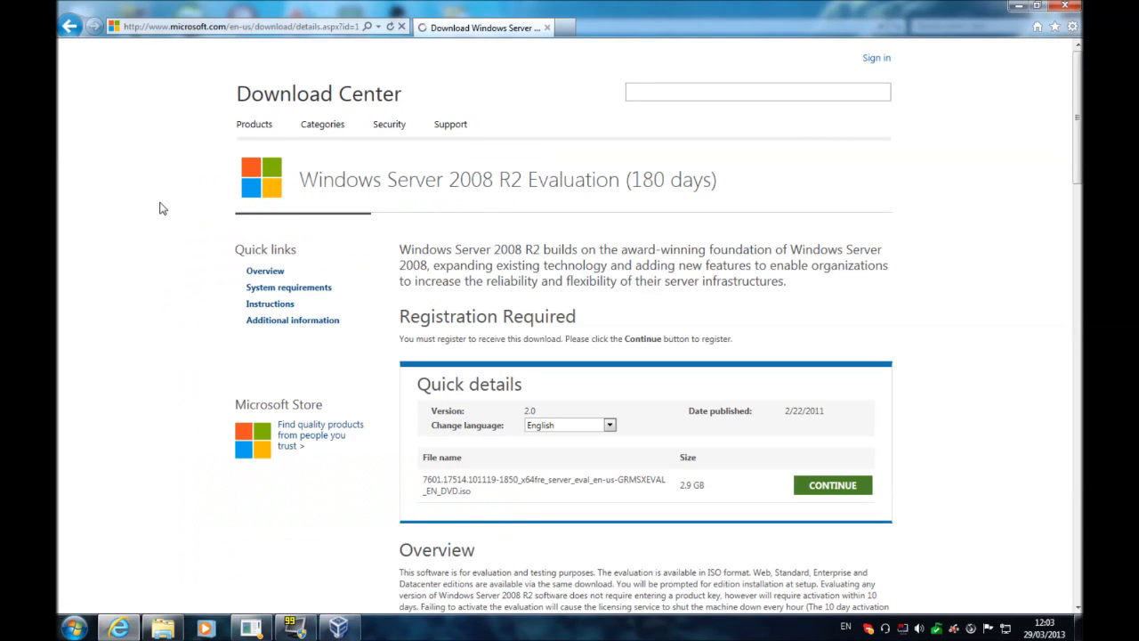
{"action": "scroll", "scroll_direction": "down", "scroll_amount": 3}
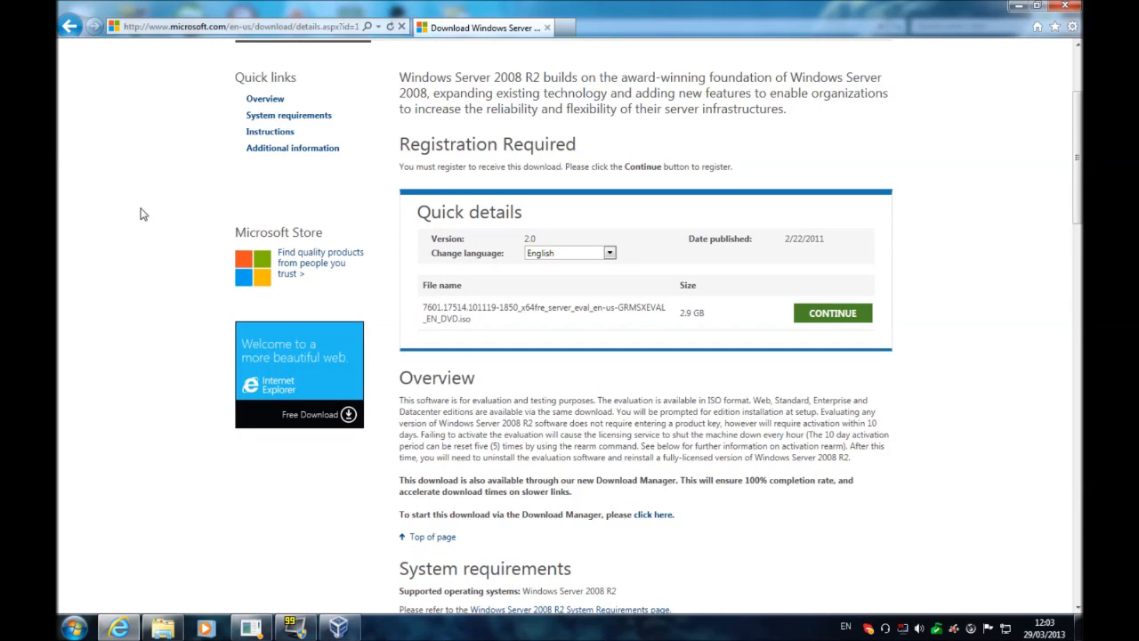
{"action": "mouse_move", "coordinate": [795, 500]}
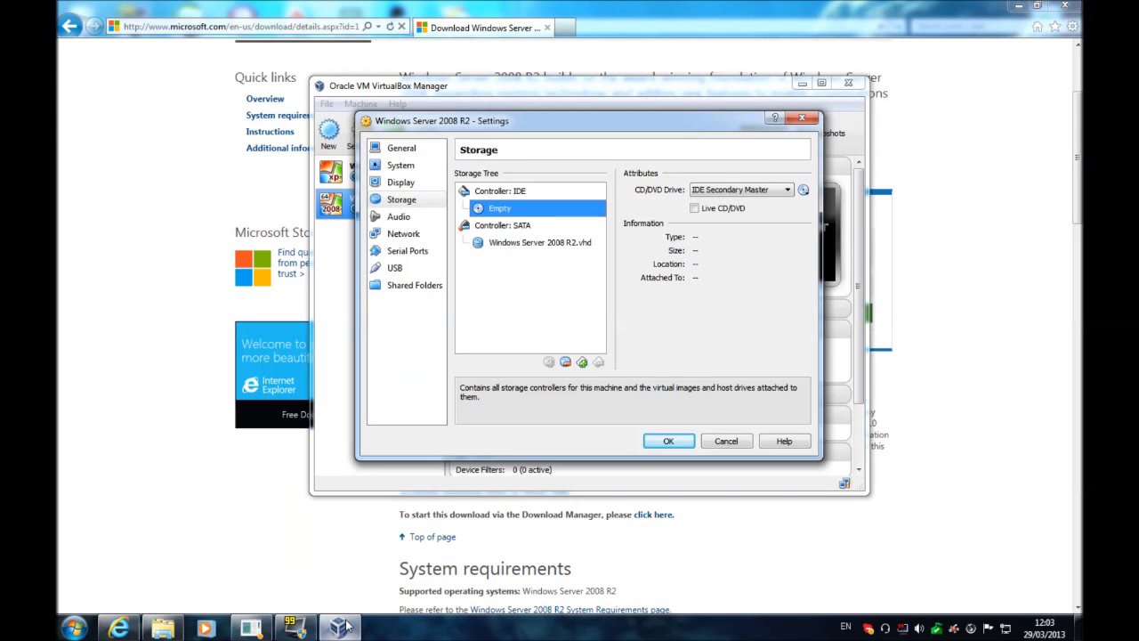
{"action": "mouse_move", "coordinate": [520, 208]}
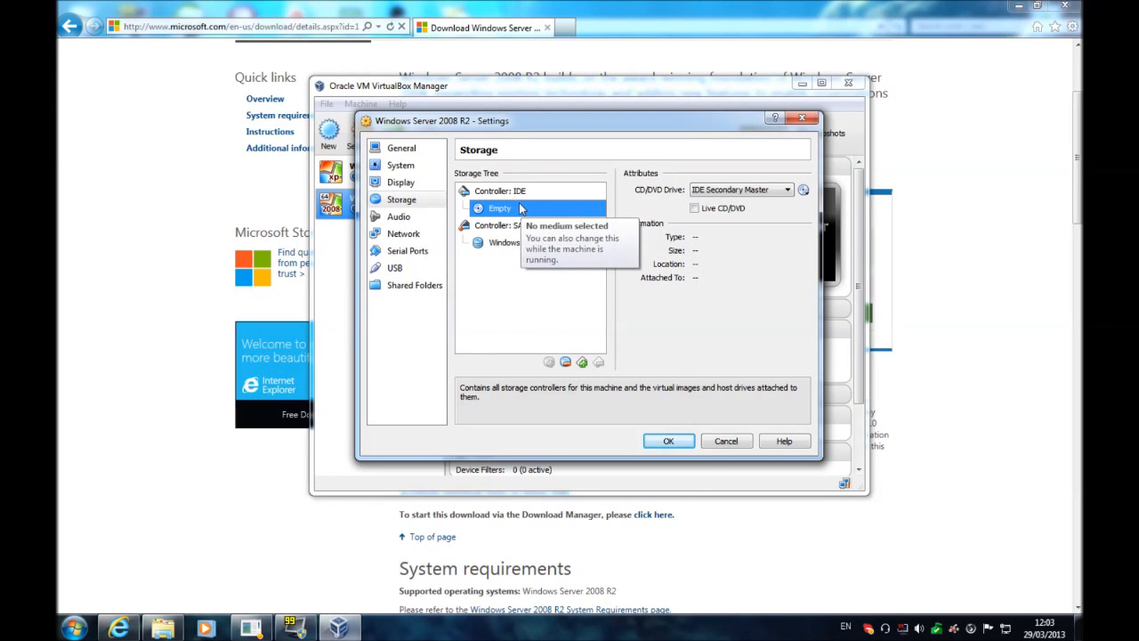
- Insert the Windows Server 2008 R2 evaluation ISO and set the audio controller to SoundBlaster 16
{"action": "left_click", "coordinate": [802, 190]}
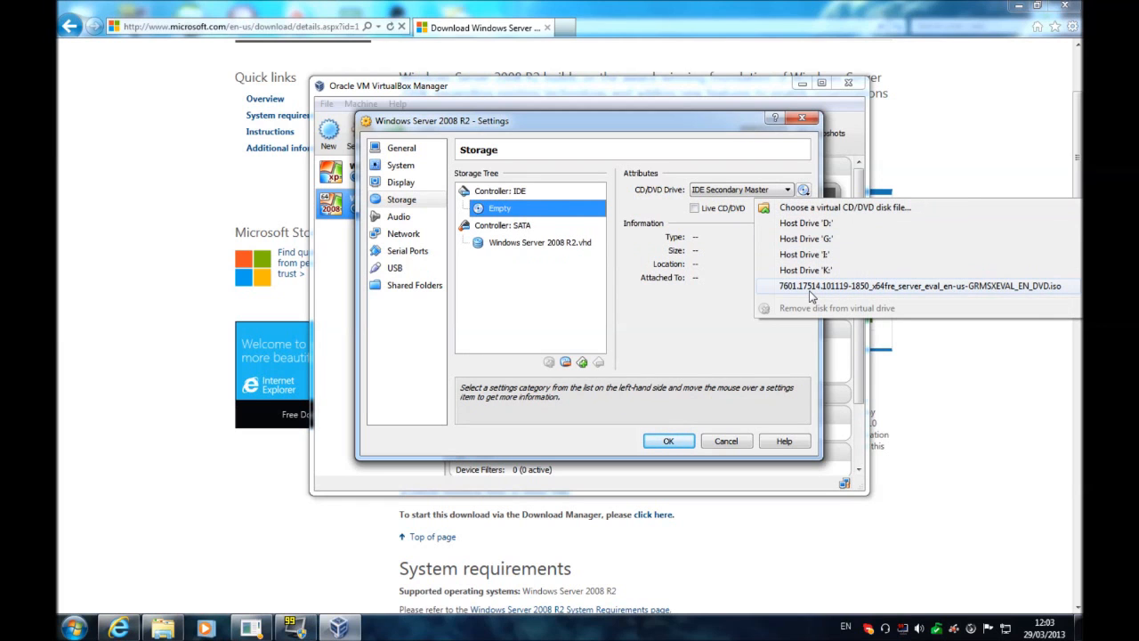
{"action": "mouse_move", "coordinate": [801, 292]}
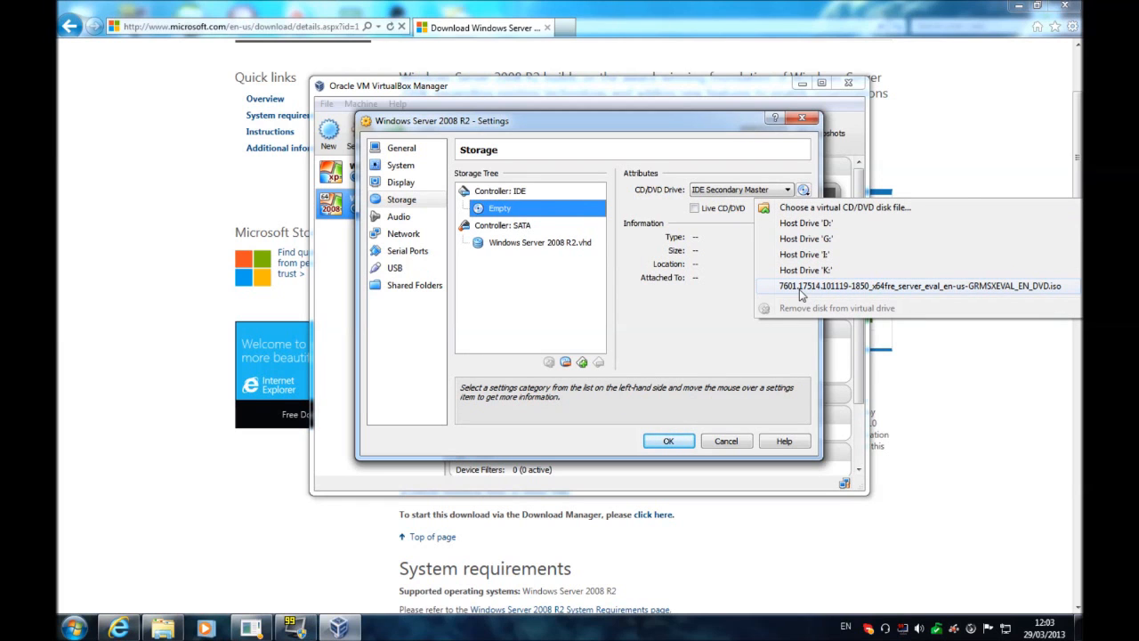
{"action": "left_click", "coordinate": [920, 285]}
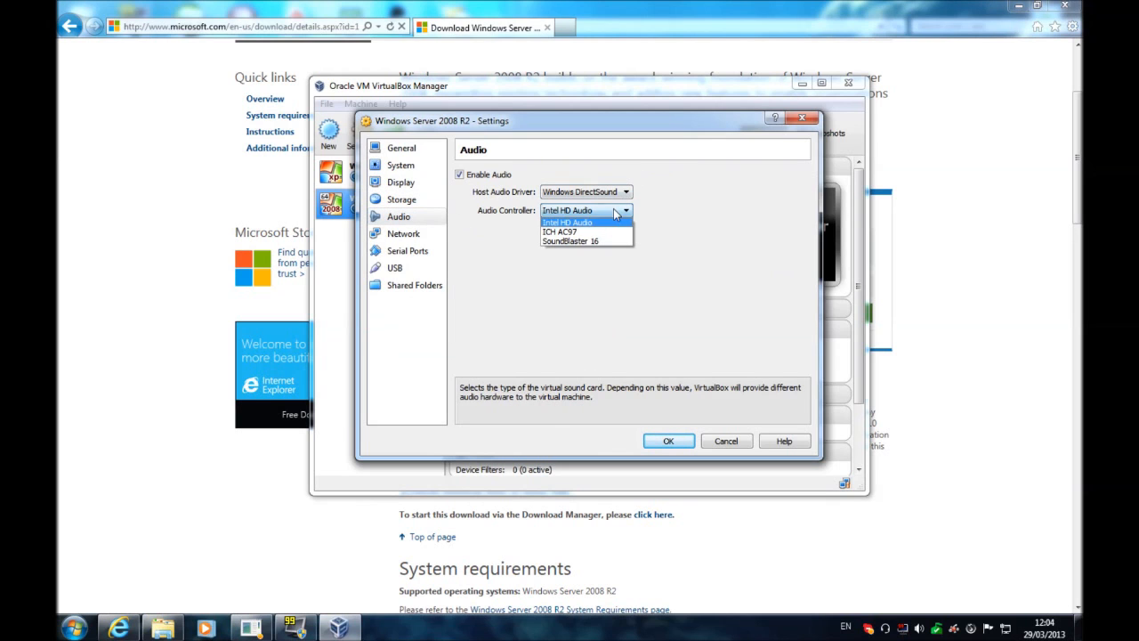
{"action": "left_click", "coordinate": [570, 240]}
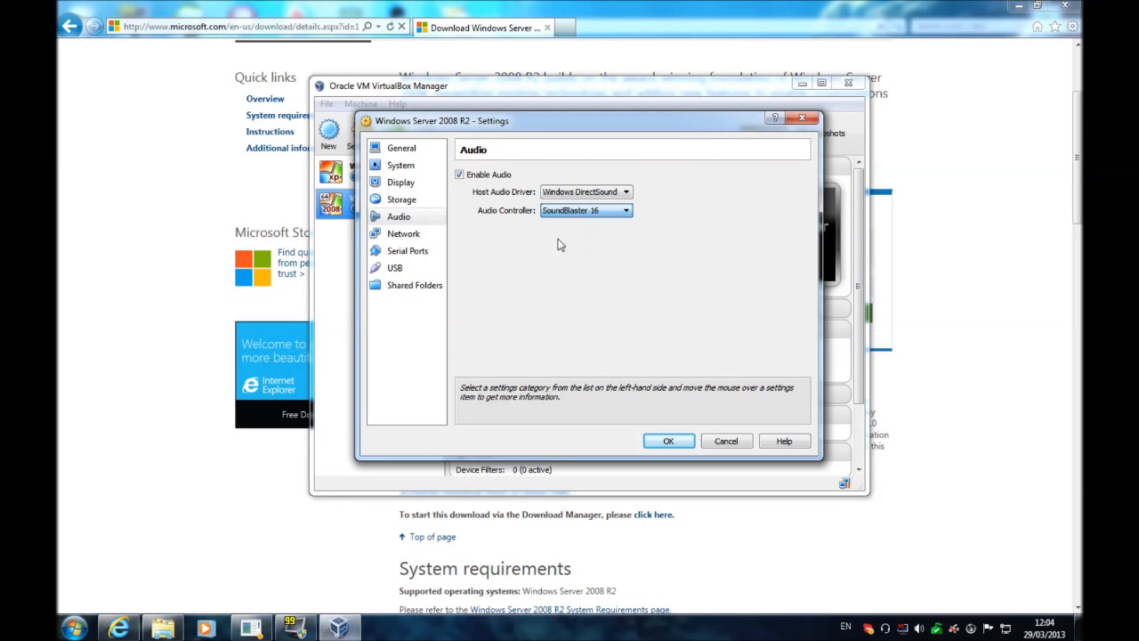
{"action": "left_click", "coordinate": [404, 233]}
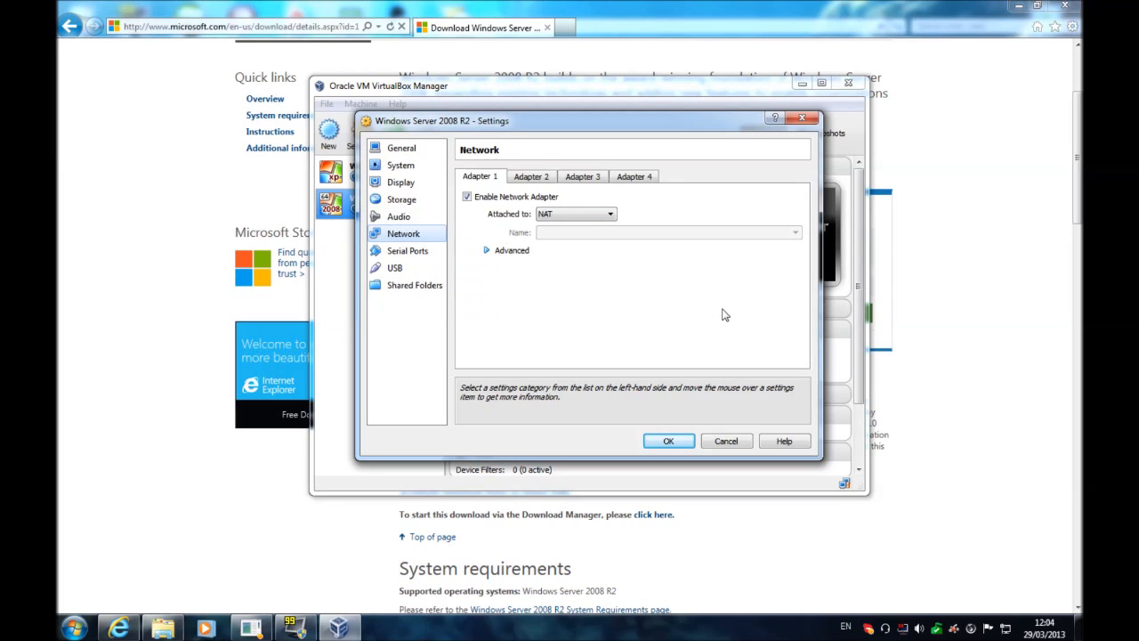
{"action": "mouse_move", "coordinate": [714, 319]}
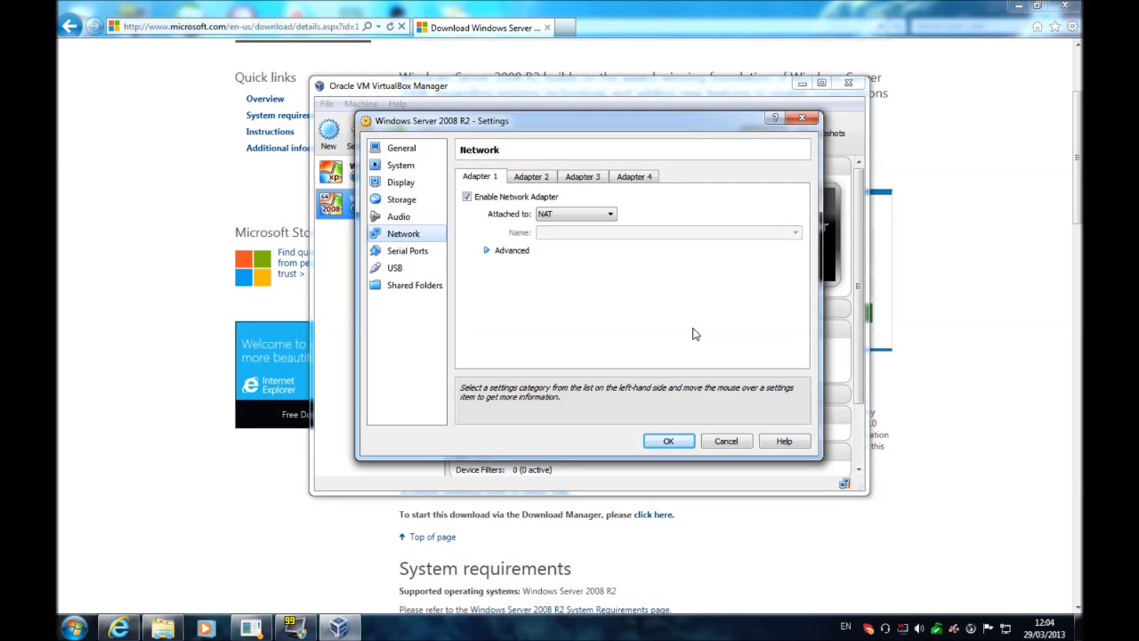
{"action": "mouse_move", "coordinate": [625, 215]}
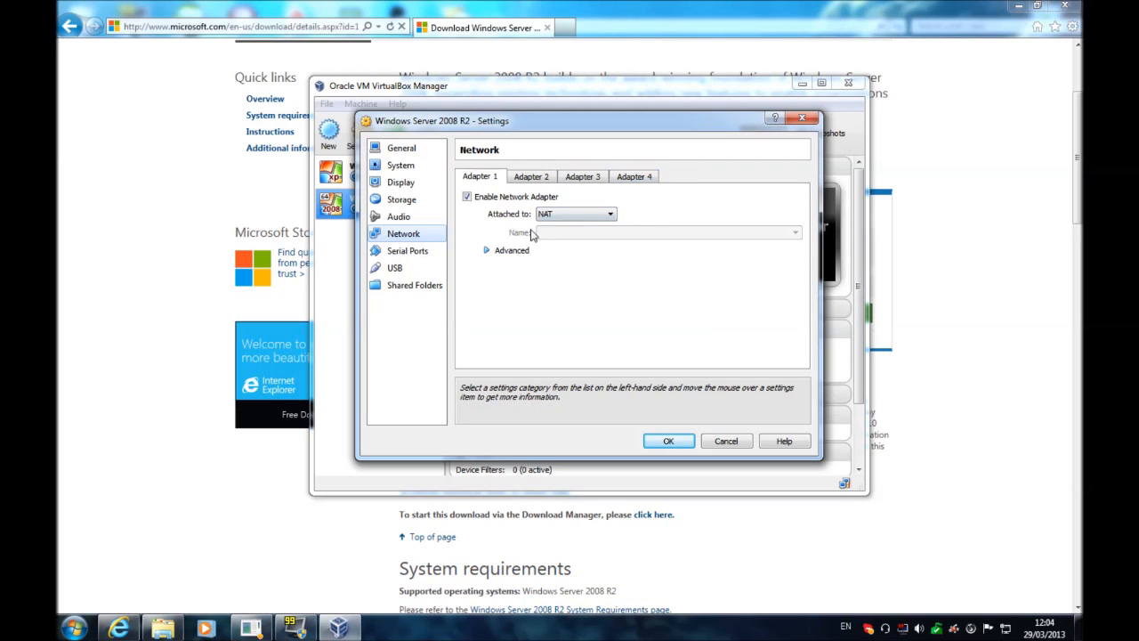
- After reviewing Adapter 1's advanced options, attach Adapter 2 to Host-only Adapter and confirm
{"action": "left_click", "coordinate": [486, 250]}
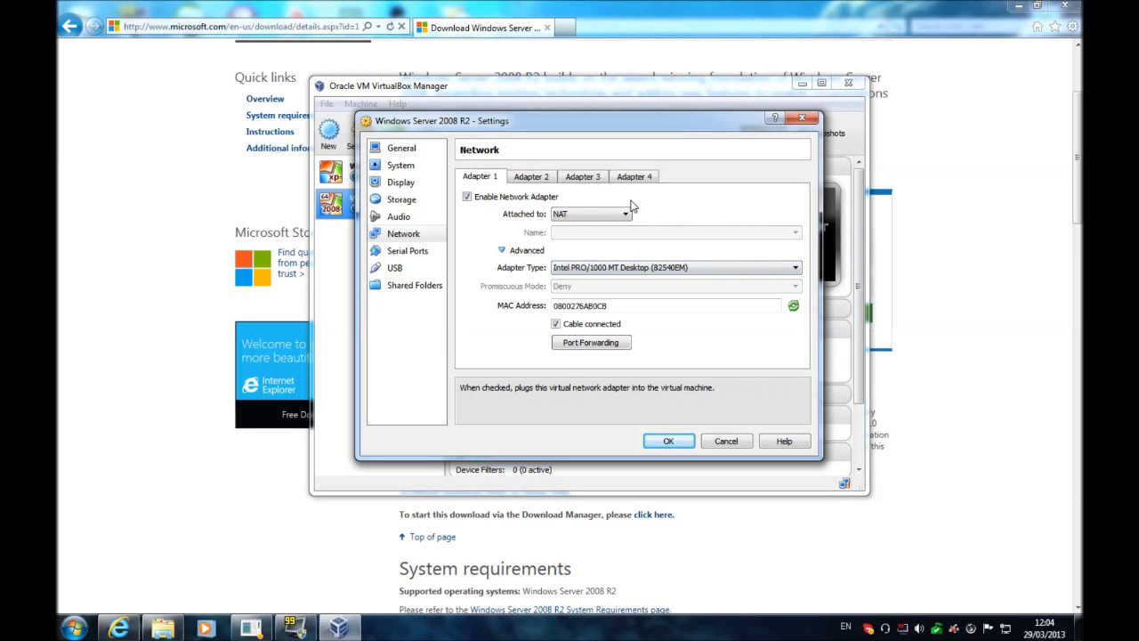
{"action": "left_click", "coordinate": [486, 250]}
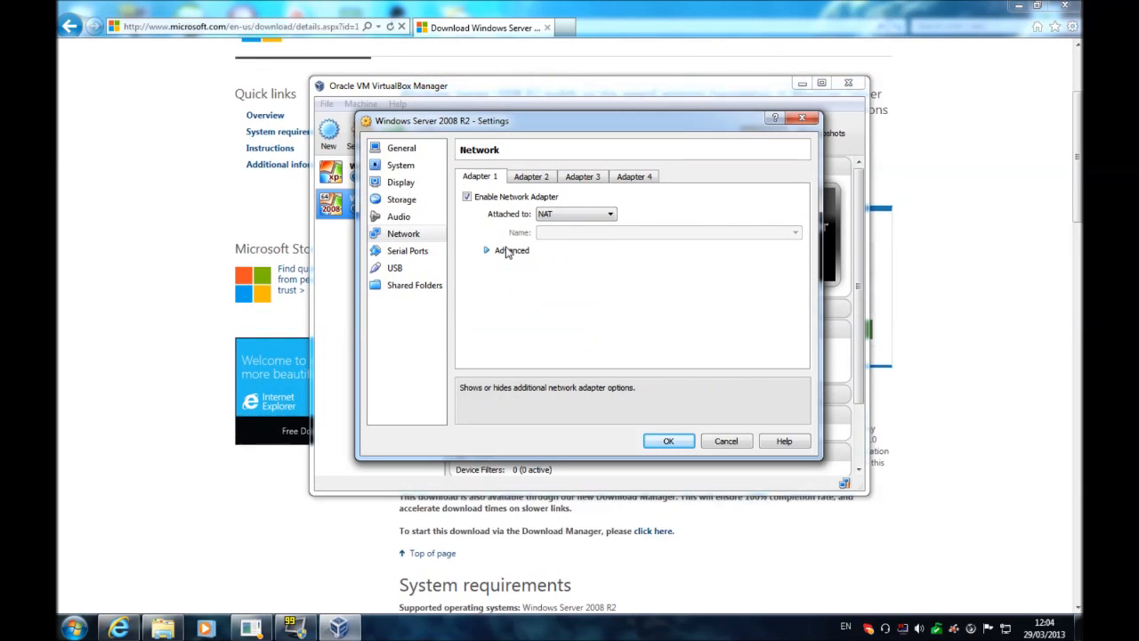
{"action": "left_click", "coordinate": [531, 176]}
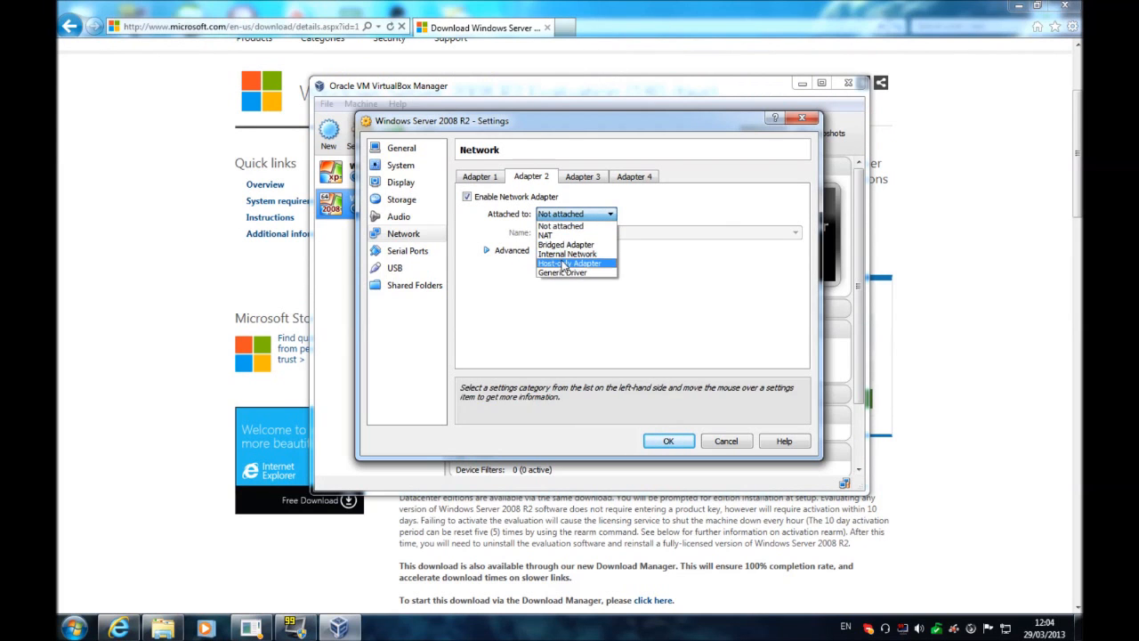
{"action": "left_click", "coordinate": [570, 262]}
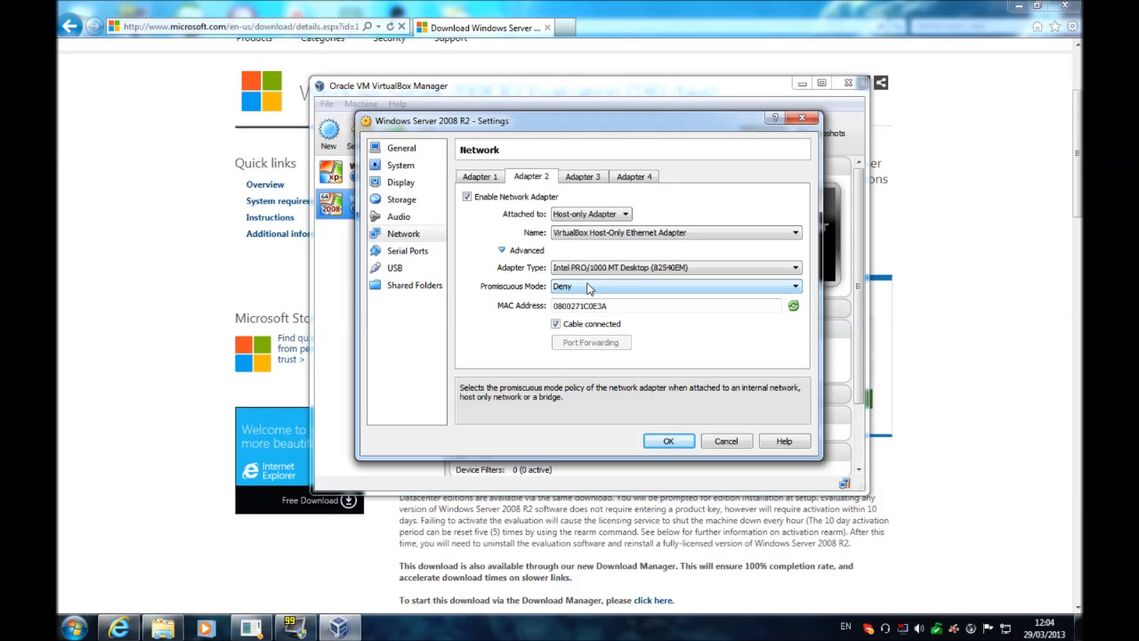
{"action": "left_click", "coordinate": [676, 286]}
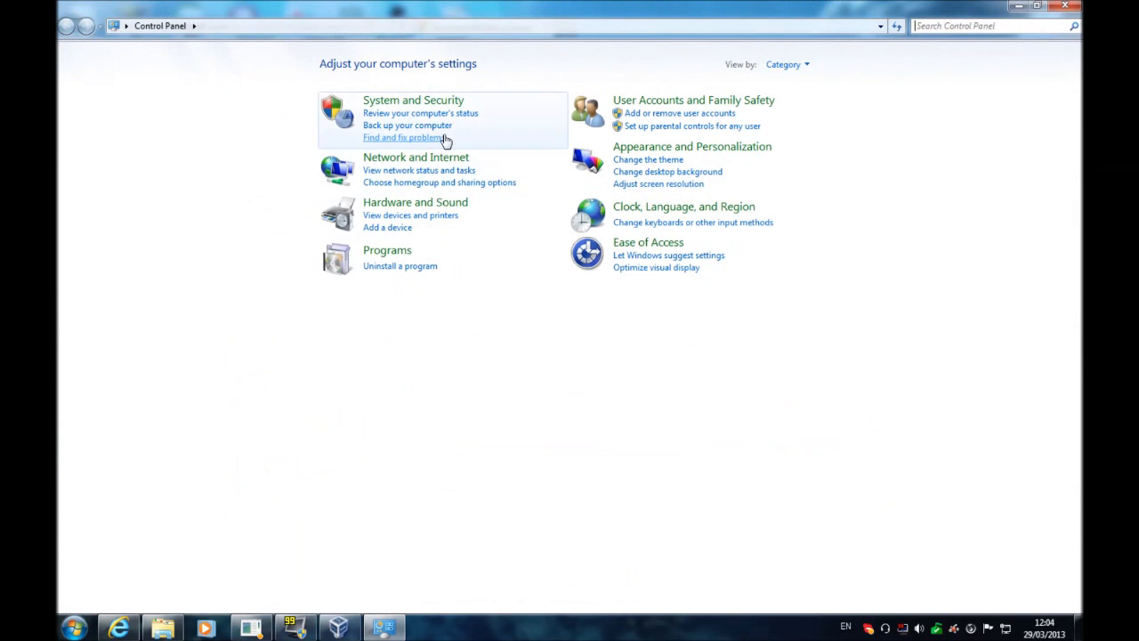
- Open the Host-Only Network adapter's IPv4 properties and verify 192.168.56.1, mask 255.255.255.0
{"action": "left_click", "coordinate": [416, 157]}
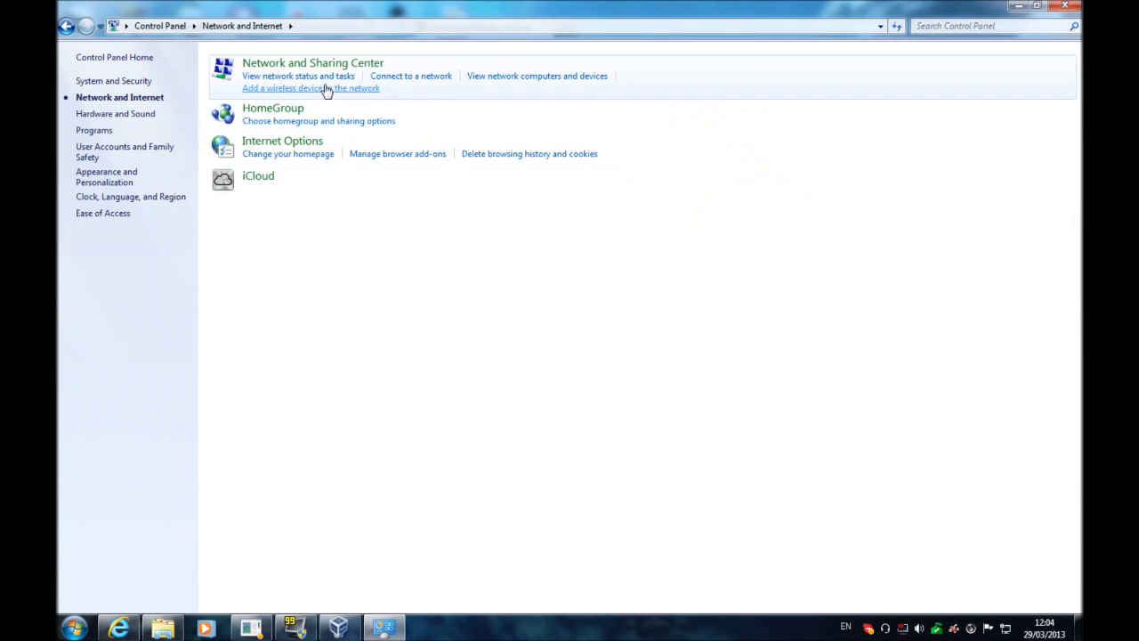
{"action": "left_click", "coordinate": [312, 63]}
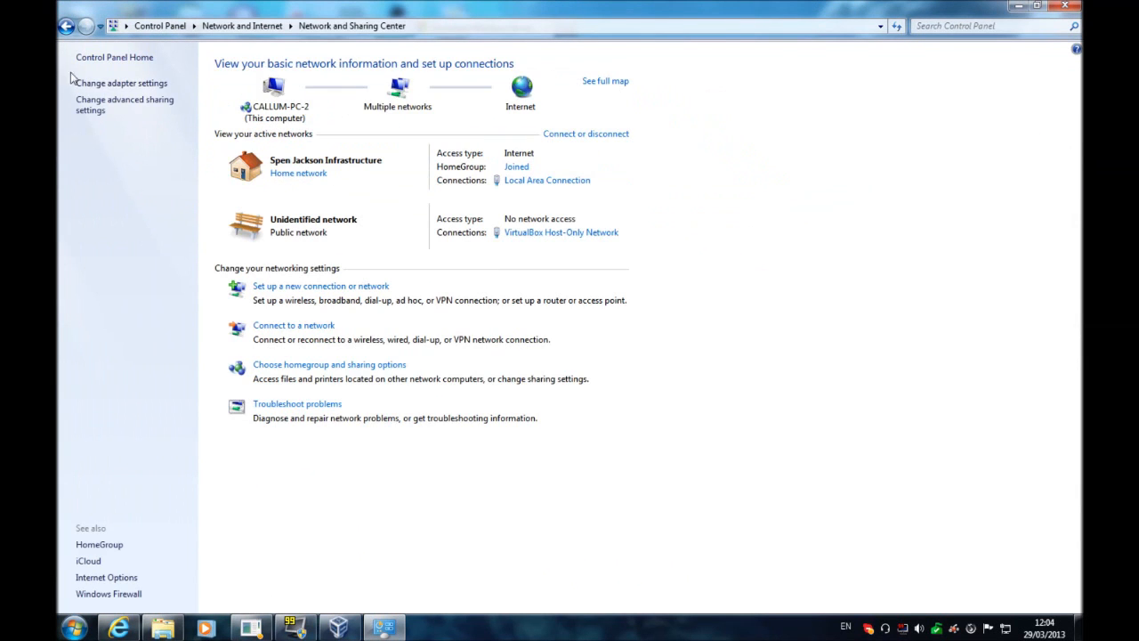
{"action": "left_click", "coordinate": [122, 83]}
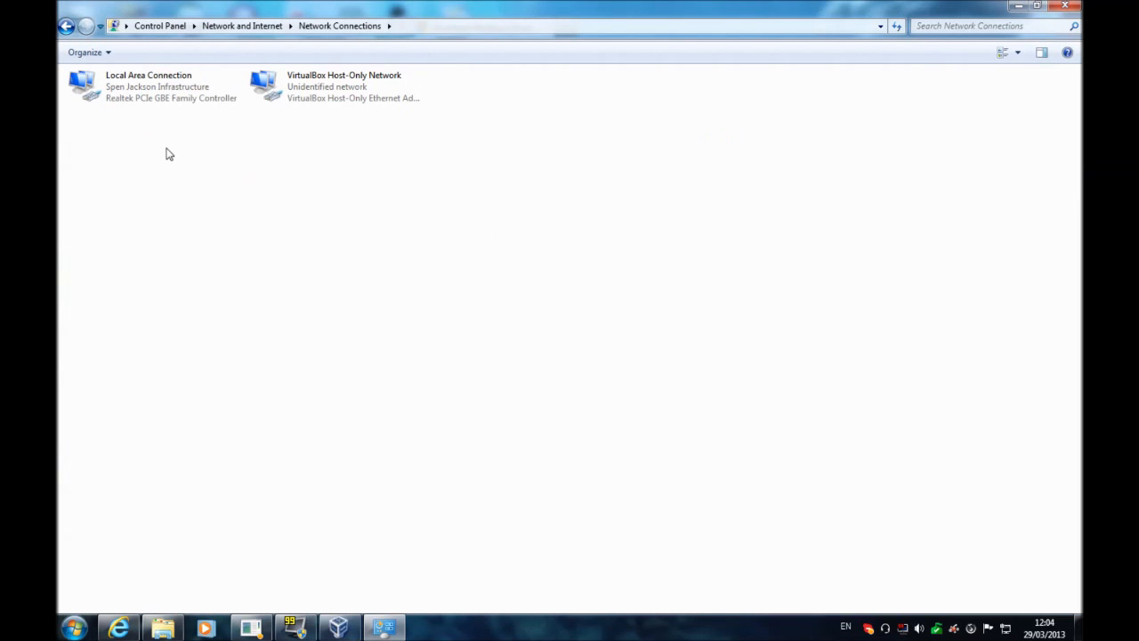
{"action": "left_click", "coordinate": [336, 87]}
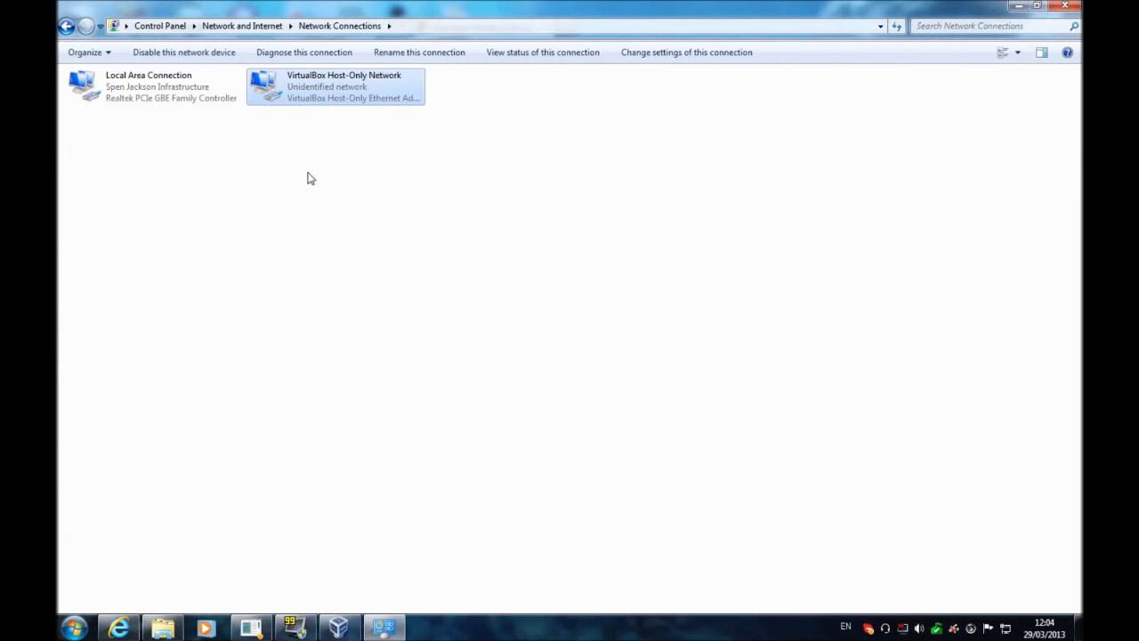
{"action": "mouse_move", "coordinate": [309, 117]}
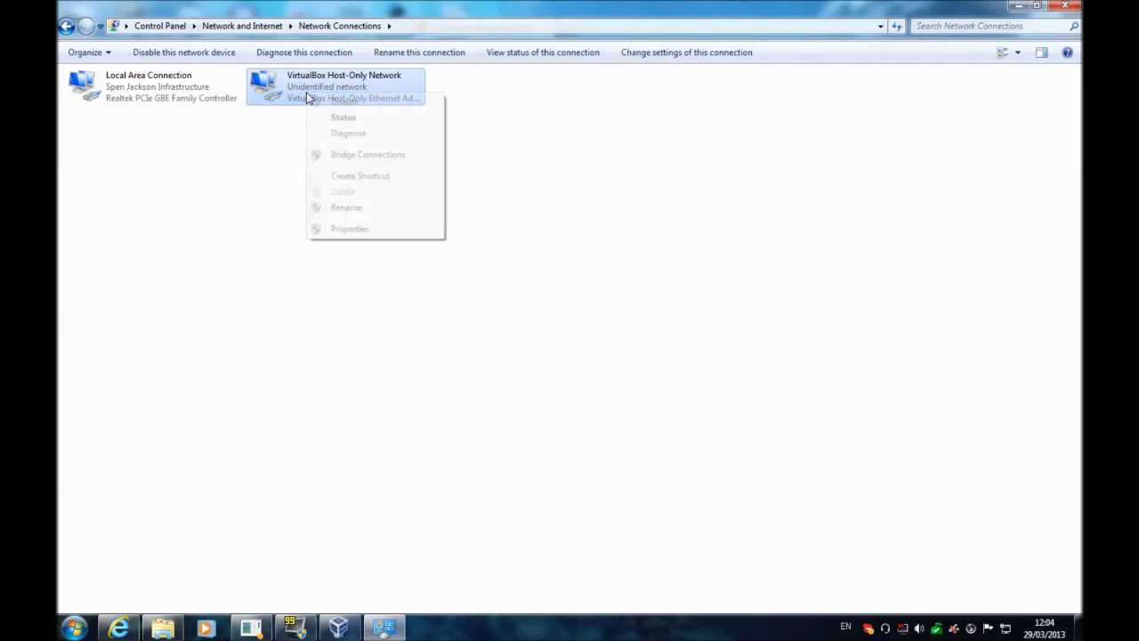
{"action": "left_click", "coordinate": [350, 228]}
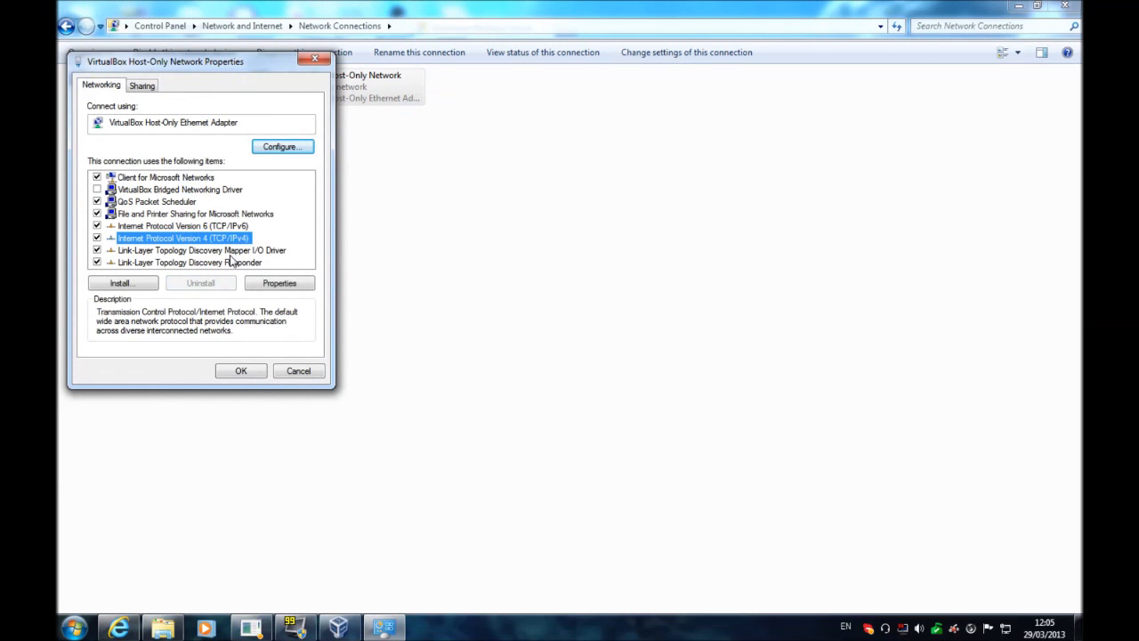
{"action": "left_click", "coordinate": [280, 283]}
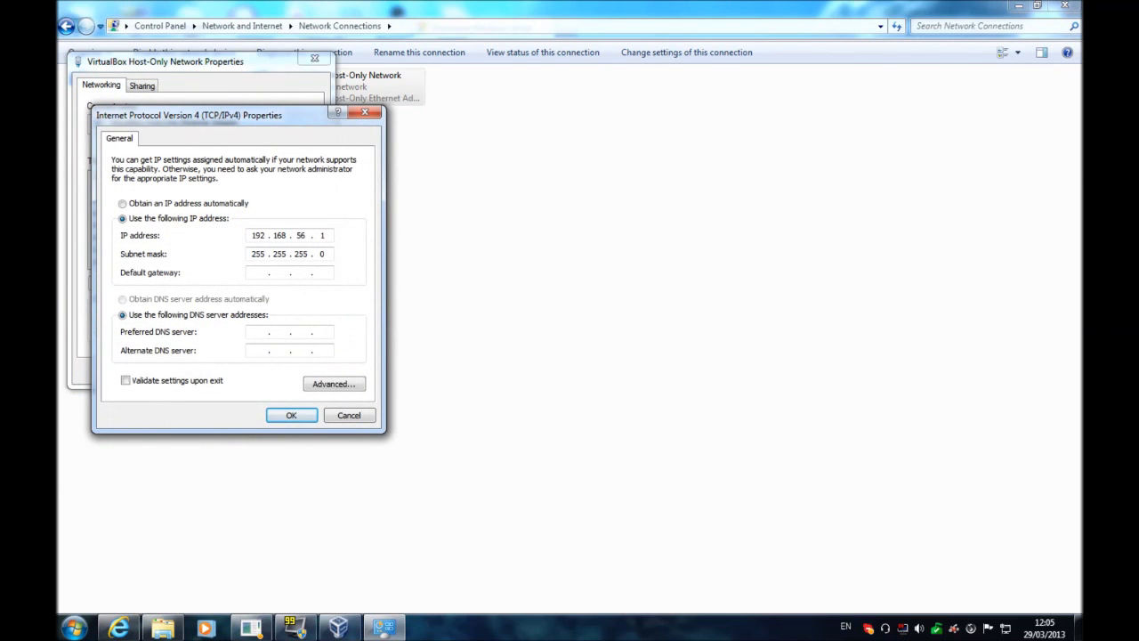
{"action": "mouse_move", "coordinate": [331, 246]}
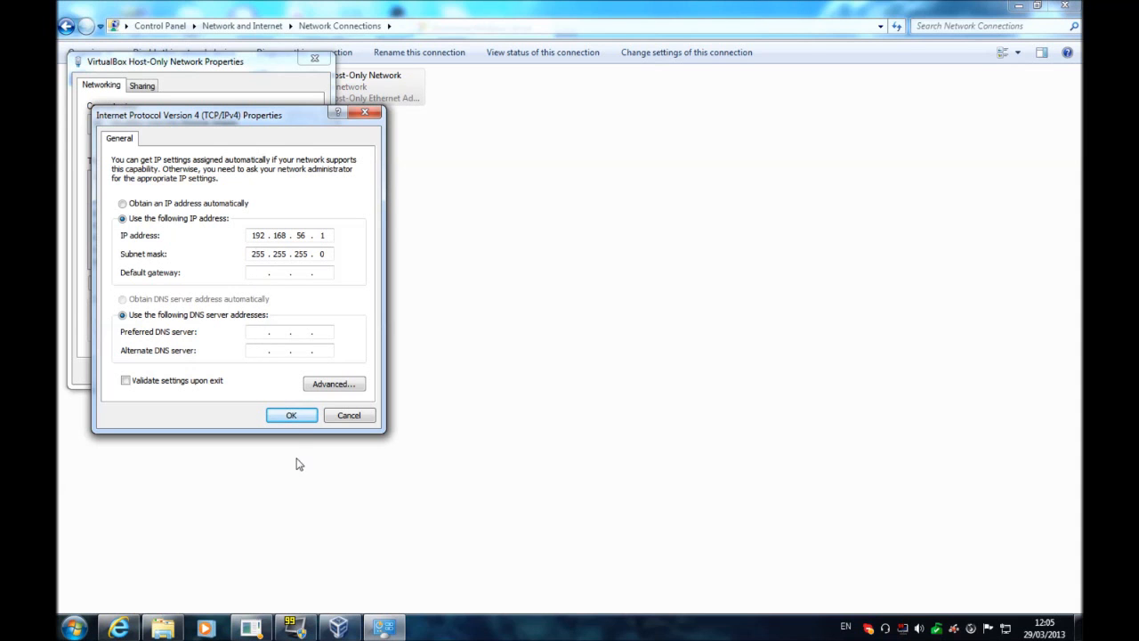
{"action": "left_click", "coordinate": [291, 415]}
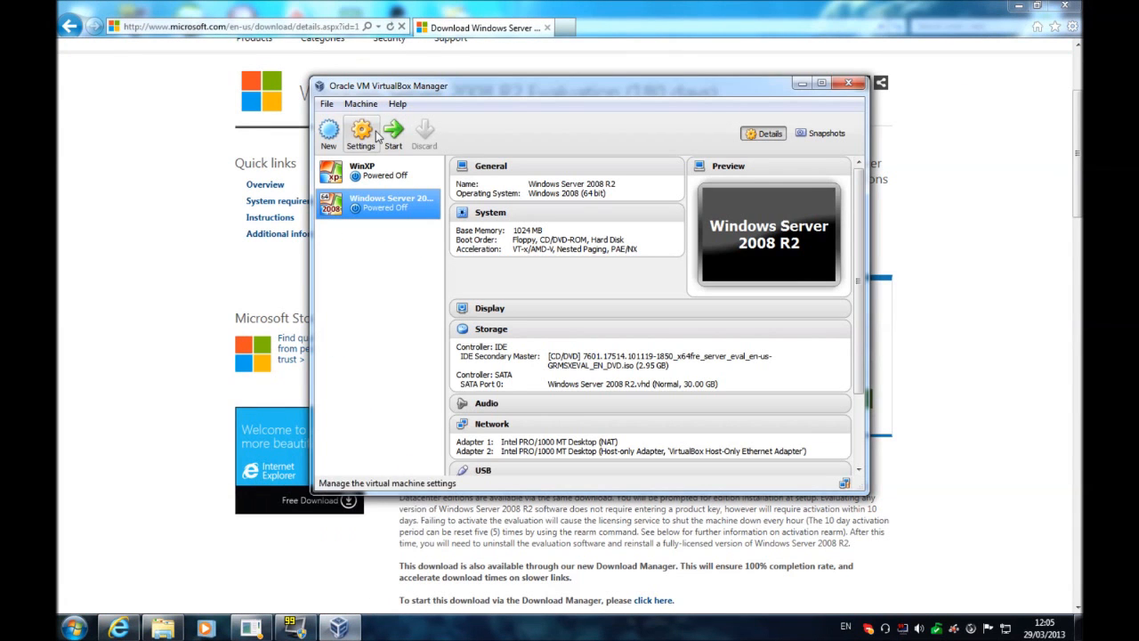
- Boot the Windows Server 2008 R2 VM with F12 at startup, then open Fraps settings
{"action": "left_click", "coordinate": [361, 133]}
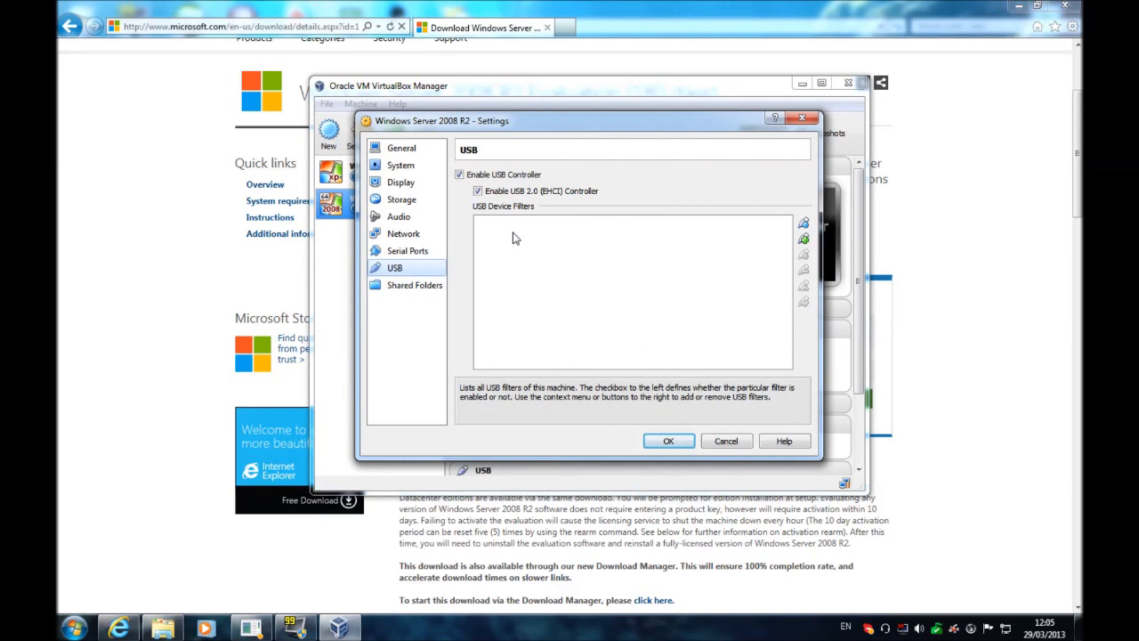
{"action": "left_click", "coordinate": [669, 441]}
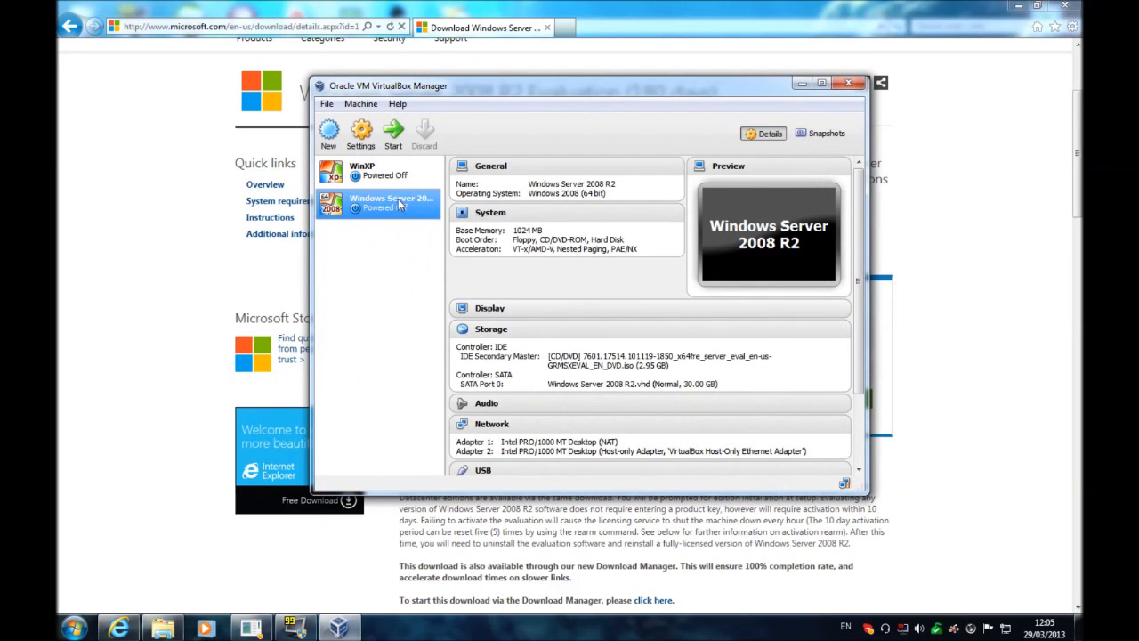
{"action": "mouse_move", "coordinate": [393, 133]}
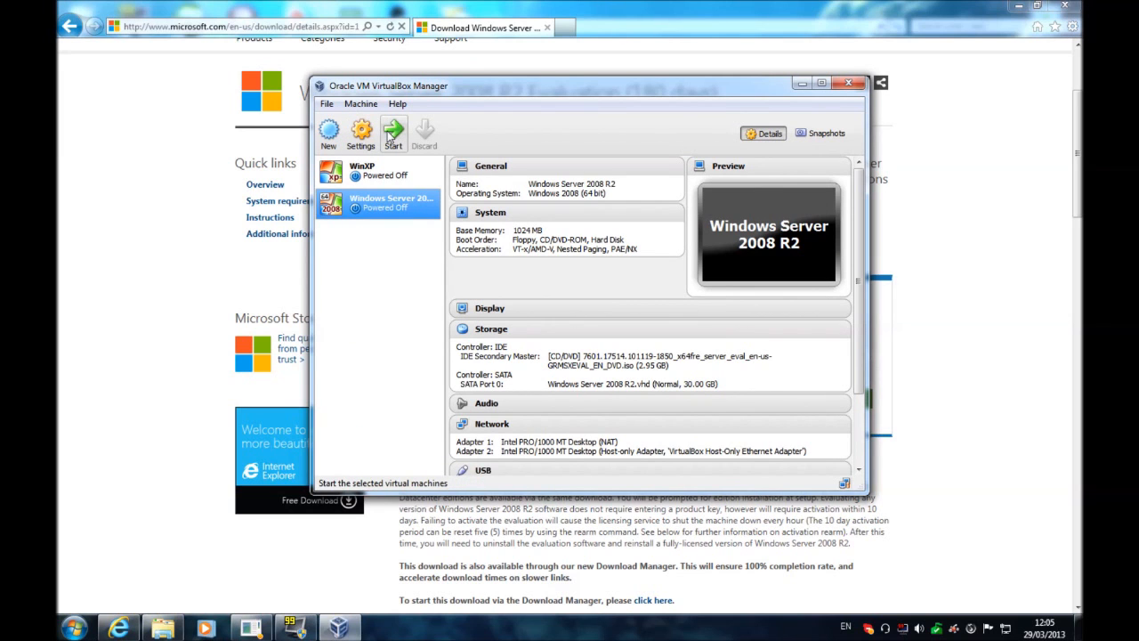
{"action": "left_click", "coordinate": [392, 134]}
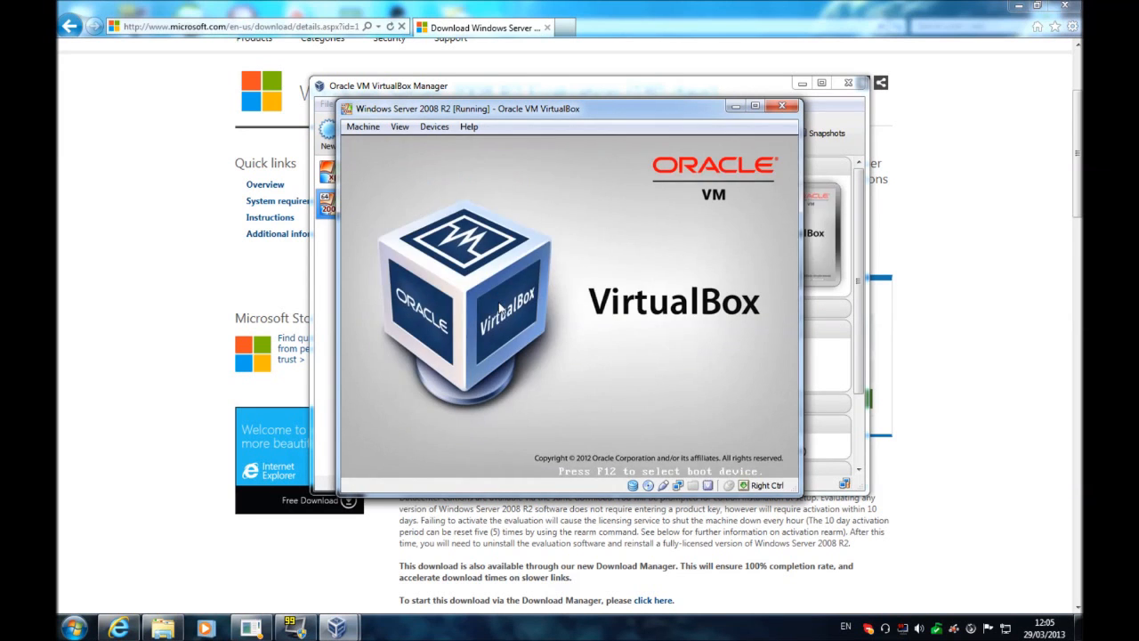
{"action": "key", "text": "f12"}
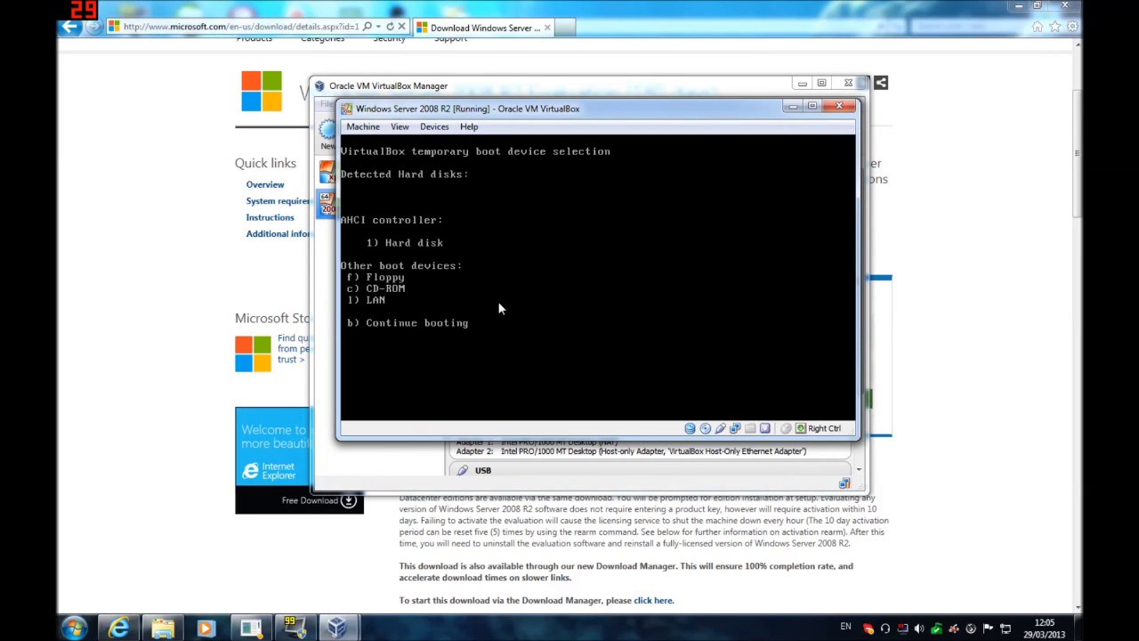
{"action": "mouse_move", "coordinate": [543, 335]}
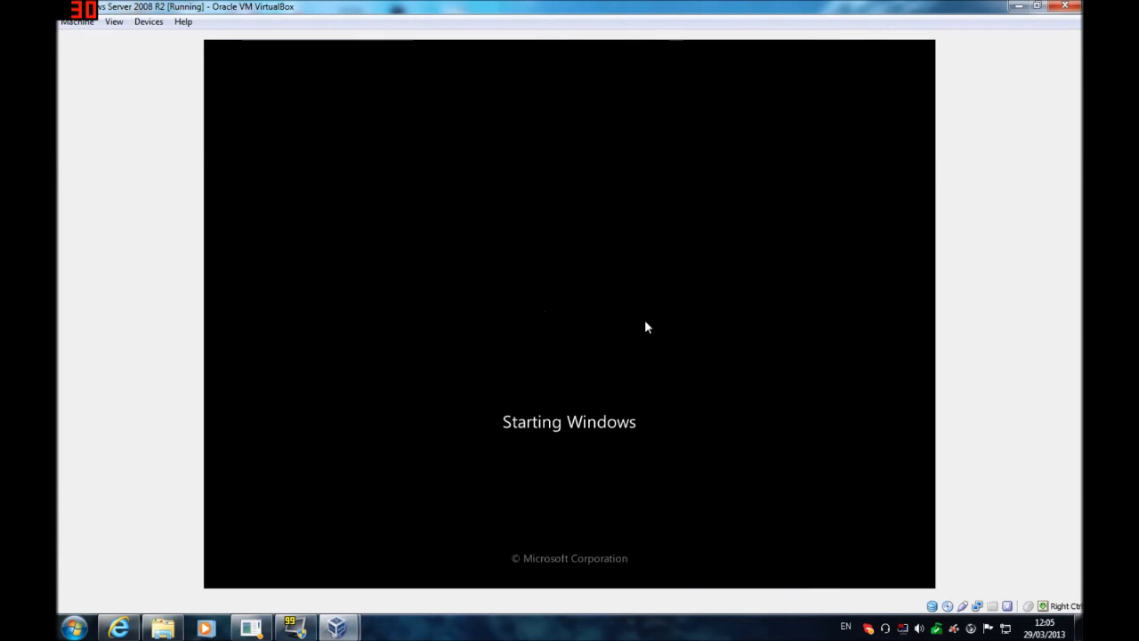
{"action": "mouse_move", "coordinate": [549, 412]}
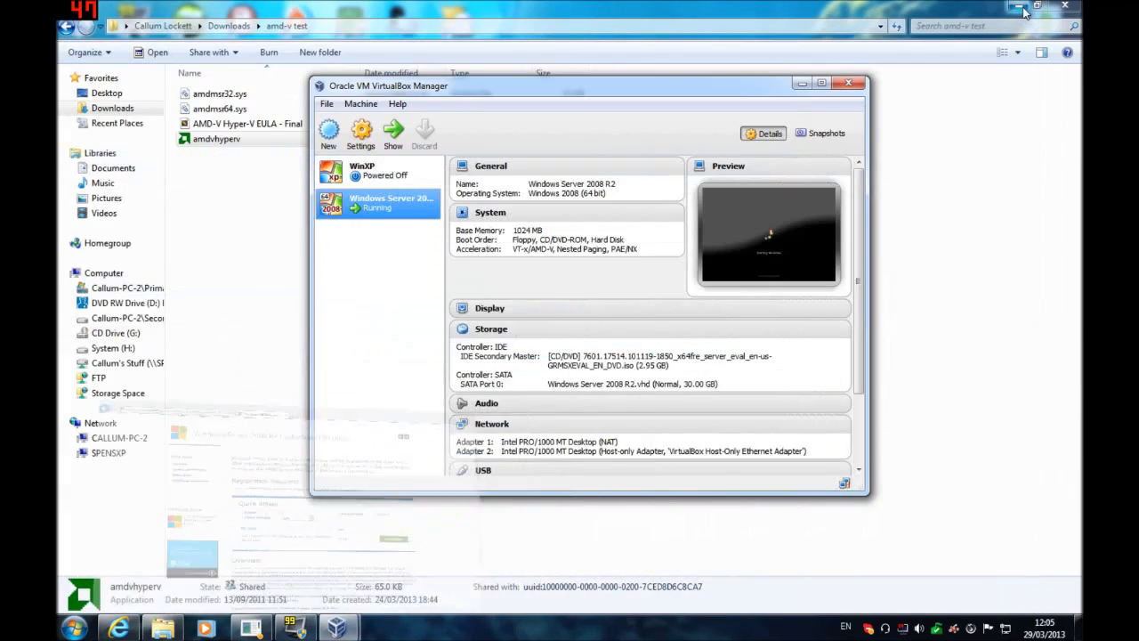
{"action": "left_click", "coordinate": [1020, 8]}
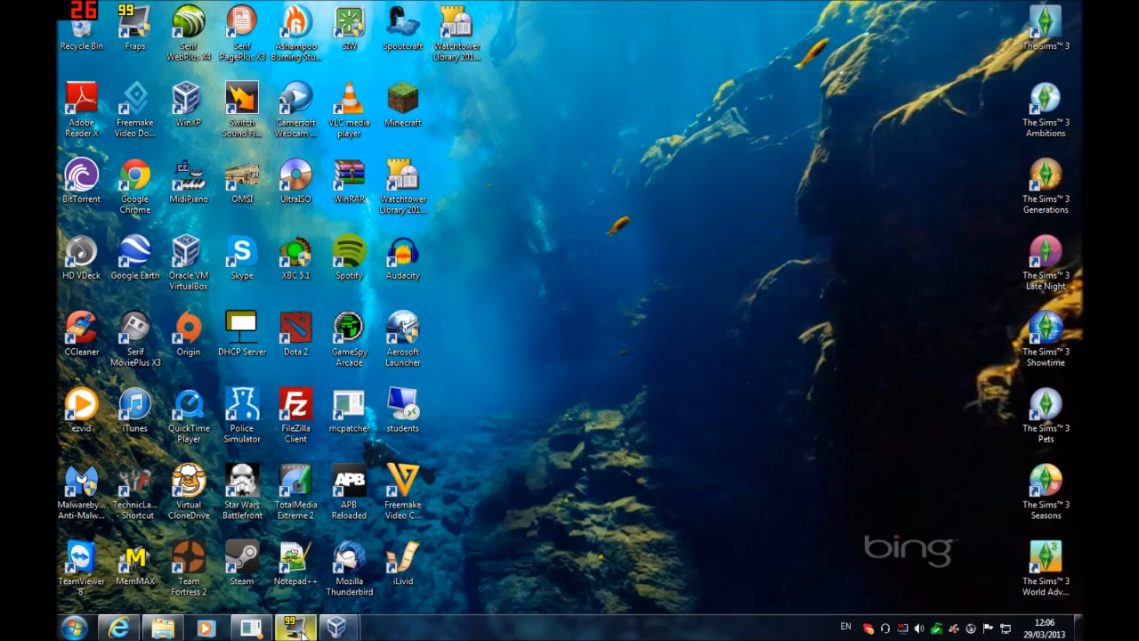
{"action": "left_click", "coordinate": [295, 627]}
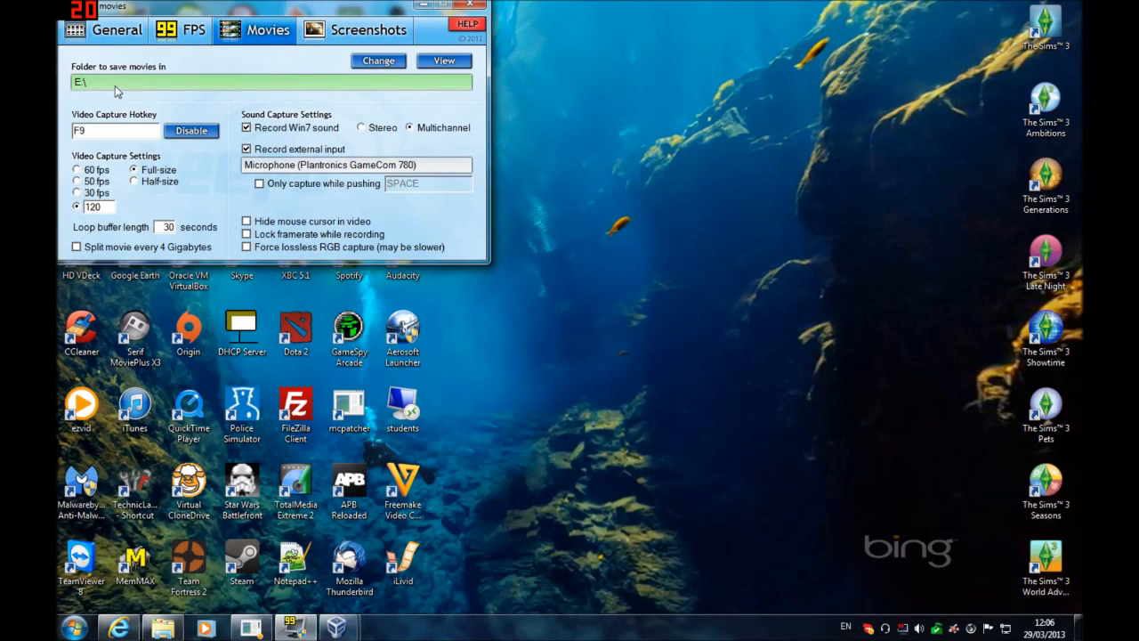
{"action": "left_click", "coordinate": [117, 29]}
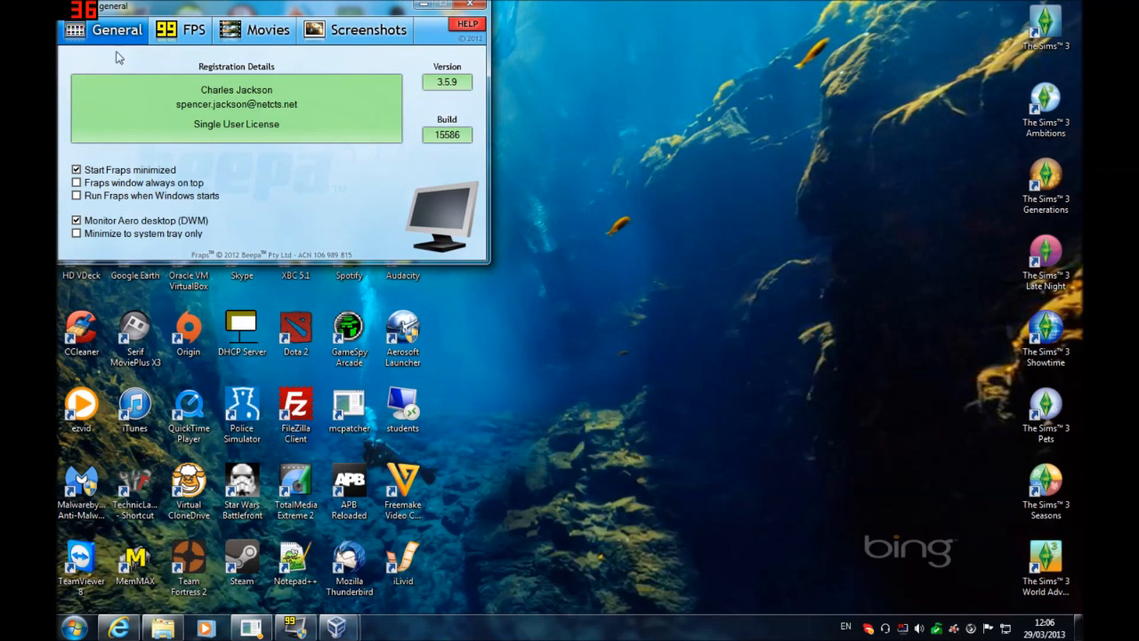
{"action": "left_click", "coordinate": [193, 30]}
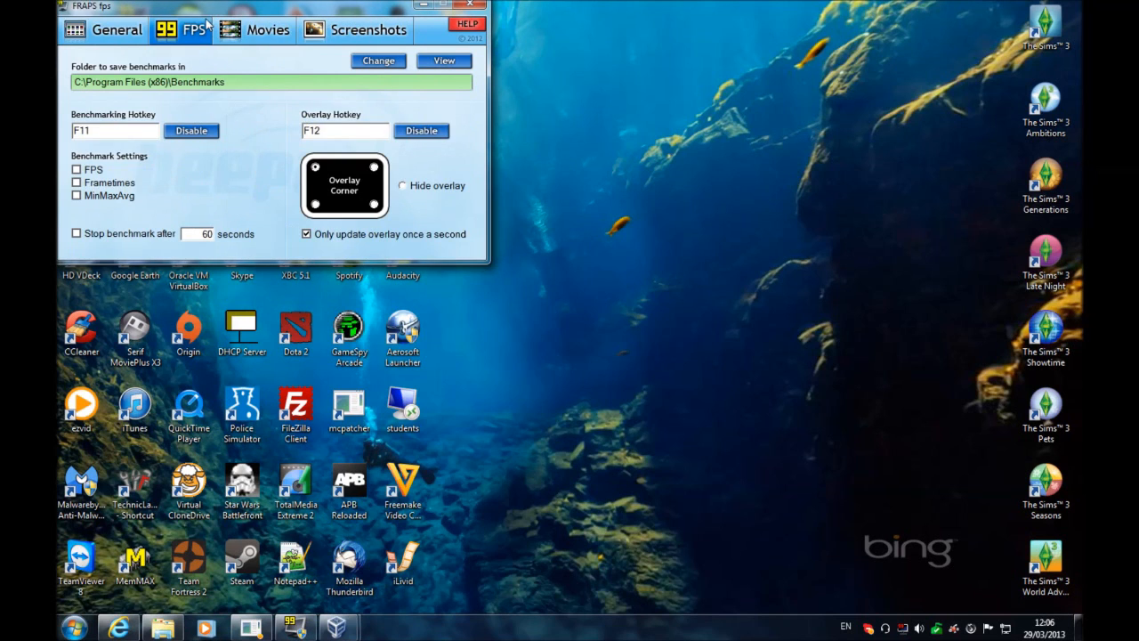
{"action": "left_click", "coordinate": [402, 185]}
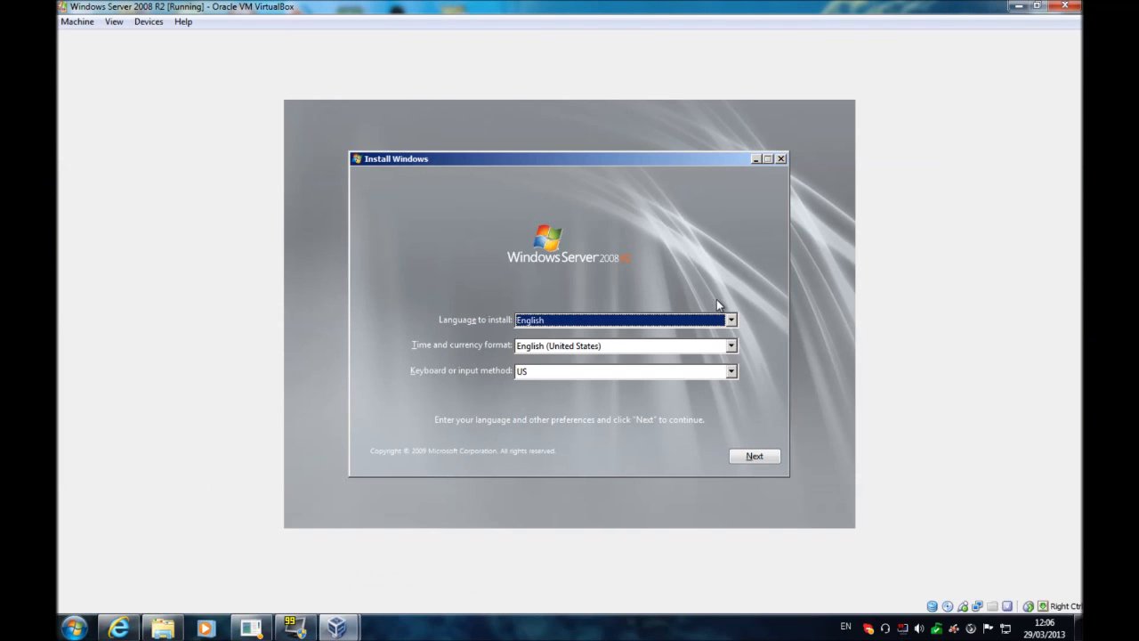
{"action": "mouse_move", "coordinate": [594, 265]}
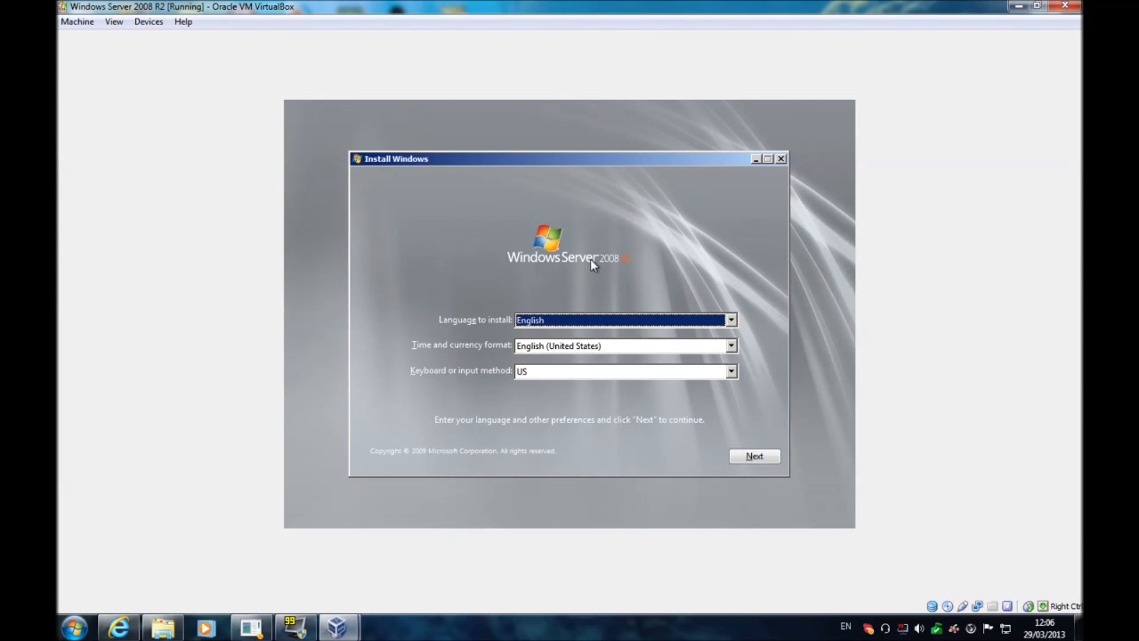
{"action": "mouse_move", "coordinate": [752, 474]}
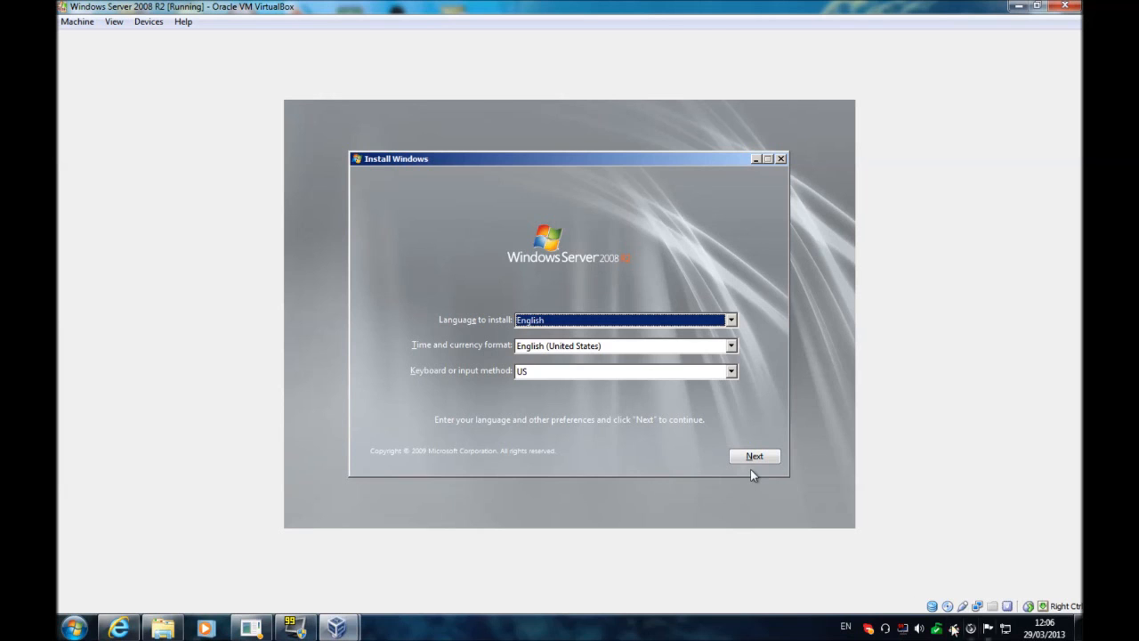
{"action": "mouse_move", "coordinate": [189, 499]}
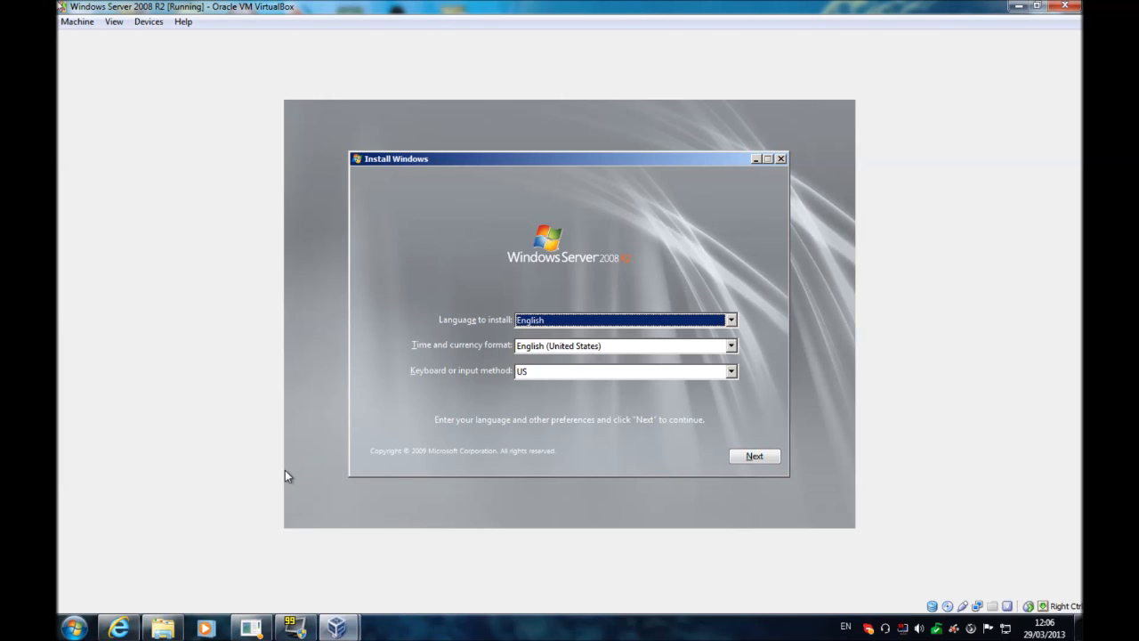
{"action": "mouse_move", "coordinate": [505, 469]}
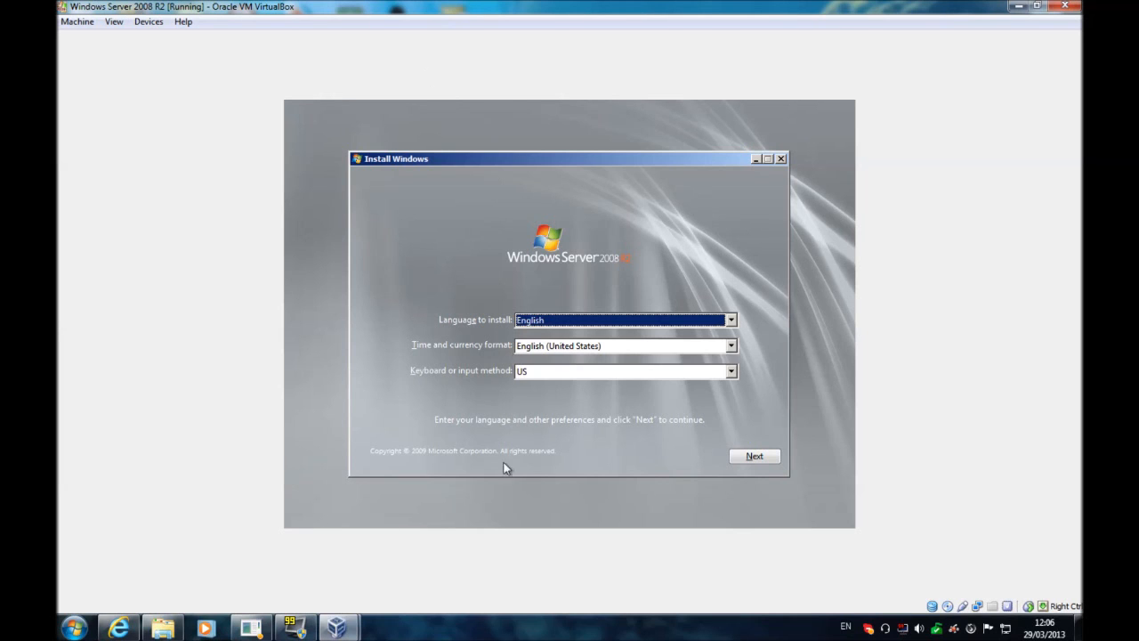
{"action": "mouse_move", "coordinate": [534, 345]}
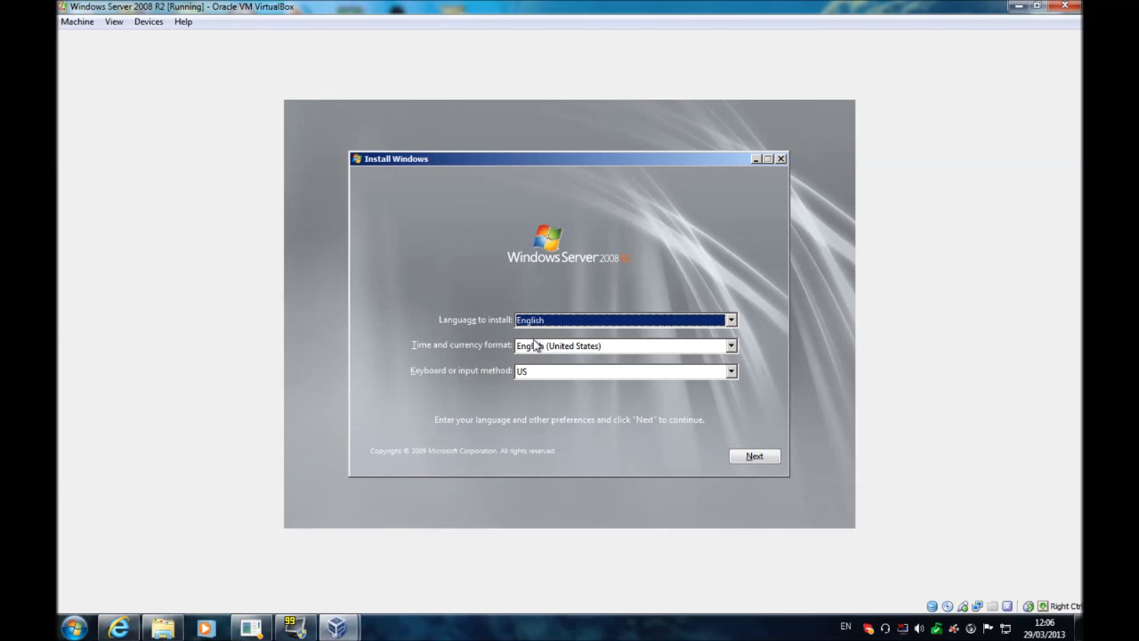
{"action": "mouse_move", "coordinate": [637, 387]}
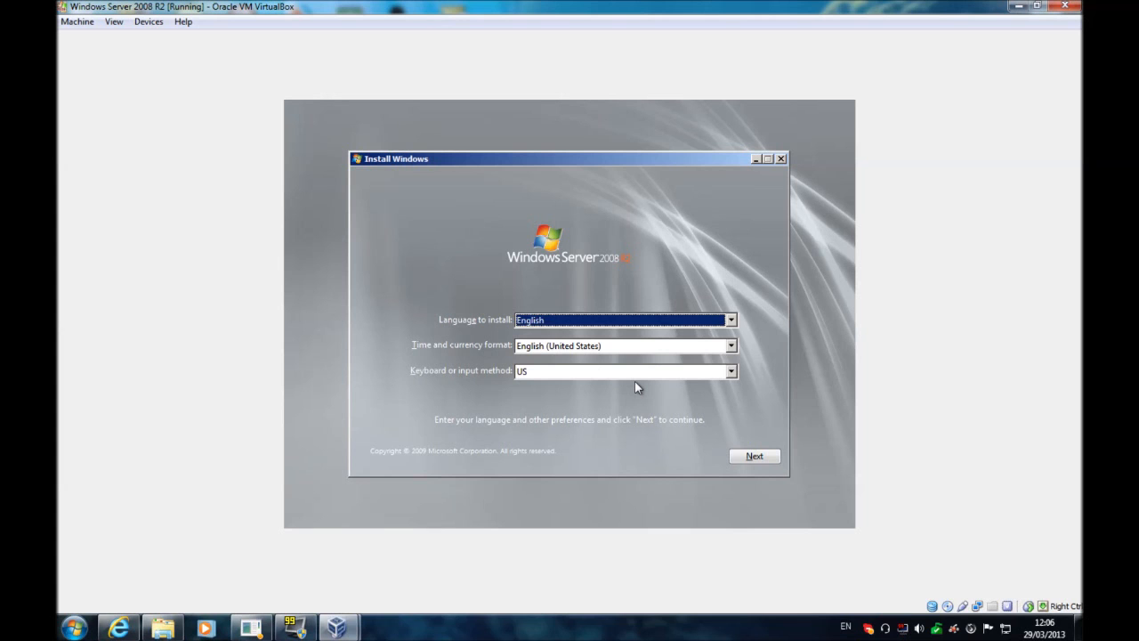
{"action": "mouse_move", "coordinate": [699, 358]}
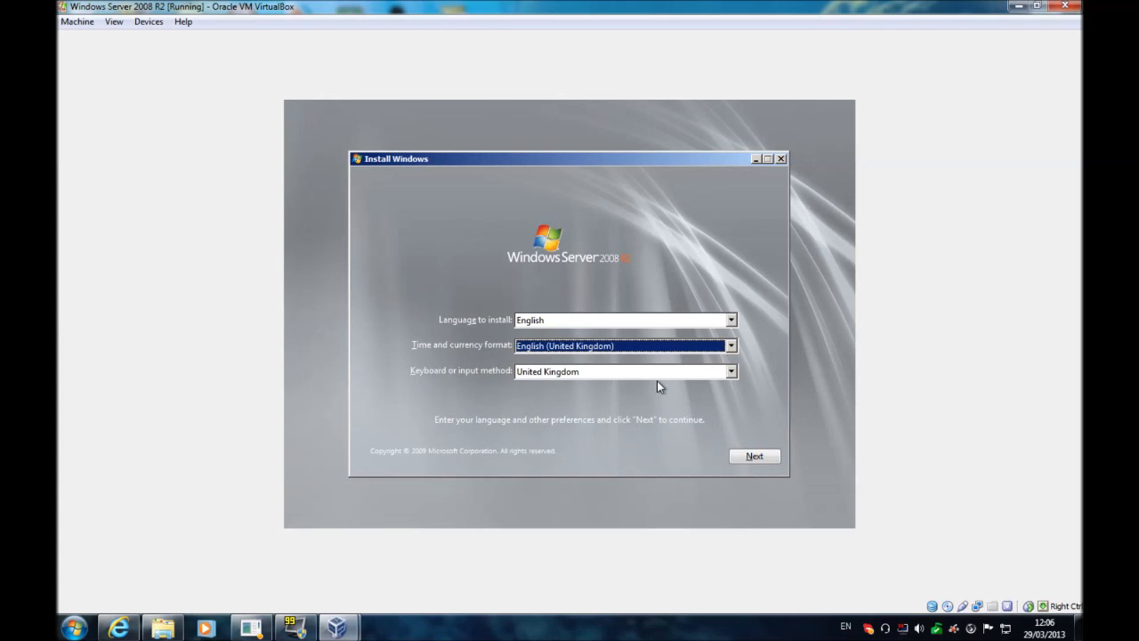
{"action": "mouse_move", "coordinate": [701, 438]}
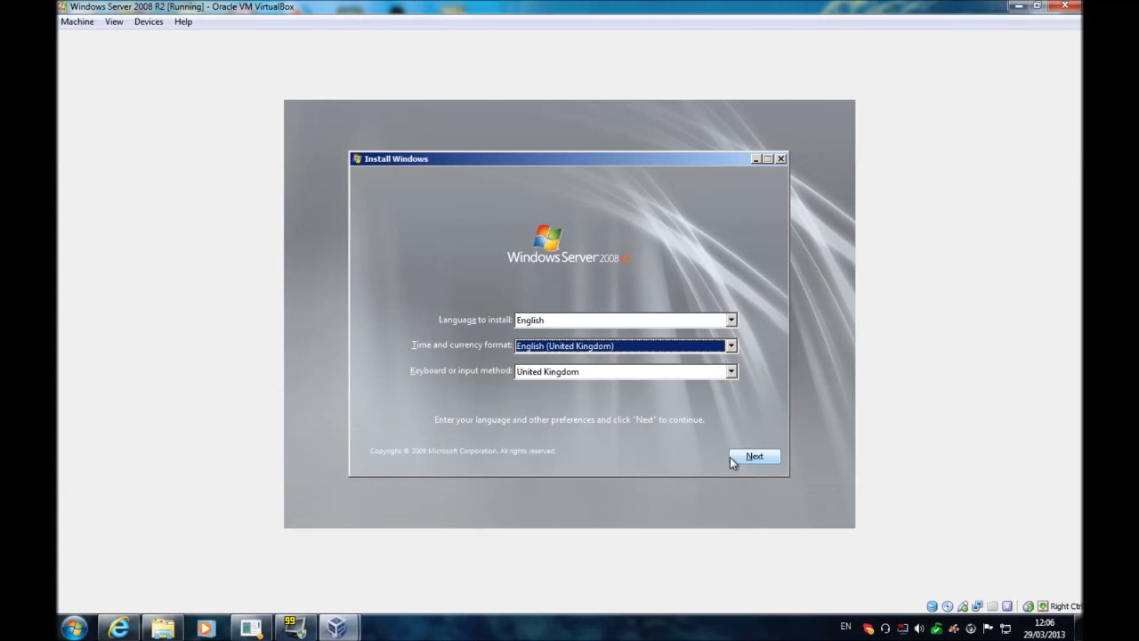
- Confirm English (United Kingdom) time format and United Kingdom keyboard, and continue setup
{"action": "left_click", "coordinate": [753, 455]}
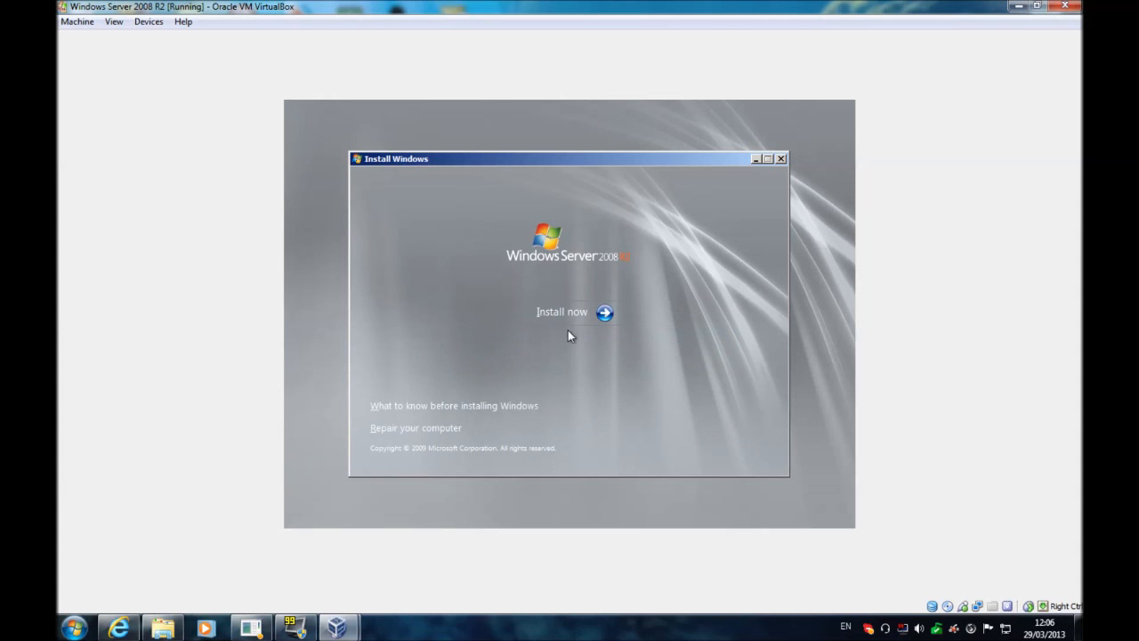
- Start the install, choose Enterprise (Full Installation), and accept the license terms
{"action": "left_click", "coordinate": [562, 311]}
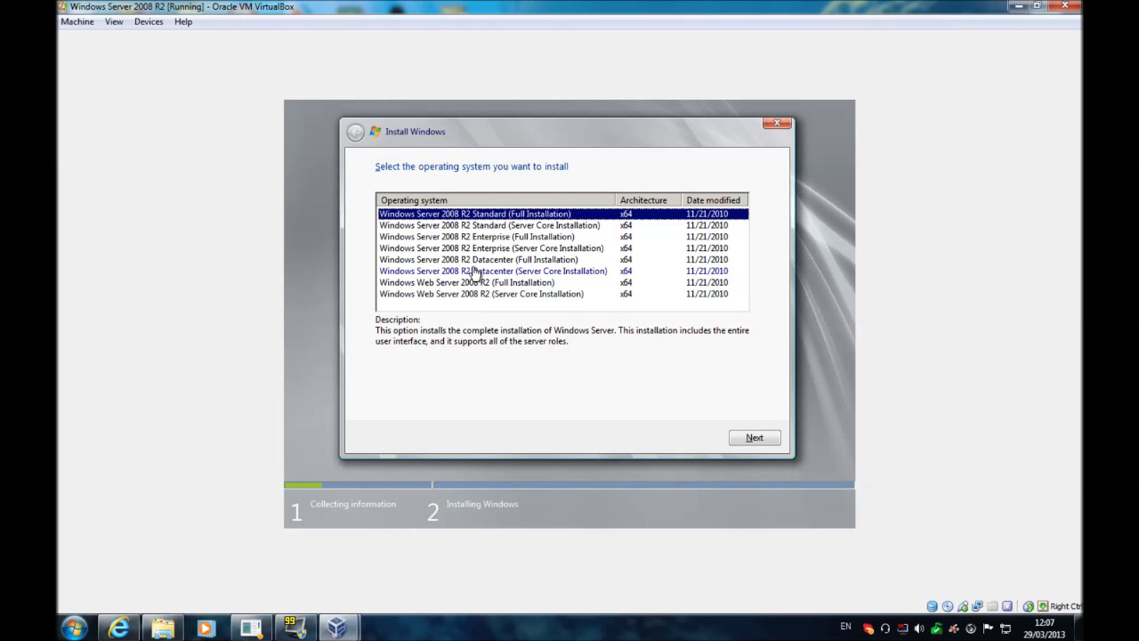
{"action": "mouse_move", "coordinate": [457, 241]}
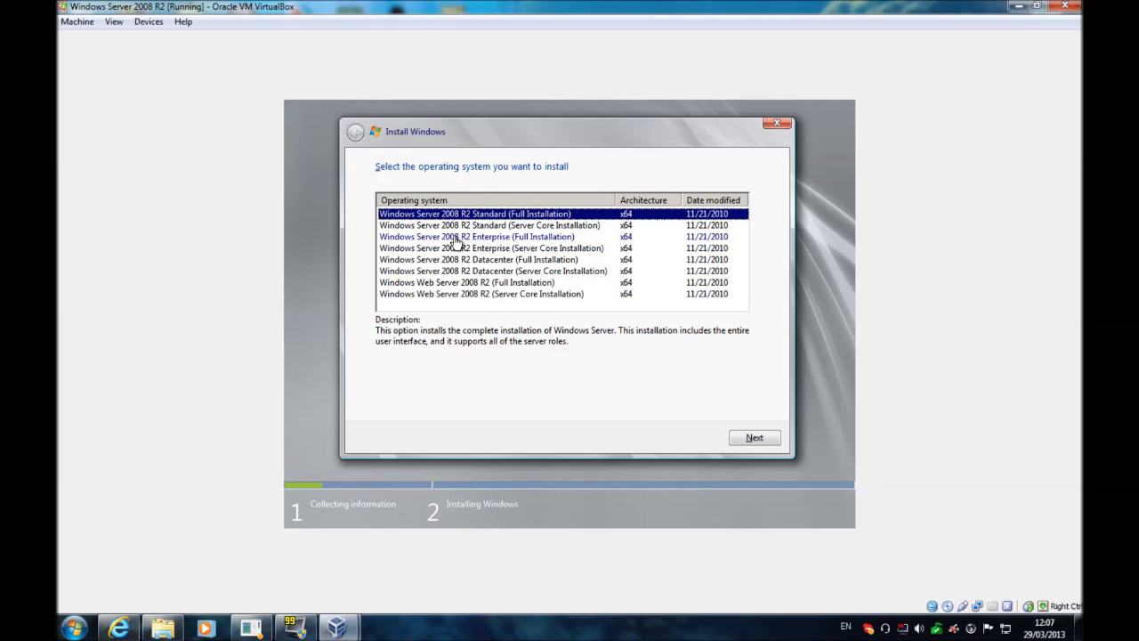
{"action": "left_click", "coordinate": [488, 236]}
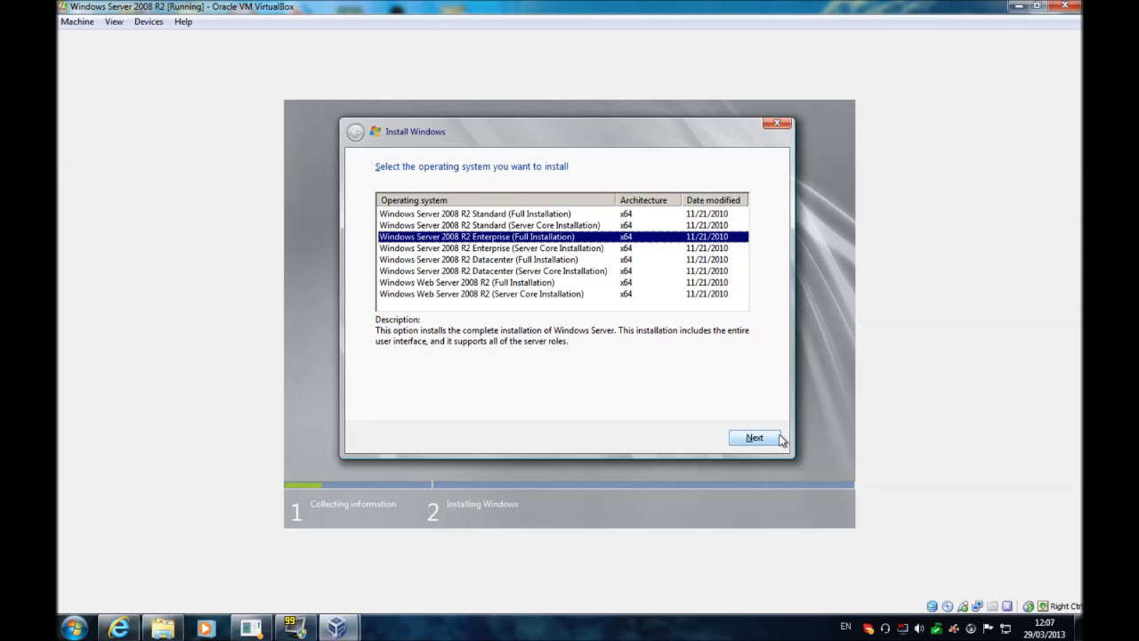
{"action": "left_click", "coordinate": [753, 437]}
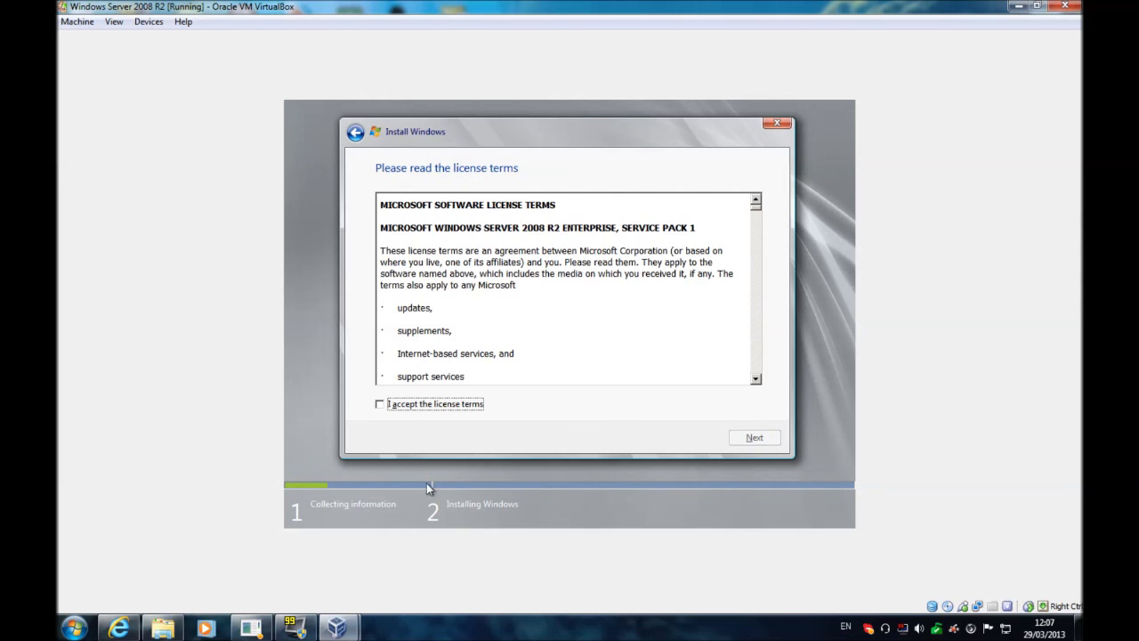
{"action": "left_click", "coordinate": [380, 403]}
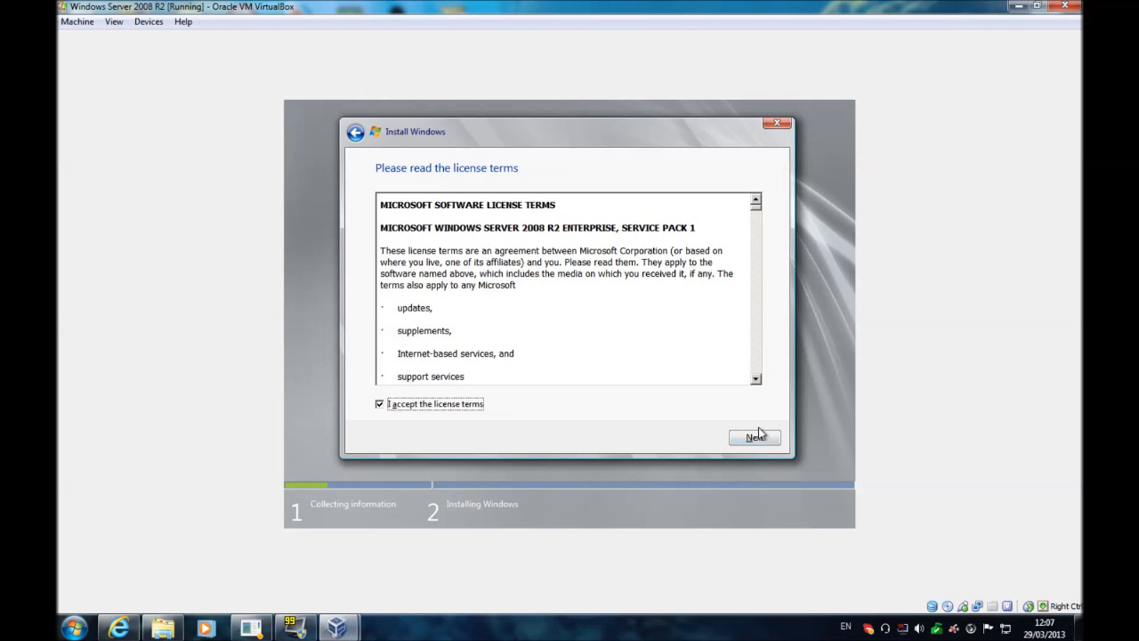
{"action": "left_click", "coordinate": [755, 437]}
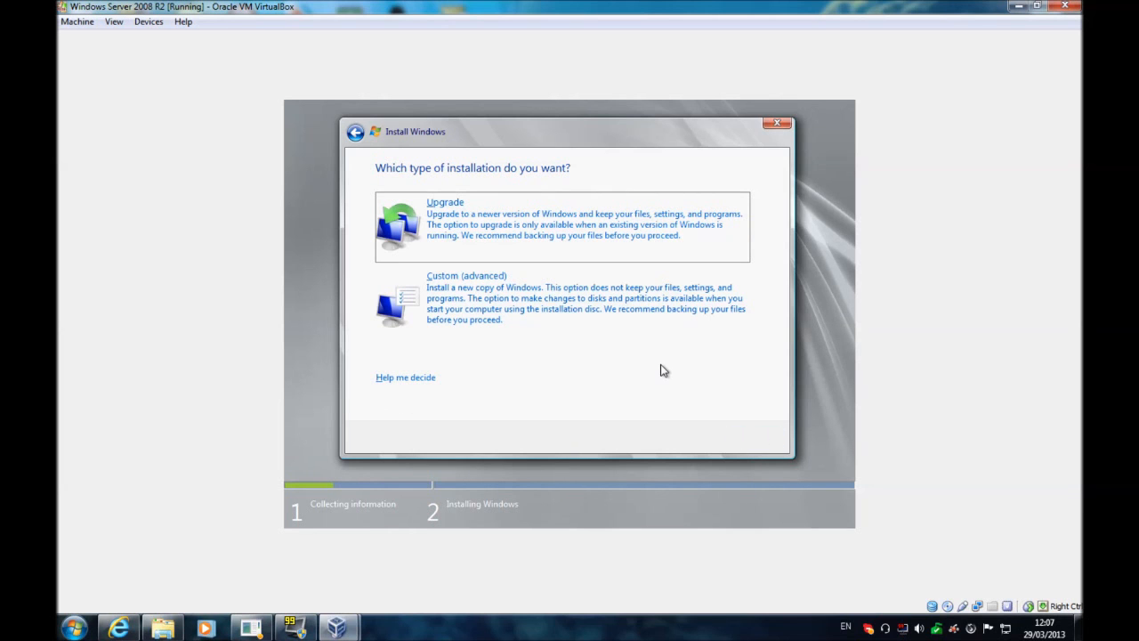
{"action": "mouse_move", "coordinate": [512, 376]}
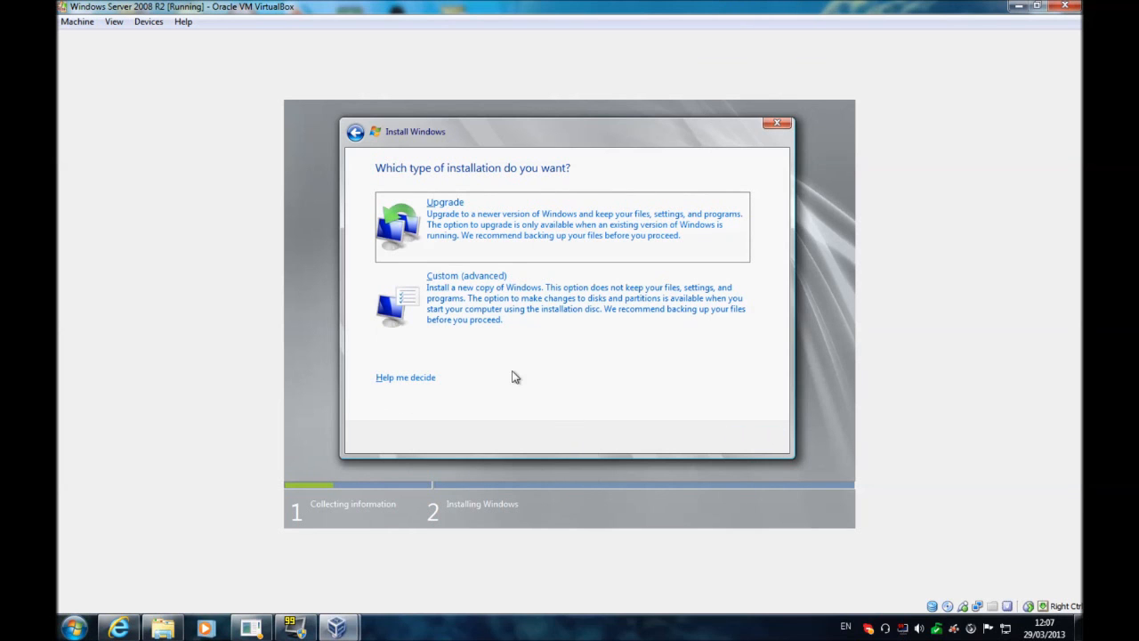
- Choose a Custom installation and begin a new partition on the unallocated 30 GB disk
{"action": "left_click", "coordinate": [465, 275]}
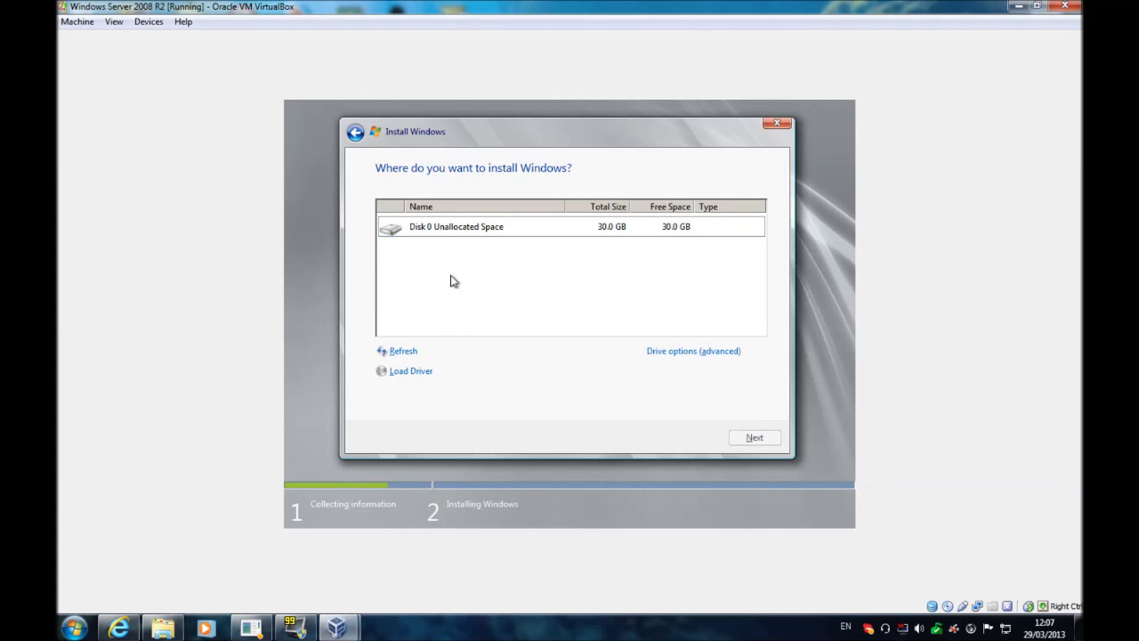
{"action": "left_click", "coordinate": [455, 226]}
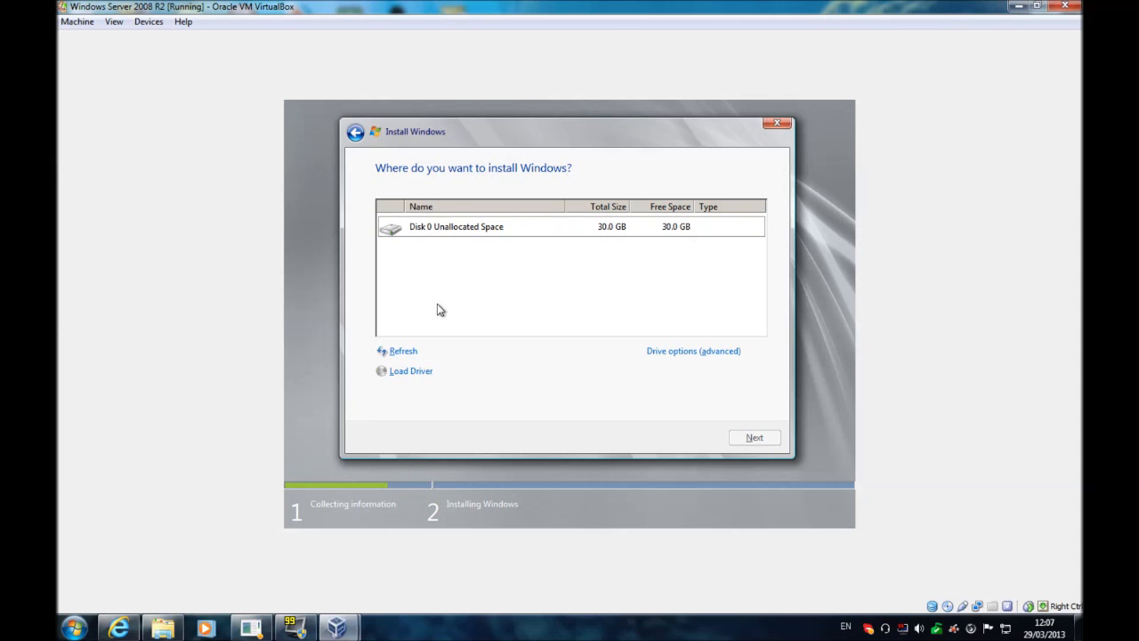
{"action": "left_click", "coordinate": [456, 226]}
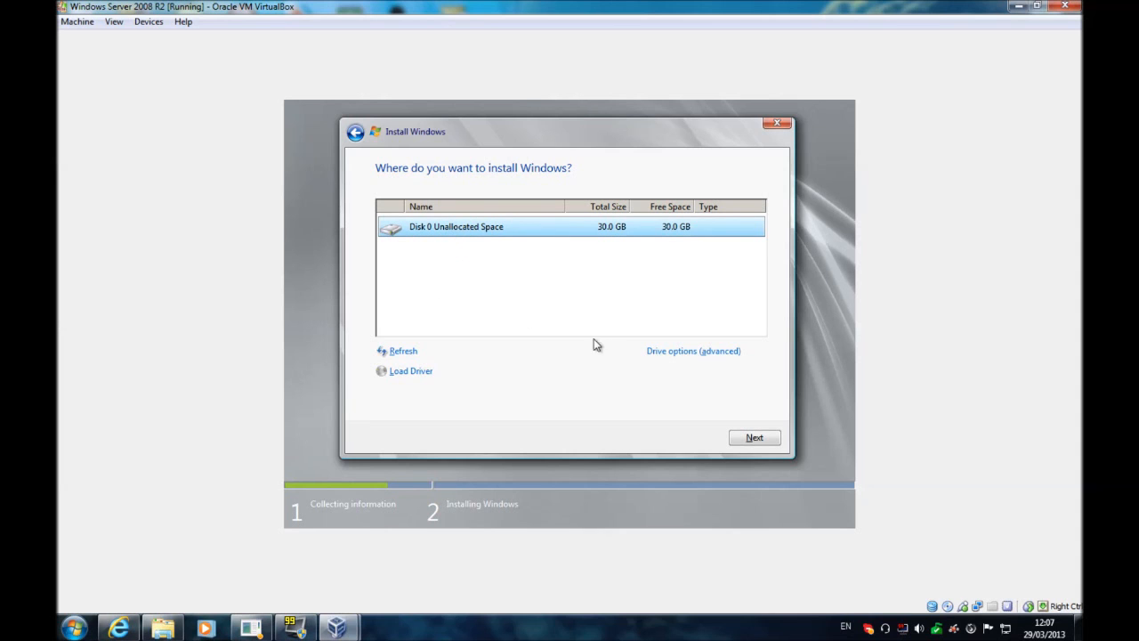
{"action": "left_click", "coordinate": [692, 351]}
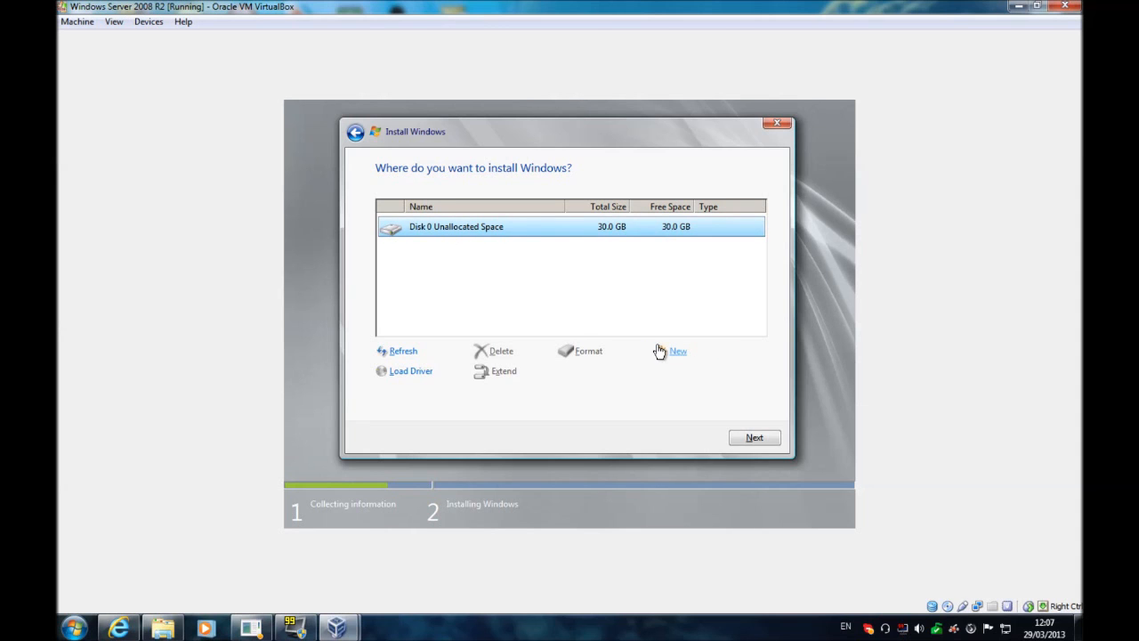
{"action": "left_click", "coordinate": [677, 349]}
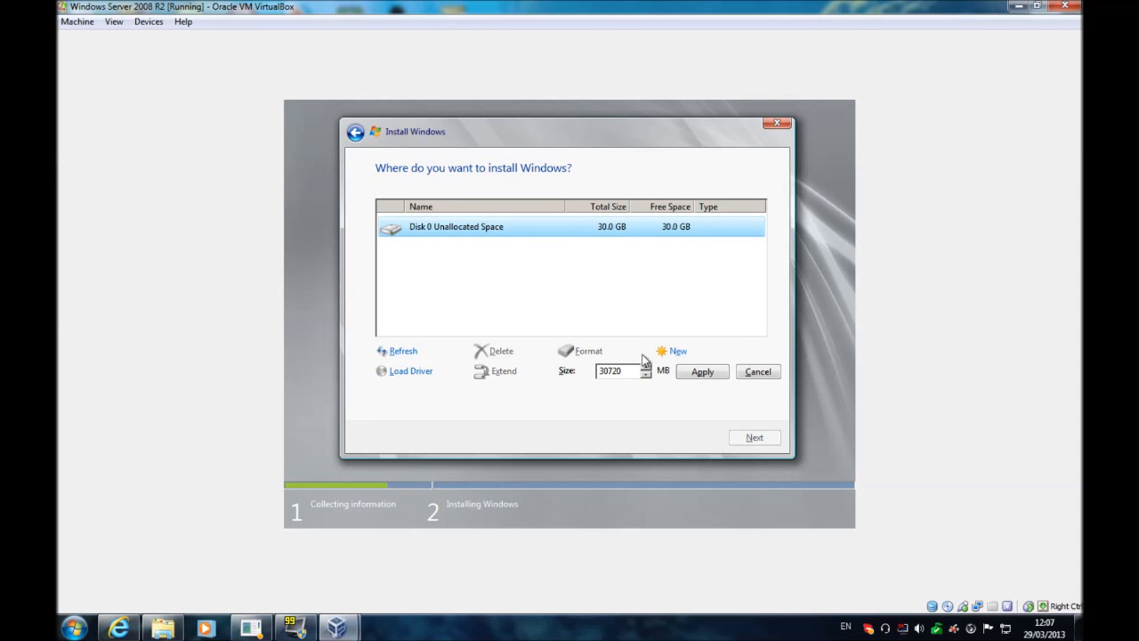
{"action": "mouse_move", "coordinate": [612, 378]}
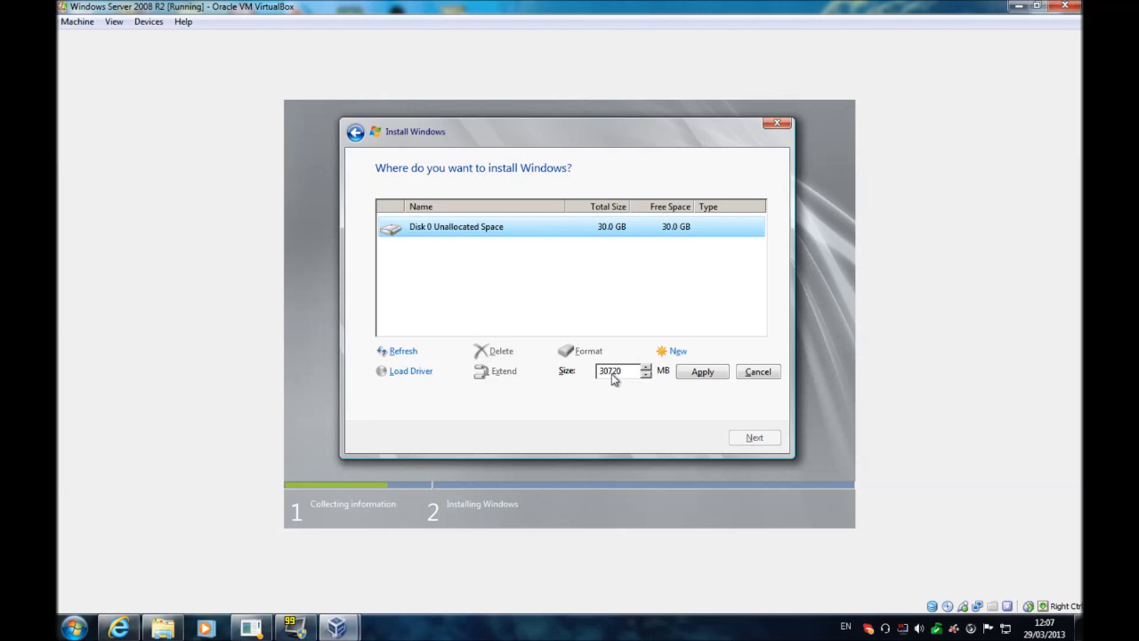
{"action": "mouse_move", "coordinate": [633, 438]}
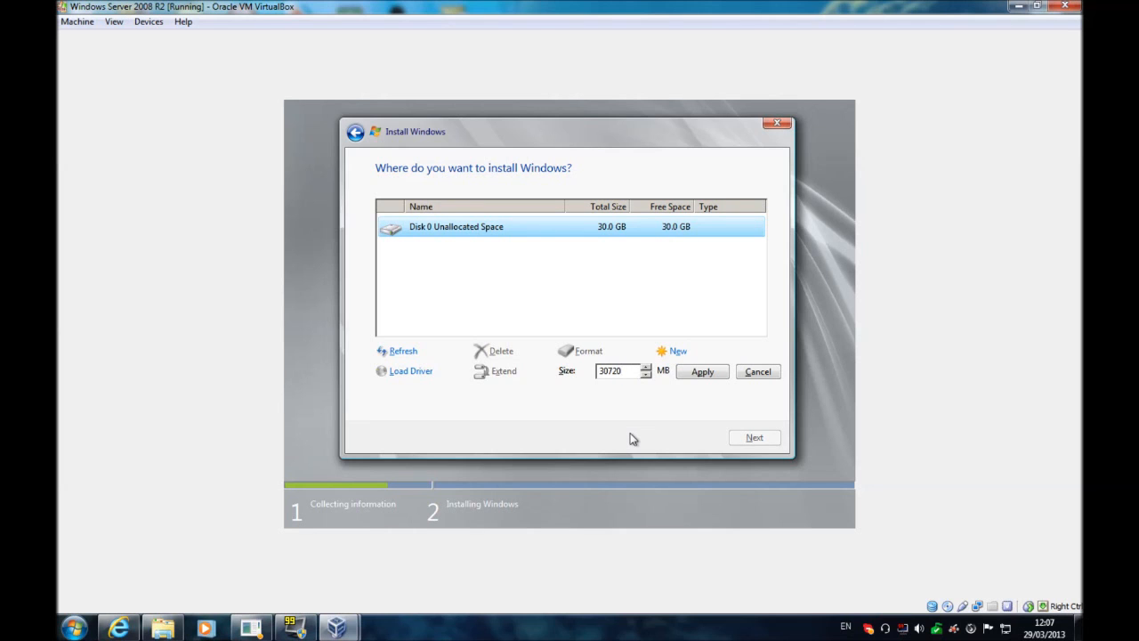
- Create the full 30720 MB partition, accept system partitions, and install on Partition 2
{"action": "left_click", "coordinate": [618, 371]}
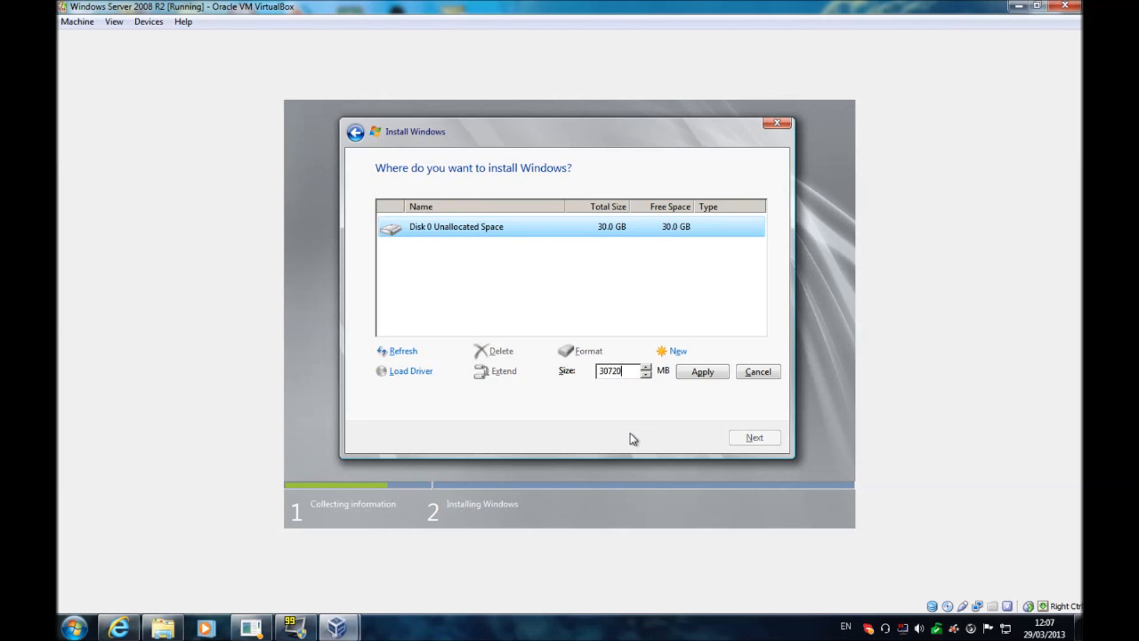
{"action": "mouse_move", "coordinate": [681, 402]}
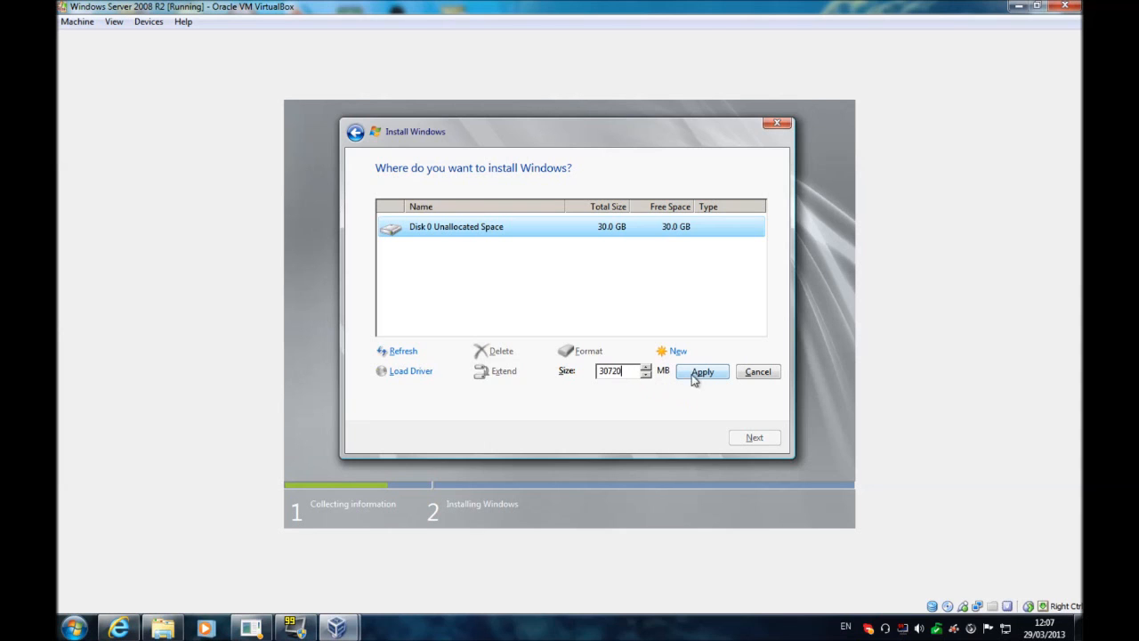
{"action": "left_click", "coordinate": [702, 371]}
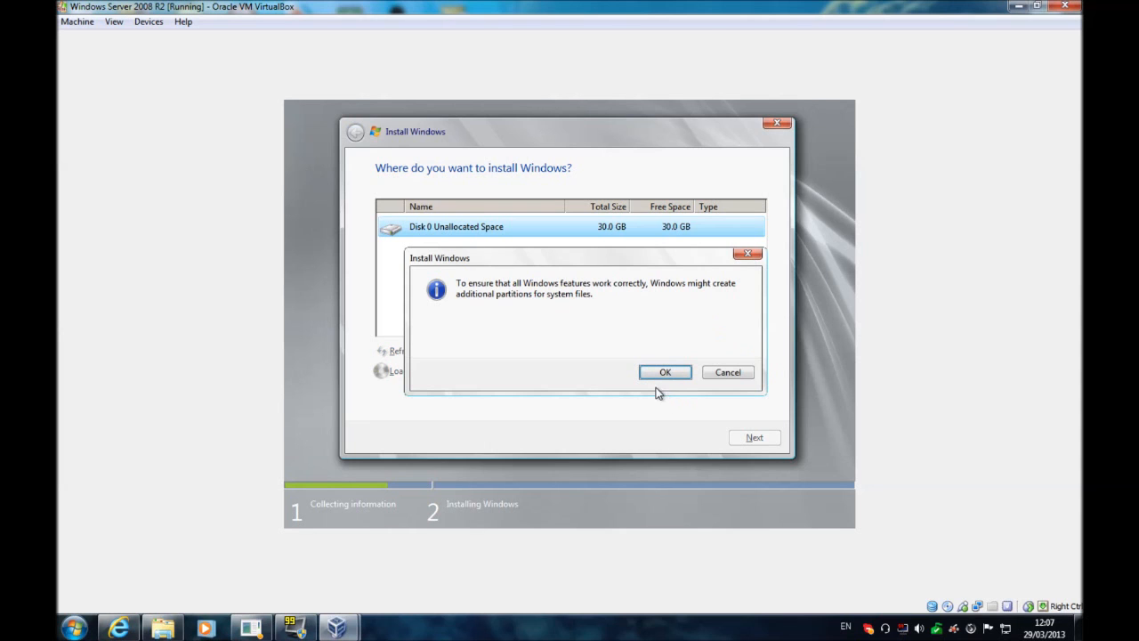
{"action": "left_click", "coordinate": [665, 372]}
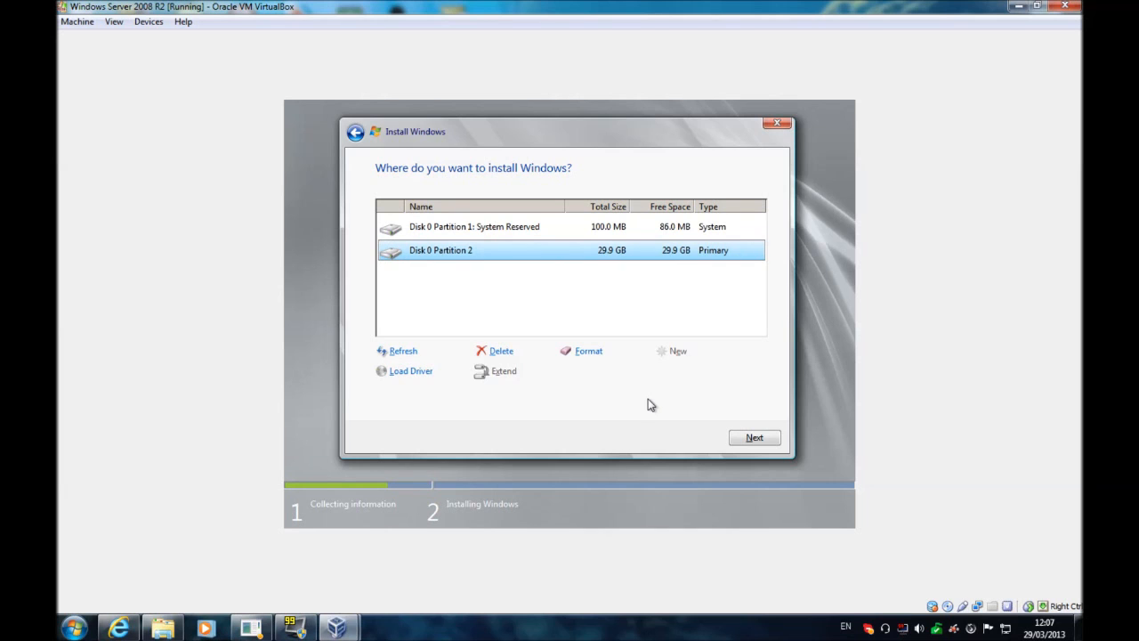
{"action": "mouse_move", "coordinate": [630, 410]}
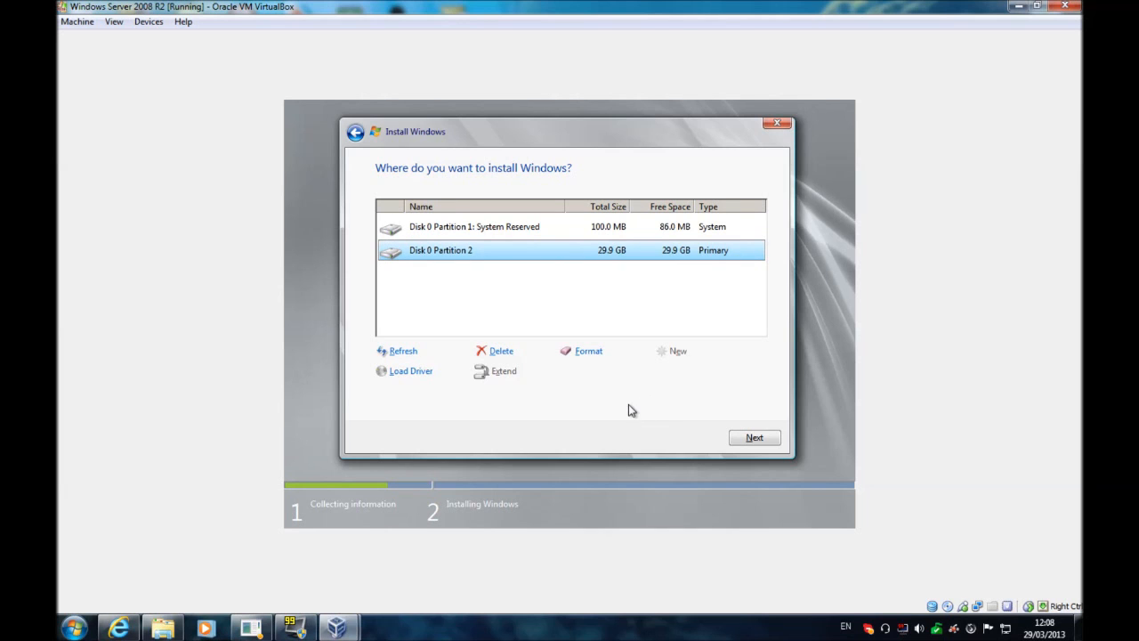
{"action": "mouse_move", "coordinate": [472, 250]}
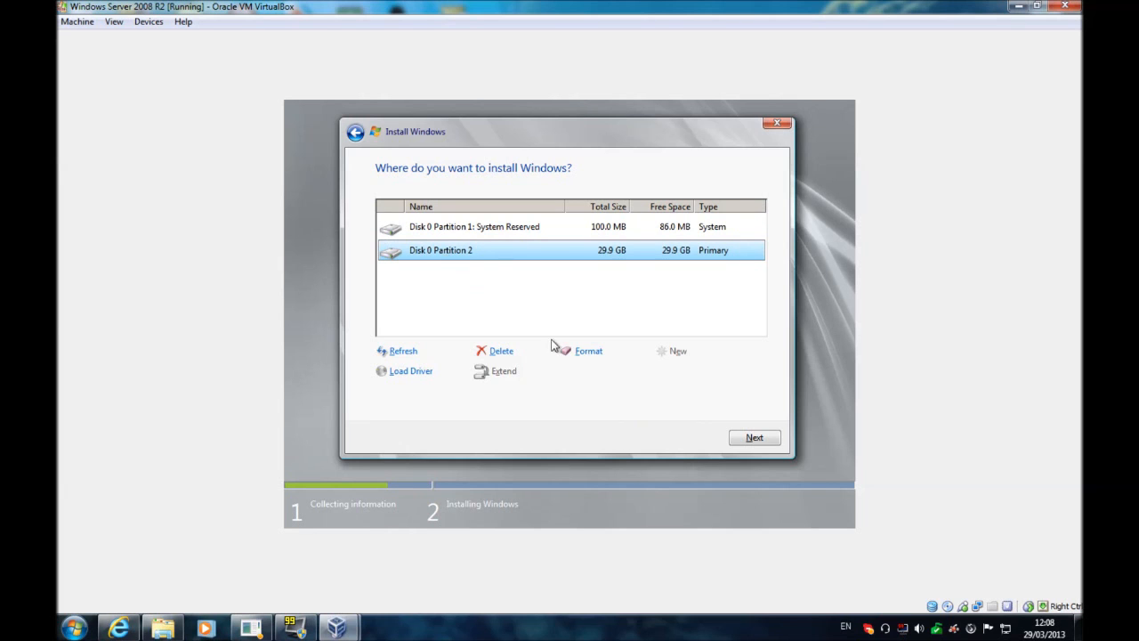
{"action": "left_click", "coordinate": [588, 350]}
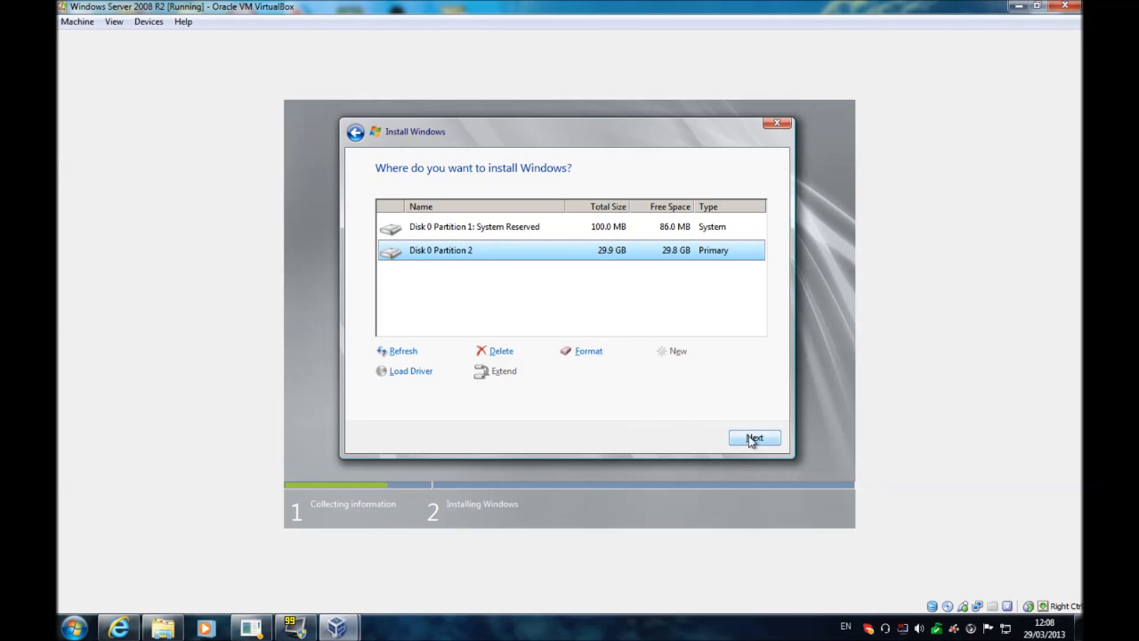
{"action": "left_click", "coordinate": [754, 437]}
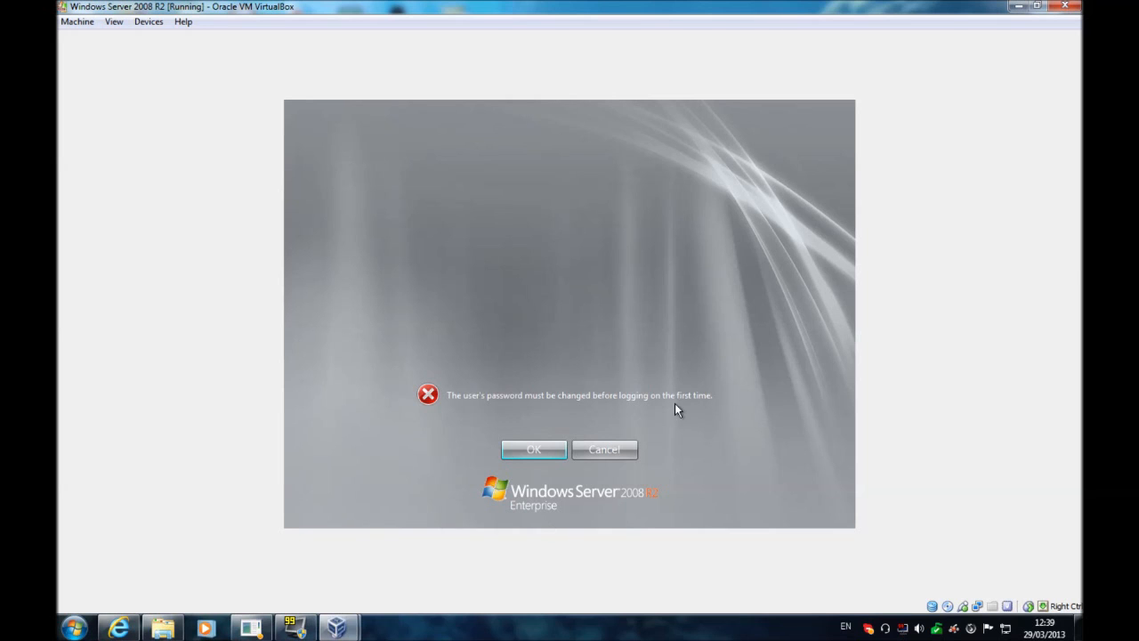
{"action": "mouse_move", "coordinate": [472, 415]}
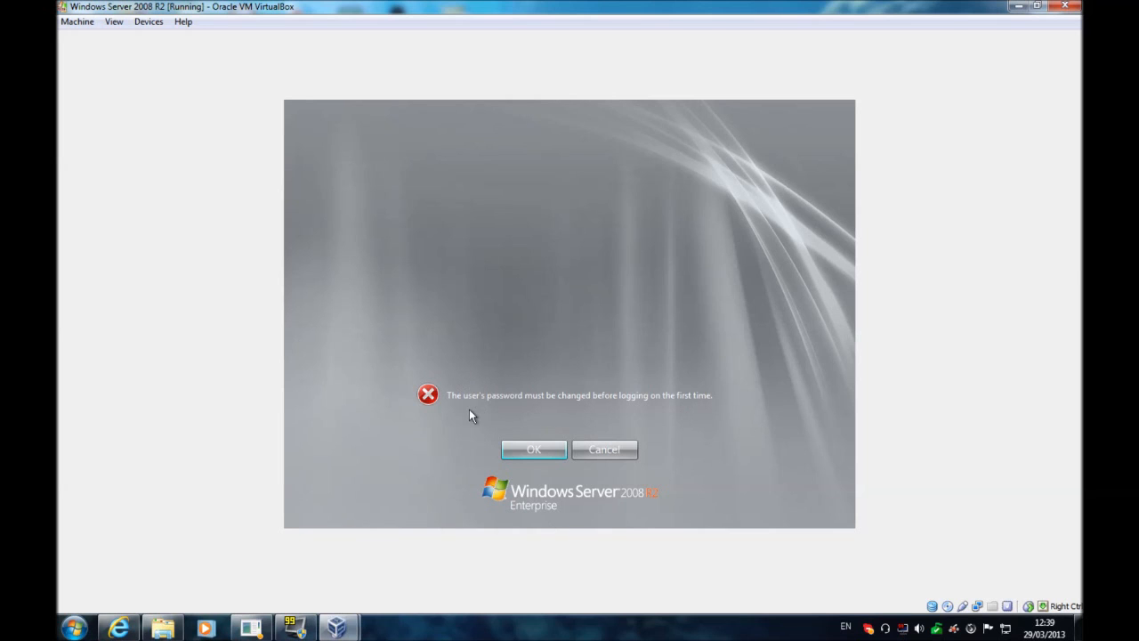
{"action": "mouse_move", "coordinate": [527, 432]}
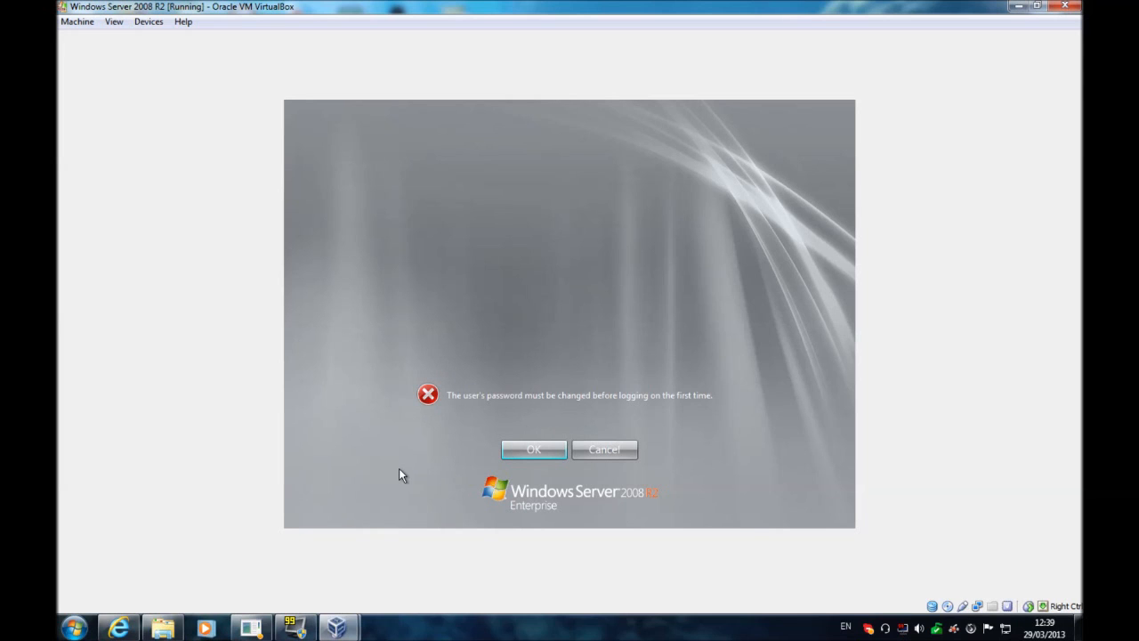
{"action": "mouse_move", "coordinate": [448, 462]}
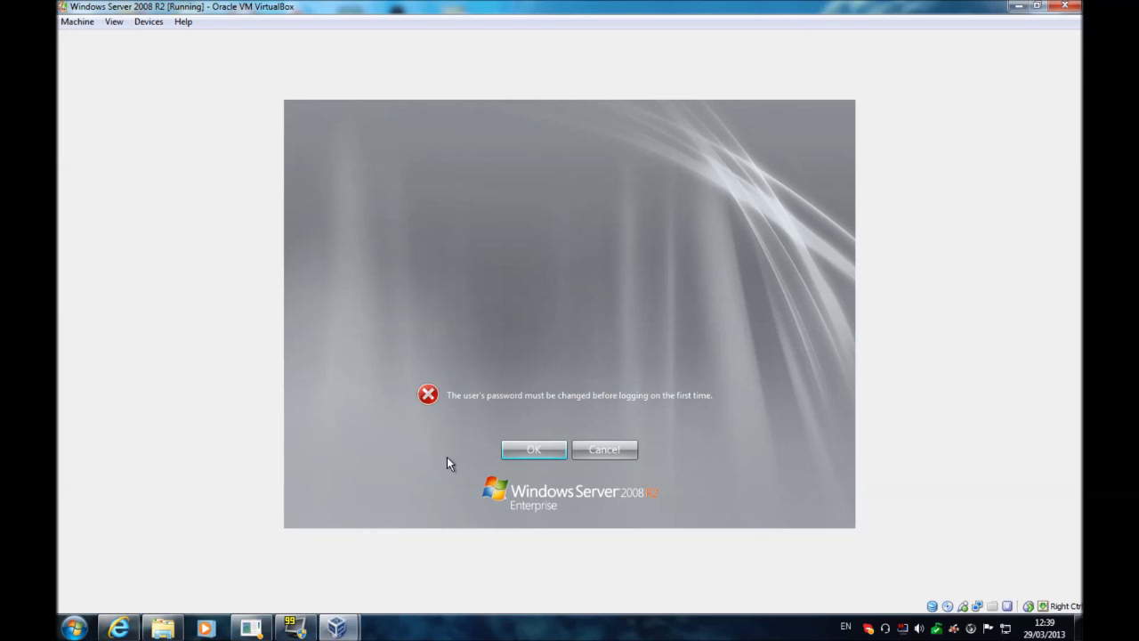
- Set the new Administrator password in both fields and dismiss the confirmation
{"action": "left_click", "coordinate": [533, 450]}
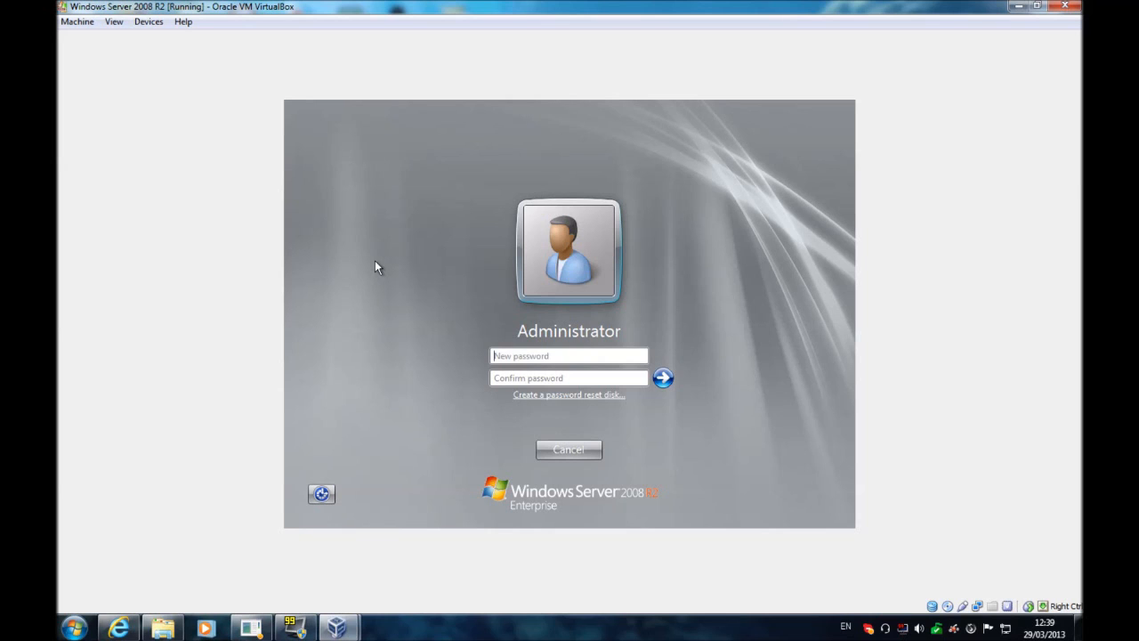
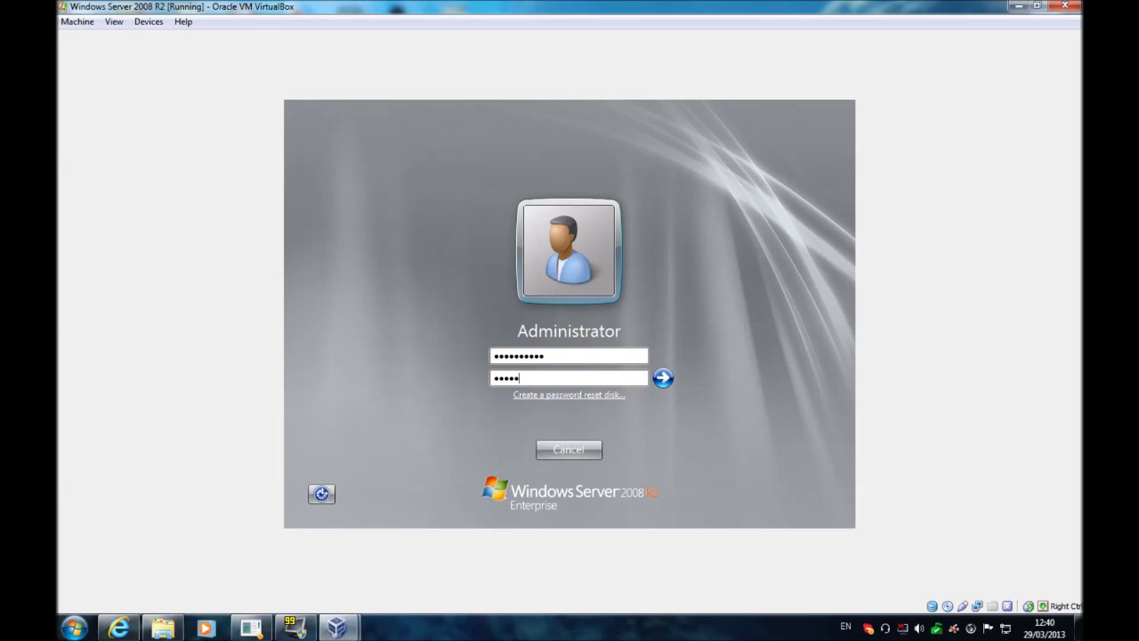
{"action": "left_click", "coordinate": [663, 377]}
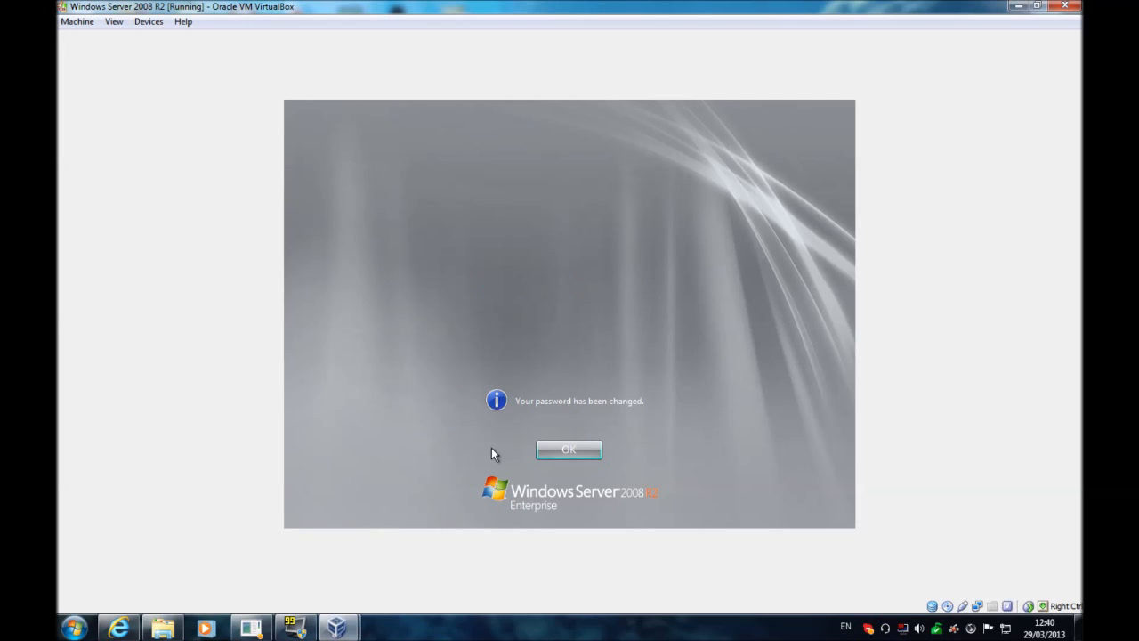
{"action": "left_click", "coordinate": [569, 449]}
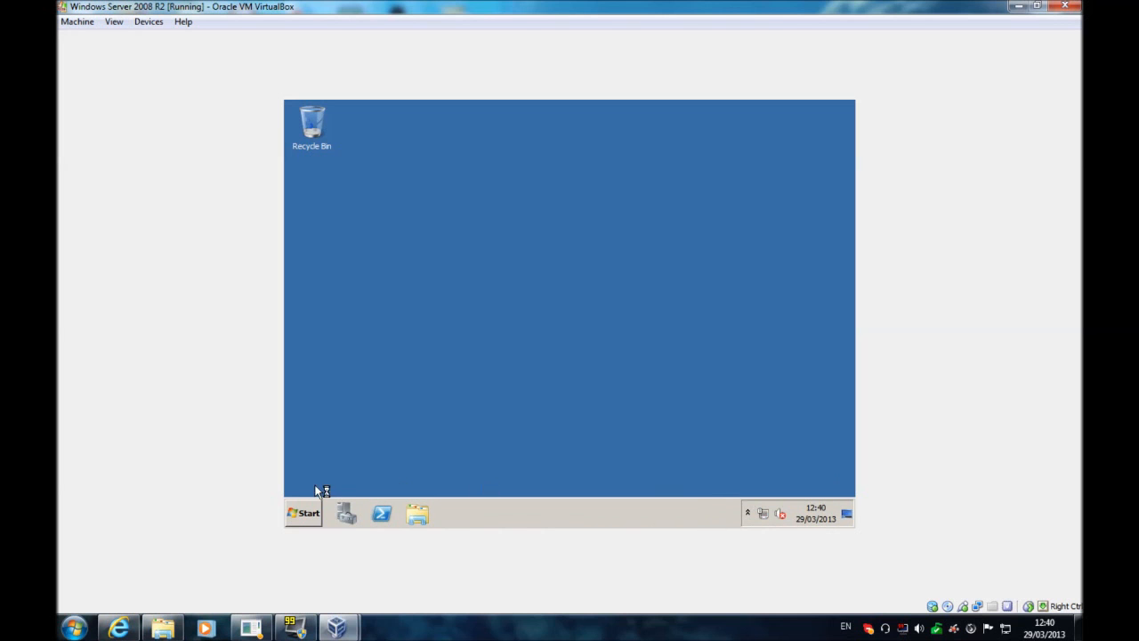
{"action": "mouse_move", "coordinate": [272, 526]}
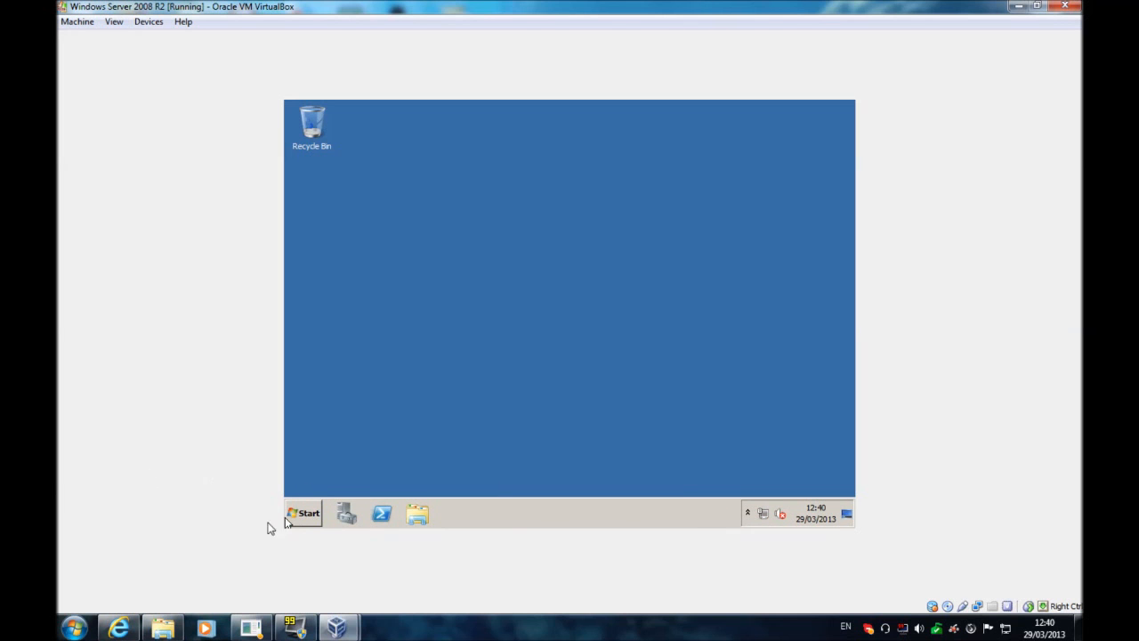
{"action": "left_click", "coordinate": [304, 513]}
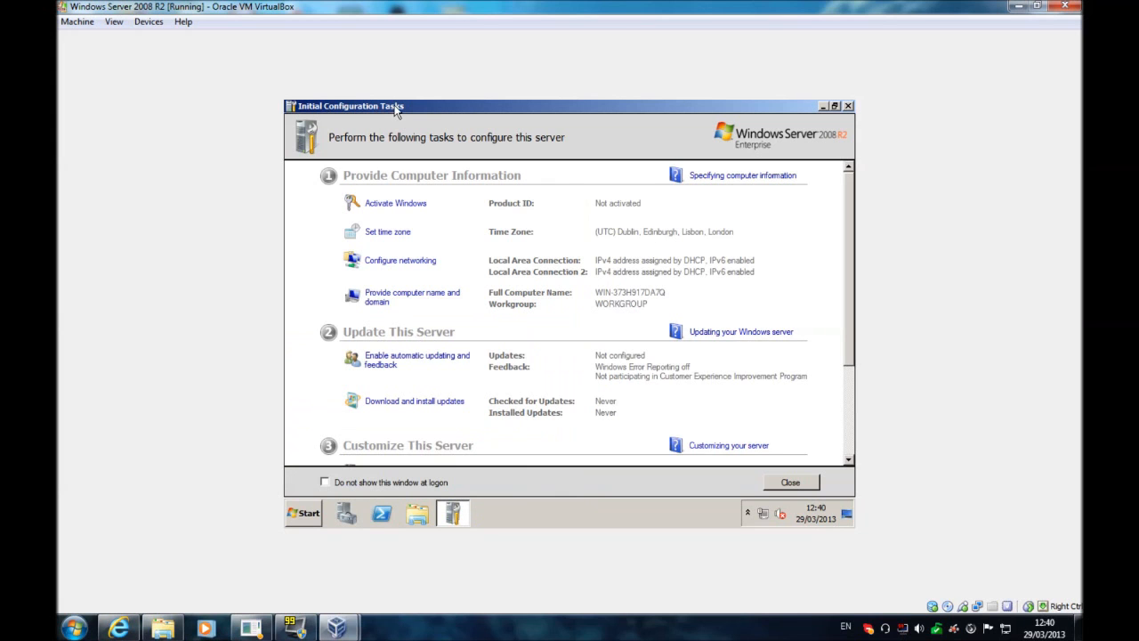
{"action": "scroll", "scroll_direction": "down", "scroll_amount": 3}
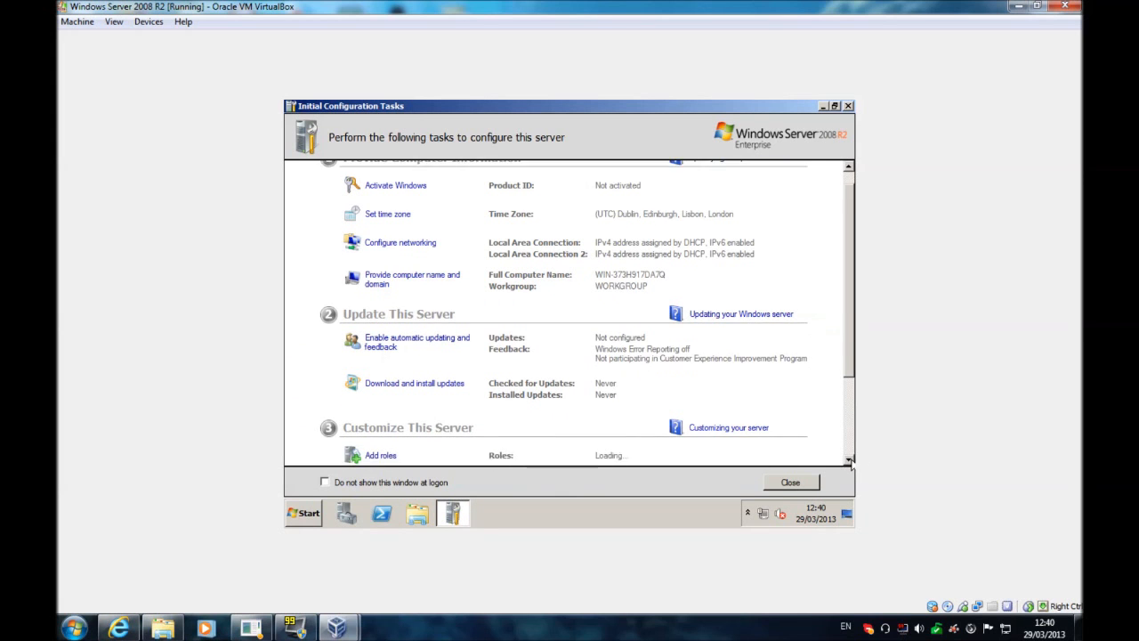
{"action": "scroll", "scroll_direction": "down", "scroll_amount": 3}
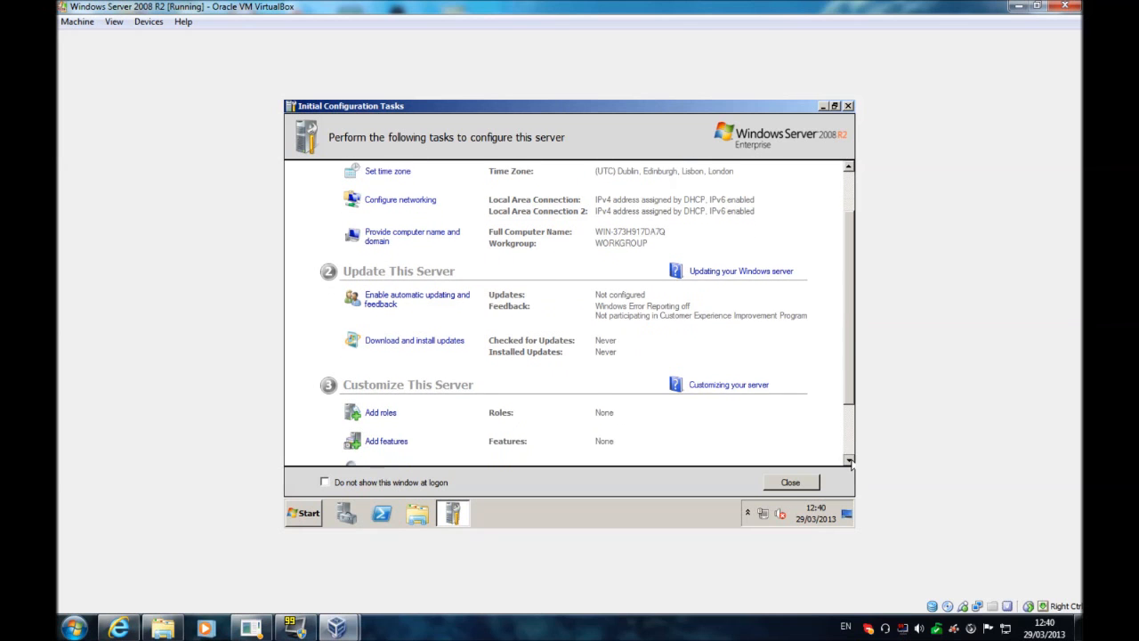
{"action": "left_click", "coordinate": [789, 481]}
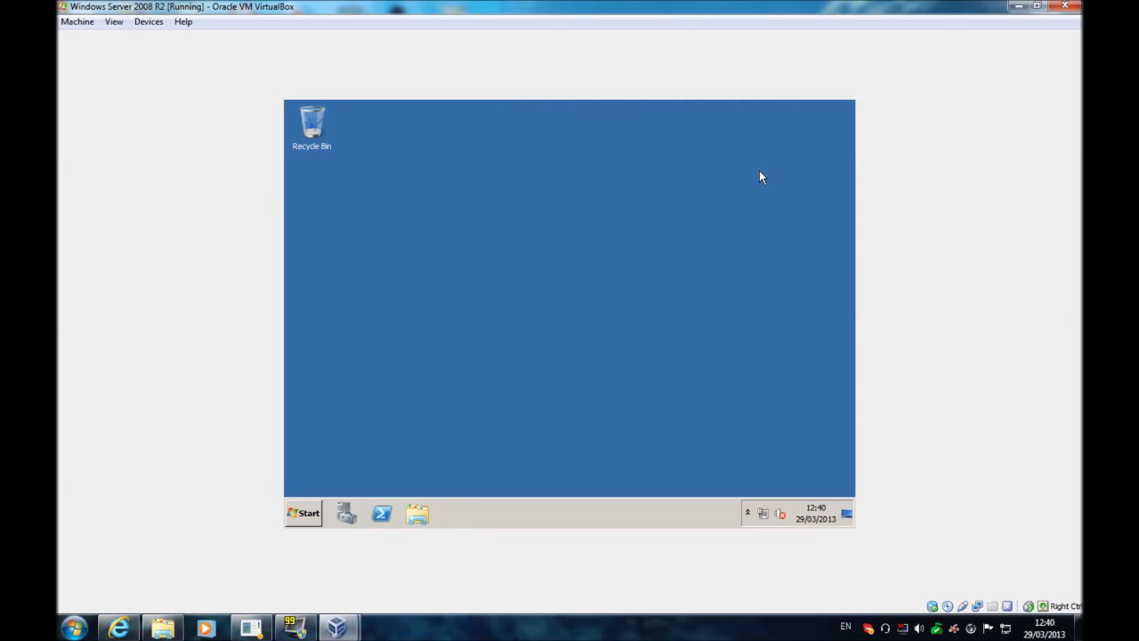
{"action": "mouse_move", "coordinate": [323, 524]}
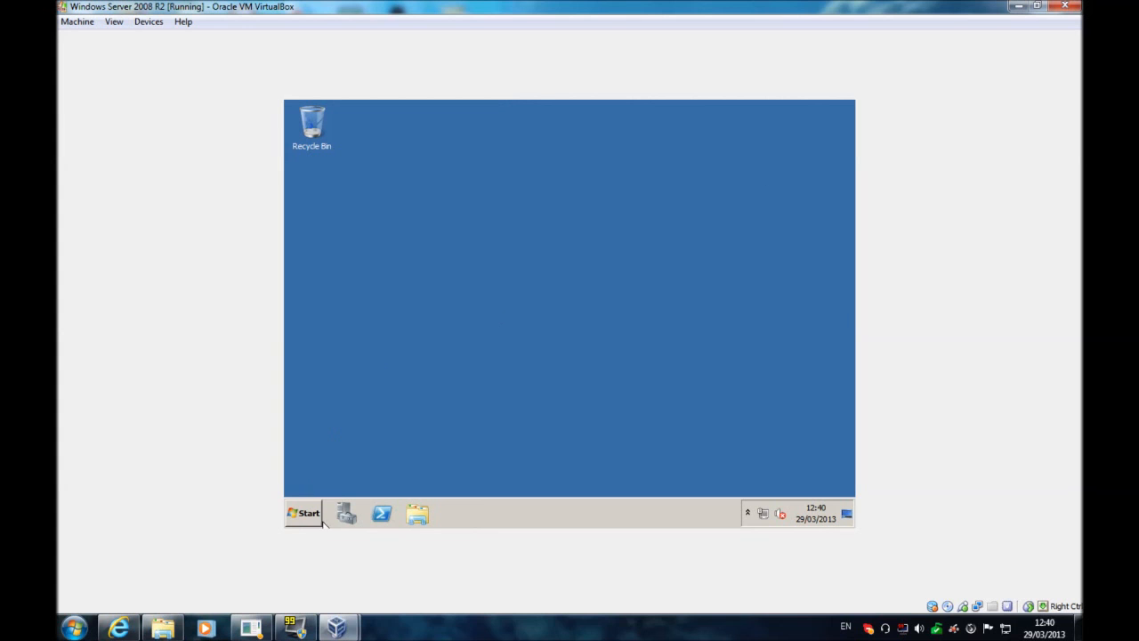
{"action": "left_click", "coordinate": [303, 513]}
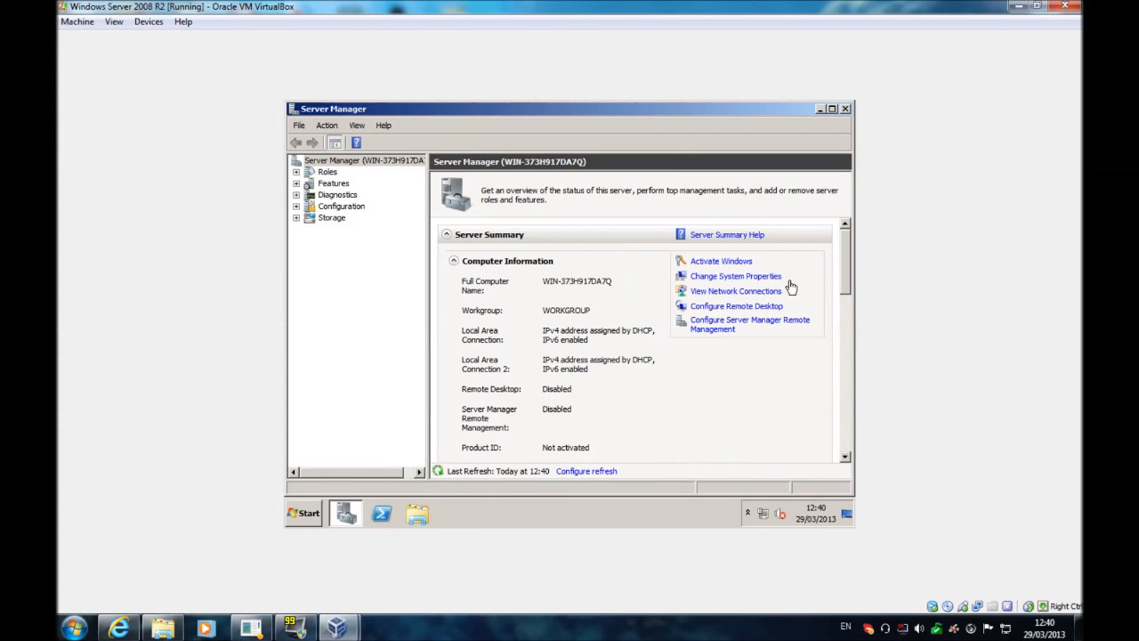
{"action": "scroll", "scroll_direction": "down", "scroll_amount": 3}
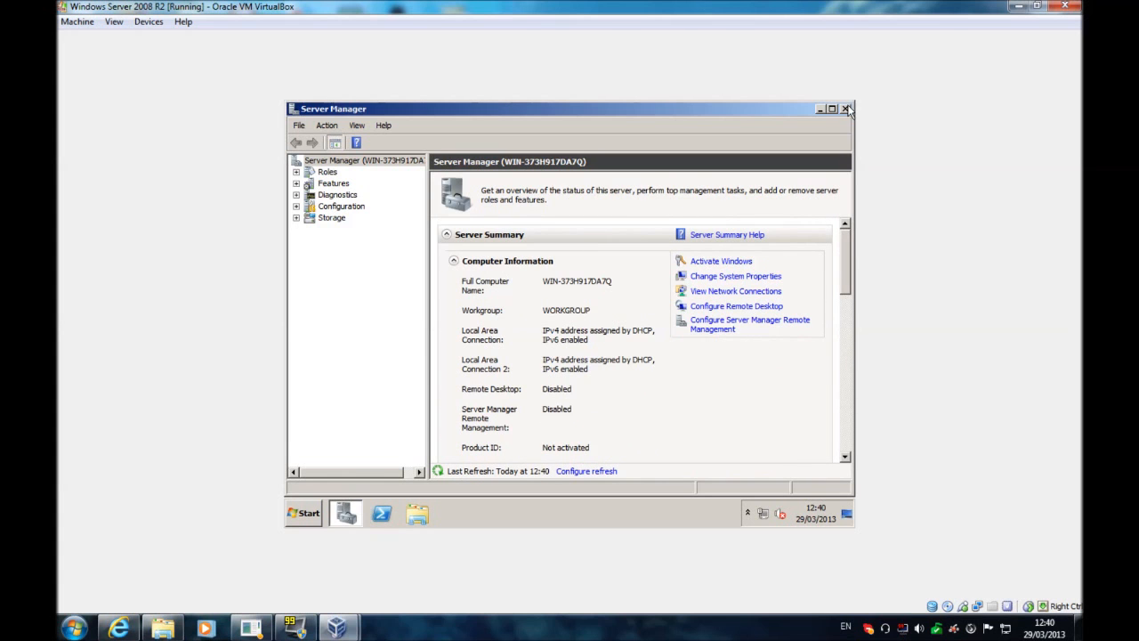
{"action": "left_click", "coordinate": [846, 109]}
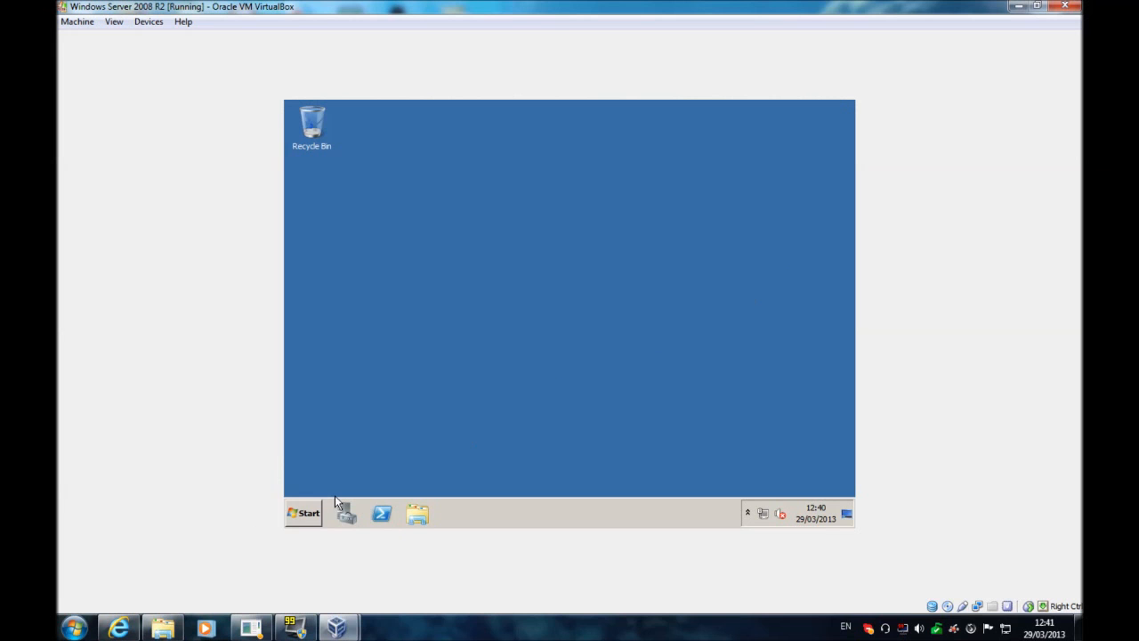
- Insert the Guest Additions CD and open CD Drive (D:) from Computer to view its installers
{"action": "left_click", "coordinate": [303, 513]}
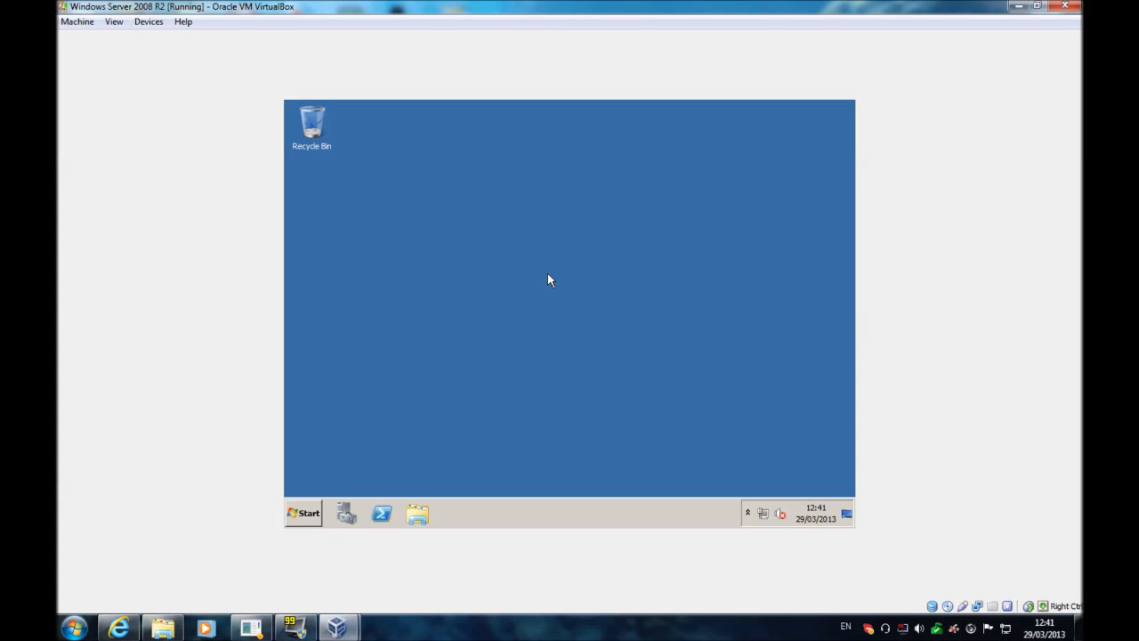
{"action": "mouse_move", "coordinate": [411, 245]}
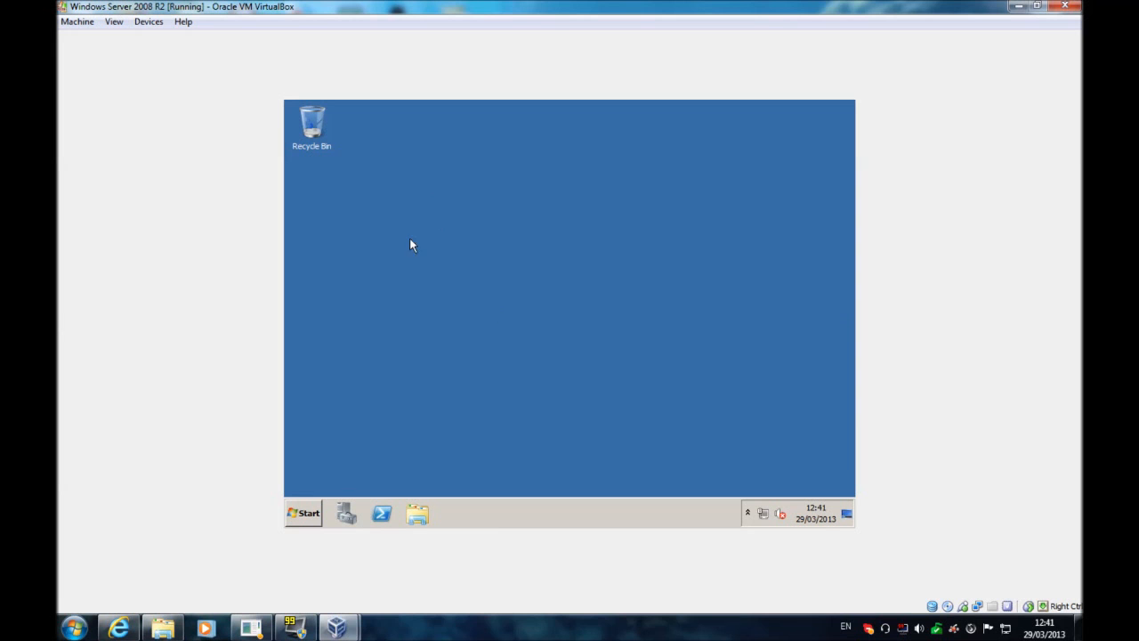
{"action": "left_click", "coordinate": [149, 21]}
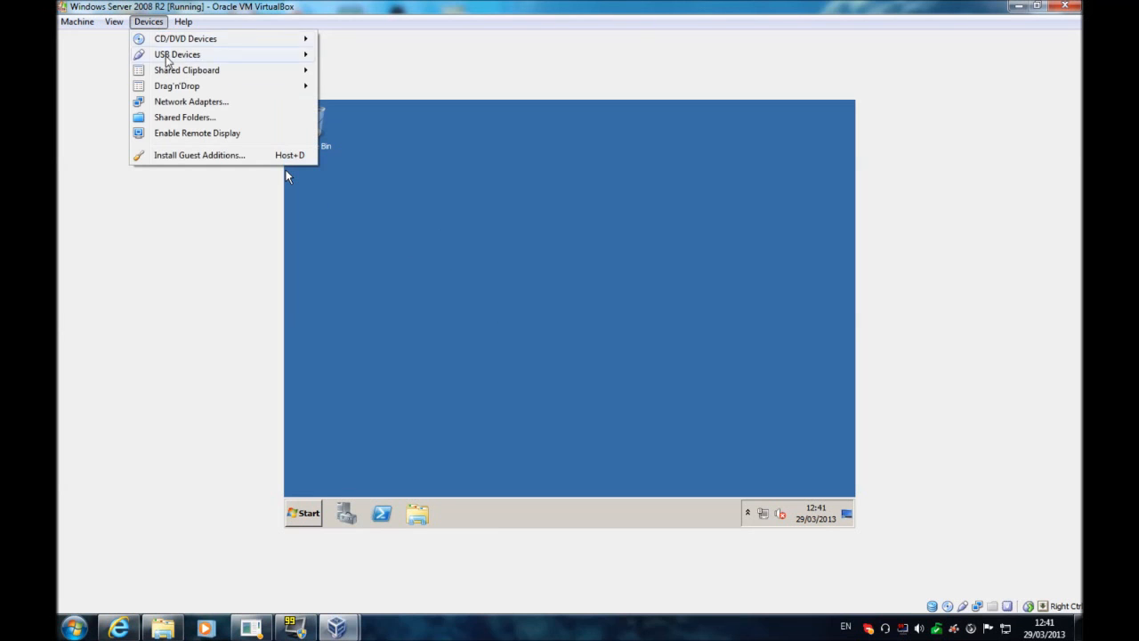
{"action": "mouse_move", "coordinate": [199, 155]}
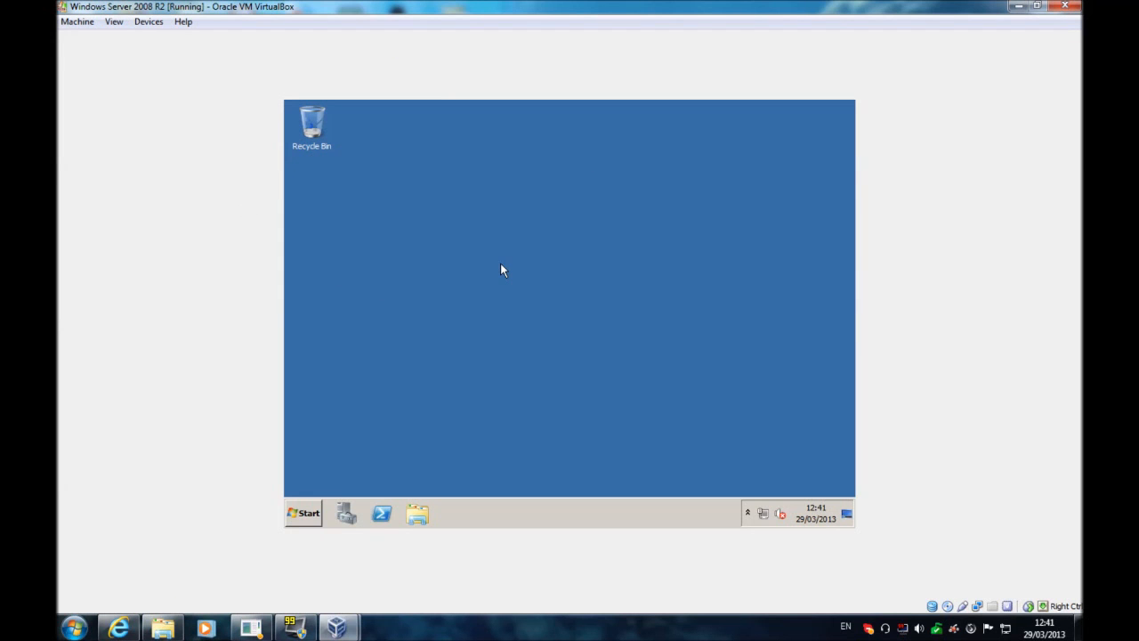
{"action": "mouse_move", "coordinate": [307, 512]}
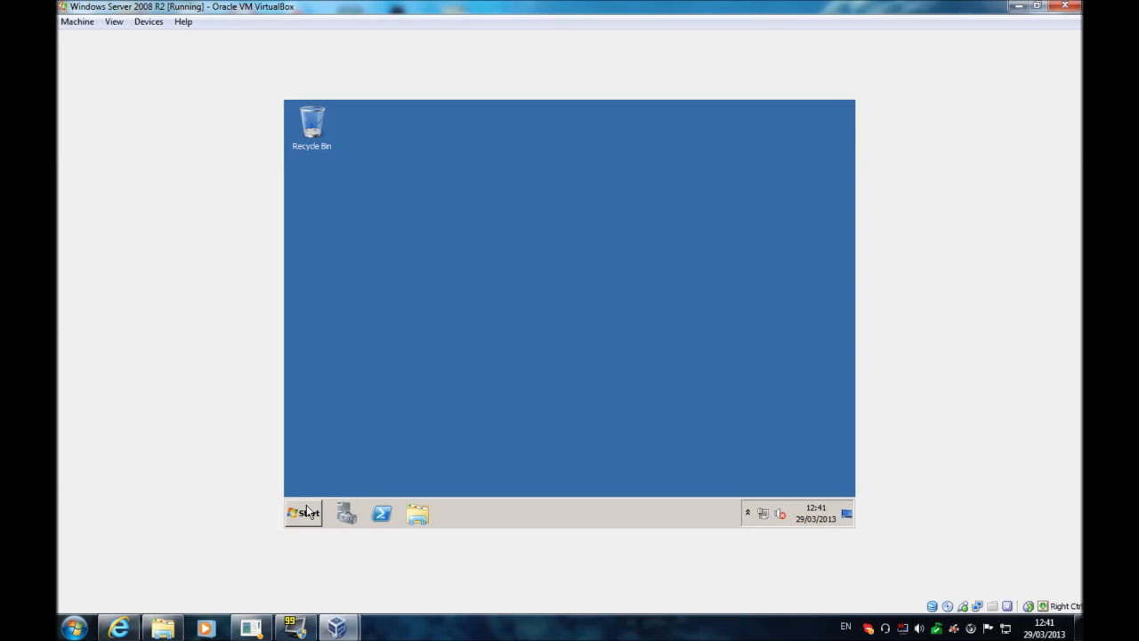
{"action": "left_click", "coordinate": [303, 512]}
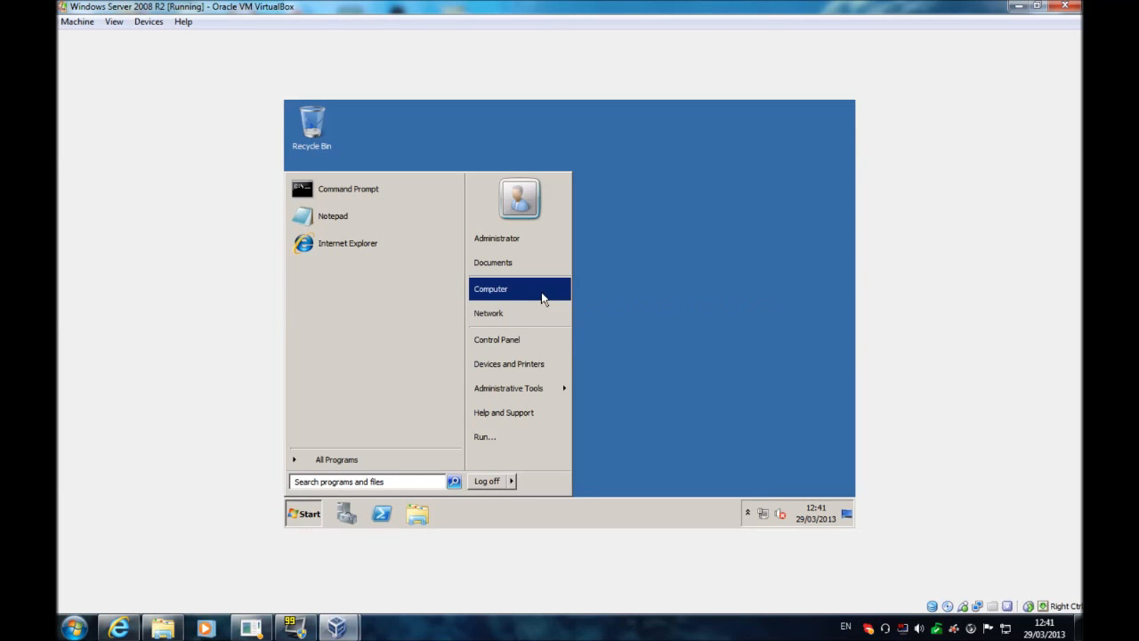
{"action": "left_click", "coordinate": [490, 288]}
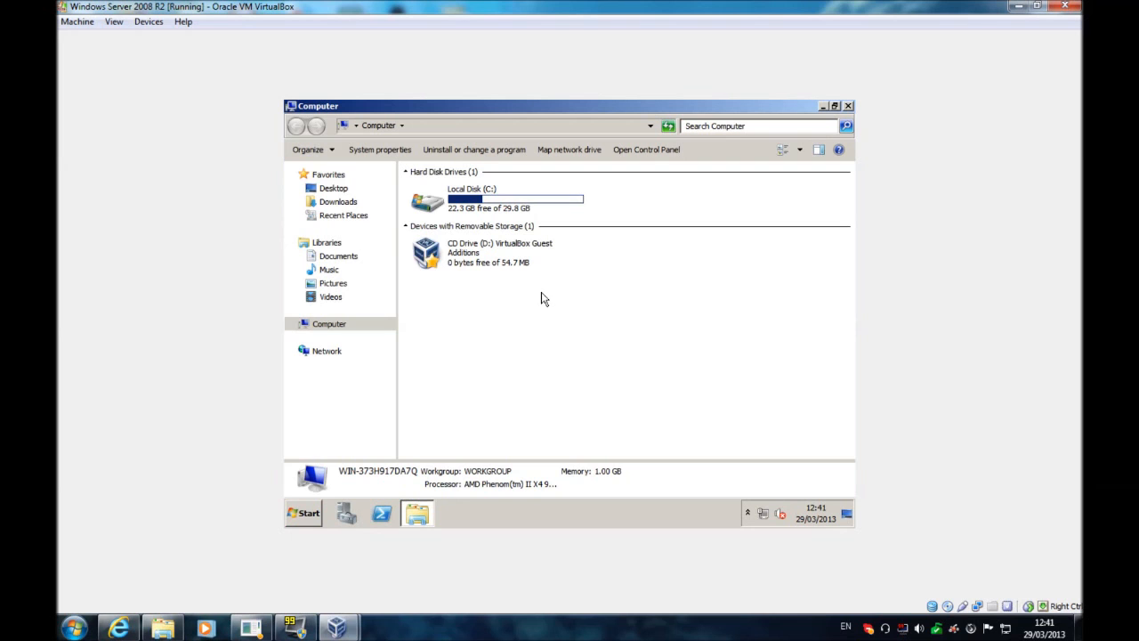
{"action": "double_click", "coordinate": [426, 251]}
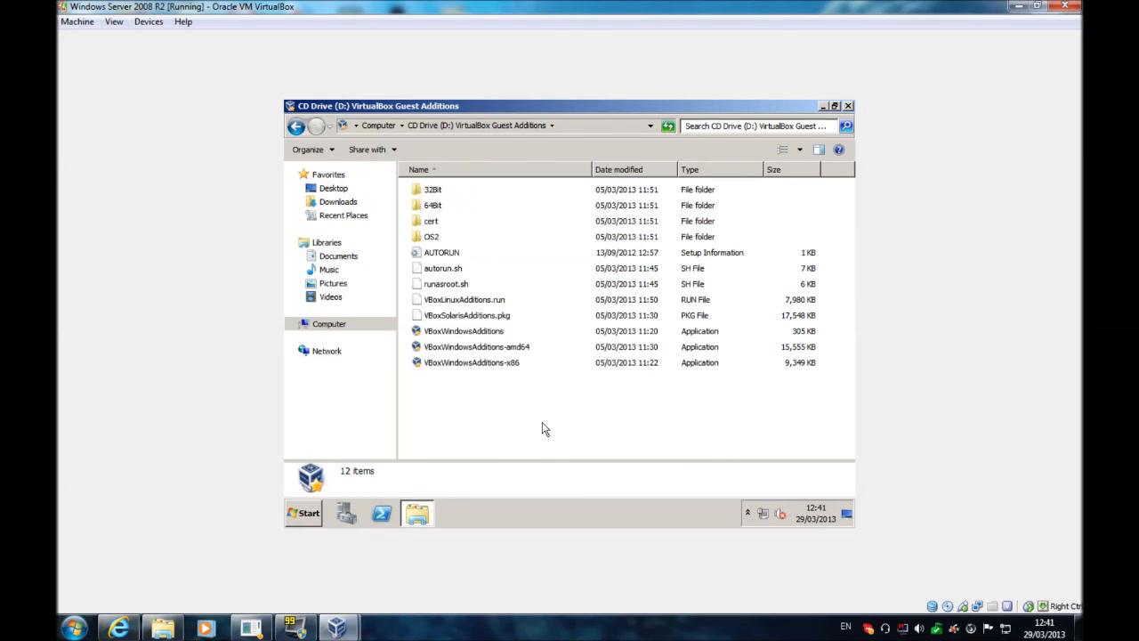
{"action": "left_click", "coordinate": [471, 363]}
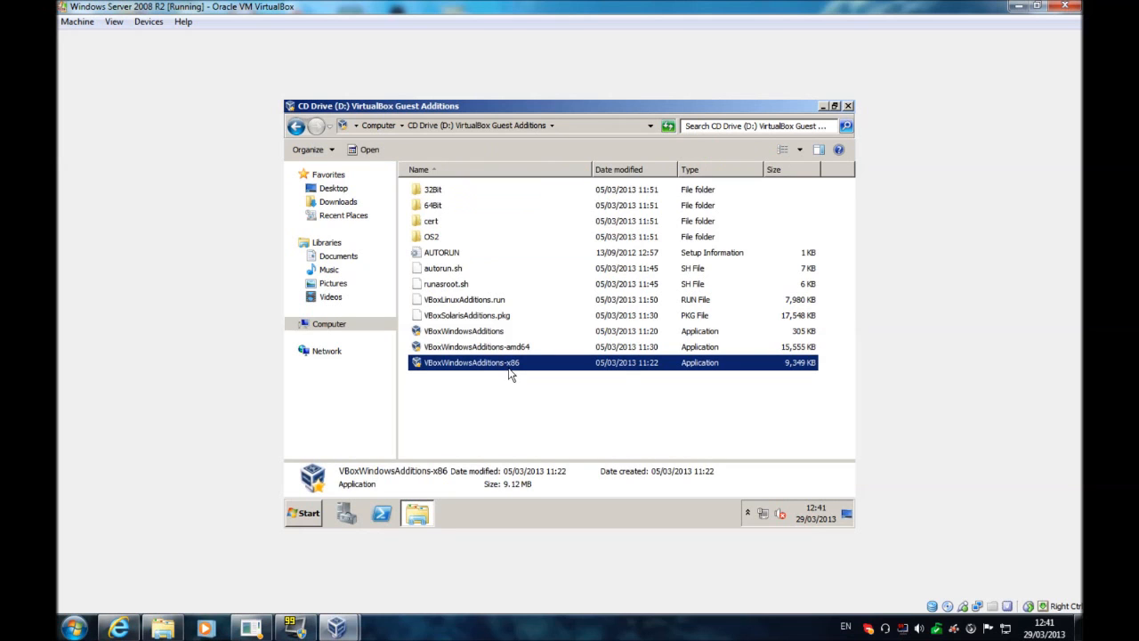
{"action": "left_click", "coordinate": [463, 330]}
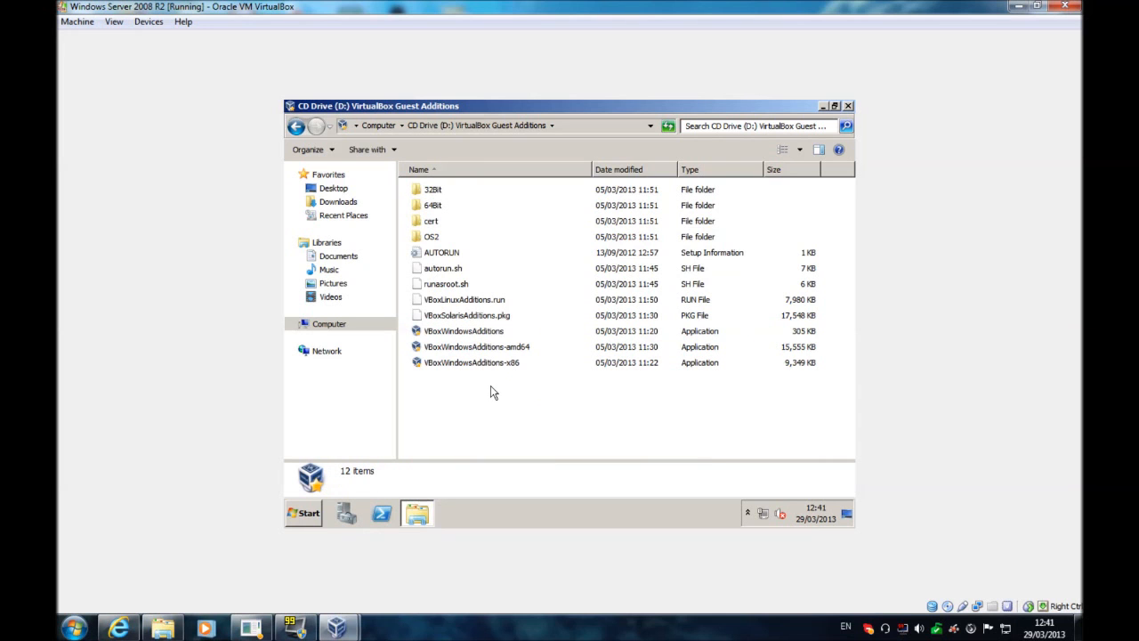
- Run the amd64 Guest Additions installer with the default folder and Direct3D Support unticked
{"action": "double_click", "coordinate": [475, 346]}
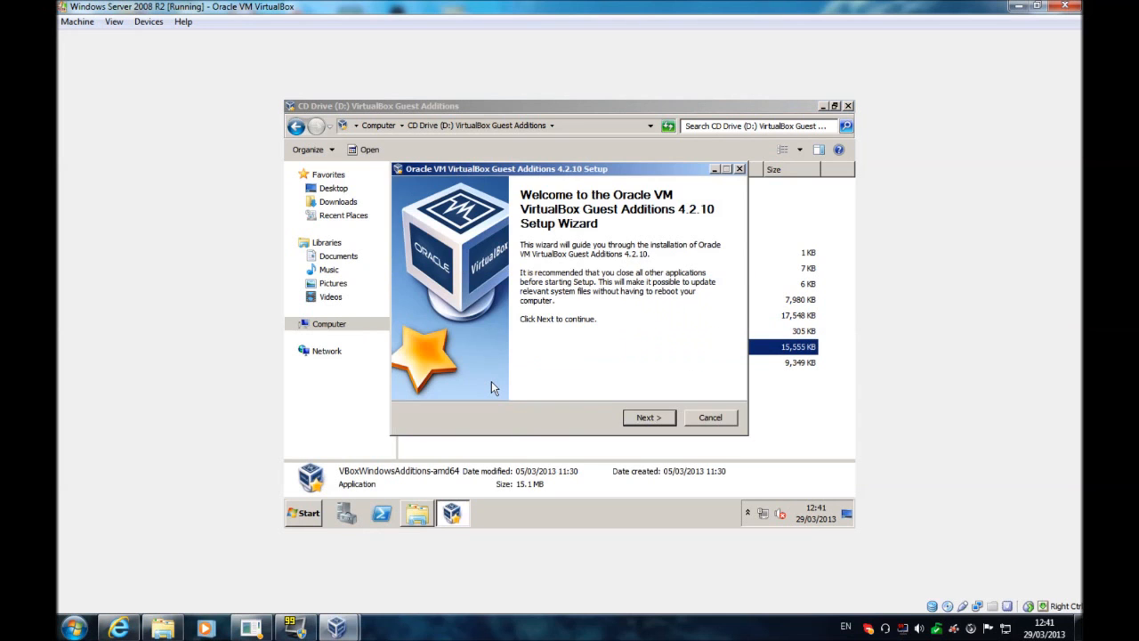
{"action": "mouse_move", "coordinate": [647, 436]}
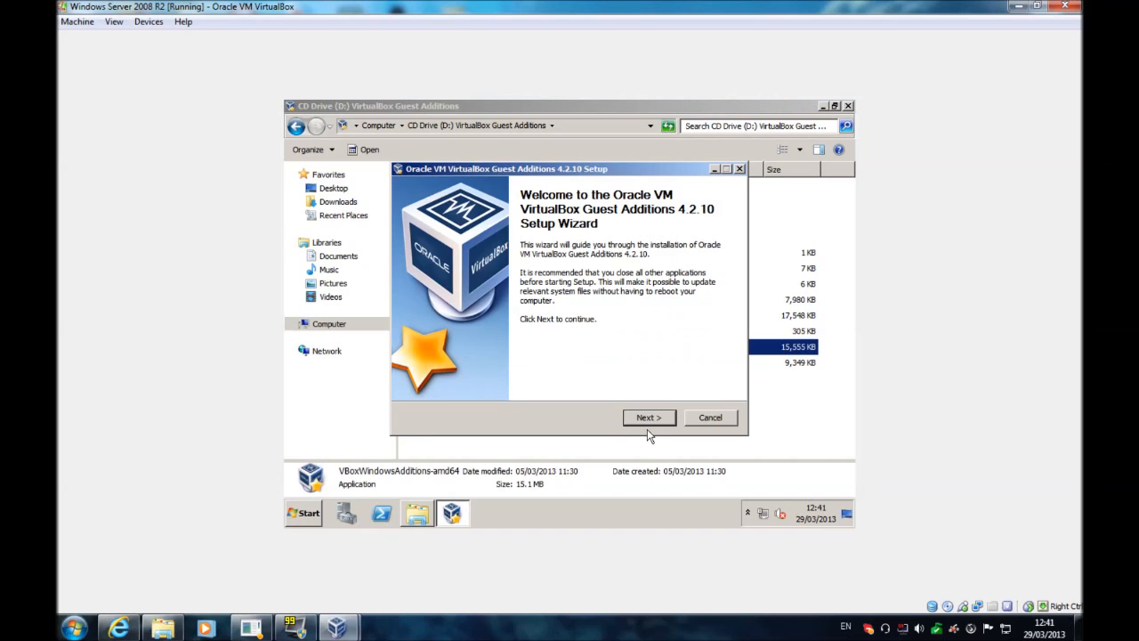
{"action": "left_click", "coordinate": [648, 417]}
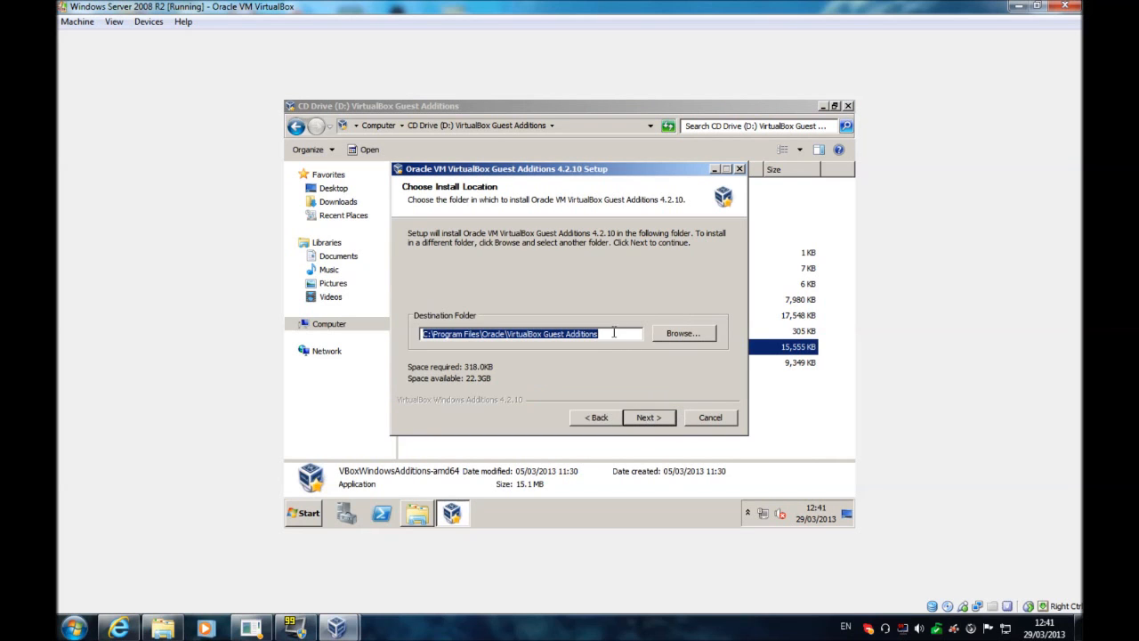
{"action": "left_click", "coordinate": [648, 417]}
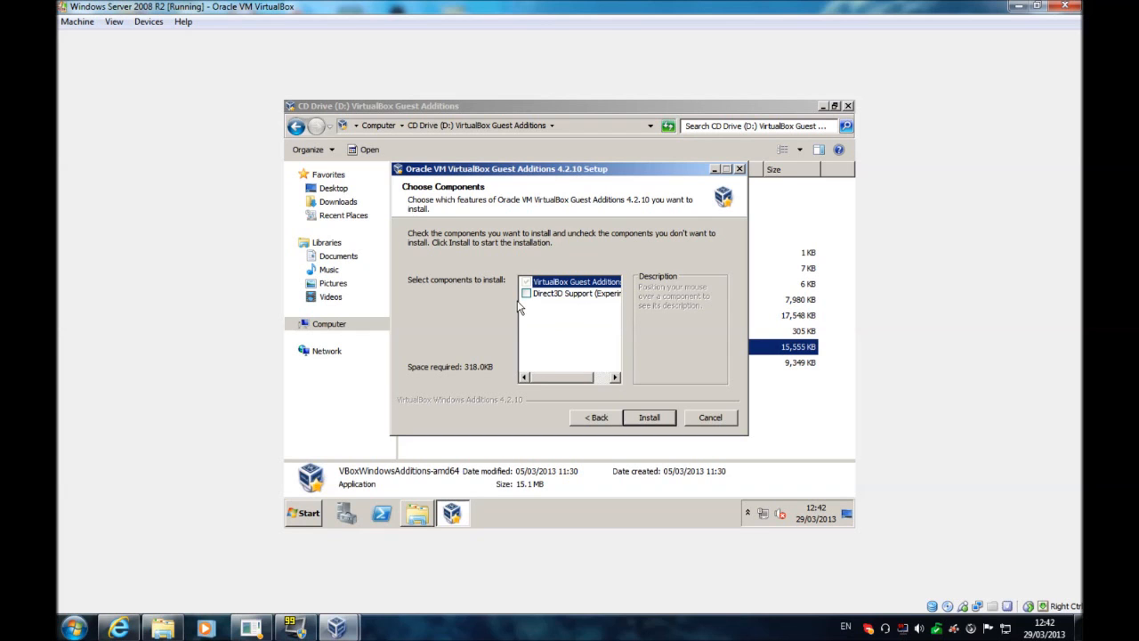
{"action": "left_click", "coordinate": [527, 294]}
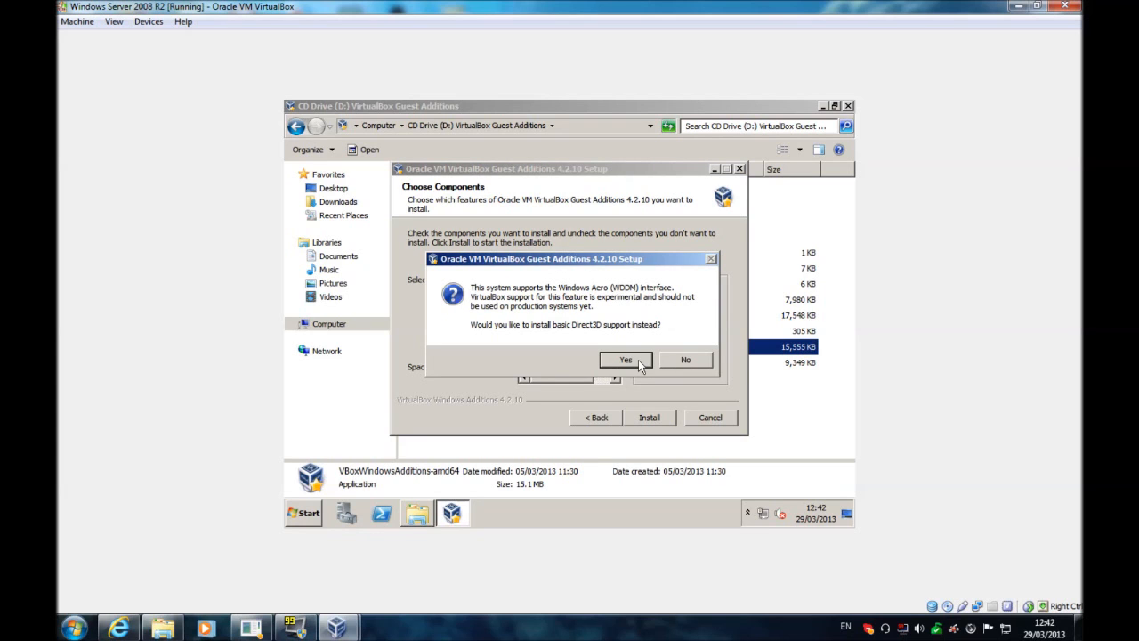
{"action": "left_click", "coordinate": [626, 360]}
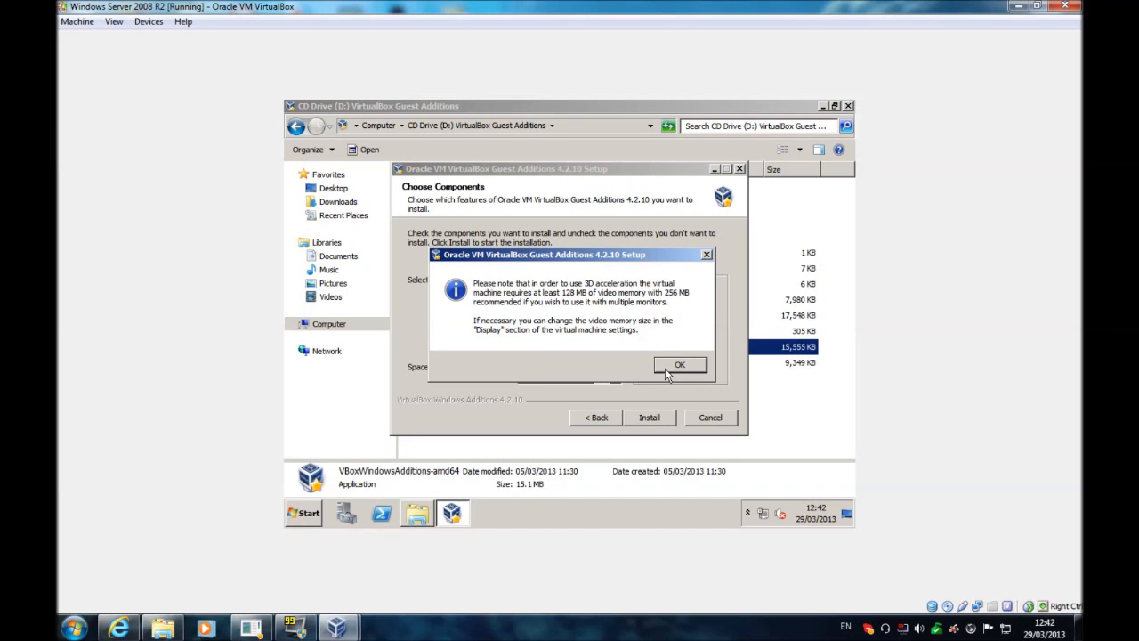
{"action": "left_click", "coordinate": [680, 365]}
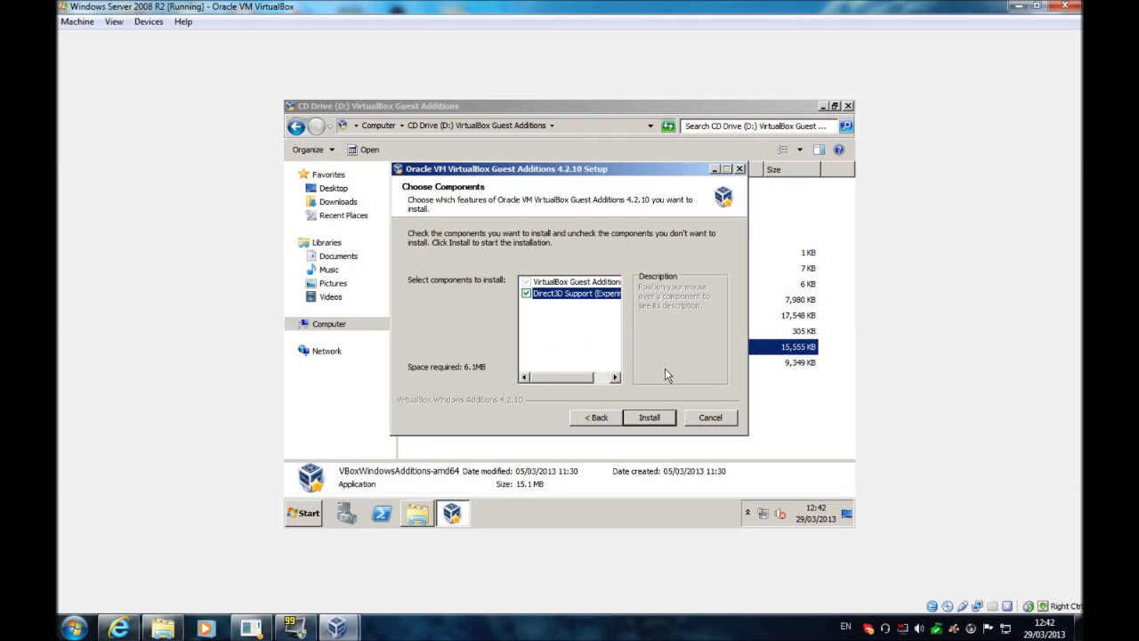
{"action": "left_click", "coordinate": [526, 293]}
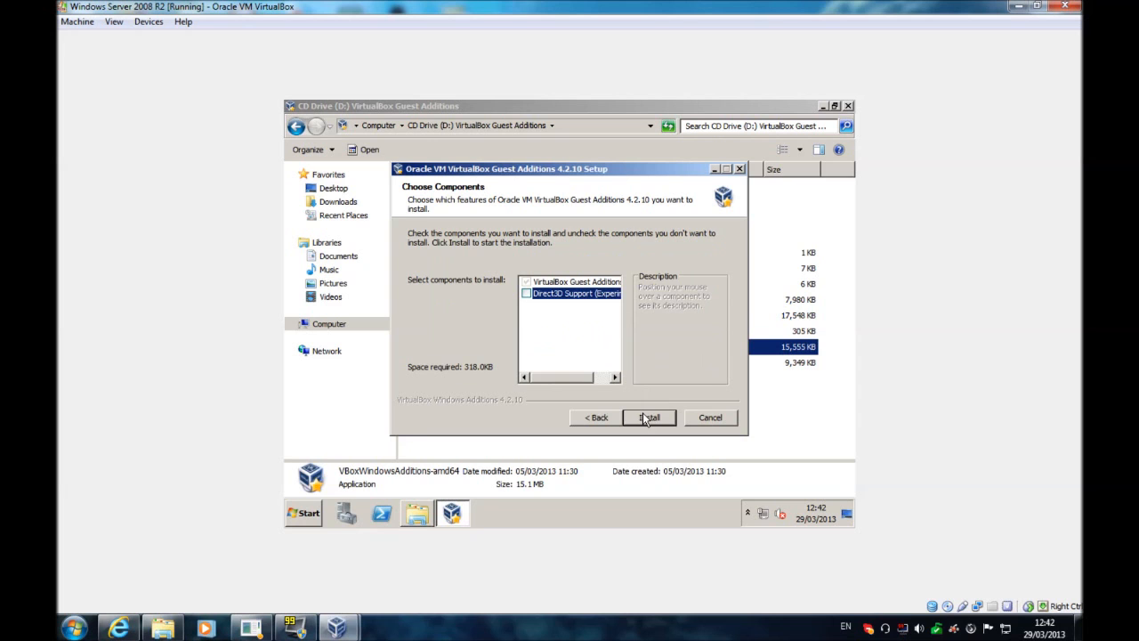
{"action": "mouse_move", "coordinate": [642, 414]}
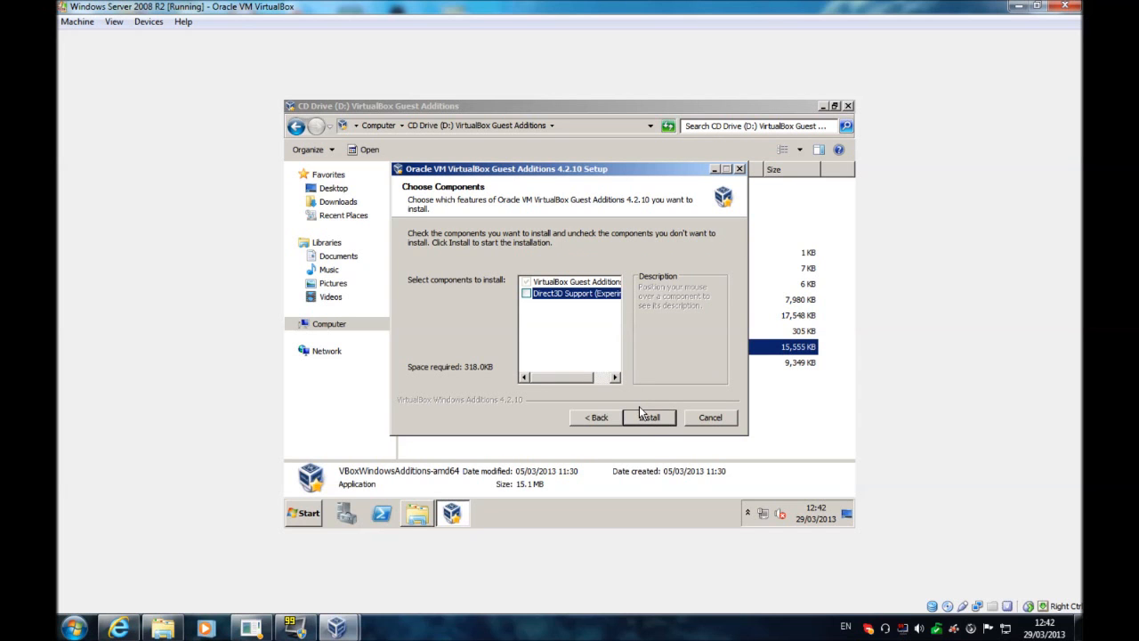
- Install Guest Additions, always trusting Oracle Corporation drivers, then finish with Reboot now
{"action": "left_click", "coordinate": [648, 418]}
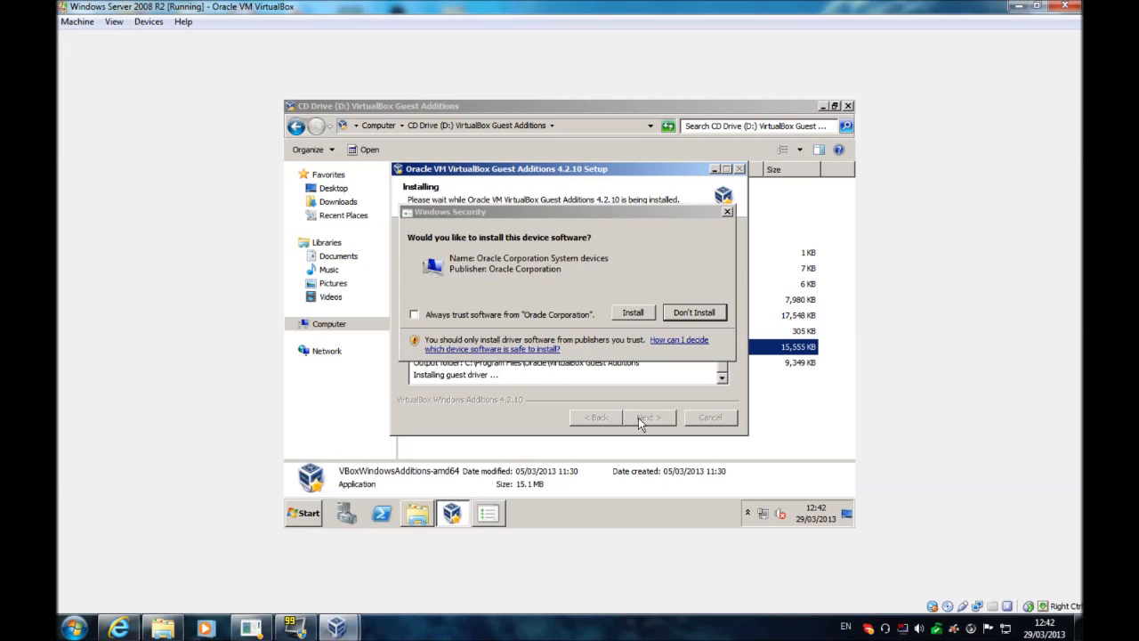
{"action": "left_click", "coordinate": [414, 314]}
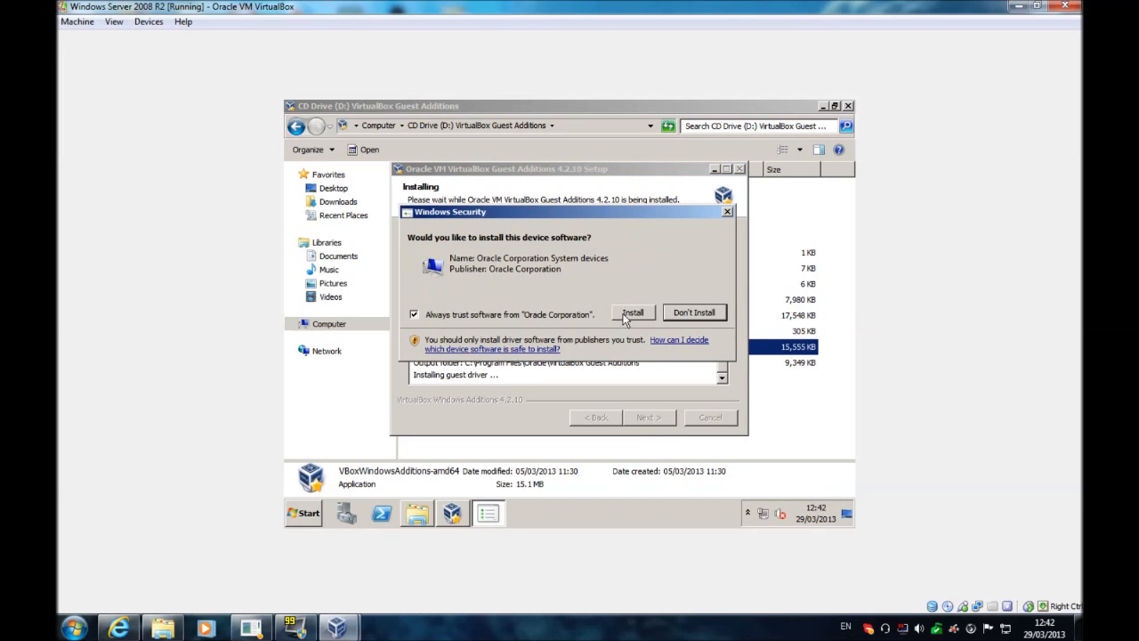
{"action": "left_click", "coordinate": [632, 313]}
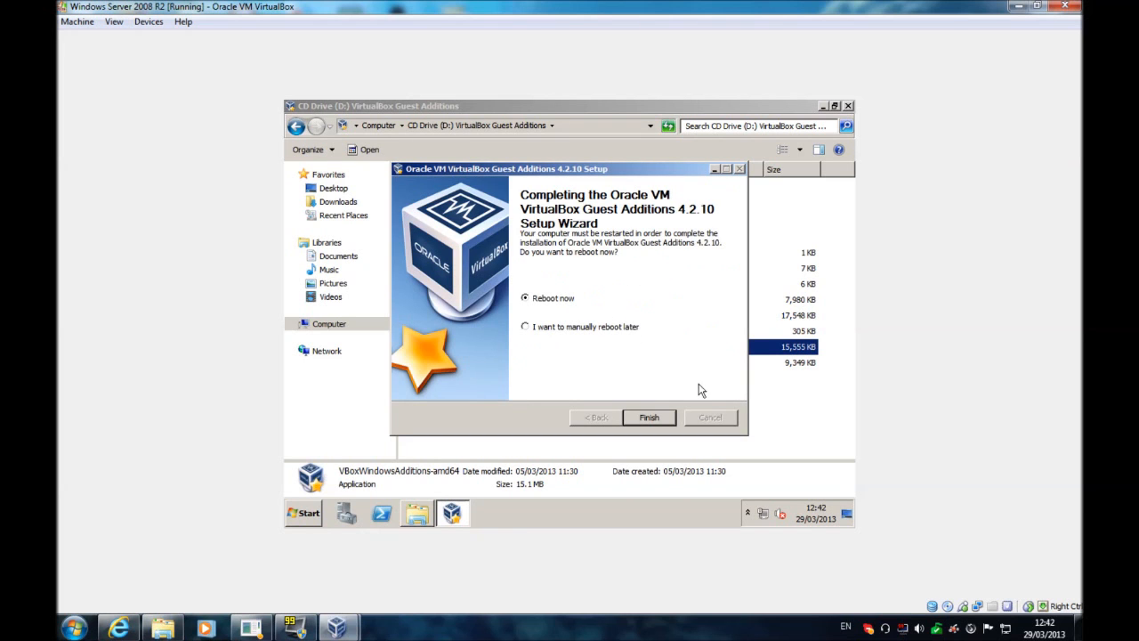
{"action": "left_click", "coordinate": [649, 418]}
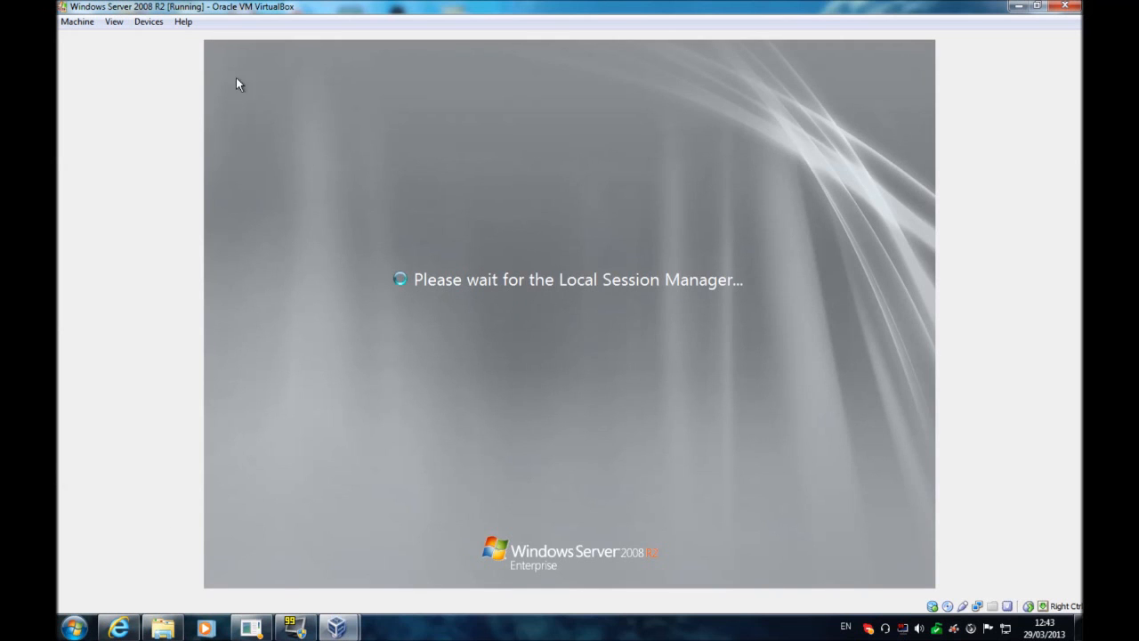
- Send Ctrl+Alt+Delete and log on as Administrator after the reboot
{"action": "left_click", "coordinate": [113, 21]}
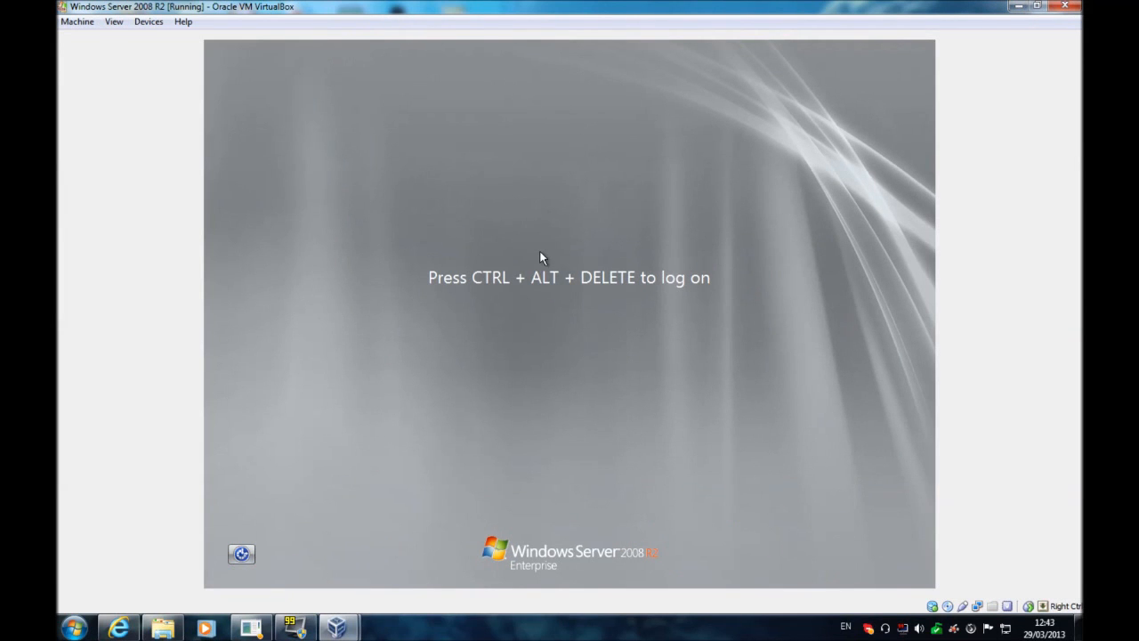
{"action": "mouse_move", "coordinate": [481, 315]}
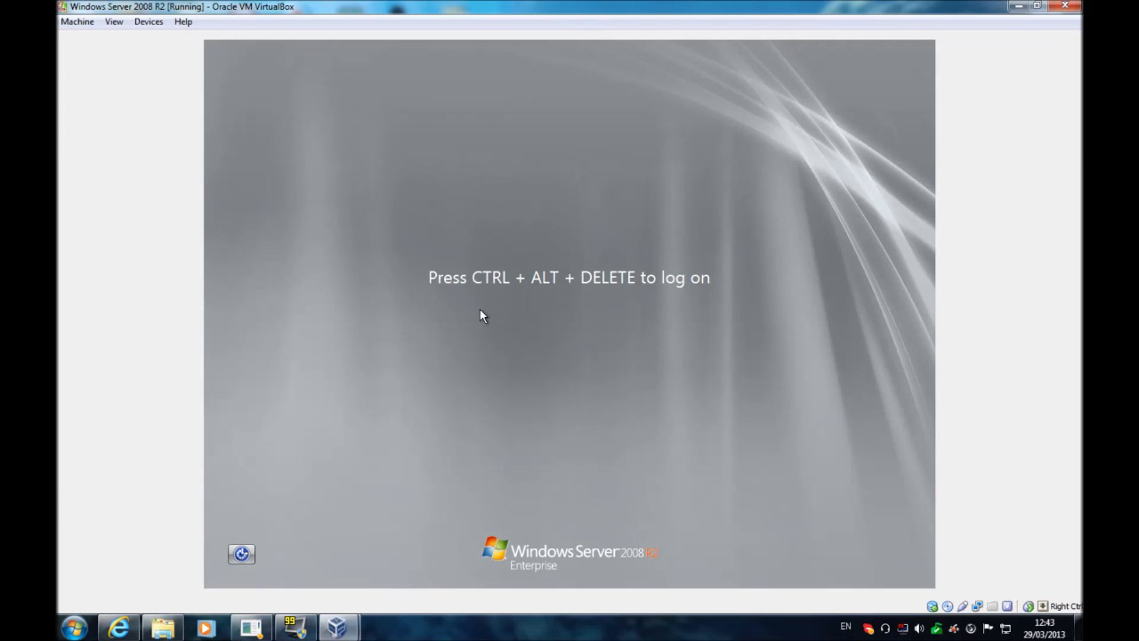
{"action": "mouse_move", "coordinate": [194, 150]}
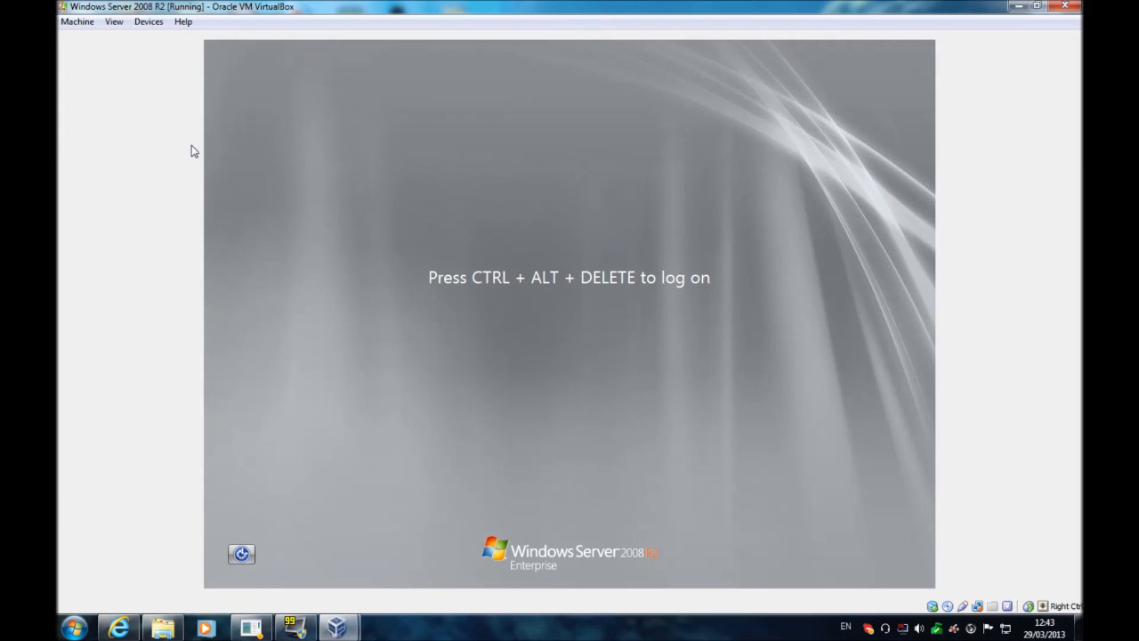
{"action": "mouse_move", "coordinate": [456, 305]}
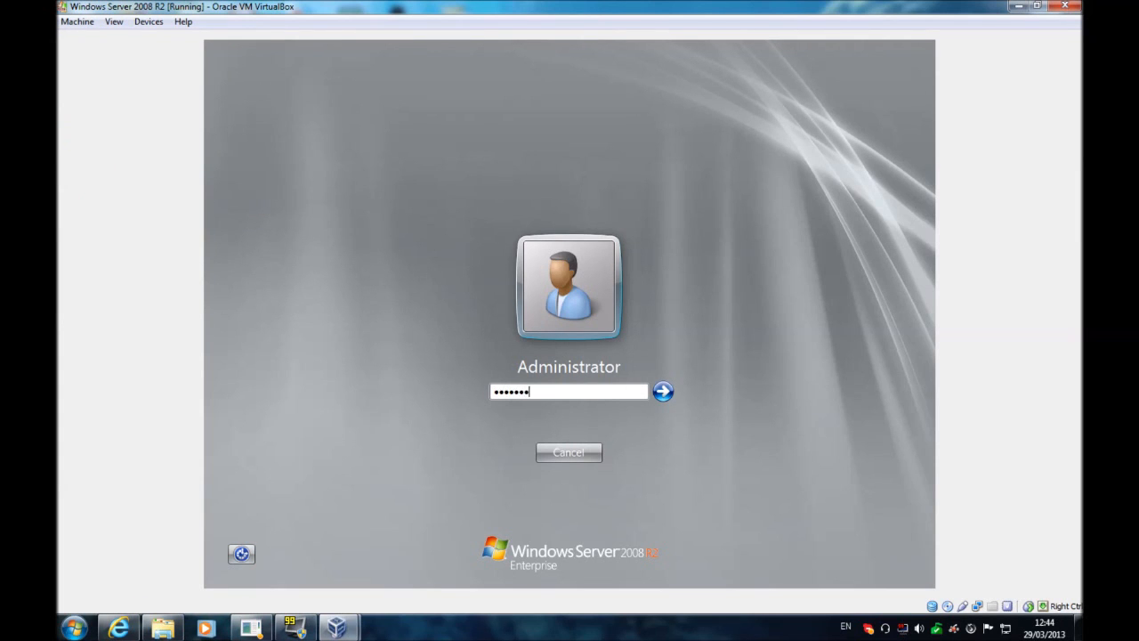
{"action": "left_click", "coordinate": [663, 392]}
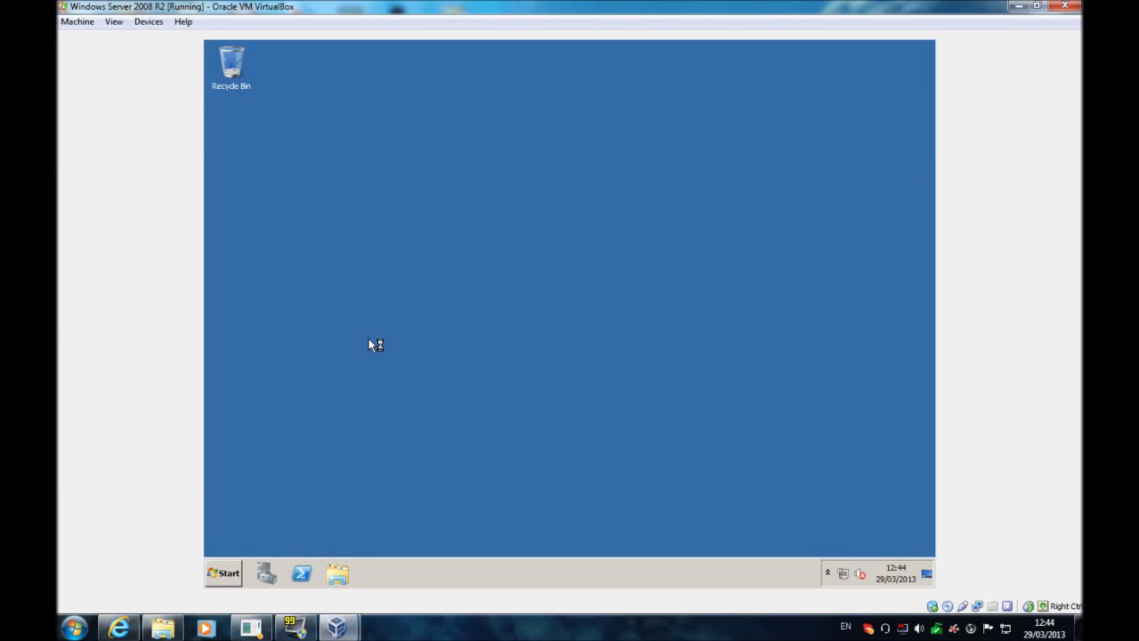
{"action": "mouse_move", "coordinate": [142, 174]}
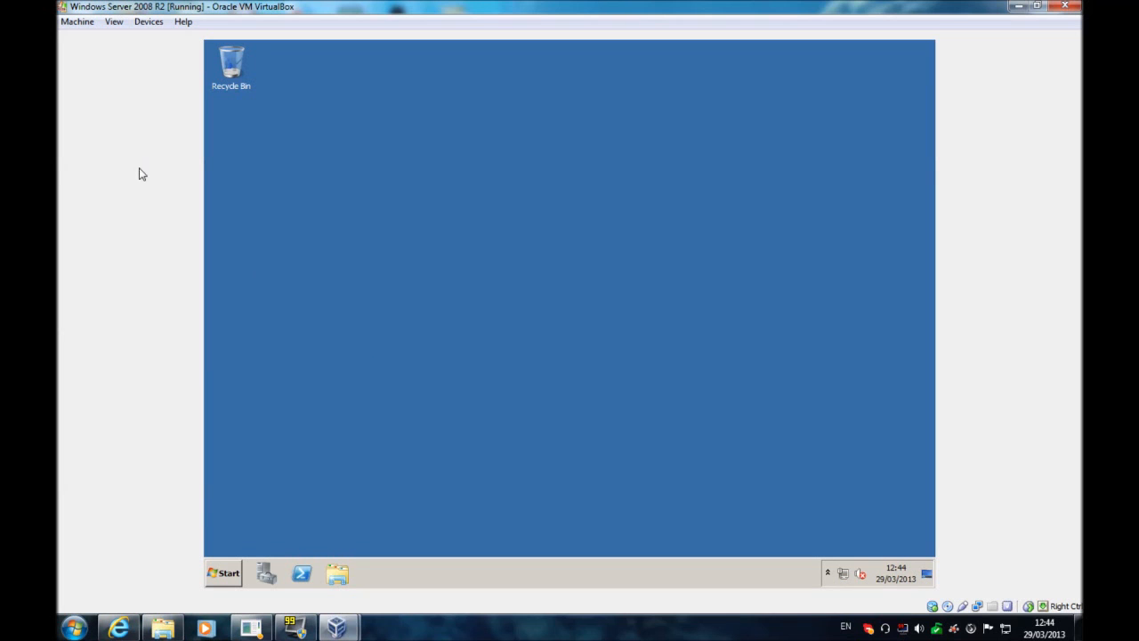
- Resize the guest display to fill the VirtualBox window
{"action": "left_click", "coordinate": [113, 21]}
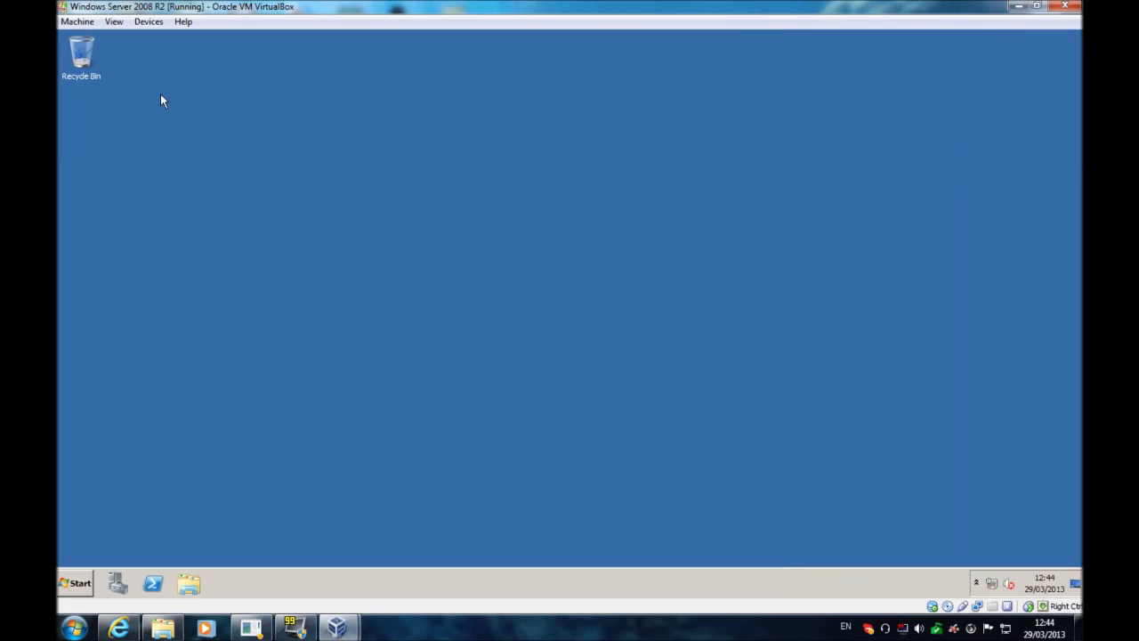
{"action": "mouse_move", "coordinate": [114, 49]}
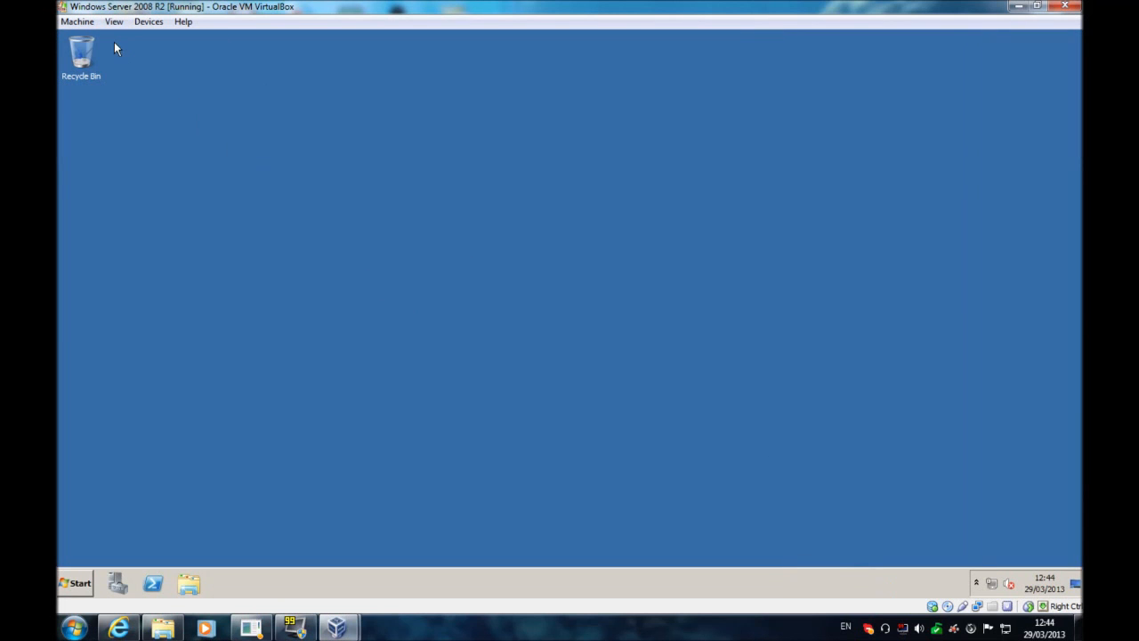
- Open the Initial Configuration Tasks window in the guest
{"action": "left_click", "coordinate": [113, 21]}
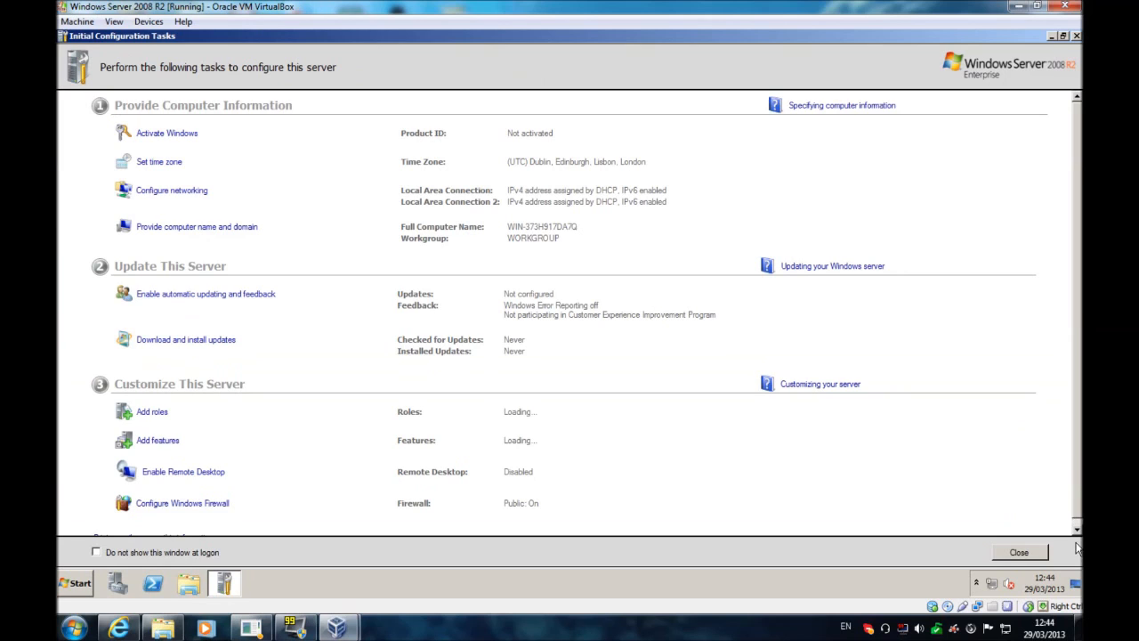
{"action": "mouse_move", "coordinate": [884, 441]}
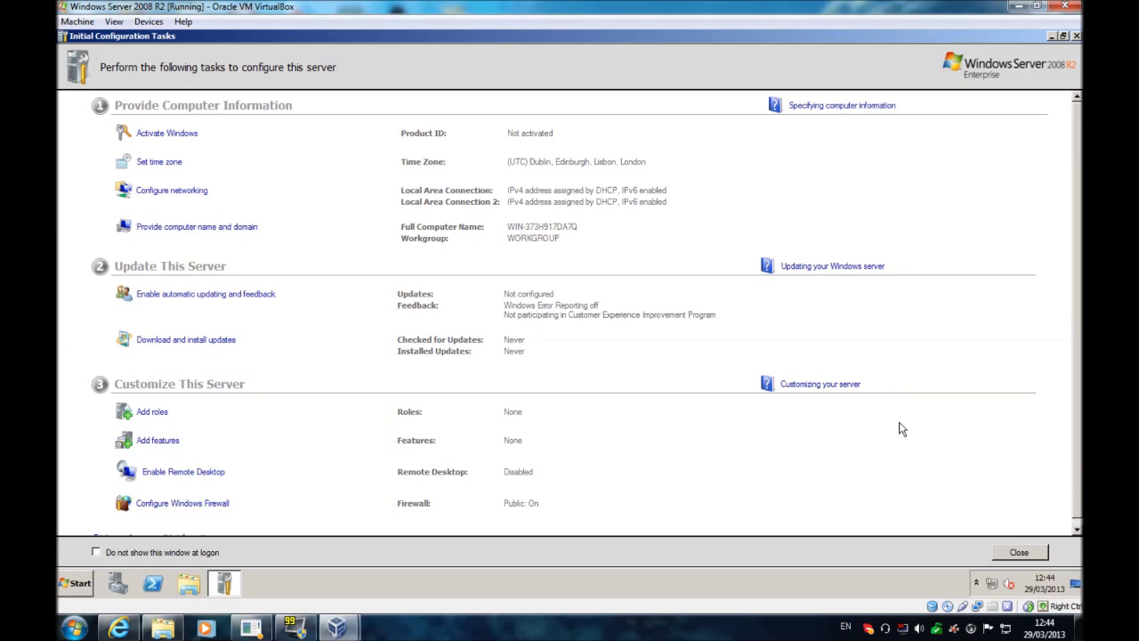
{"action": "mouse_move", "coordinate": [920, 361]}
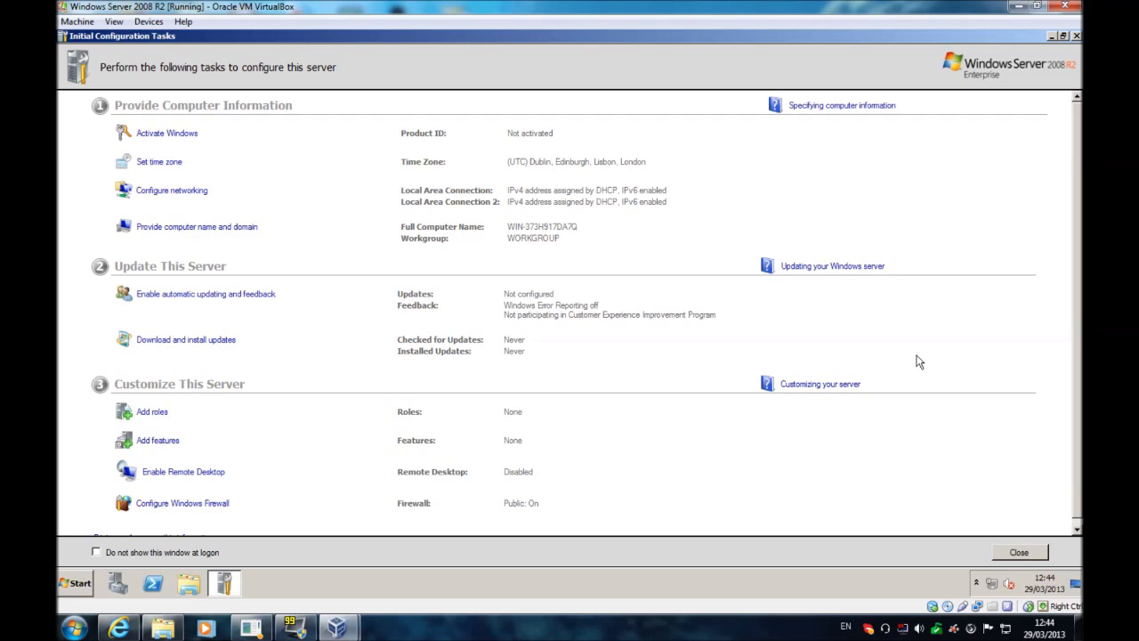
{"action": "mouse_move", "coordinate": [836, 231]}
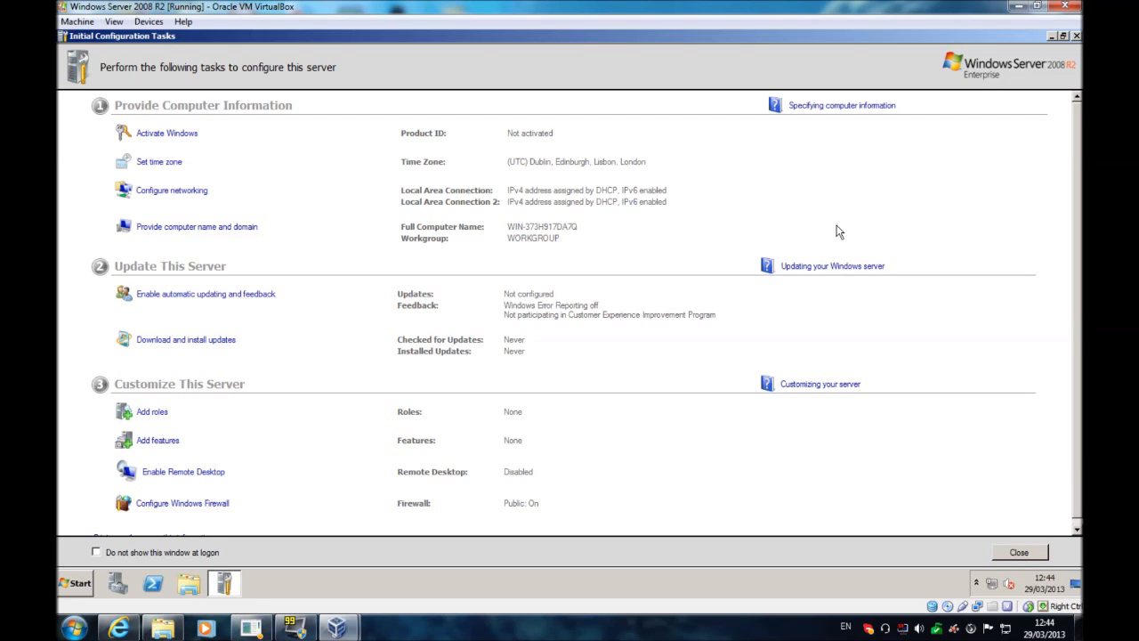
{"action": "mouse_move", "coordinate": [125, 63]}
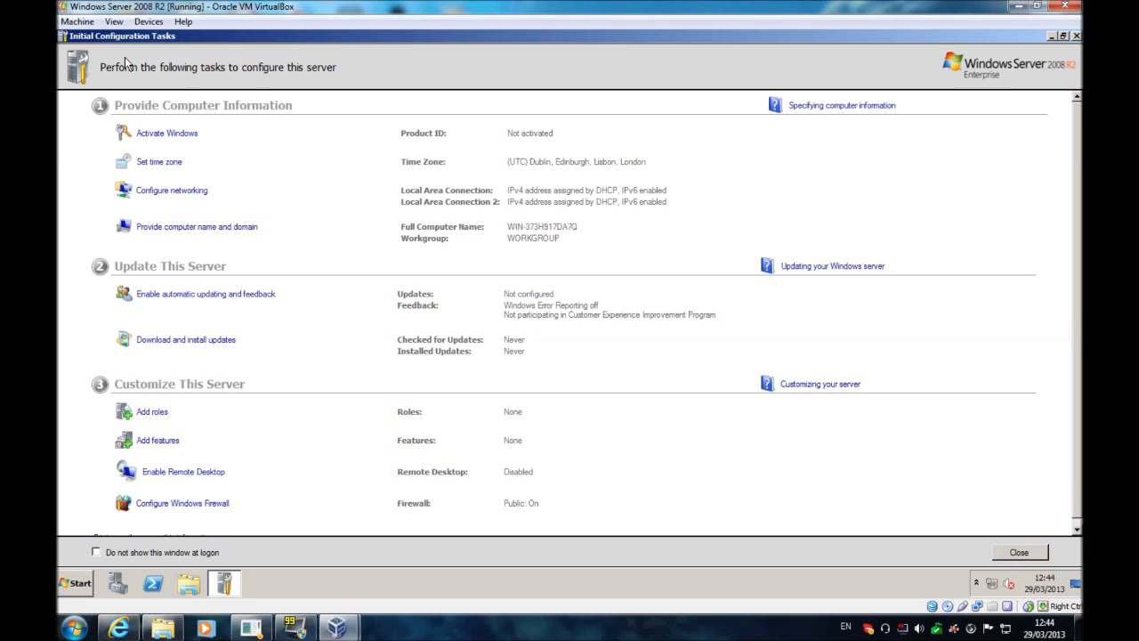
{"action": "mouse_move", "coordinate": [62, 524]}
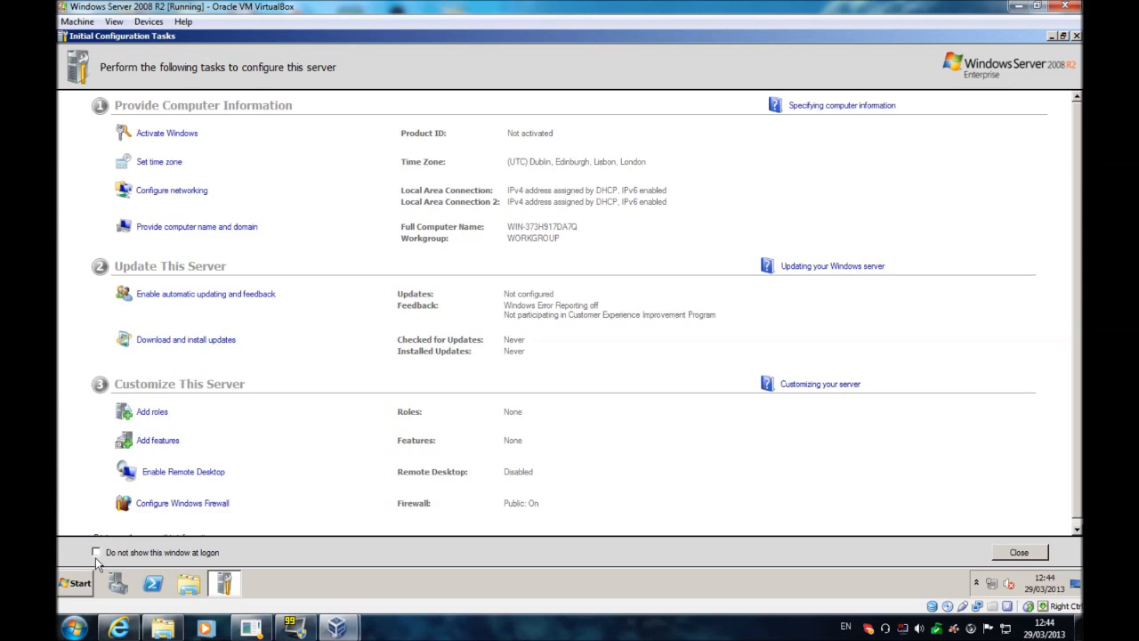
{"action": "mouse_move", "coordinate": [296, 329]}
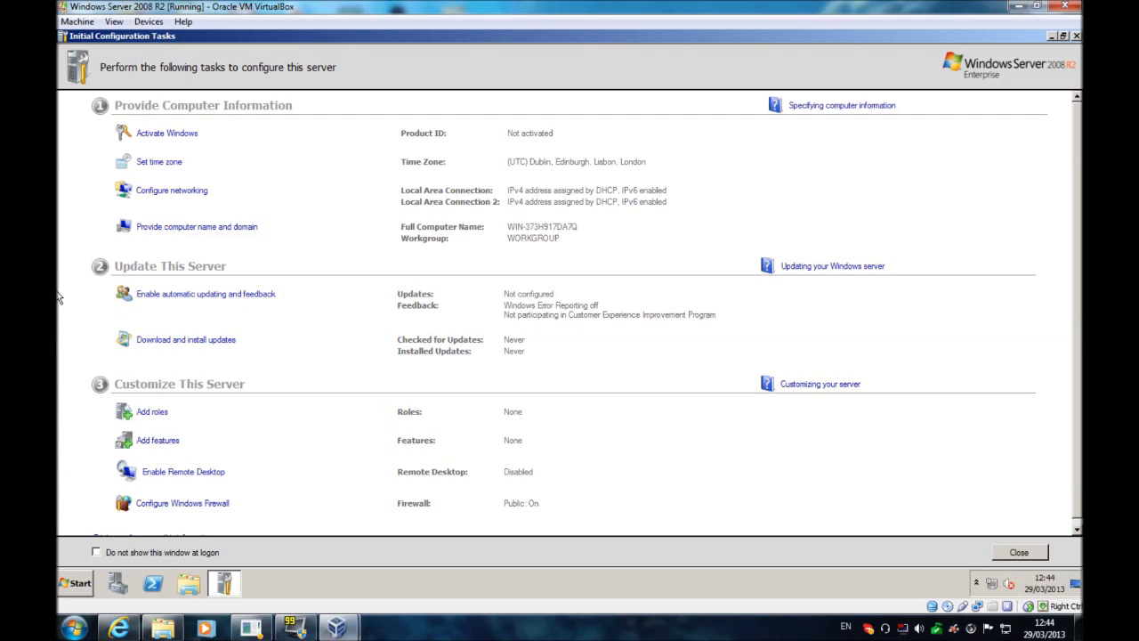
{"action": "mouse_move", "coordinate": [173, 173]}
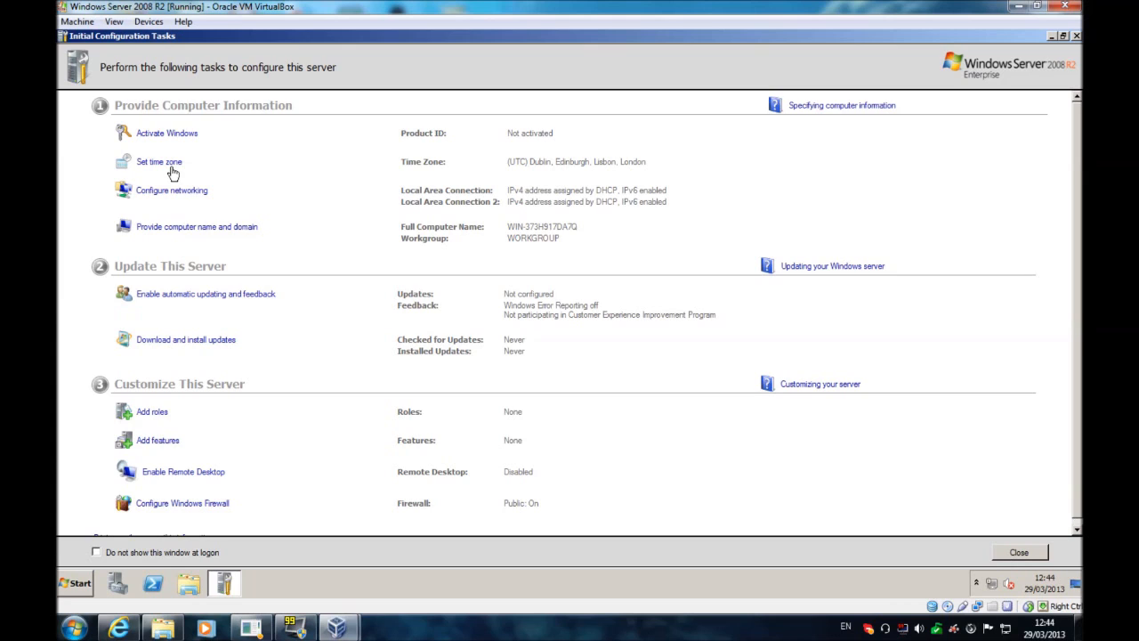
{"action": "mouse_move", "coordinate": [177, 190]}
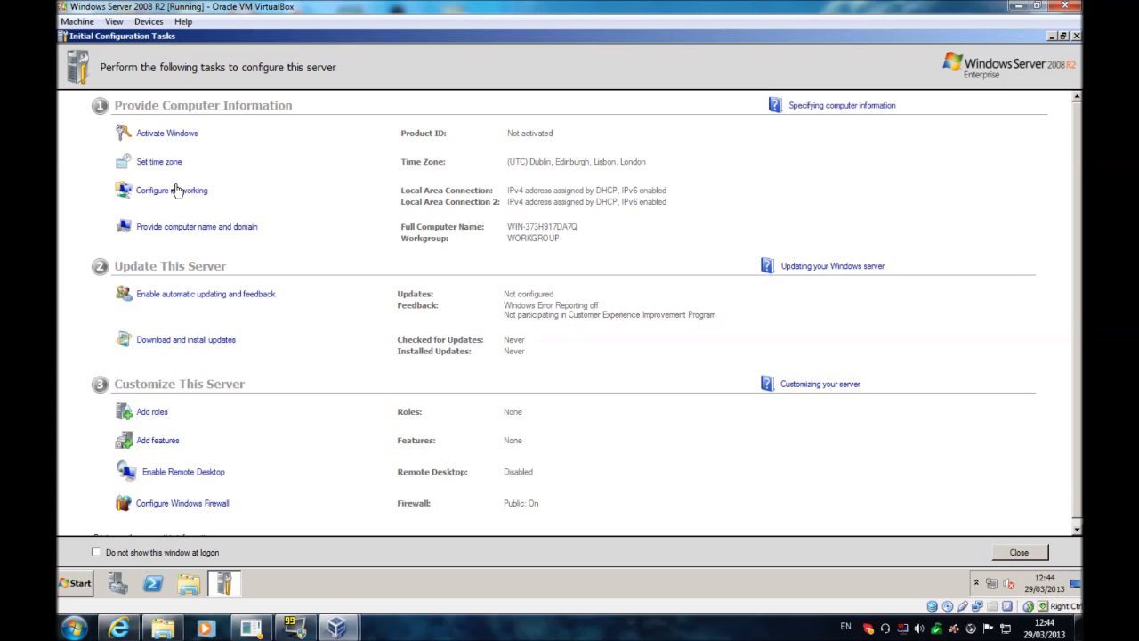
{"action": "mouse_move", "coordinate": [537, 174]}
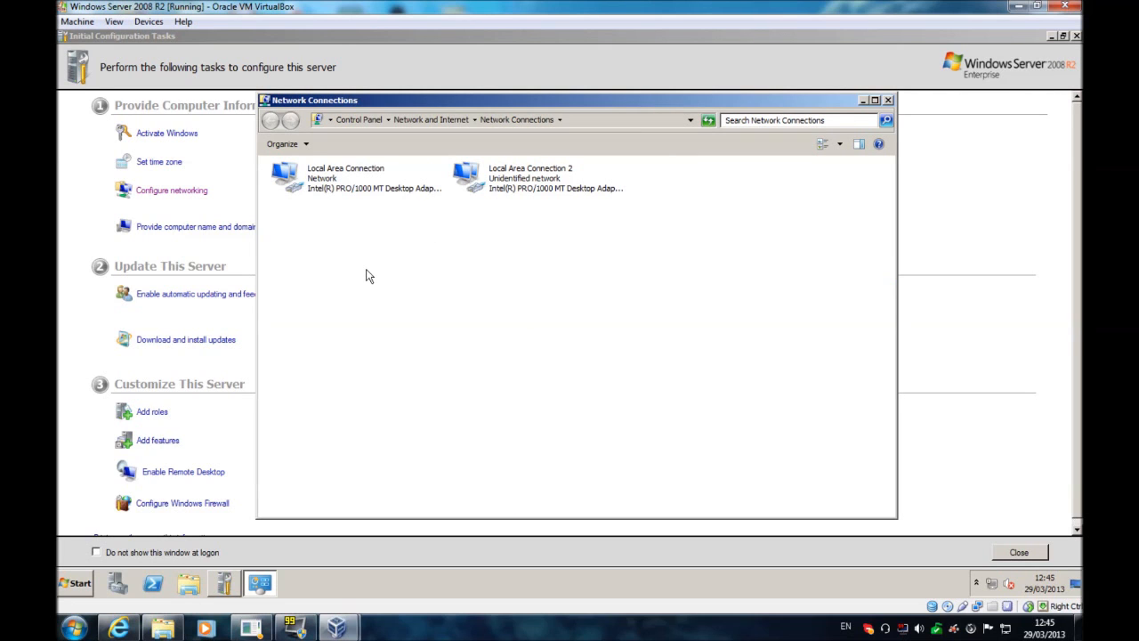
{"action": "mouse_move", "coordinate": [519, 207]}
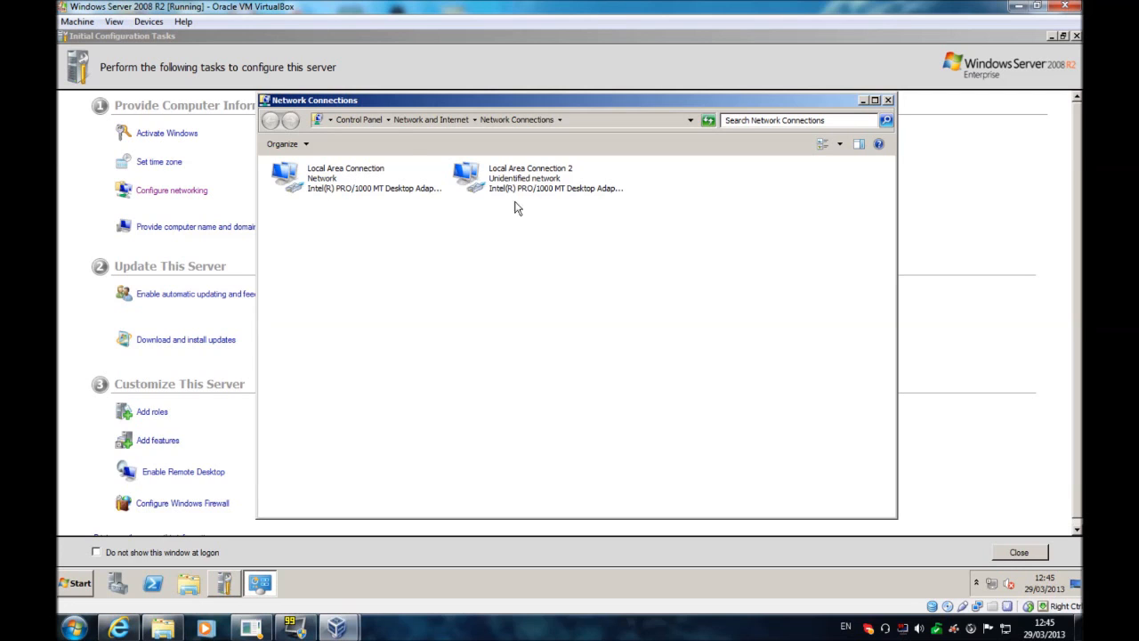
{"action": "mouse_move", "coordinate": [548, 245]}
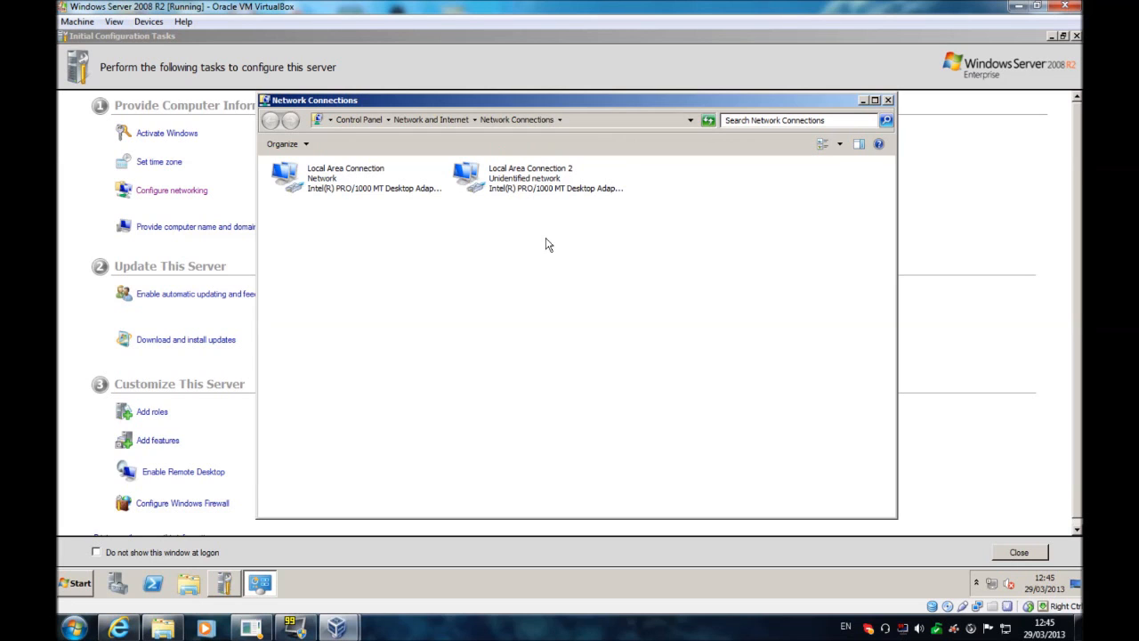
{"action": "mouse_move", "coordinate": [516, 231]}
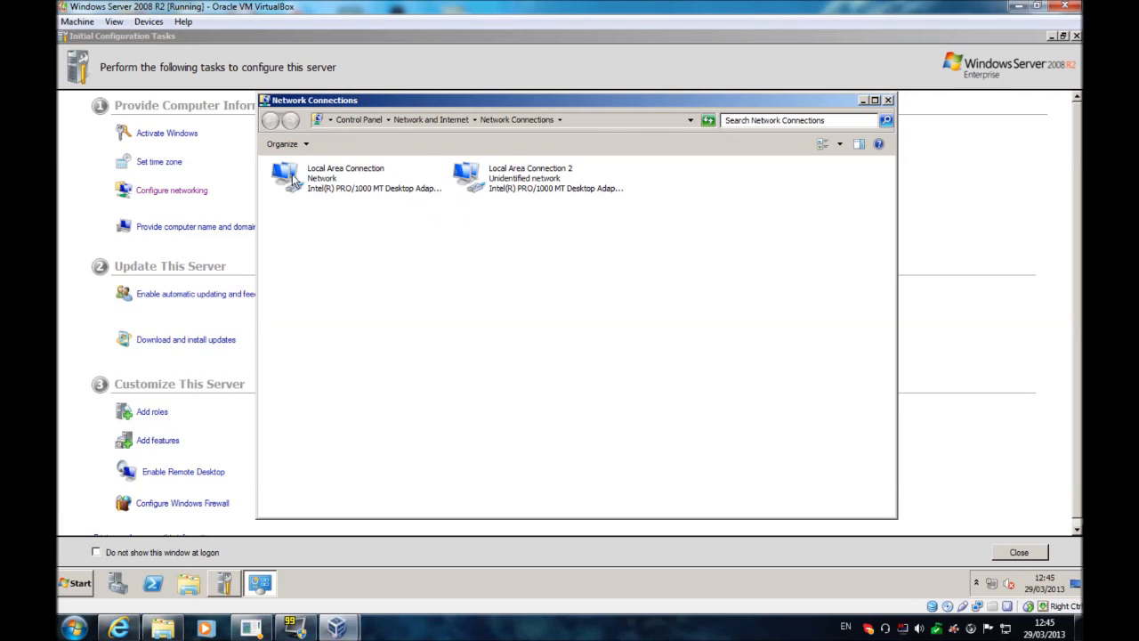
- Open Local Area Connection's IPv4 properties and switch to 'Use the following IP address'
{"action": "double_click", "coordinate": [345, 177]}
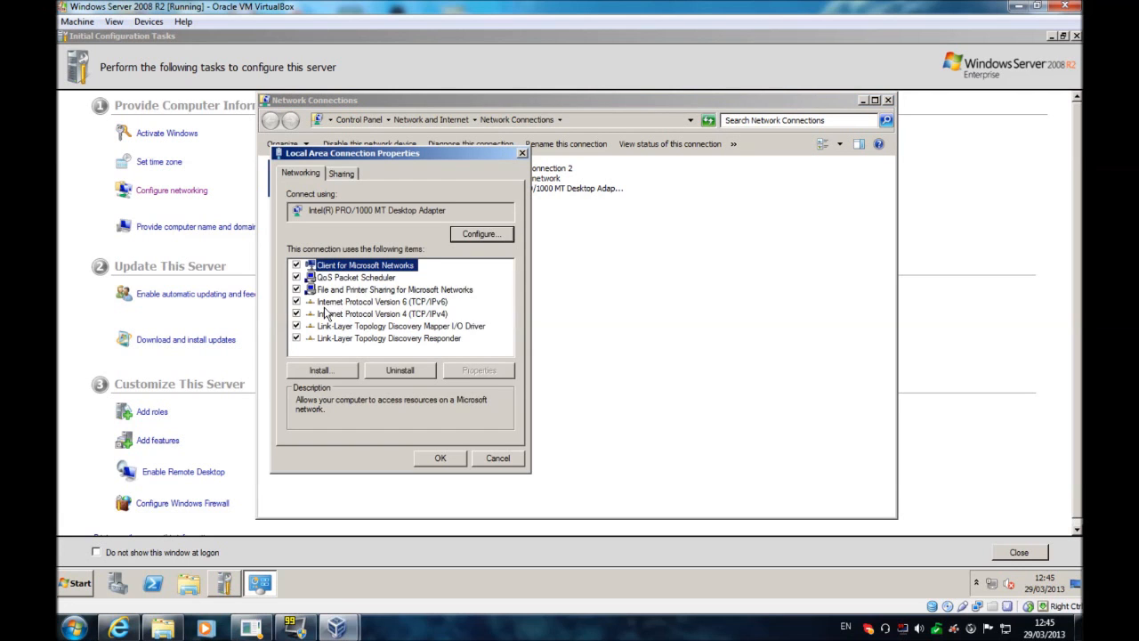
{"action": "double_click", "coordinate": [381, 314]}
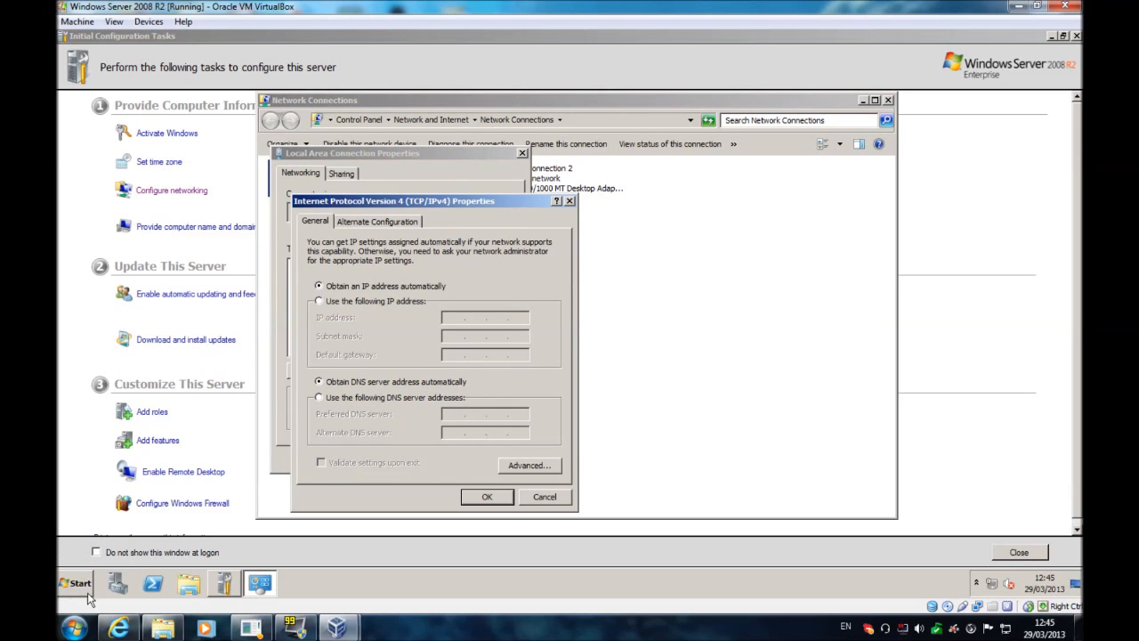
{"action": "left_click", "coordinate": [319, 300]}
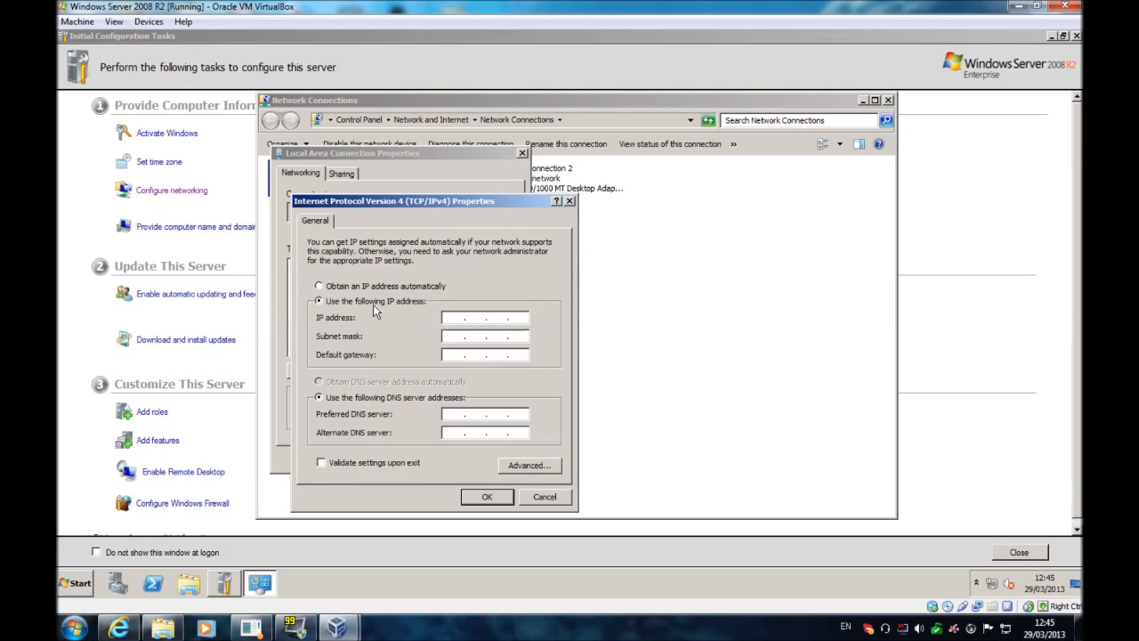
{"action": "left_click", "coordinate": [75, 583]}
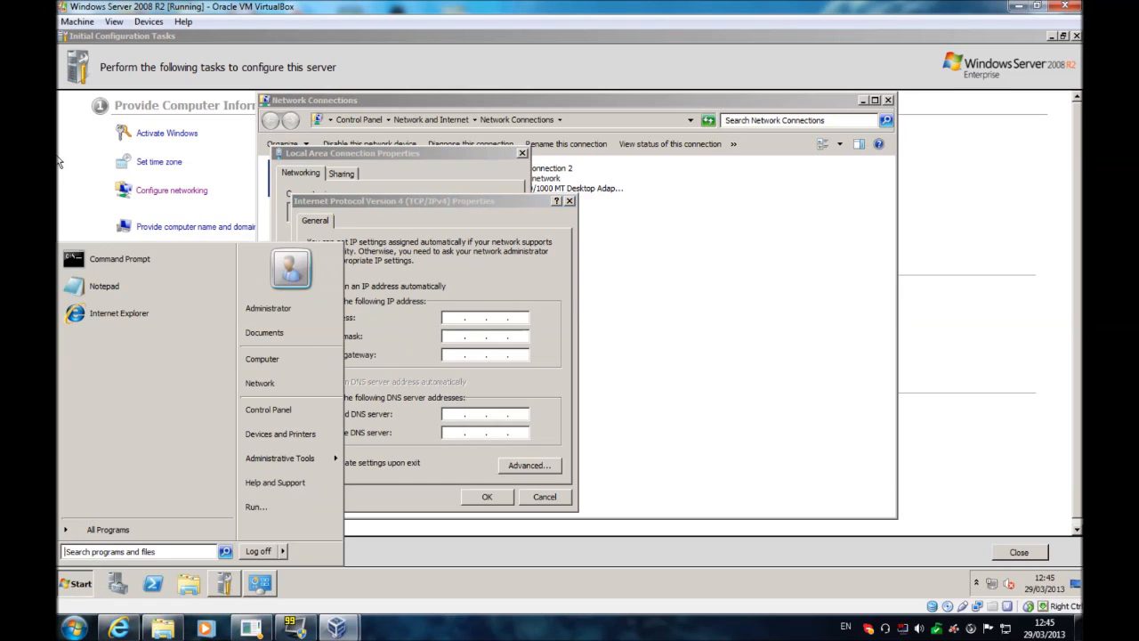
- Run ipconfig /all in cmd to read address 10.0.2.15, mask 255.255.255.0, gateway 10.0.2.2
{"action": "type", "text": "cmd"}
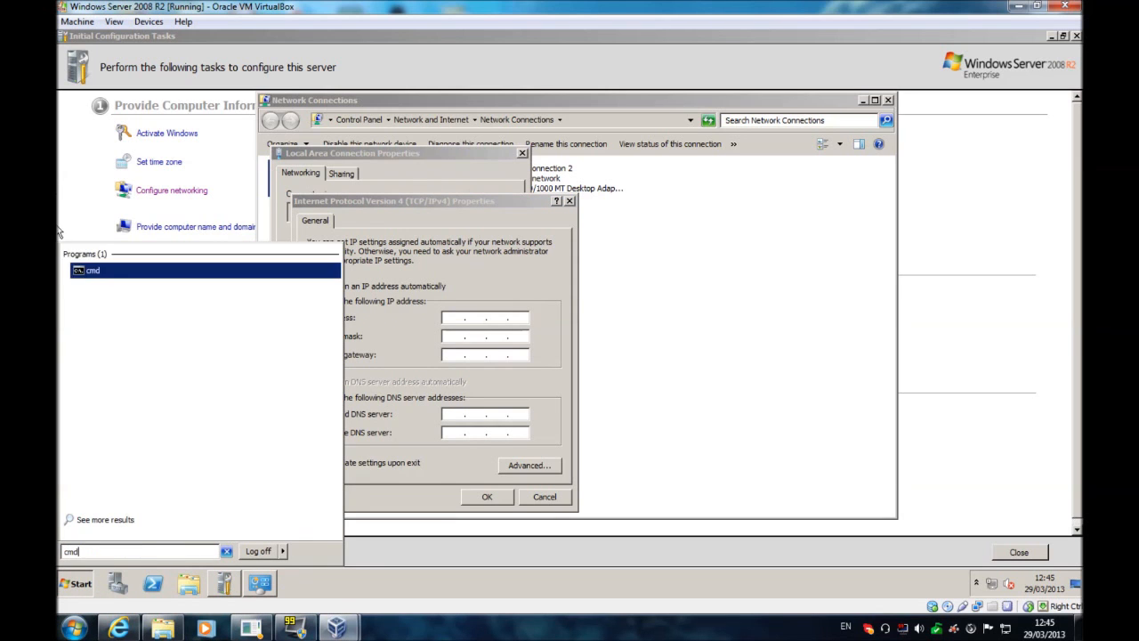
{"action": "left_click", "coordinate": [92, 270]}
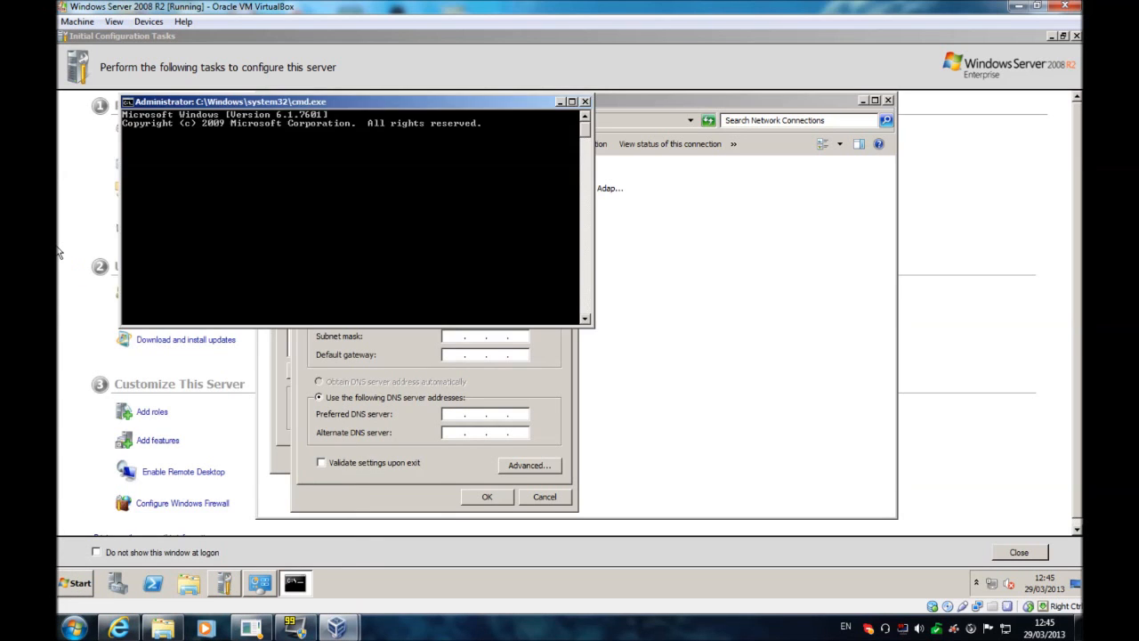
{"action": "type", "text": "ipconf"}
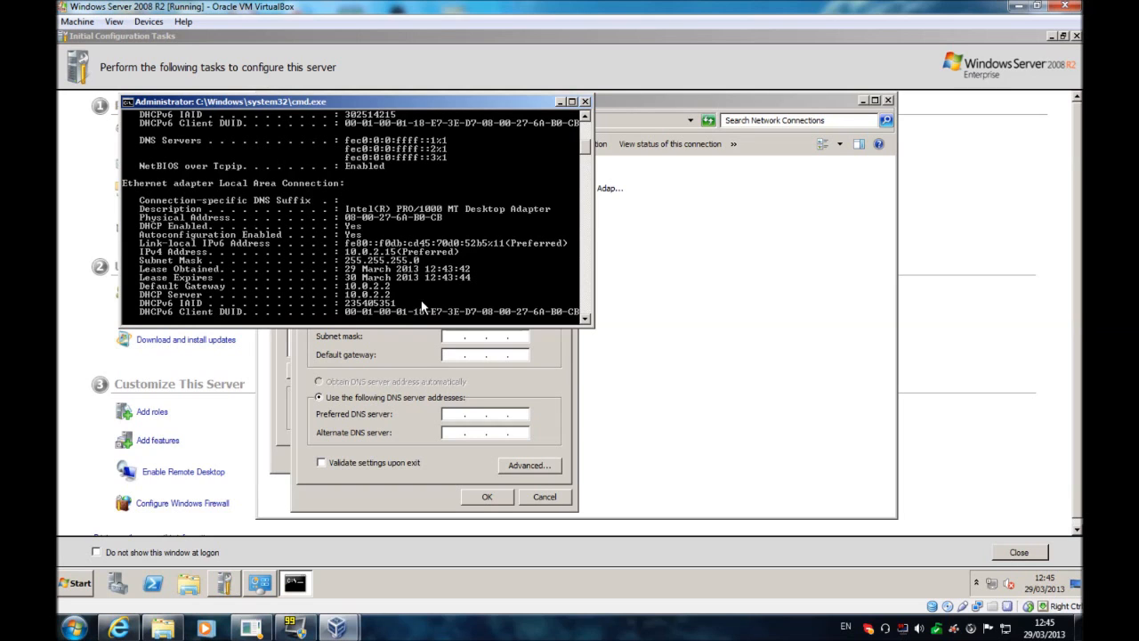
{"action": "mouse_move", "coordinate": [410, 345]}
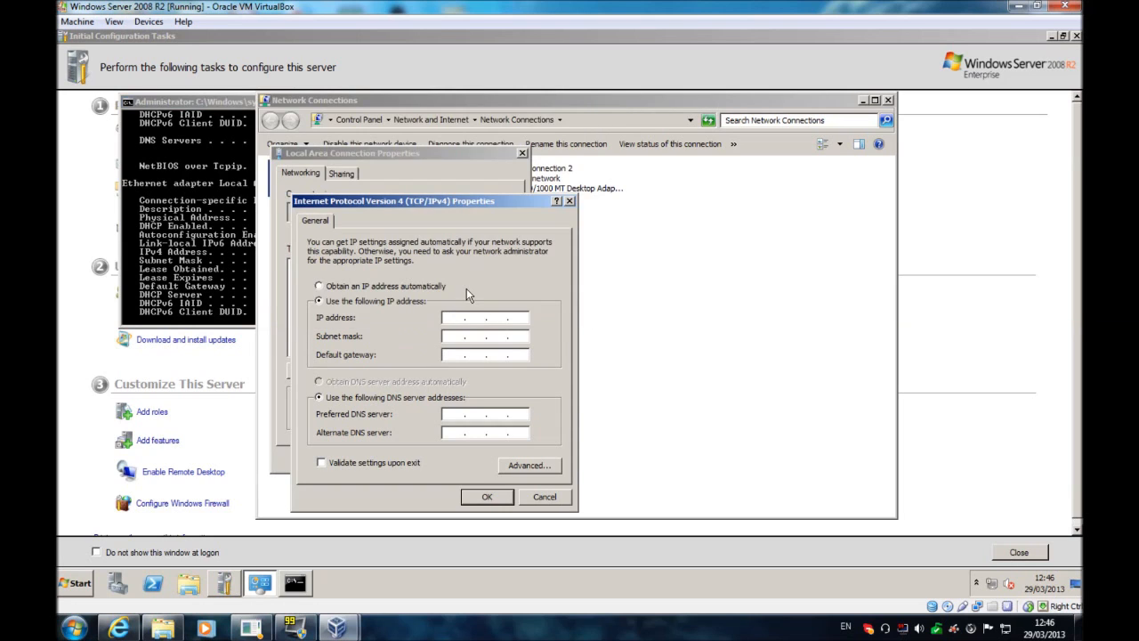
- Enter IP 10.0.2.15, mask 255.255.255.0, gateway 10.0.2.2, DNS 194.168.4.100 and 194.168.8.10
{"action": "type", "text": "10 . 0 . 2 . 15"}
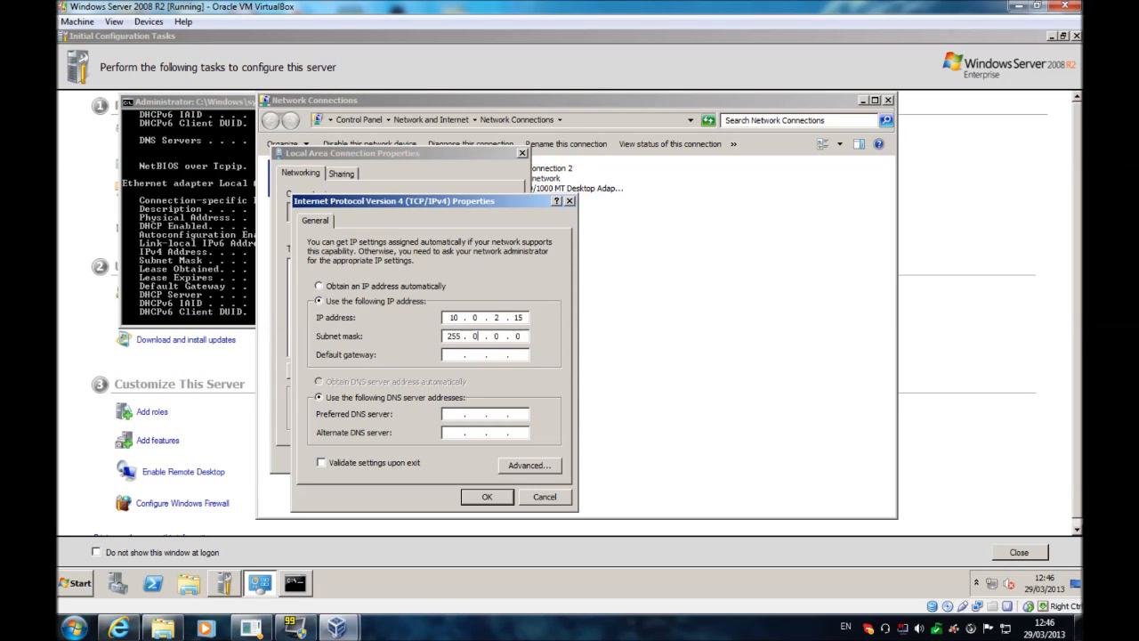
{"action": "type", "text": "25"}
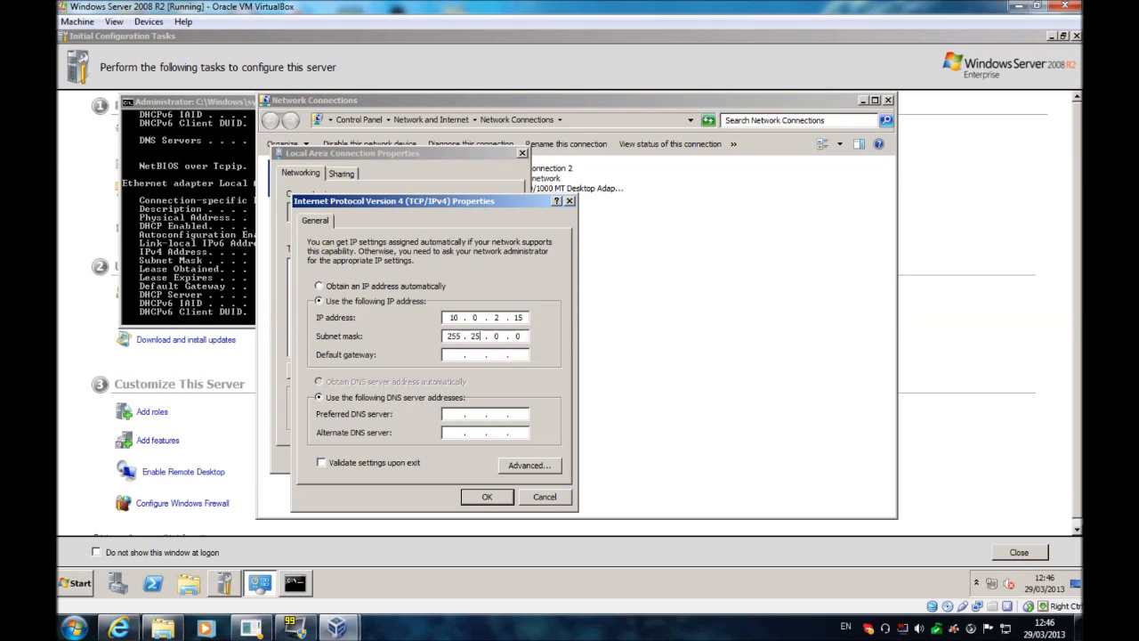
{"action": "type", "text": "255.255.255.0"}
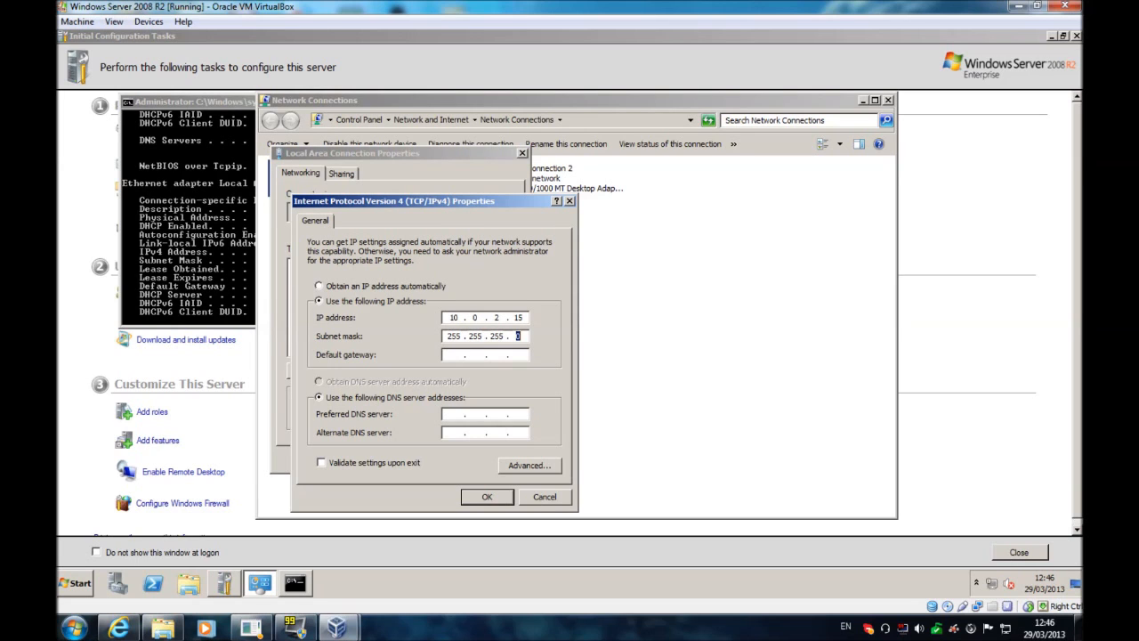
{"action": "type", "text": "0"}
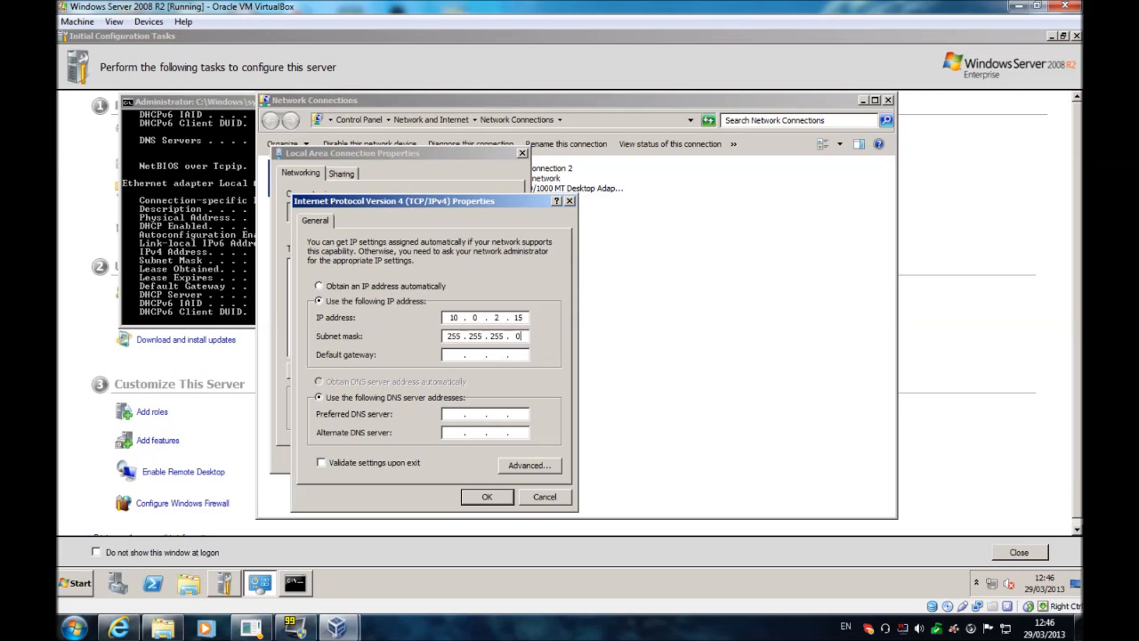
{"action": "type", "text": "10.0"}
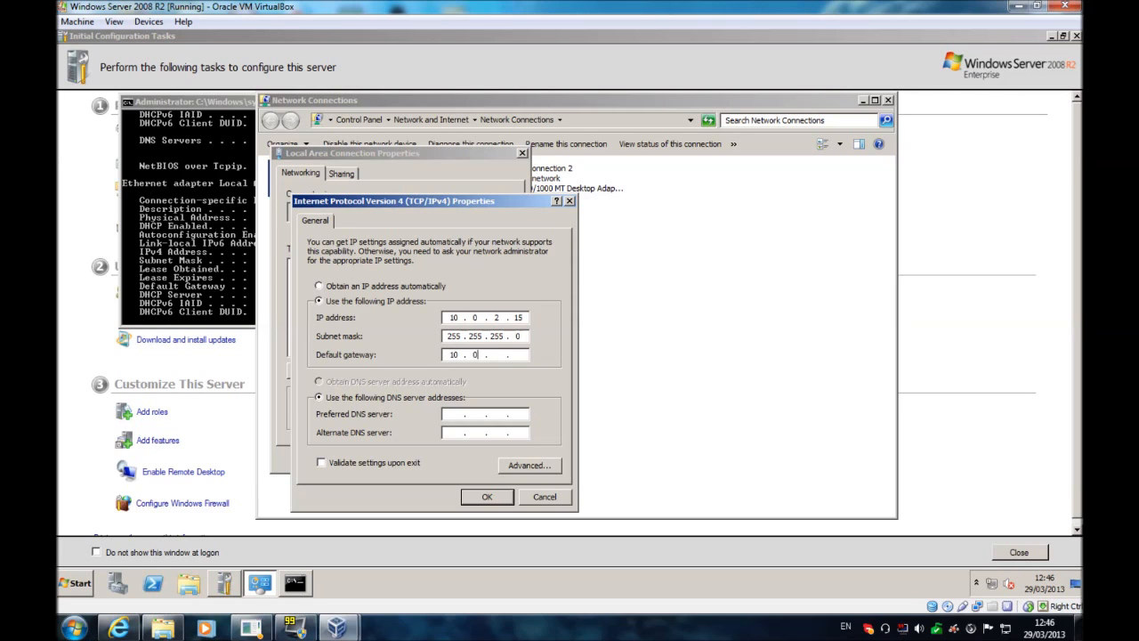
{"action": "type", "text": "2"}
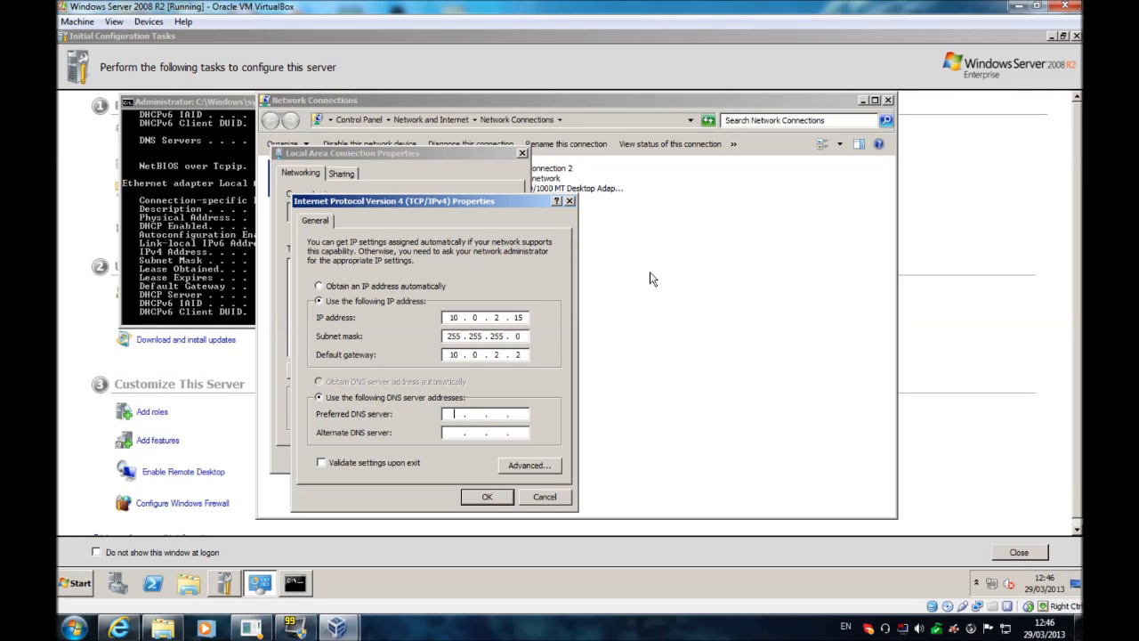
{"action": "type", "text": "194.16"}
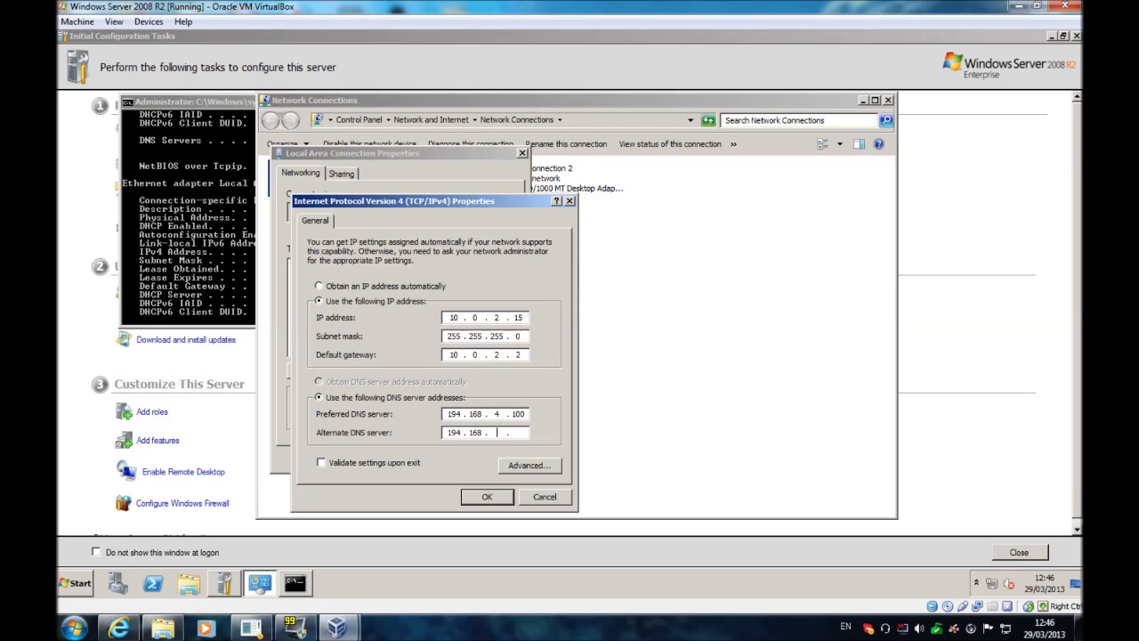
{"action": "type", "text": "8"}
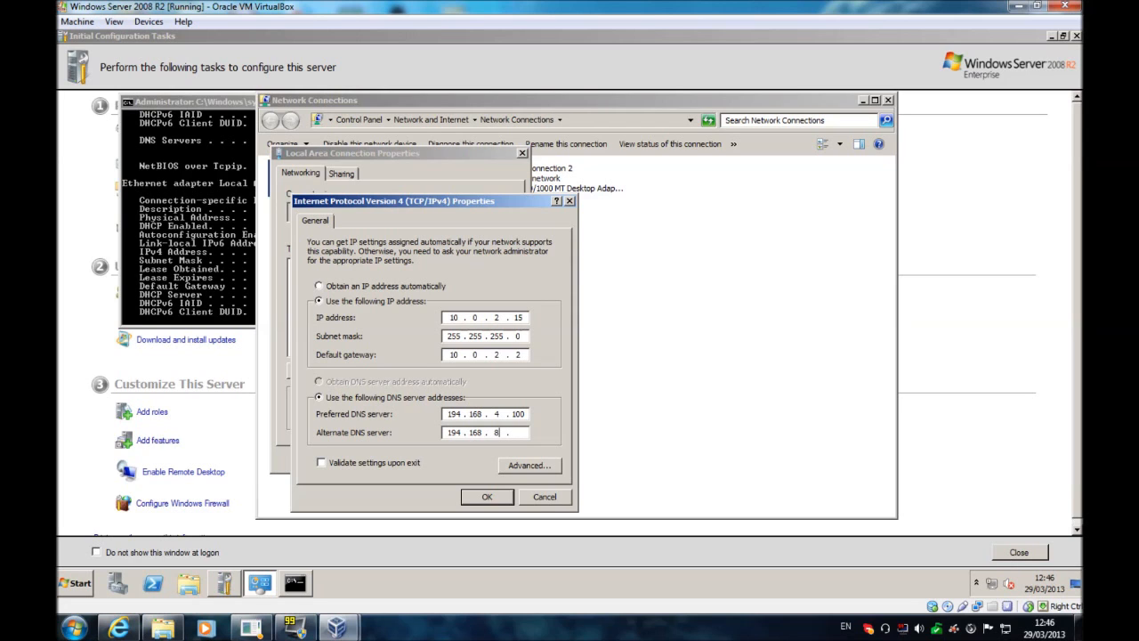
{"action": "type", "text": "10"}
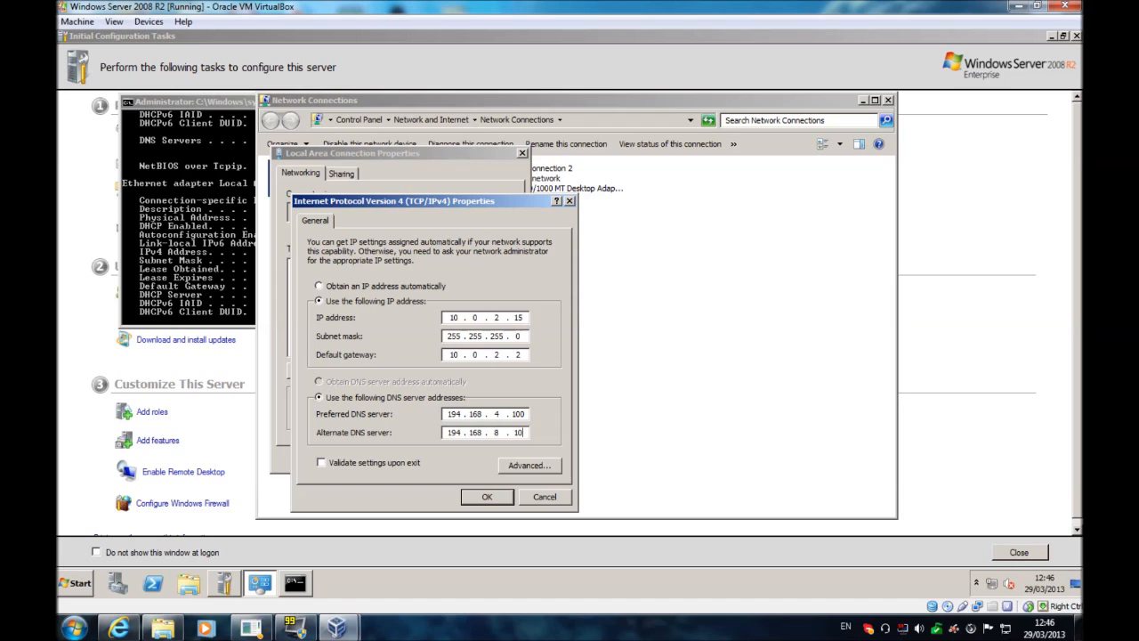
{"action": "mouse_move", "coordinate": [503, 71]}
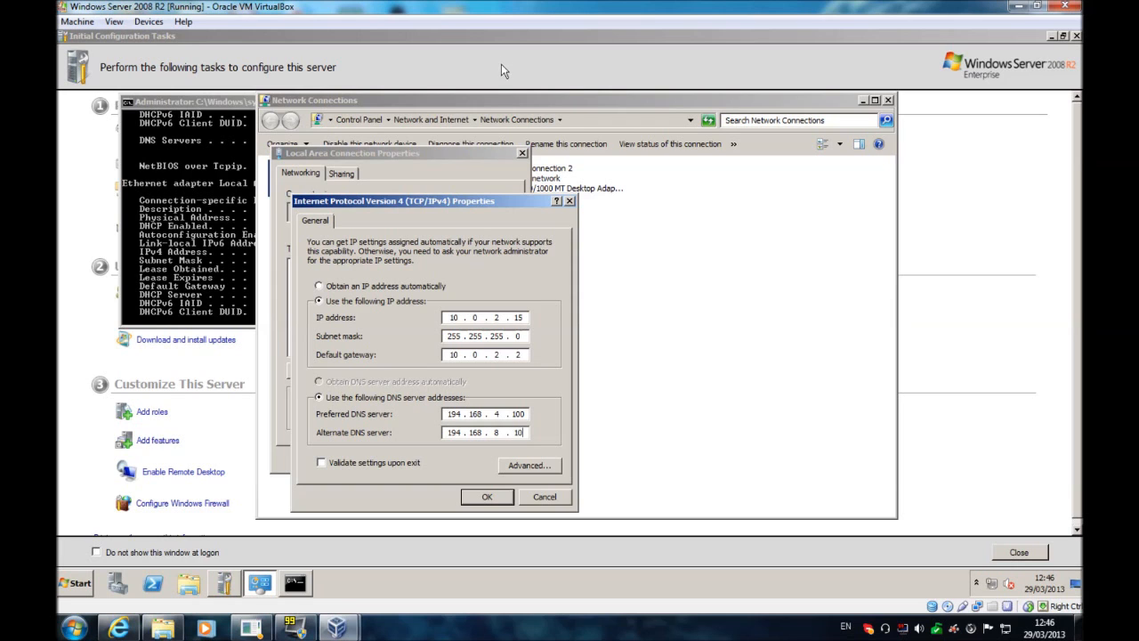
- Save the static IPv4 settings, reopen Local Area Connection's IPv4 properties to verify, then cancel
{"action": "left_click", "coordinate": [487, 497]}
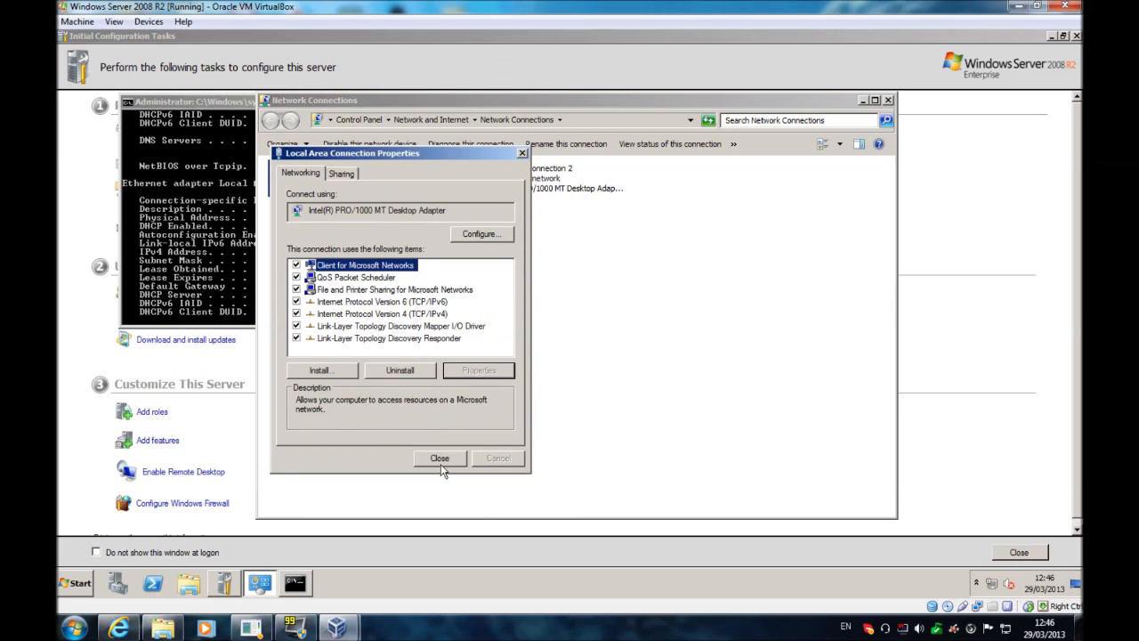
{"action": "left_click", "coordinate": [439, 458]}
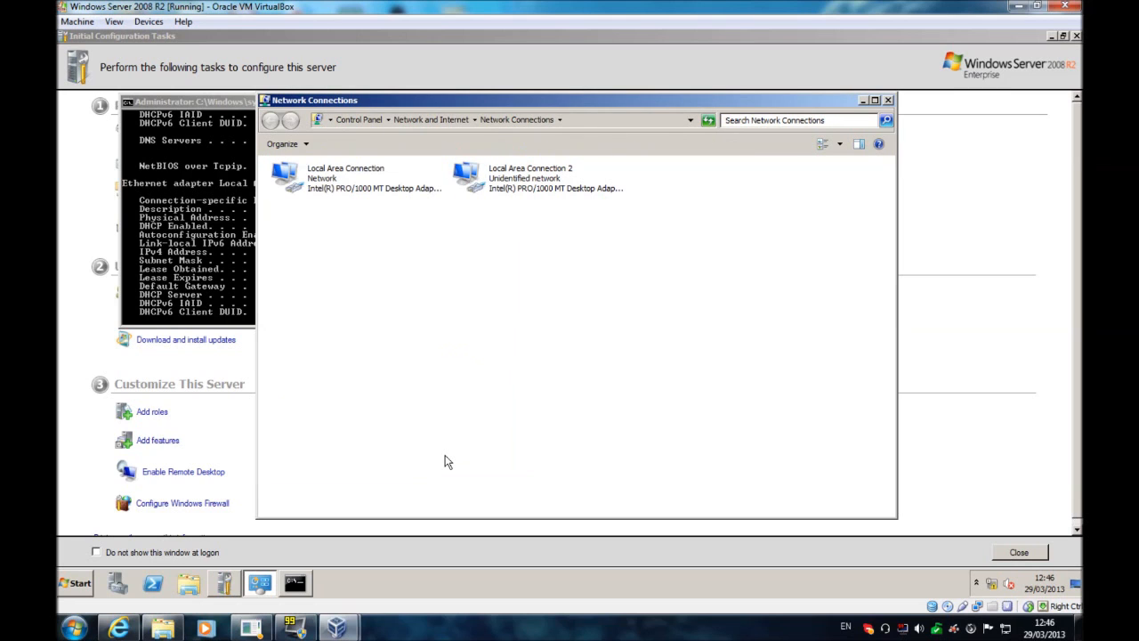
{"action": "right_click", "coordinate": [356, 177]}
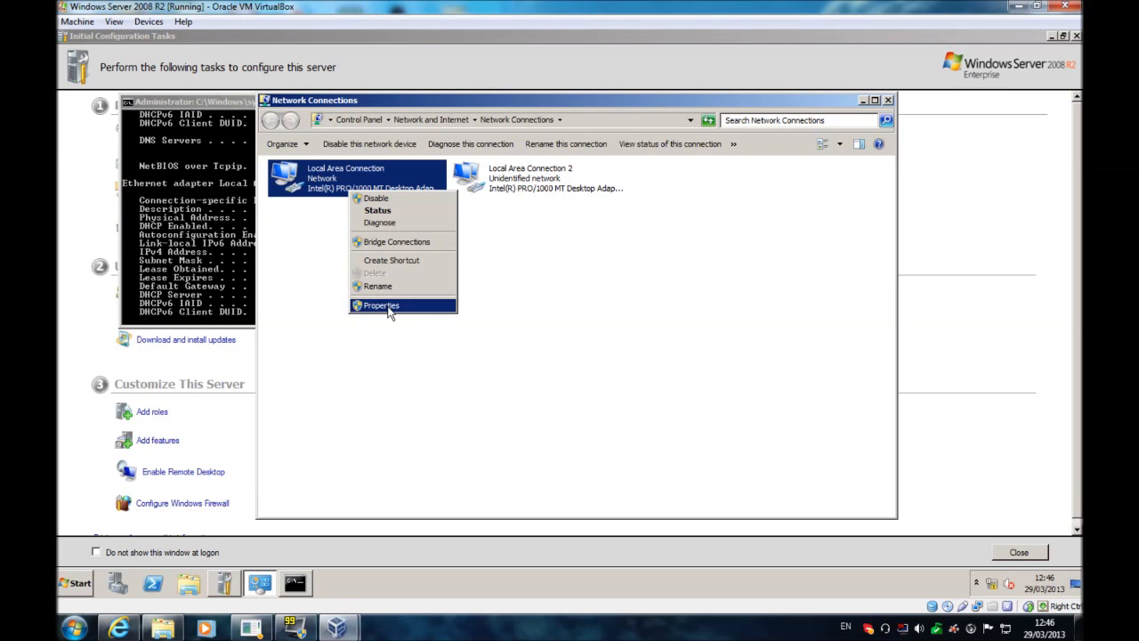
{"action": "left_click", "coordinate": [380, 305]}
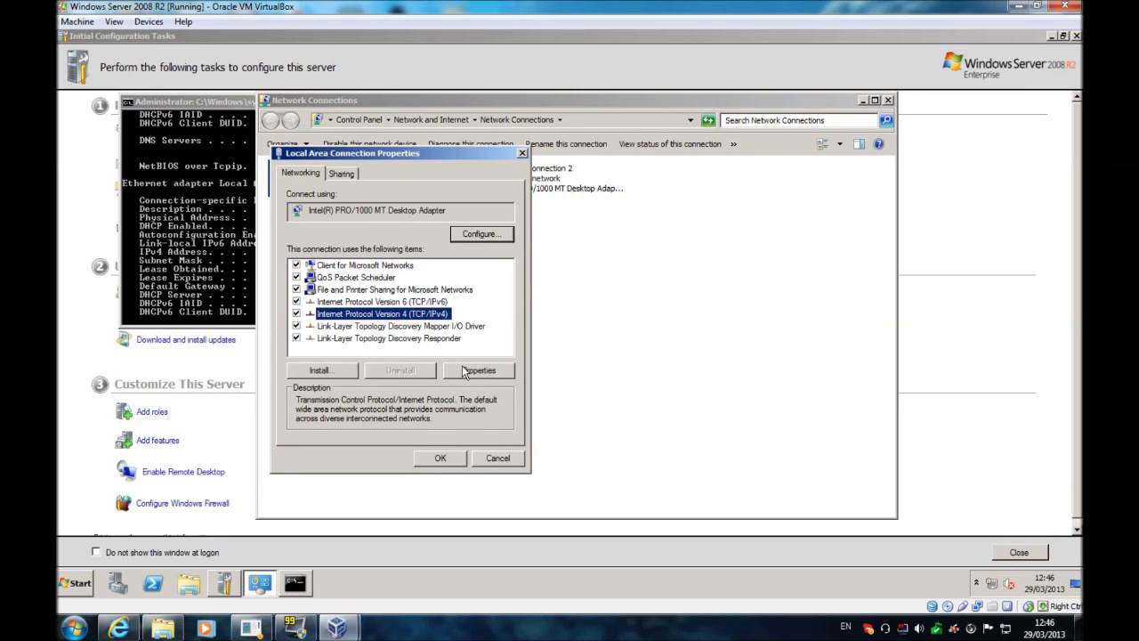
{"action": "left_click", "coordinate": [479, 370]}
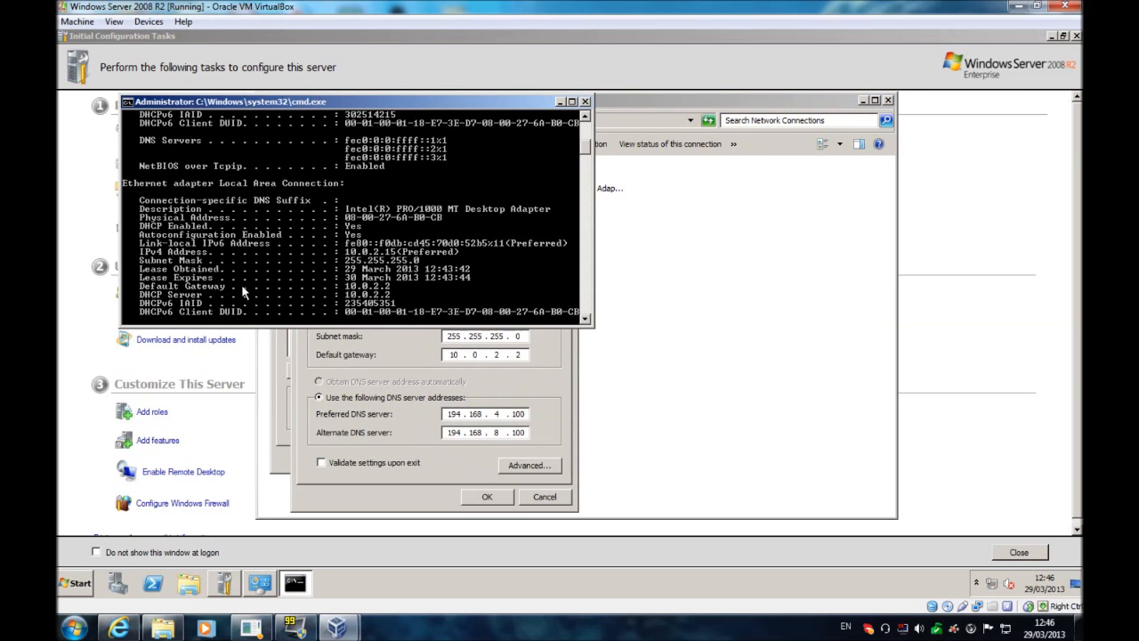
{"action": "mouse_move", "coordinate": [249, 294]}
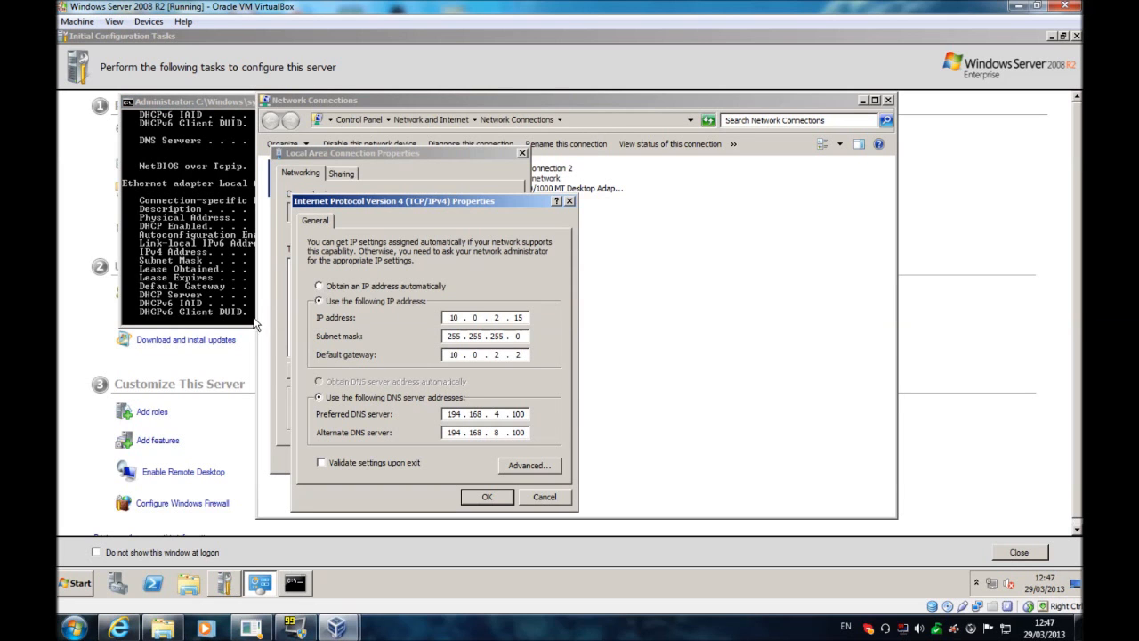
{"action": "mouse_move", "coordinate": [486, 489]}
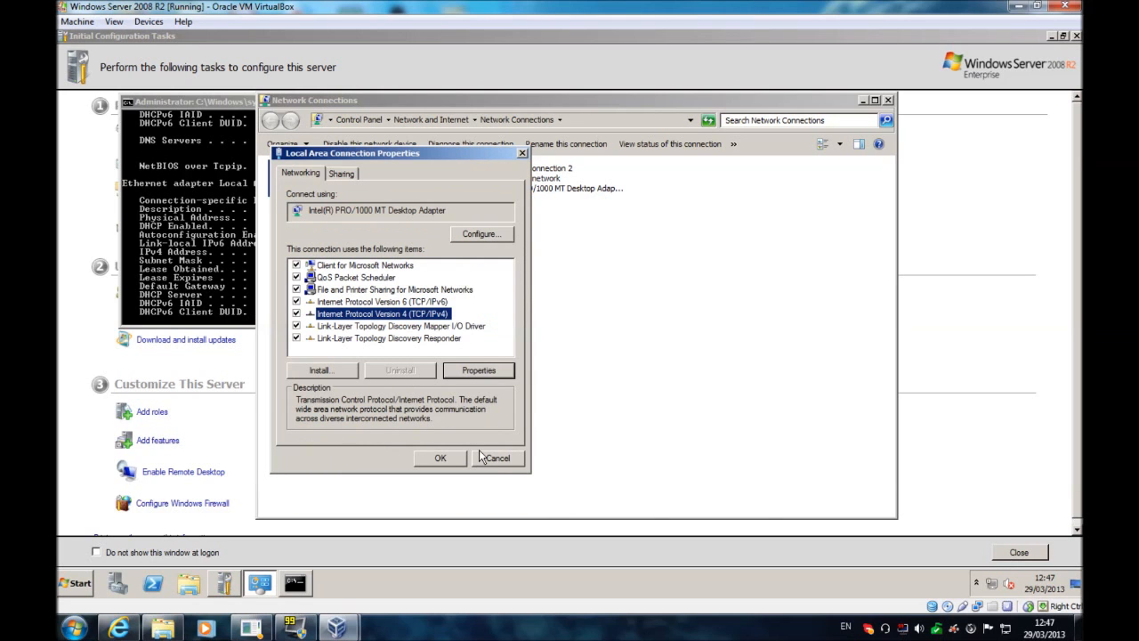
{"action": "left_click", "coordinate": [497, 458]}
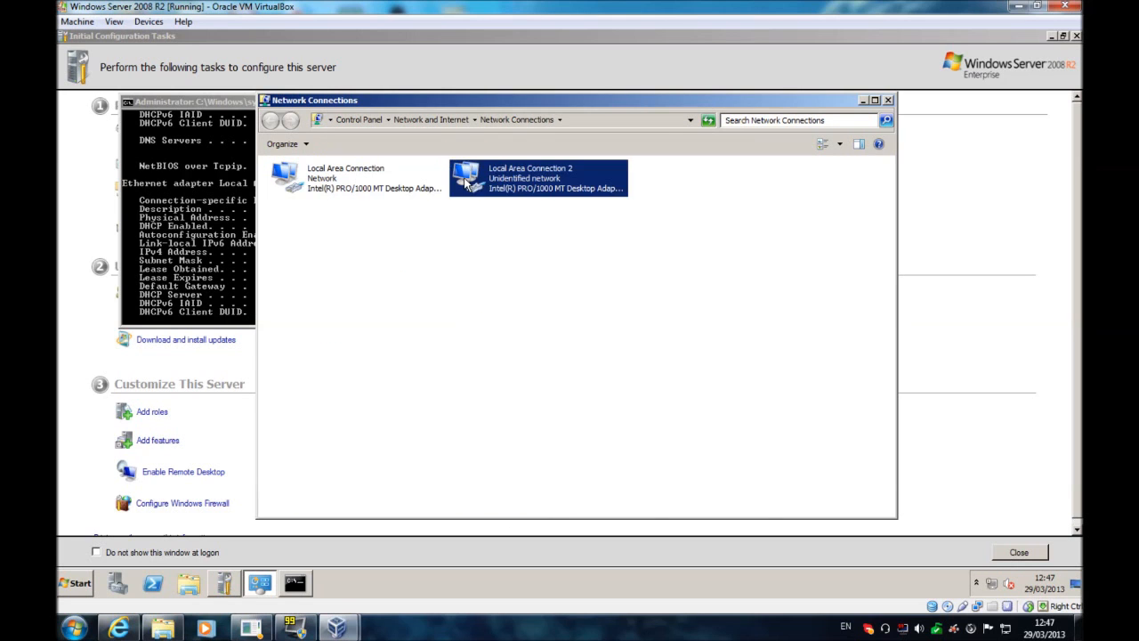
- Open IPv4 properties of Local Area Connection 2 and choose a fixed IP address
{"action": "right_click", "coordinate": [538, 178]}
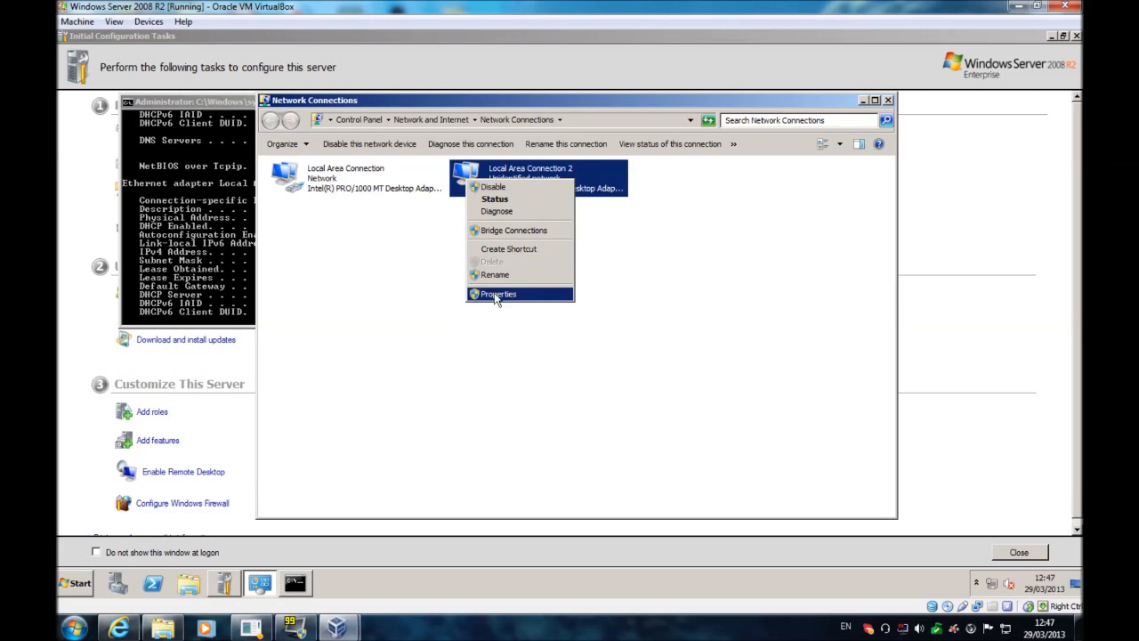
{"action": "left_click", "coordinate": [498, 293]}
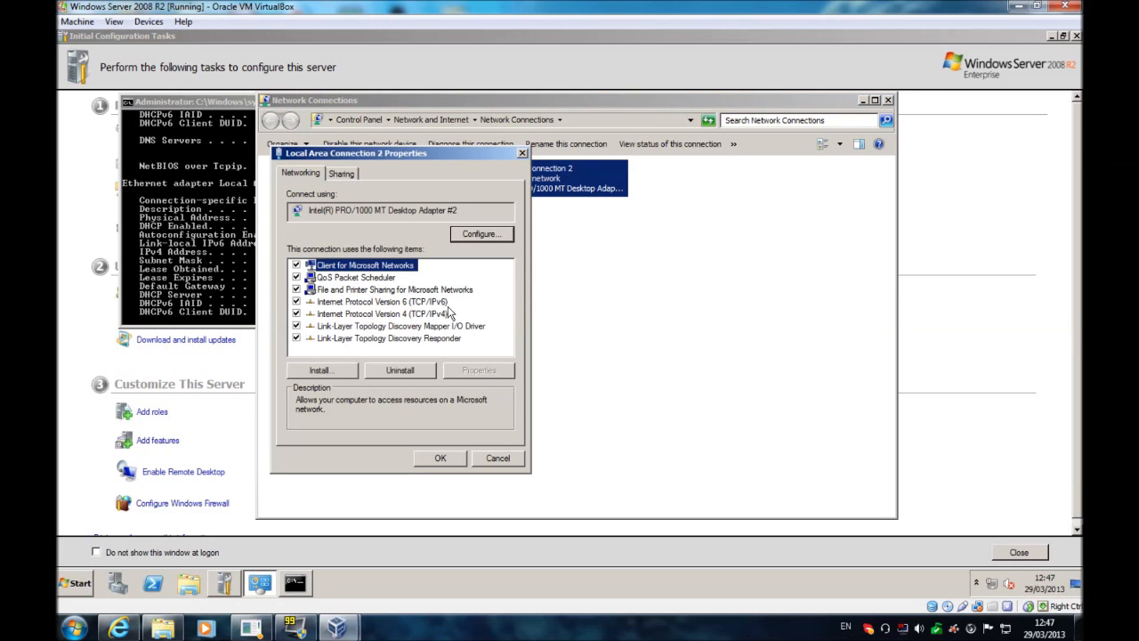
{"action": "left_click", "coordinate": [479, 370]}
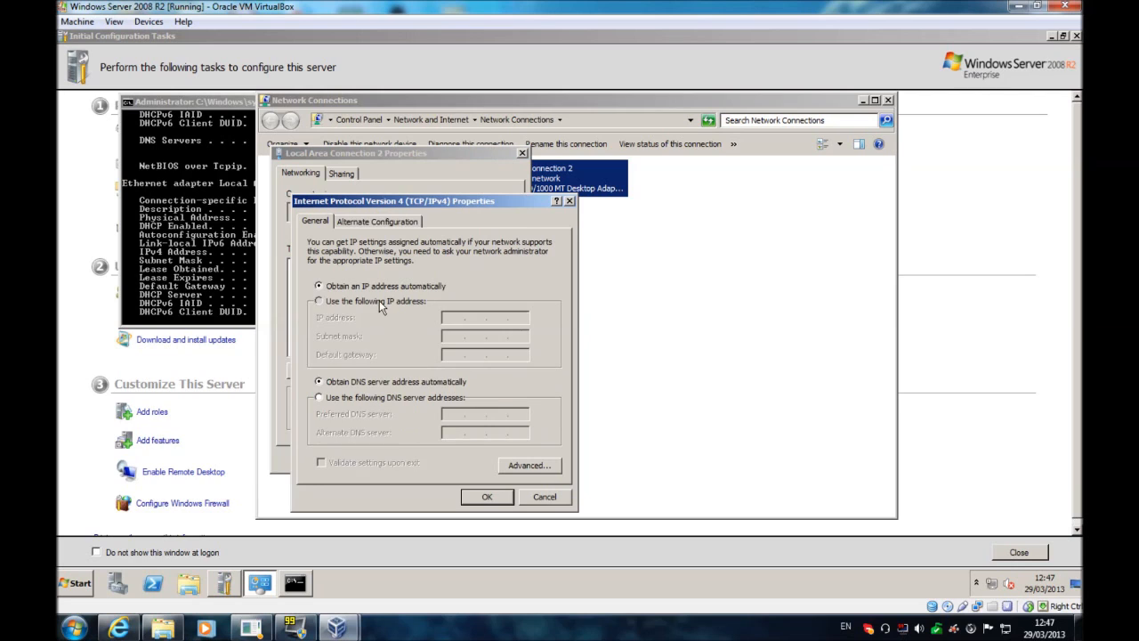
{"action": "left_click", "coordinate": [319, 300]}
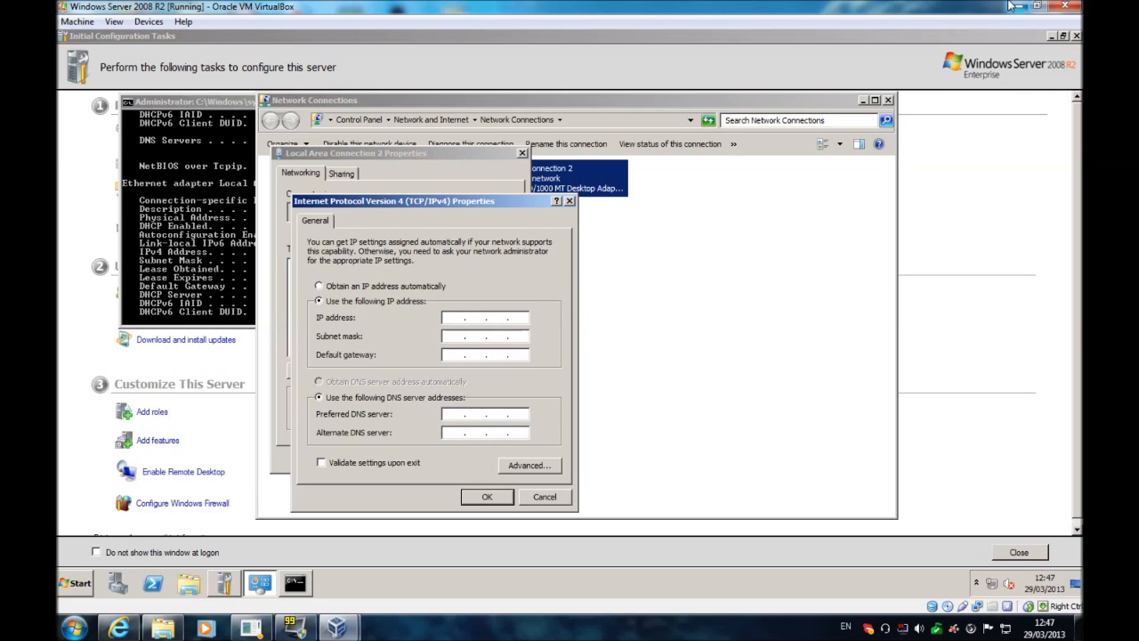
- Enter IP 192.168.56.2, mask 255.255.255.0, gateway 192.168.56.1, DNS 127.0.0.1, and save
{"action": "type", "text": "192.1"}
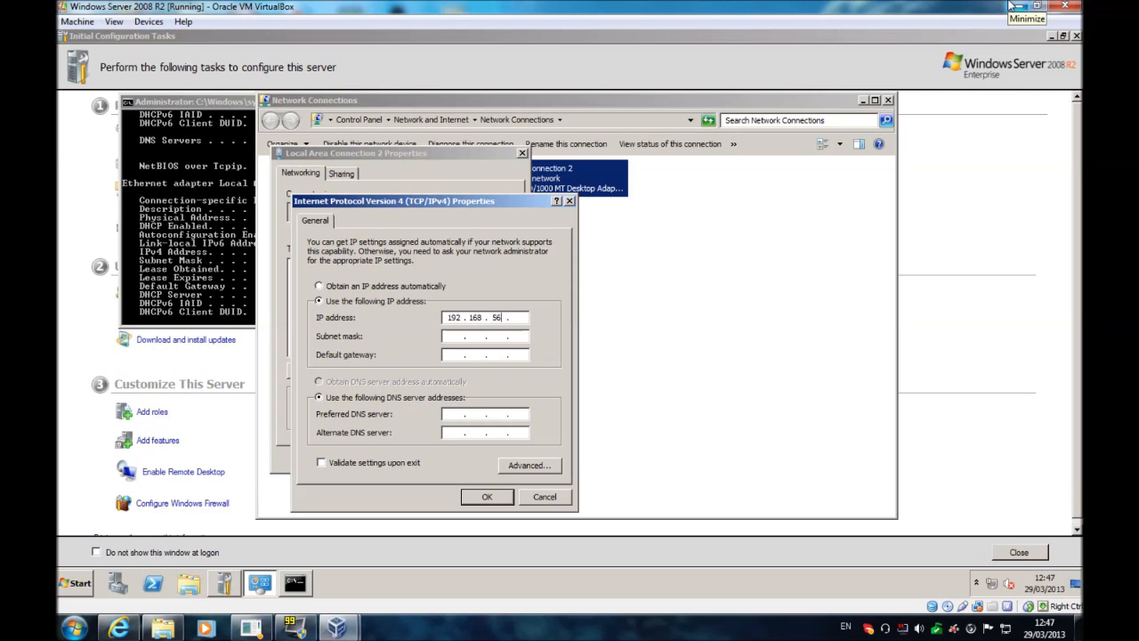
{"action": "type", "text": "255.255.255.0"}
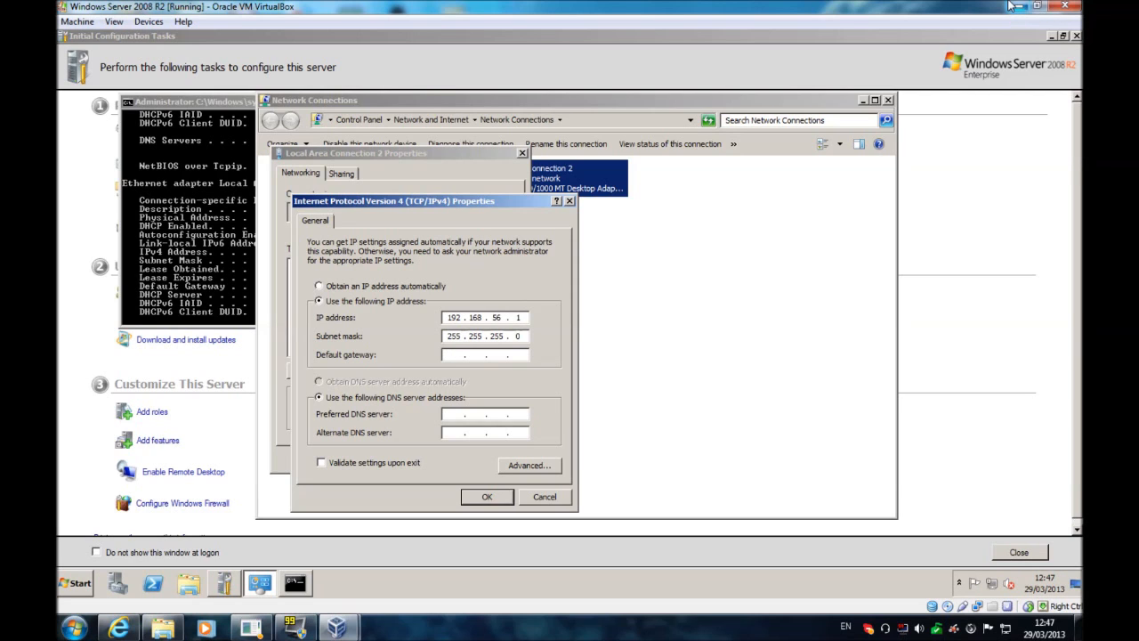
{"action": "type", "text": "192.1"}
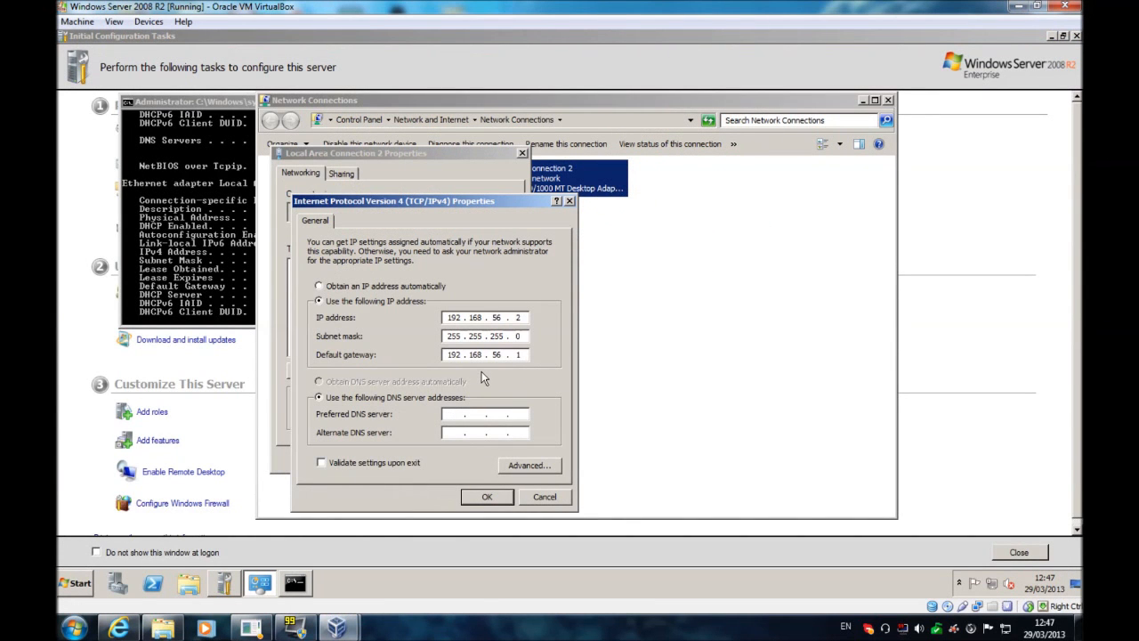
{"action": "type", "text": "127 . 0 . 0 ."}
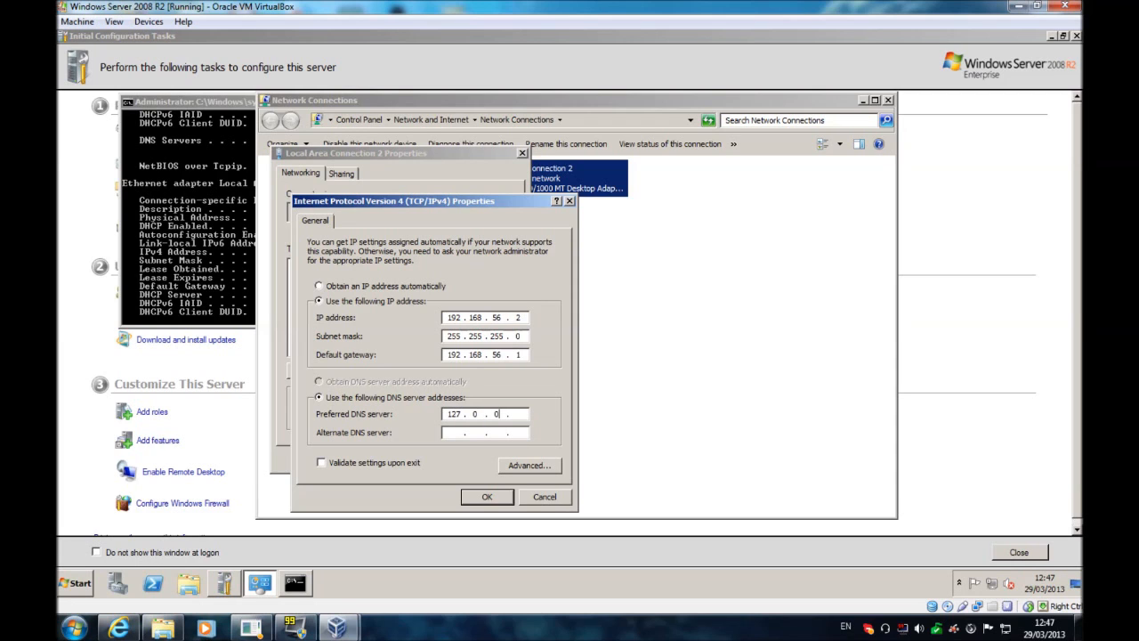
{"action": "type", "text": "1"}
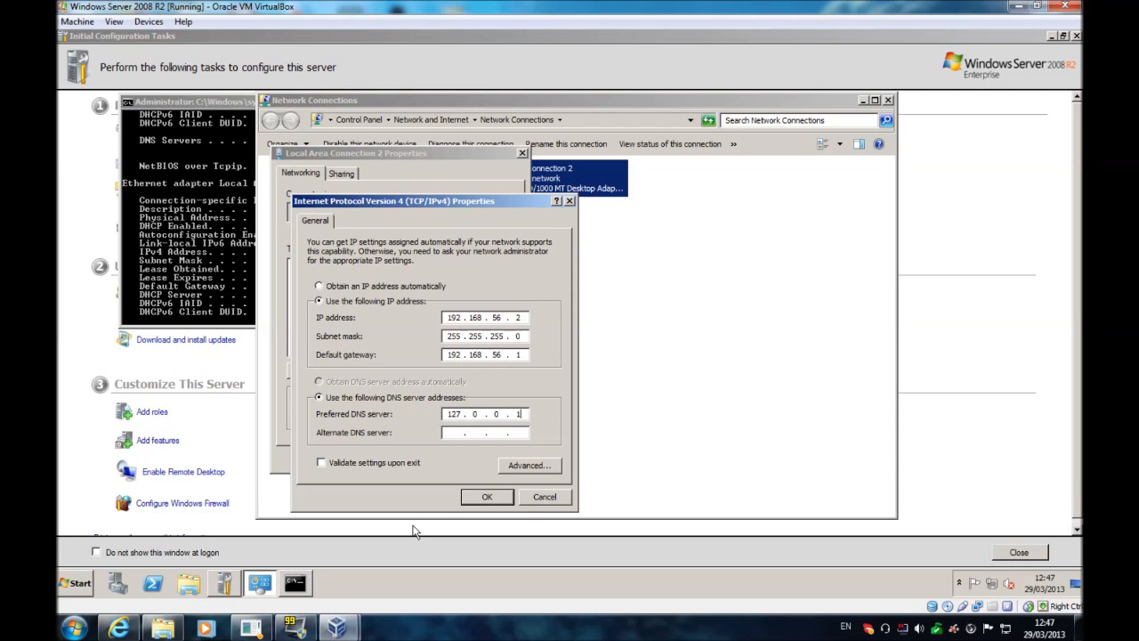
{"action": "mouse_move", "coordinate": [363, 411]}
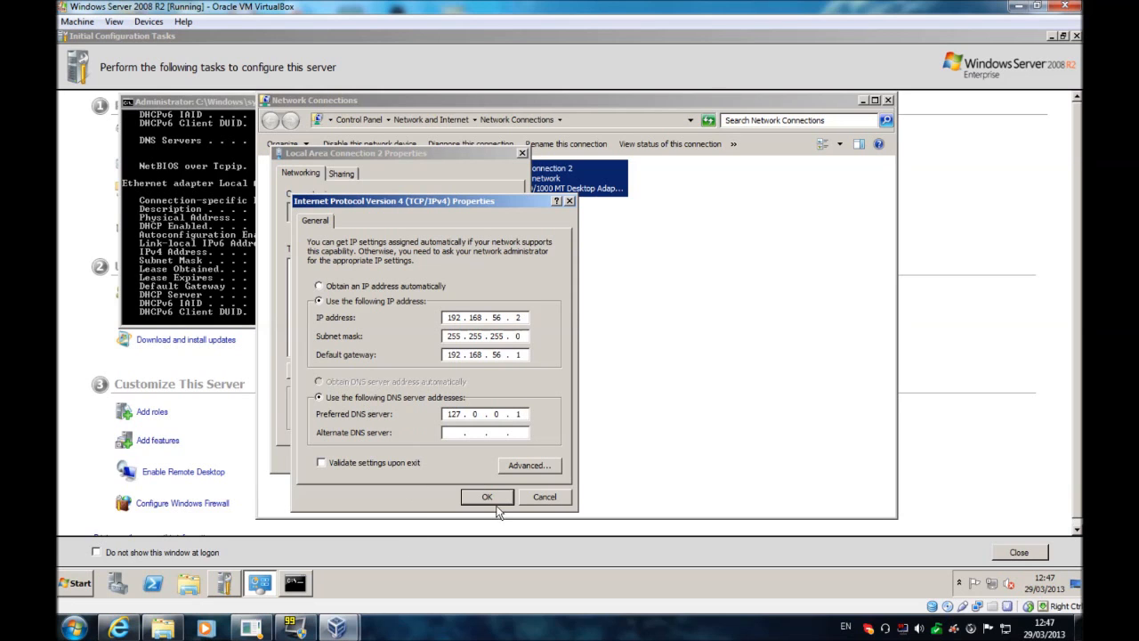
{"action": "left_click", "coordinate": [487, 496]}
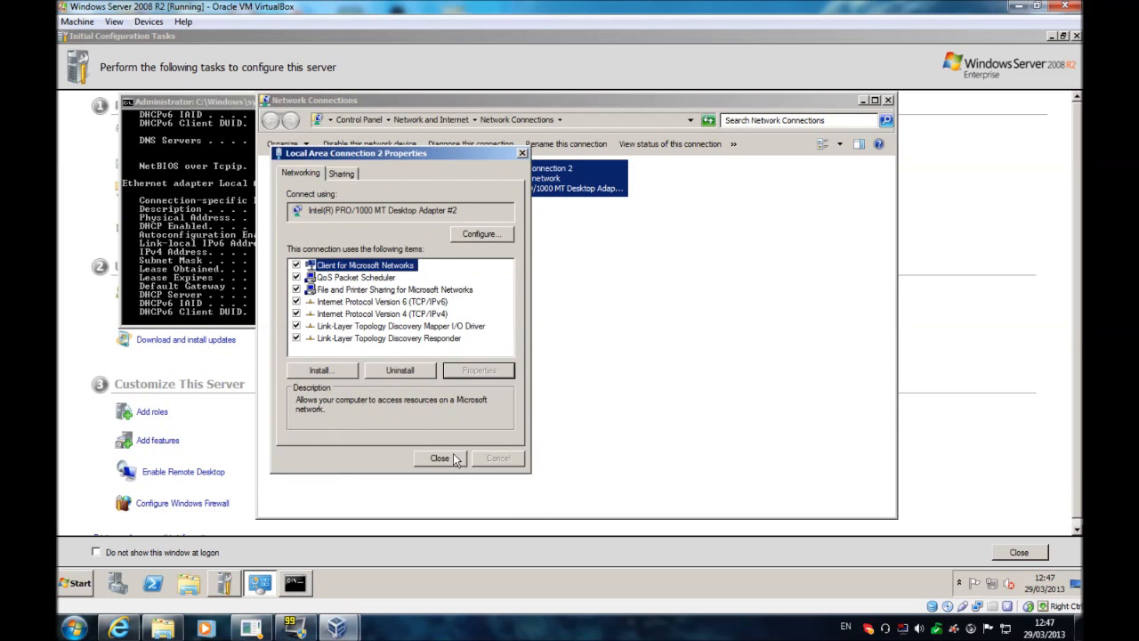
{"action": "left_click", "coordinate": [439, 458]}
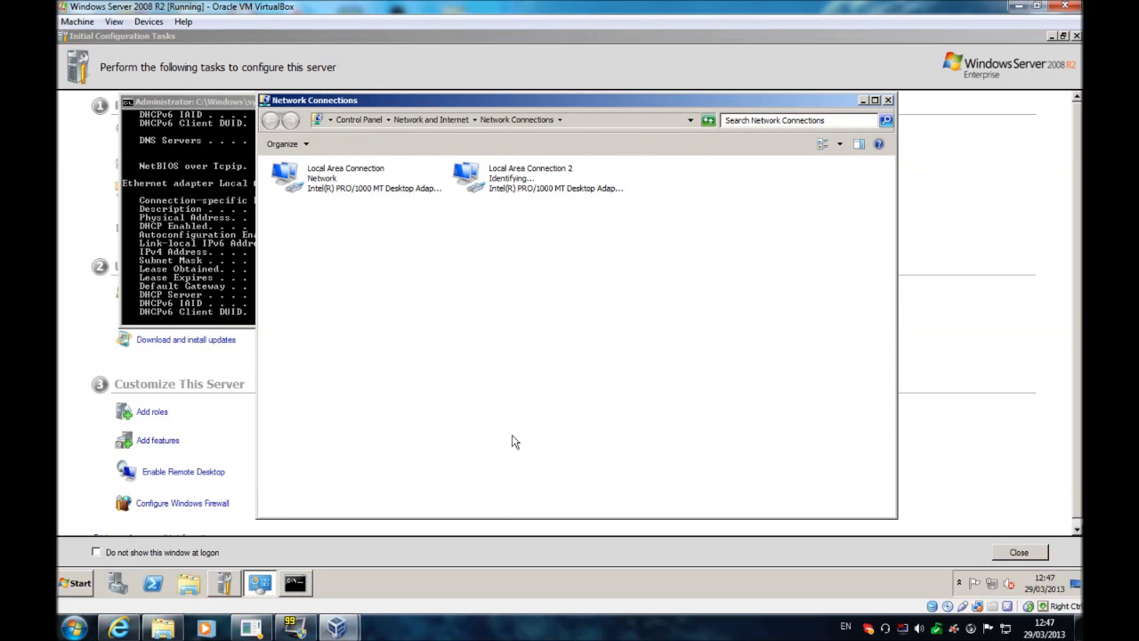
{"action": "mouse_move", "coordinate": [510, 243]}
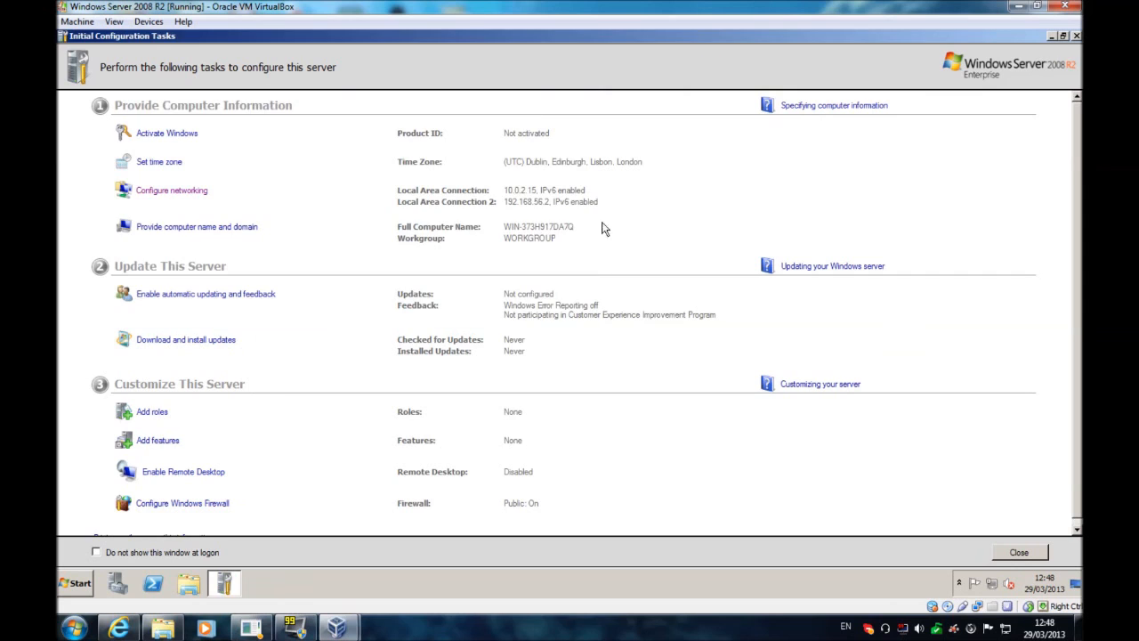
{"action": "mouse_move", "coordinate": [248, 210]}
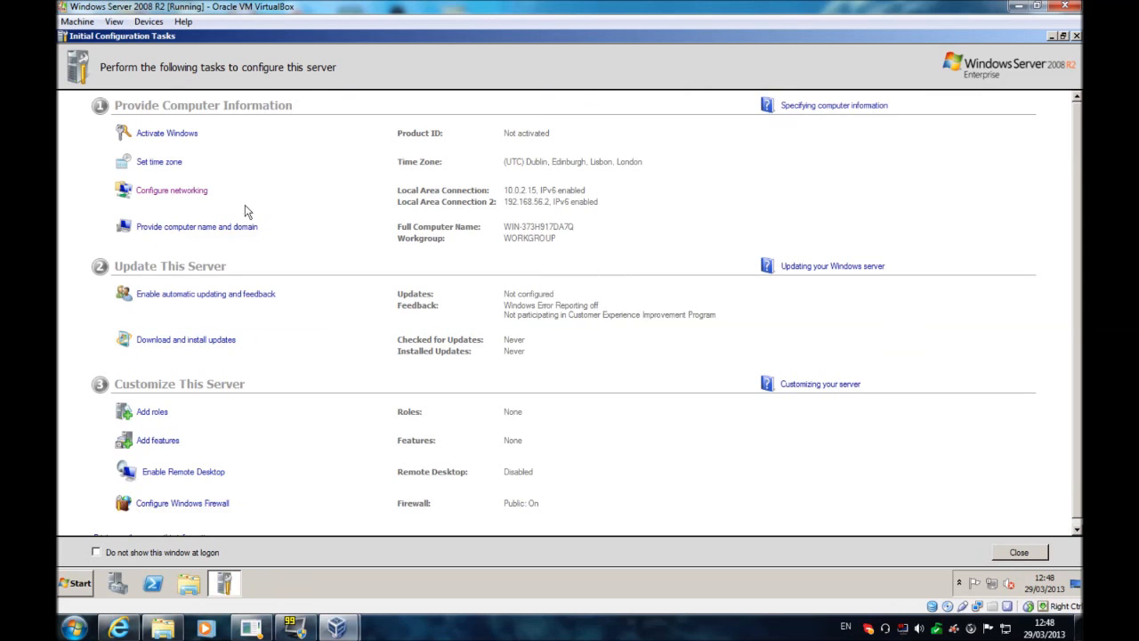
{"action": "mouse_move", "coordinate": [285, 263]}
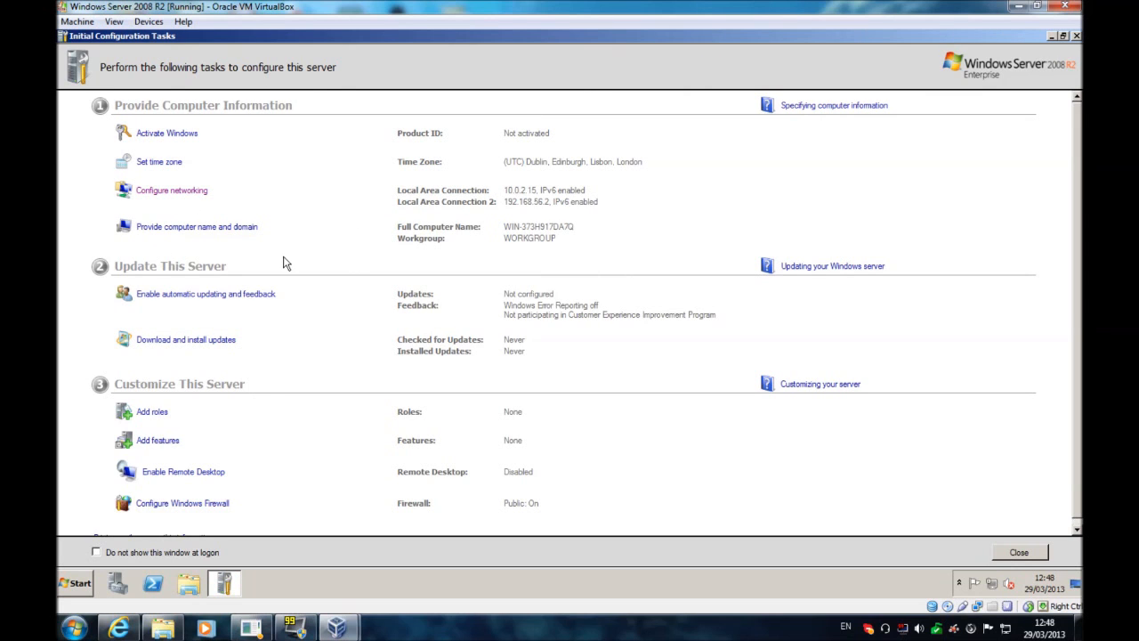
- Change the computer name to Server and acknowledge the restart-required notice
{"action": "left_click", "coordinate": [196, 226]}
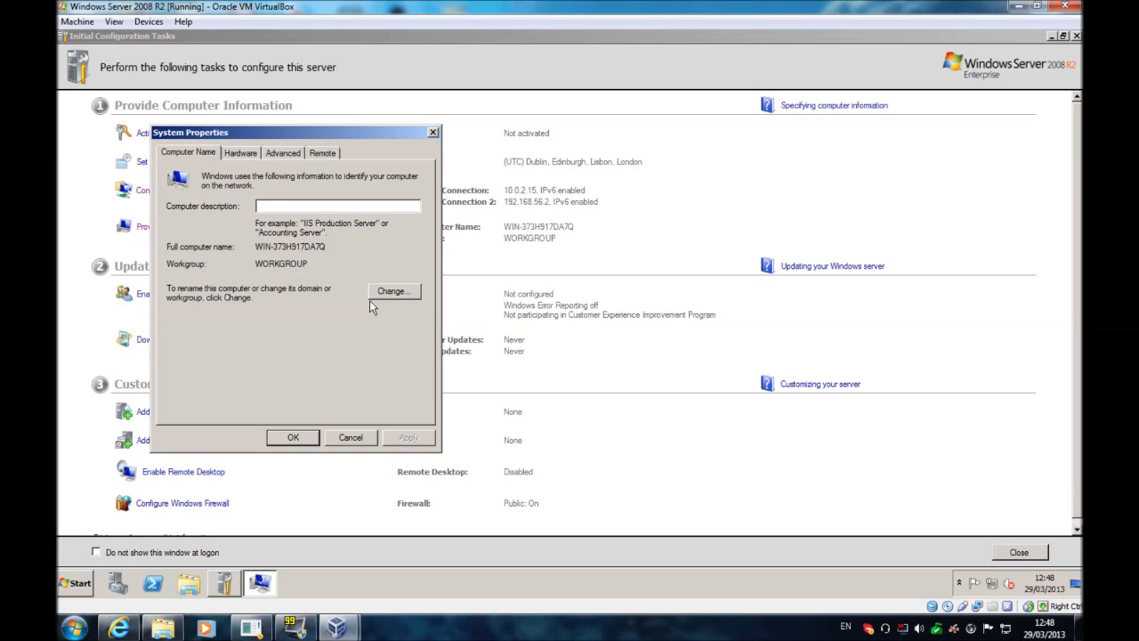
{"action": "mouse_move", "coordinate": [291, 285]}
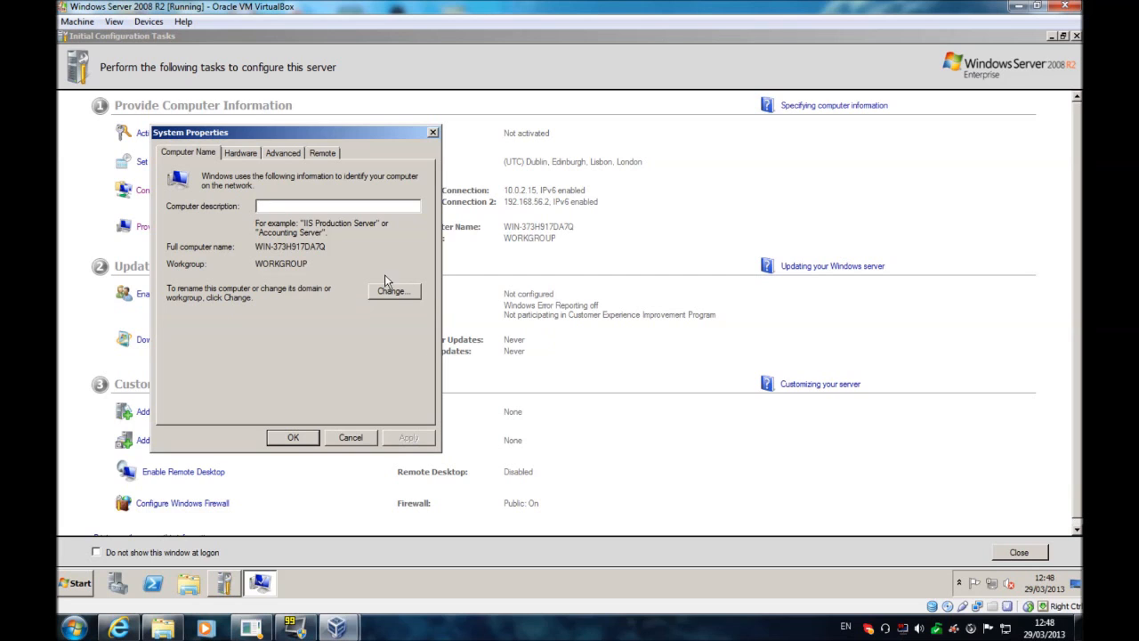
{"action": "left_click", "coordinate": [392, 291]}
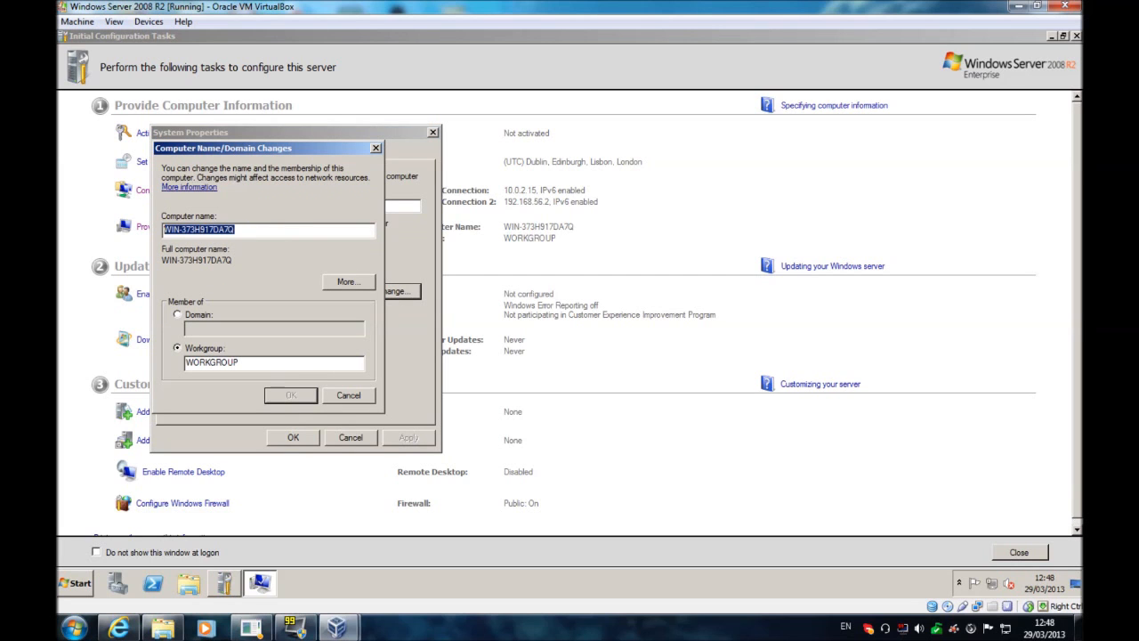
{"action": "mouse_move", "coordinate": [287, 212]}
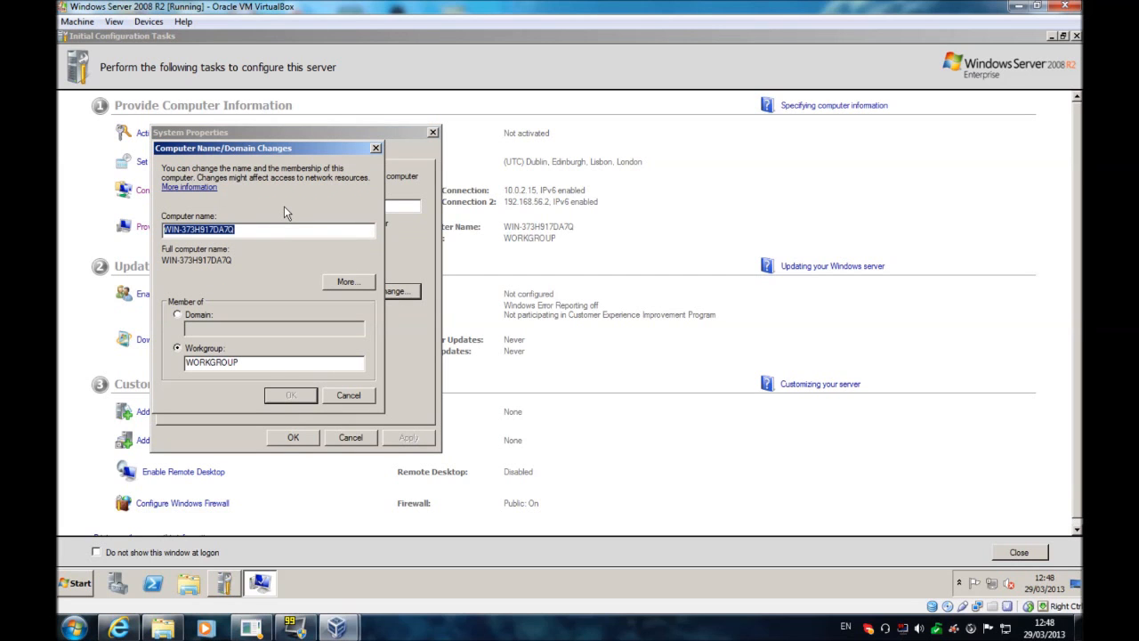
{"action": "type", "text": "MFJ"}
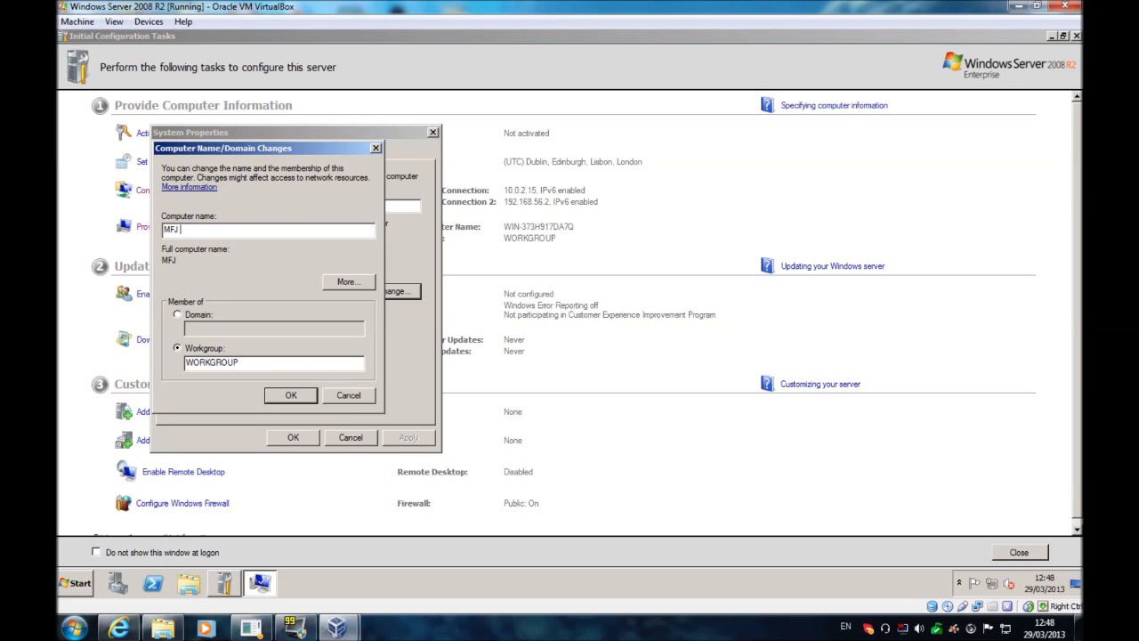
{"action": "type", "text": "S"}
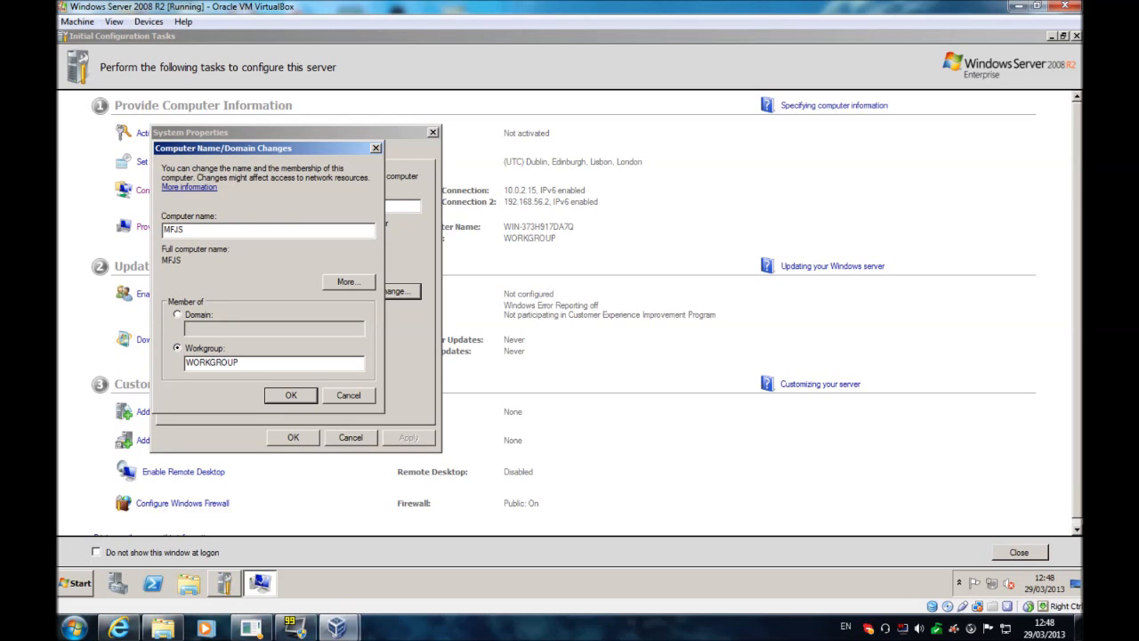
{"action": "type", "text": "Server"}
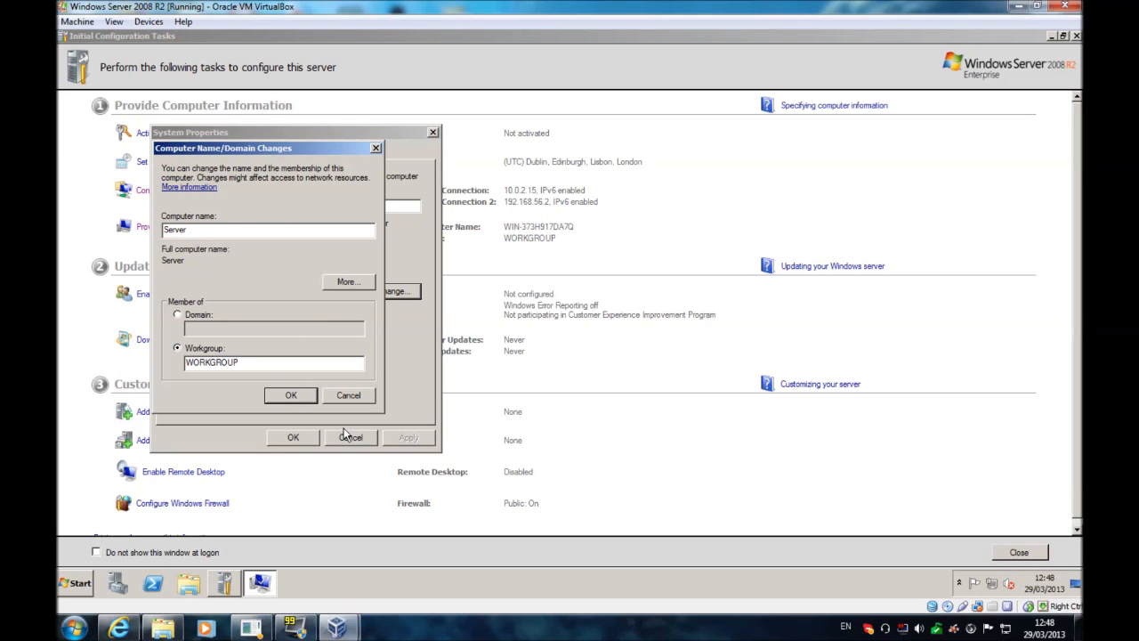
{"action": "left_click", "coordinate": [290, 394]}
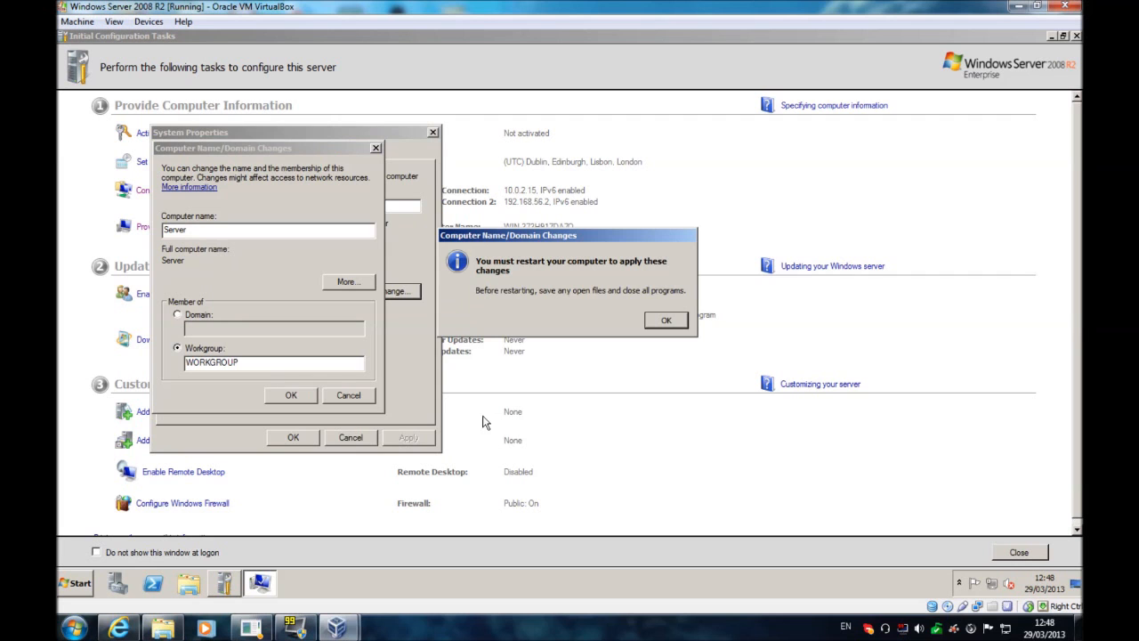
{"action": "left_click", "coordinate": [665, 320]}
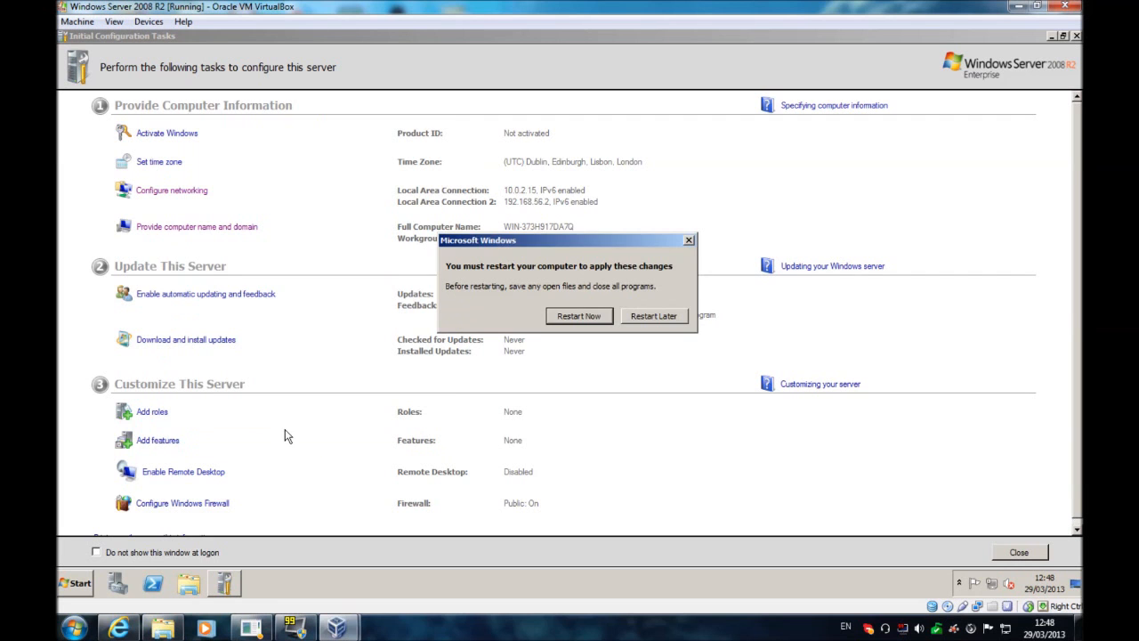
- Restart now, send Ctrl-Alt-Del from the Machine menu, and log on as Administrator
{"action": "left_click", "coordinate": [578, 316]}
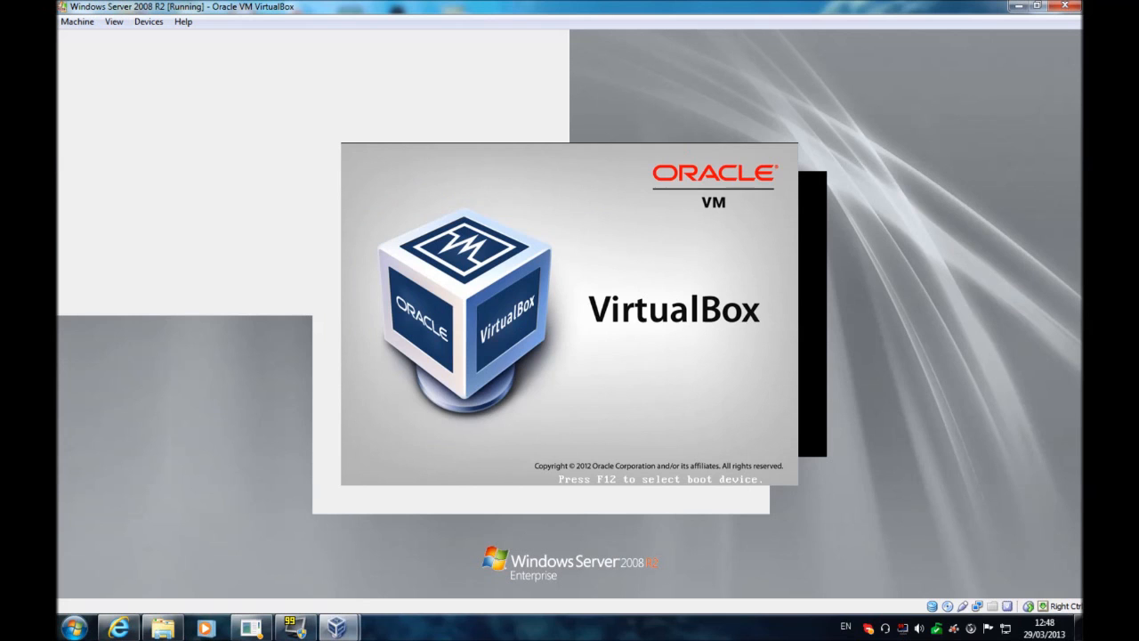
{"action": "left_click", "coordinate": [76, 21]}
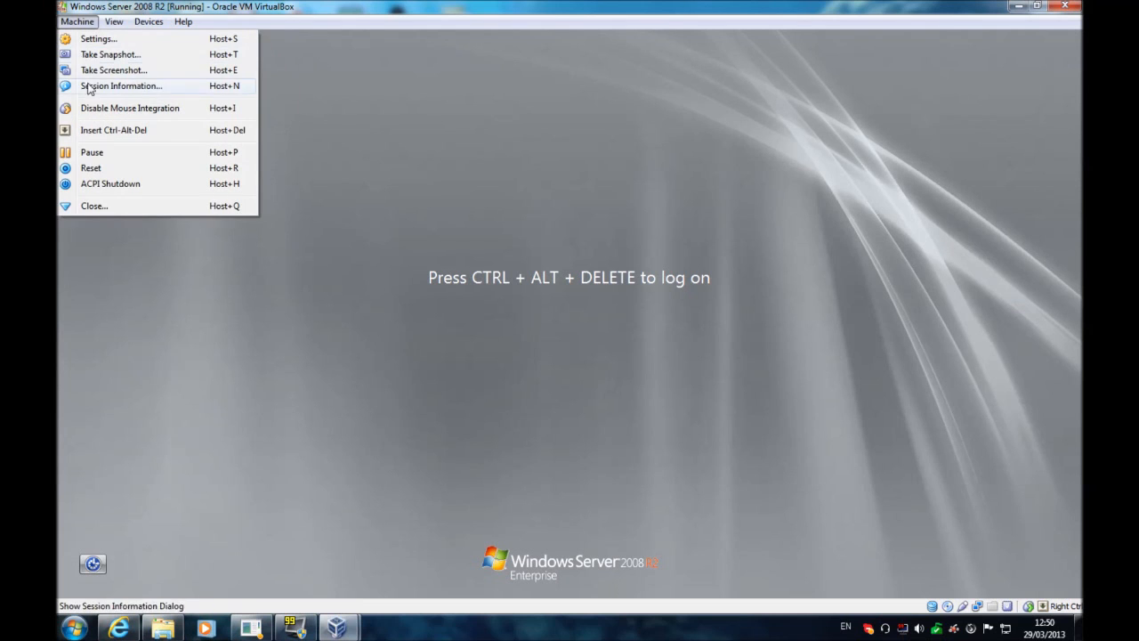
{"action": "left_click", "coordinate": [113, 130]}
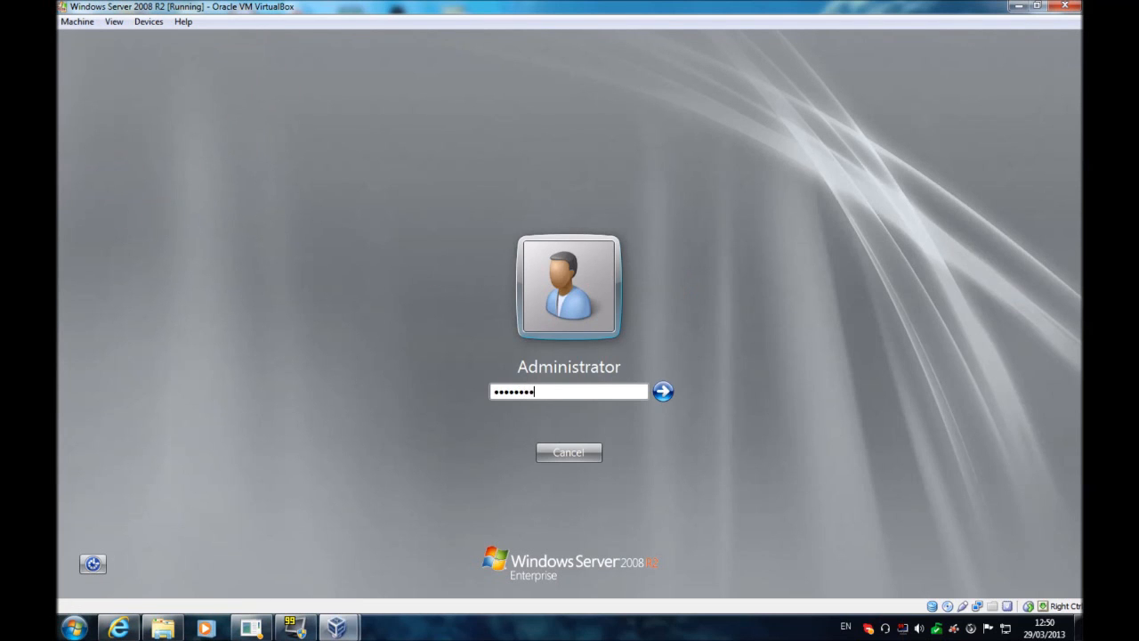
{"action": "left_click", "coordinate": [663, 391]}
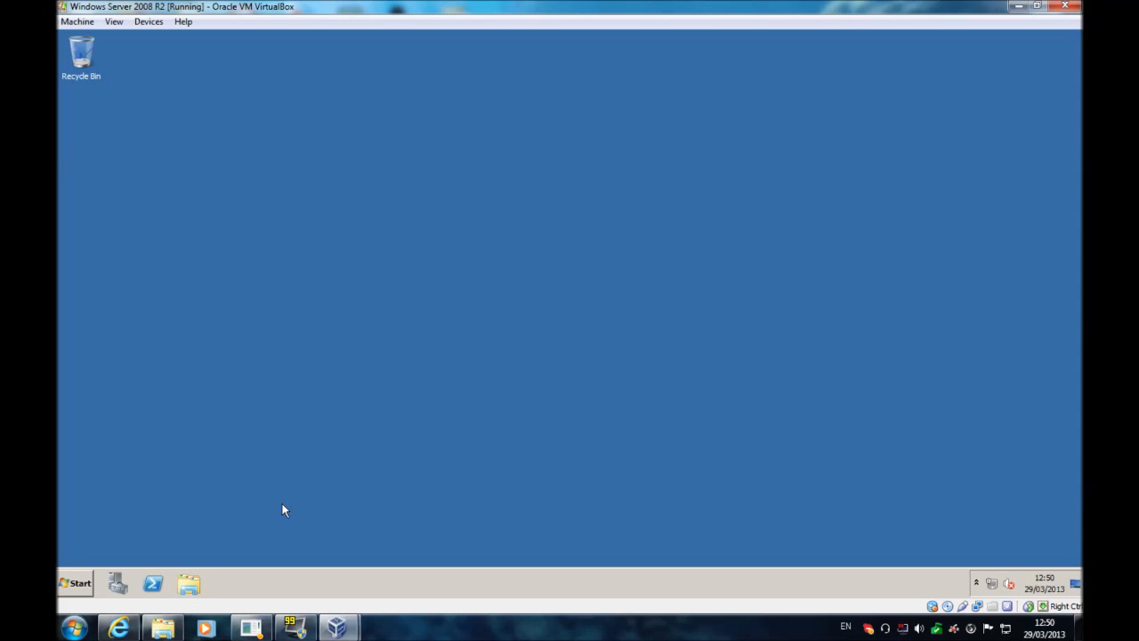
{"action": "mouse_move", "coordinate": [277, 512]}
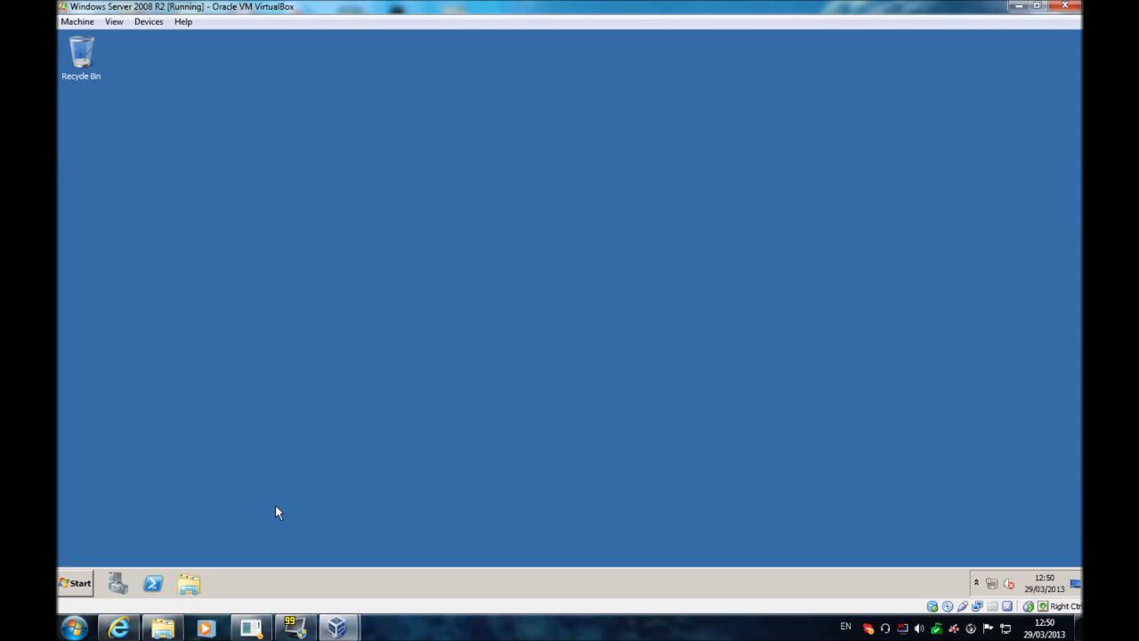
{"action": "mouse_move", "coordinate": [58, 483]}
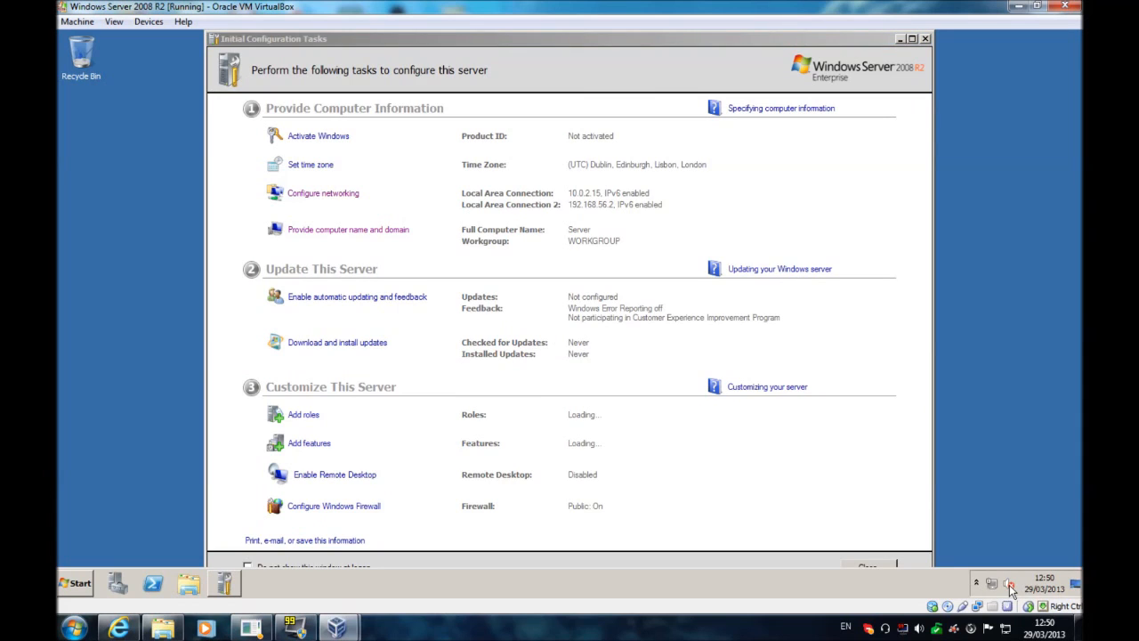
{"action": "mouse_move", "coordinate": [1008, 585]}
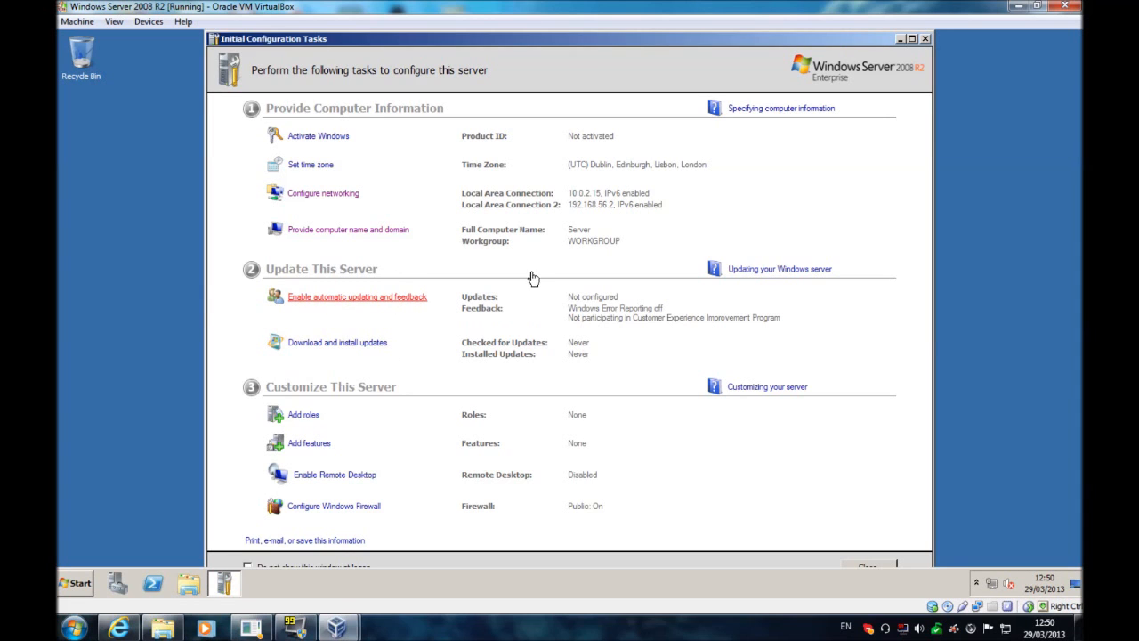
- Choose Enable Windows automatic updating and feedback in Initial Configuration Tasks
{"action": "left_click", "coordinate": [357, 296]}
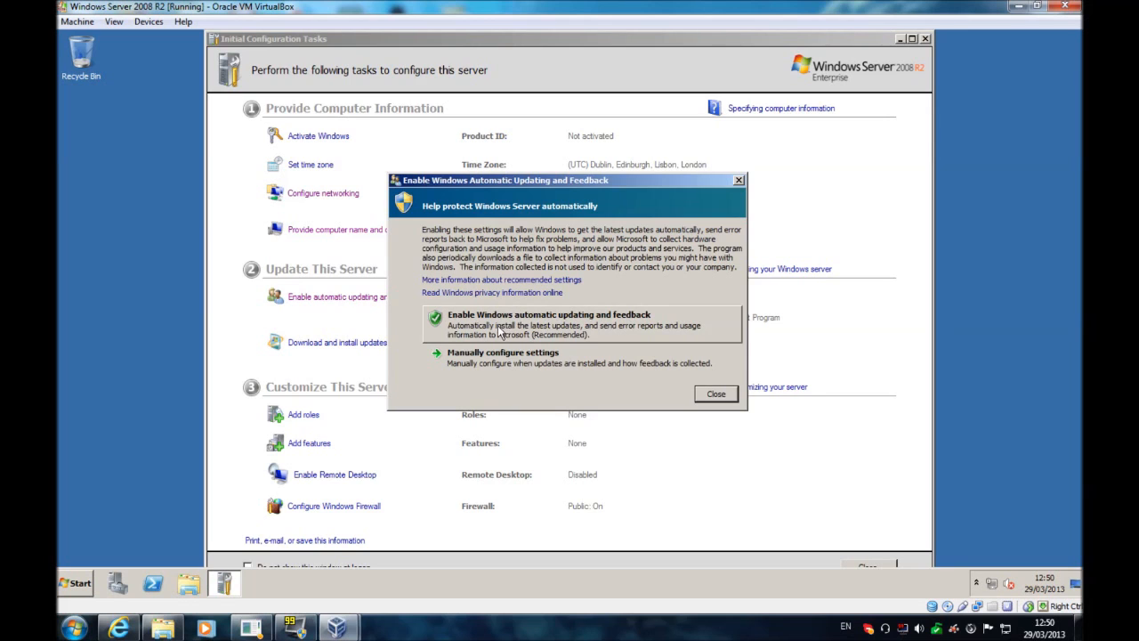
{"action": "left_click", "coordinate": [715, 393]}
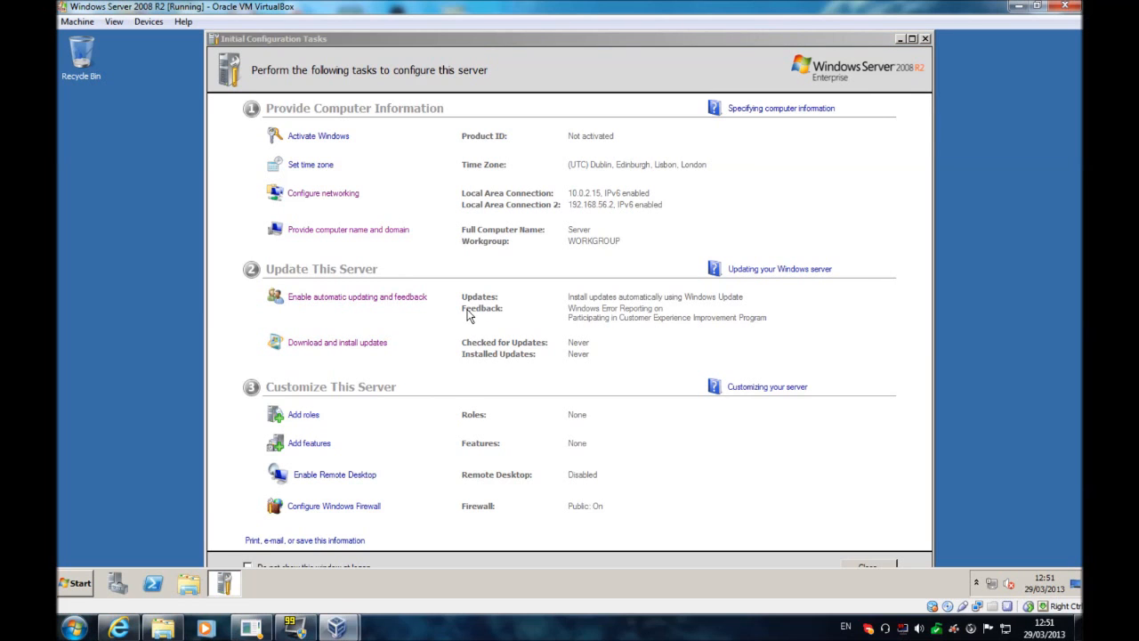
- Open Windows Update via Download and install updates and run Check for updates
{"action": "left_click", "coordinate": [337, 342]}
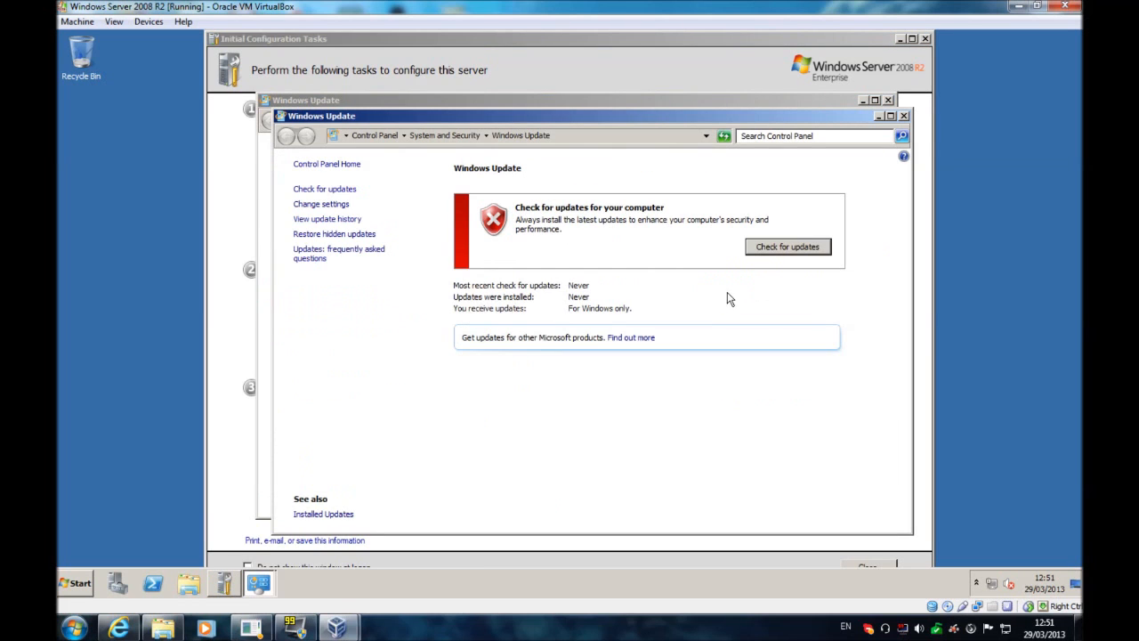
{"action": "left_click", "coordinate": [787, 246]}
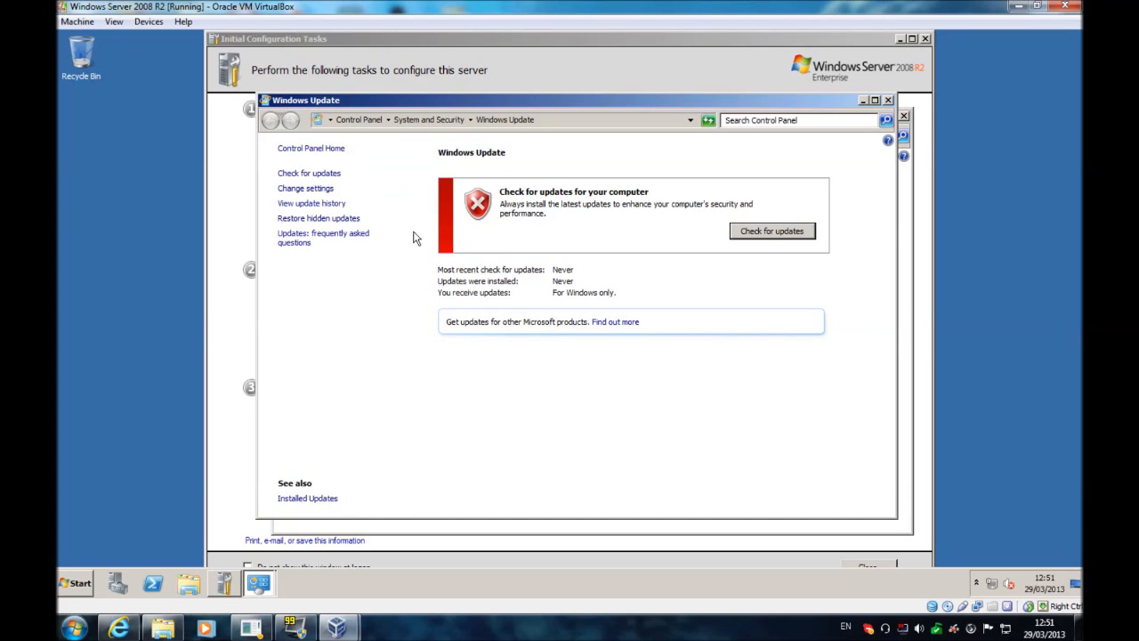
{"action": "mouse_move", "coordinate": [200, 363]}
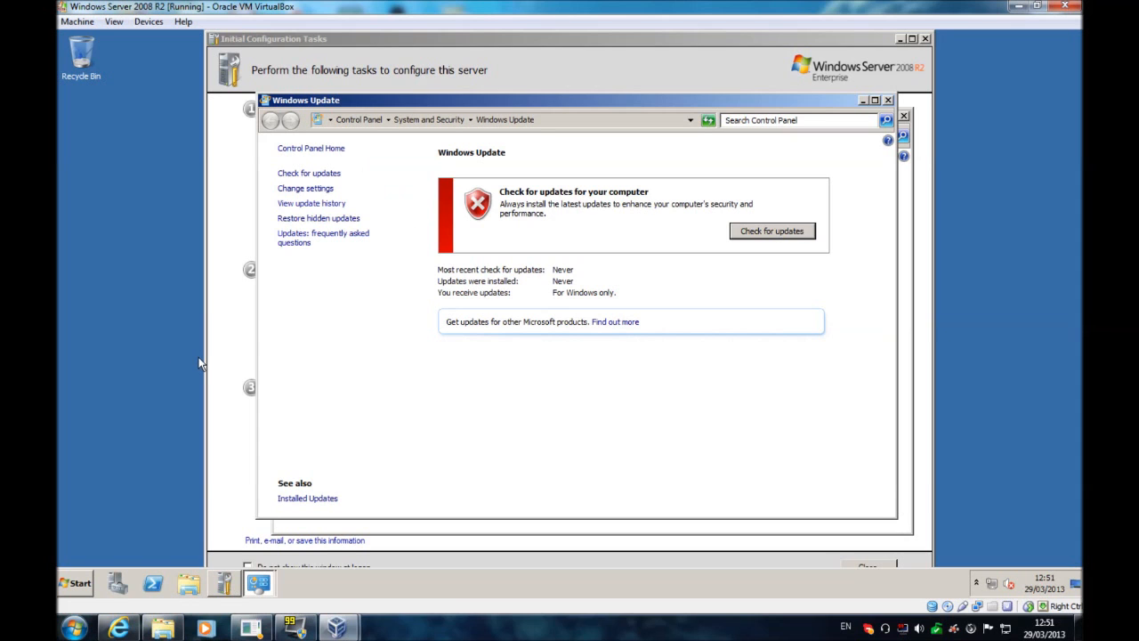
{"action": "left_click", "coordinate": [904, 116]}
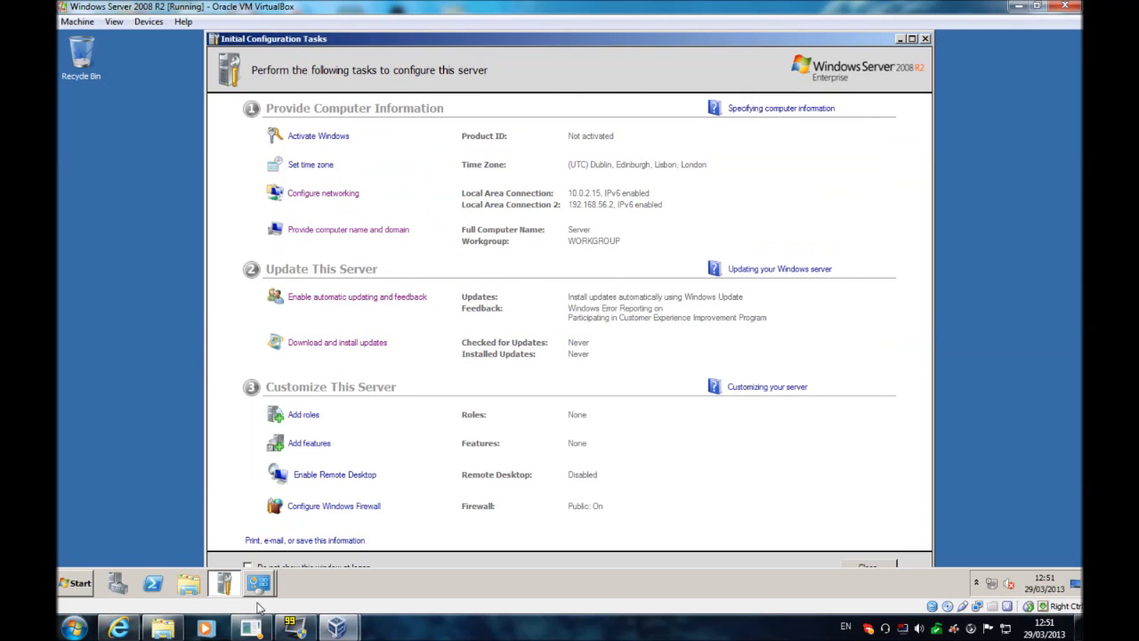
{"action": "left_click", "coordinate": [338, 342]}
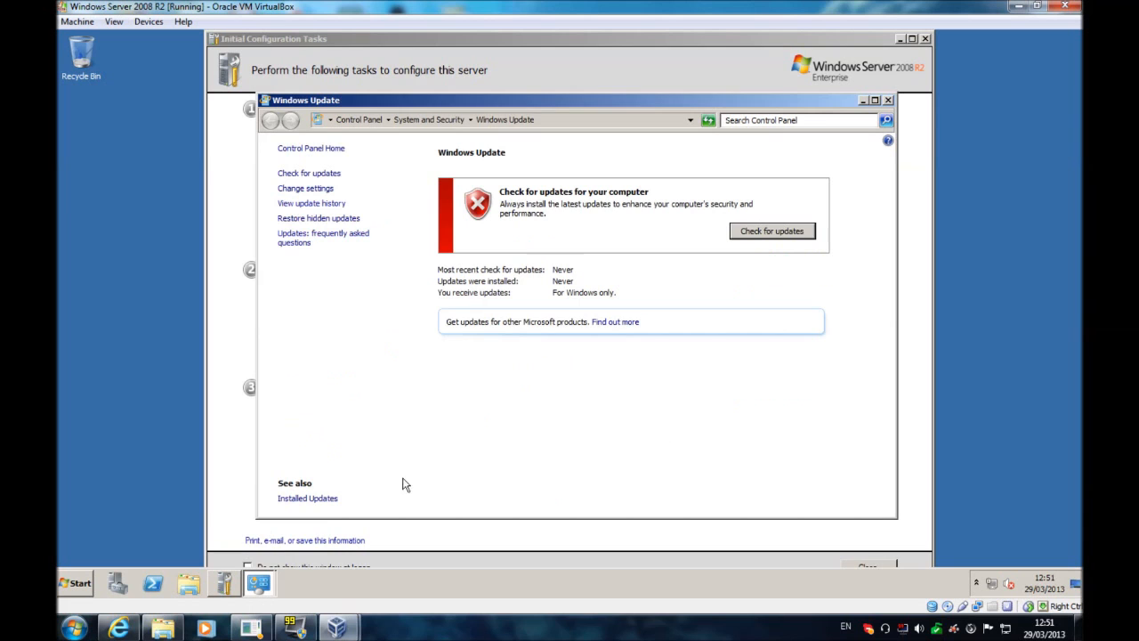
{"action": "left_click", "coordinate": [771, 231]}
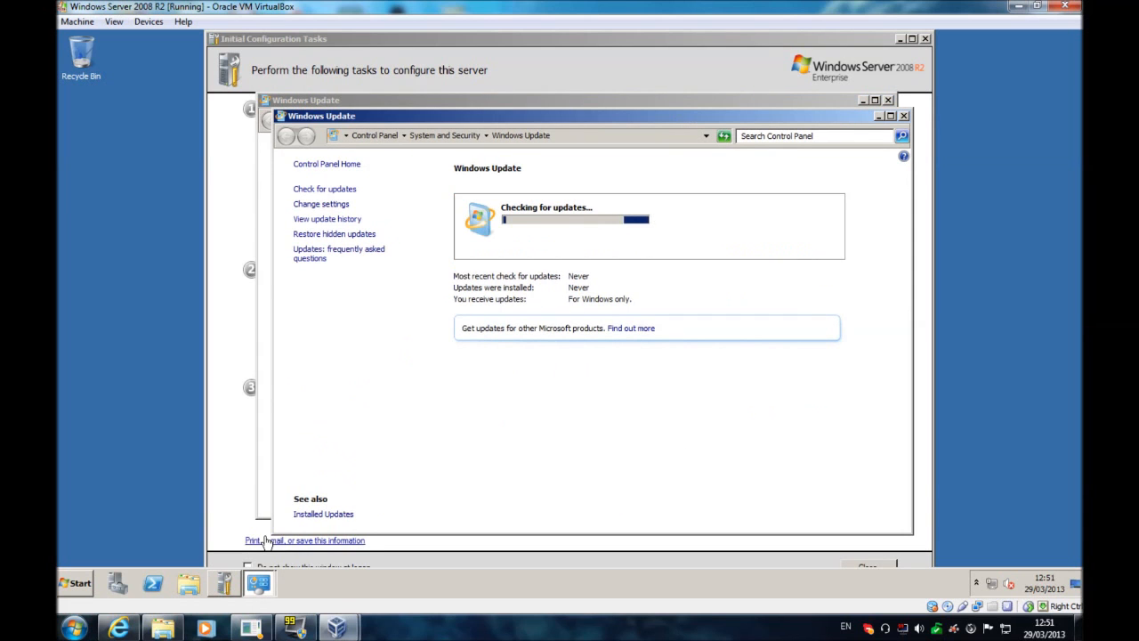
{"action": "mouse_move", "coordinate": [525, 509]}
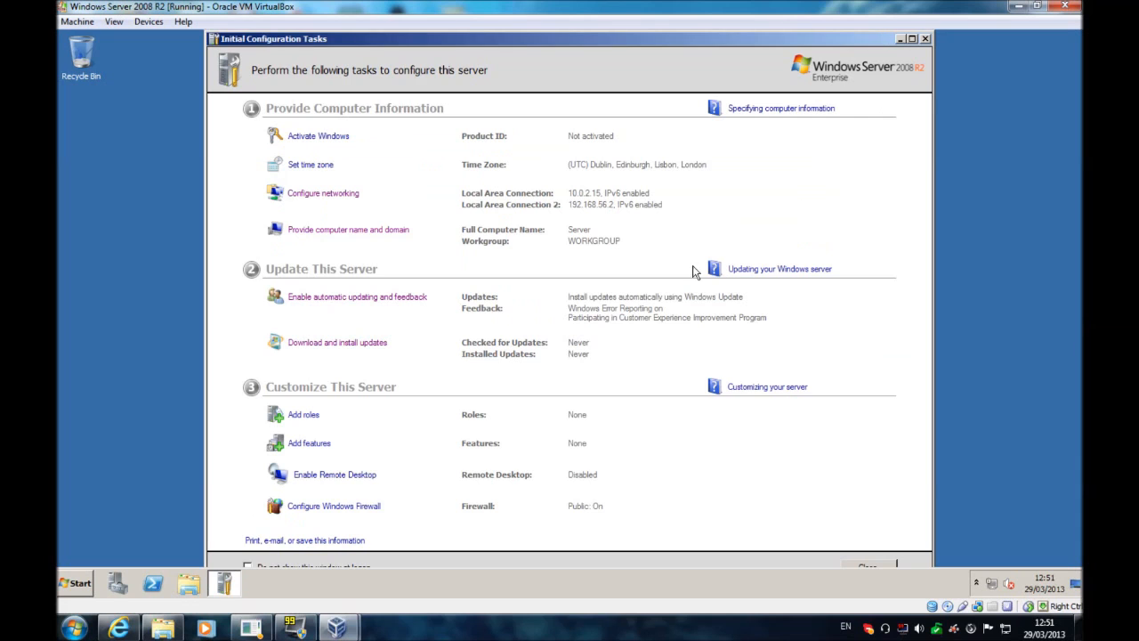
{"action": "mouse_move", "coordinate": [457, 351]}
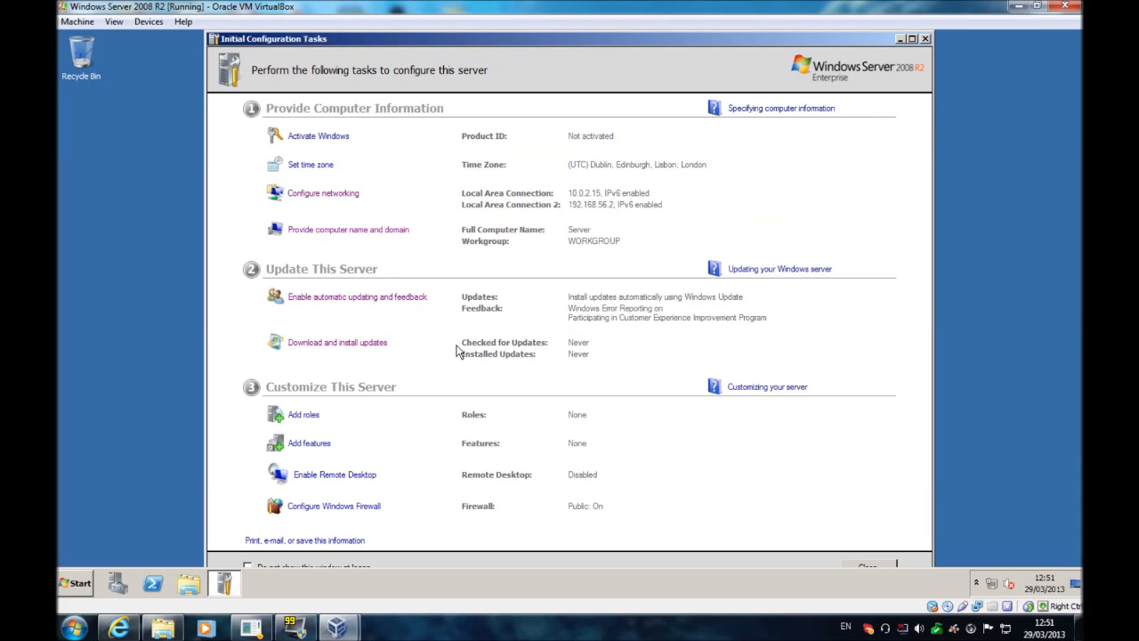
{"action": "mouse_move", "coordinate": [893, 253]}
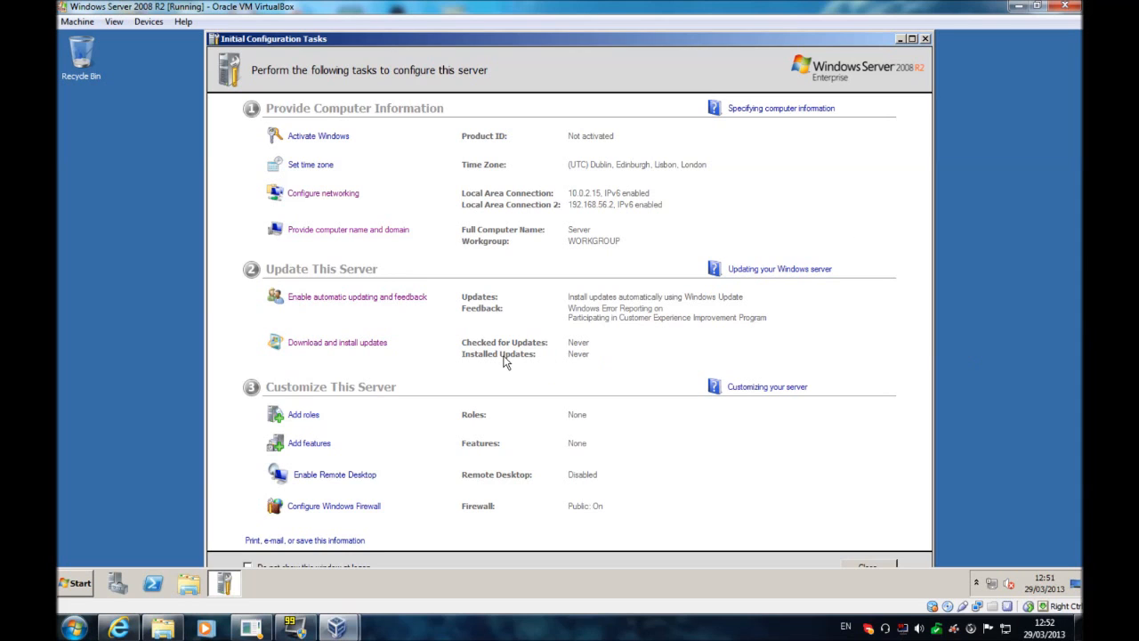
{"action": "mouse_move", "coordinate": [484, 375]}
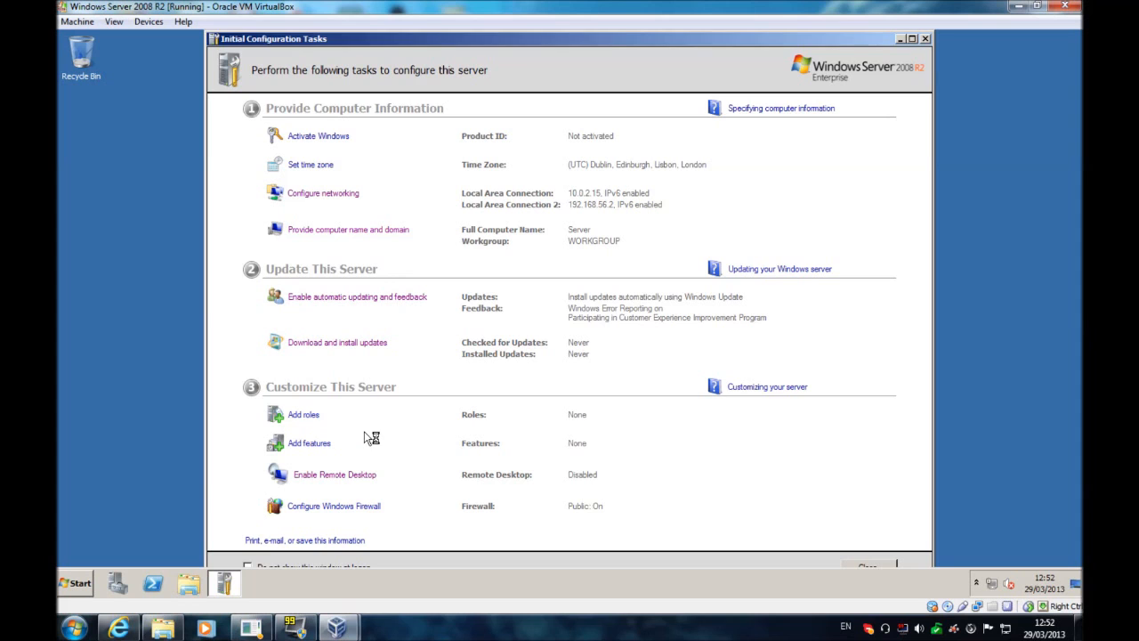
- Allow Remote Desktop with Network Level Authentication only, accept the firewall notice, and close the tasks window
{"action": "left_click", "coordinate": [334, 474]}
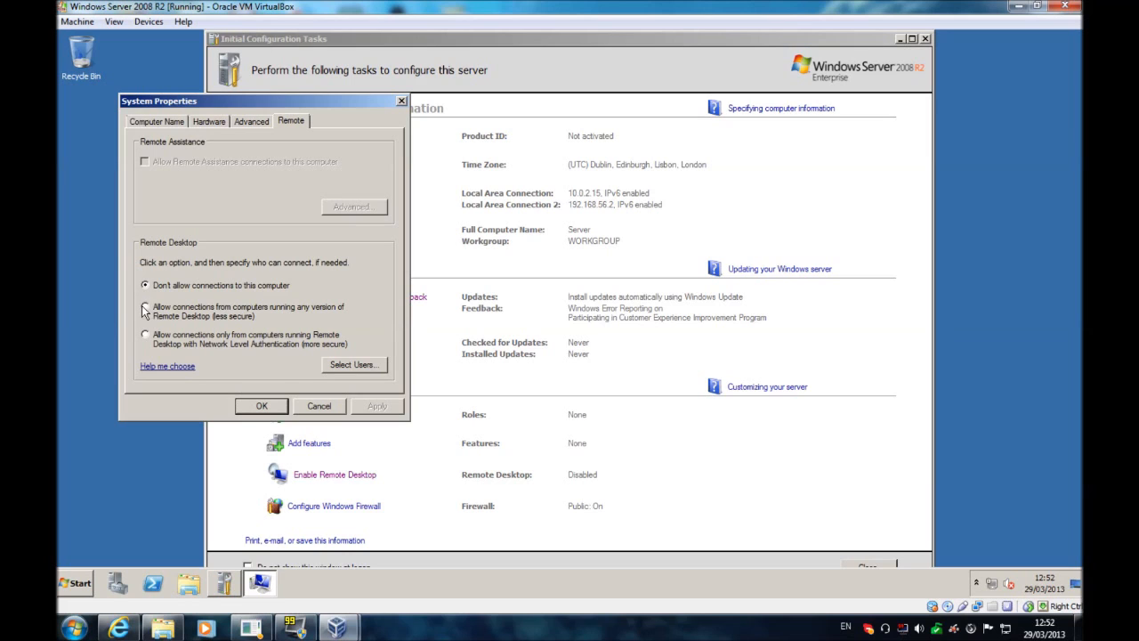
{"action": "mouse_move", "coordinate": [145, 339]}
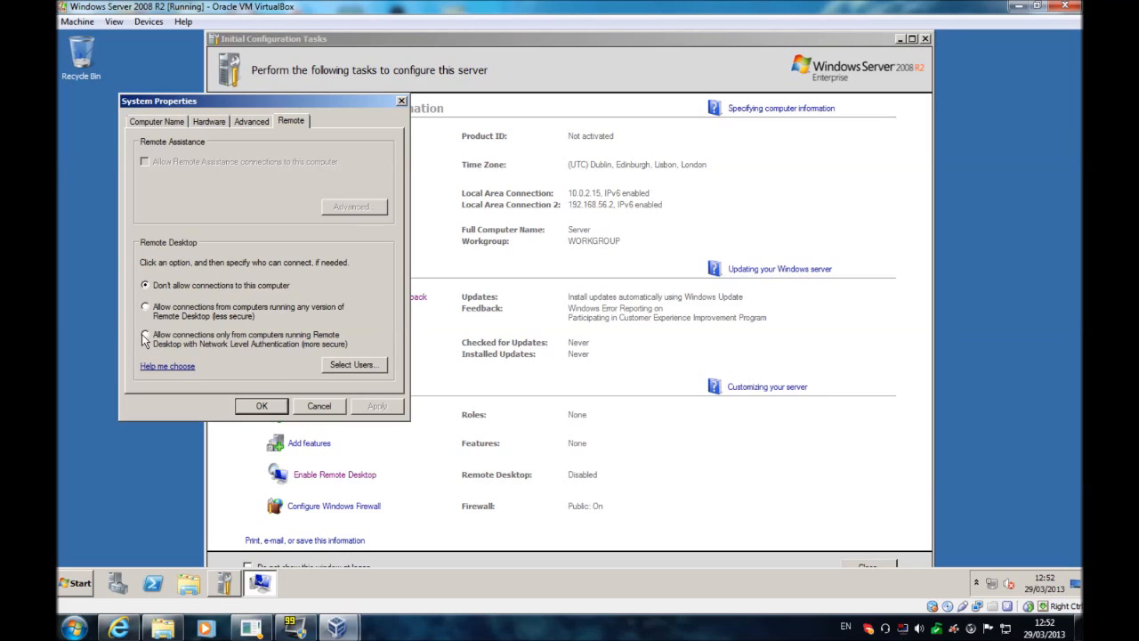
{"action": "left_click", "coordinate": [144, 335]}
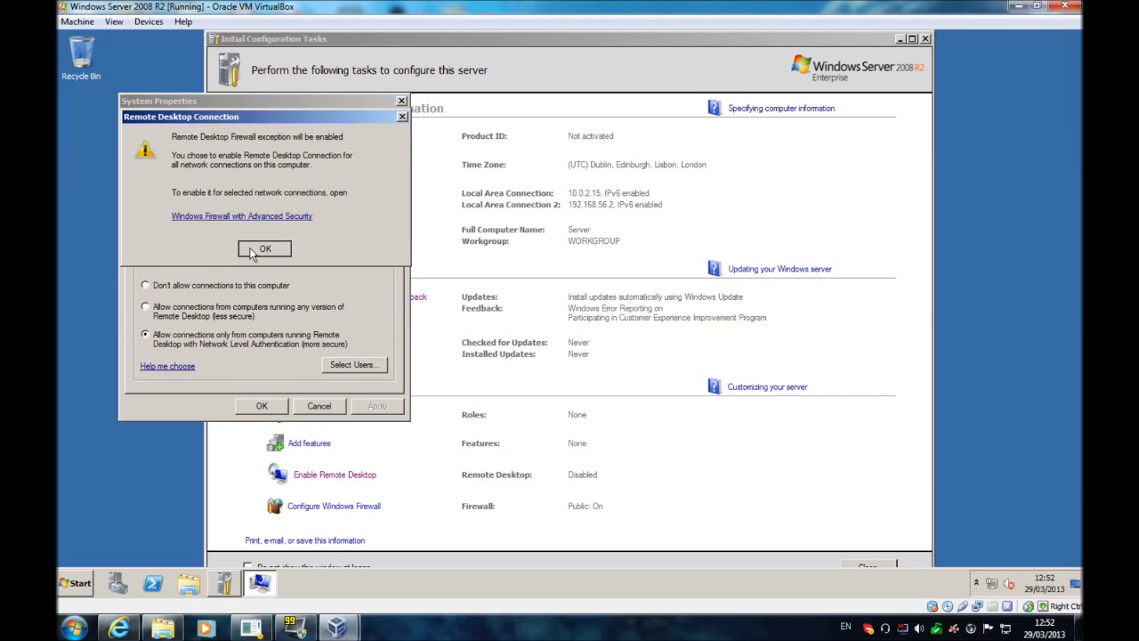
{"action": "left_click", "coordinate": [265, 248]}
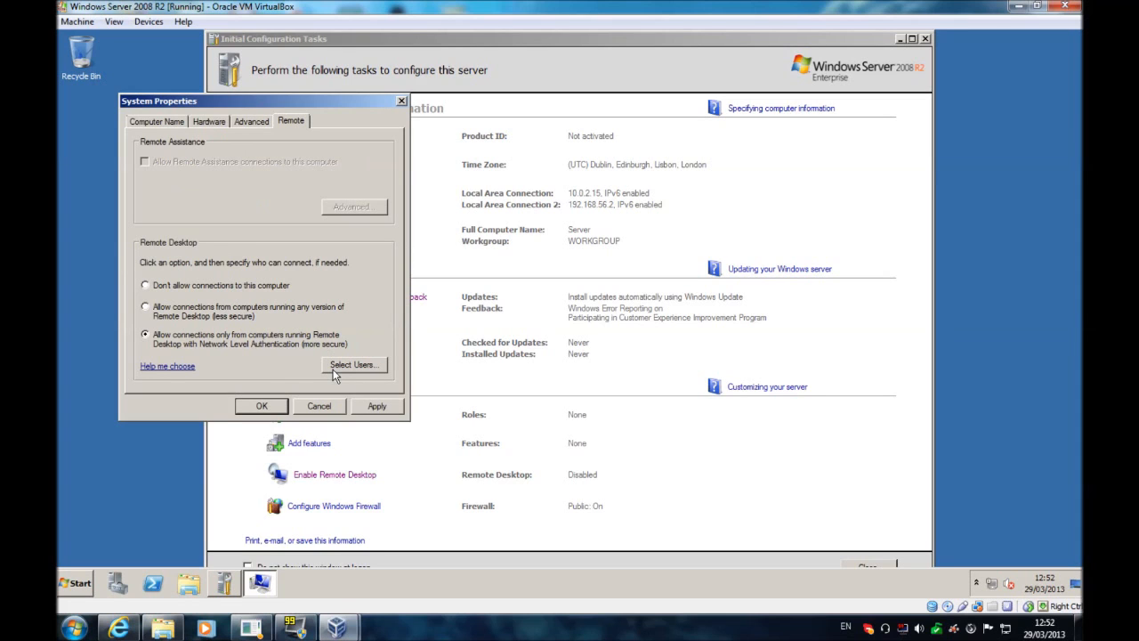
{"action": "mouse_move", "coordinate": [432, 486]}
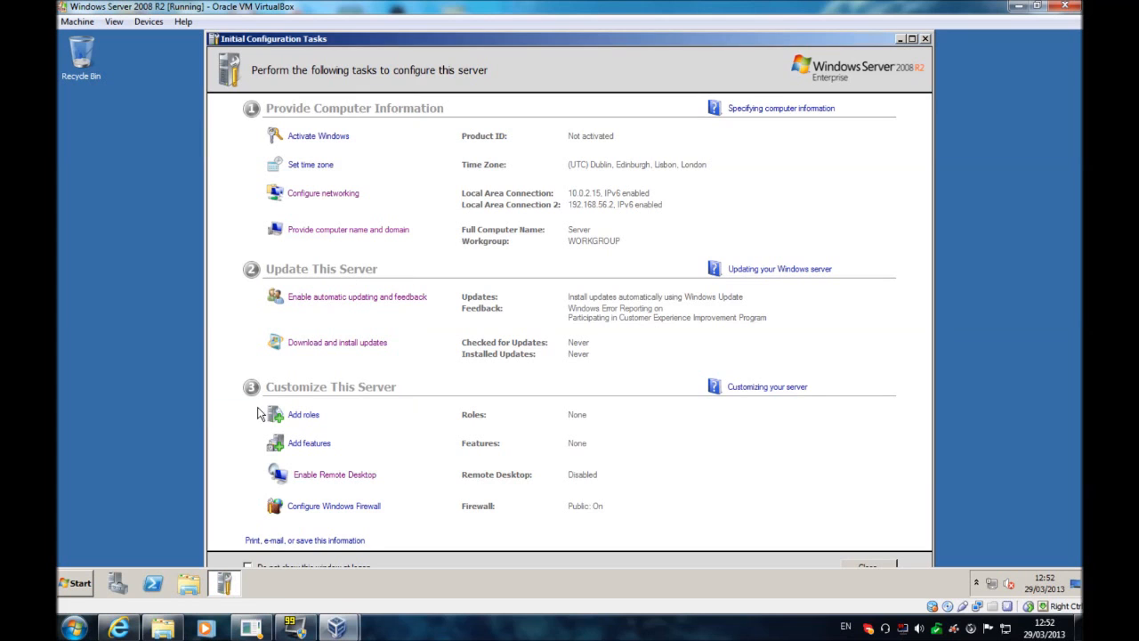
{"action": "left_click", "coordinate": [333, 475]}
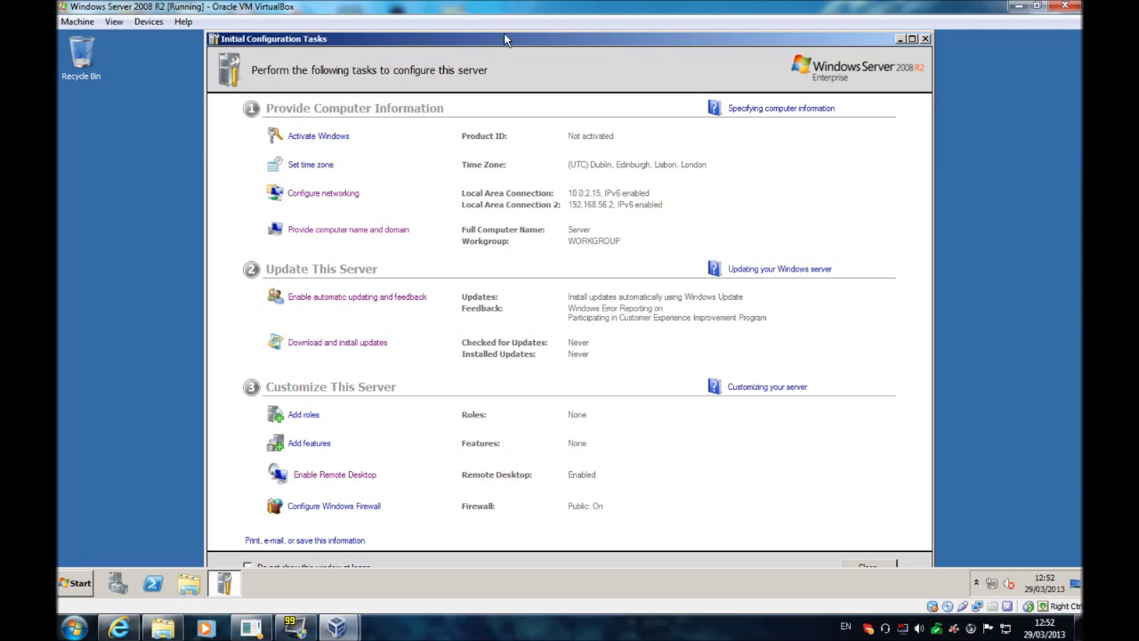
{"action": "mouse_move", "coordinate": [872, 567]}
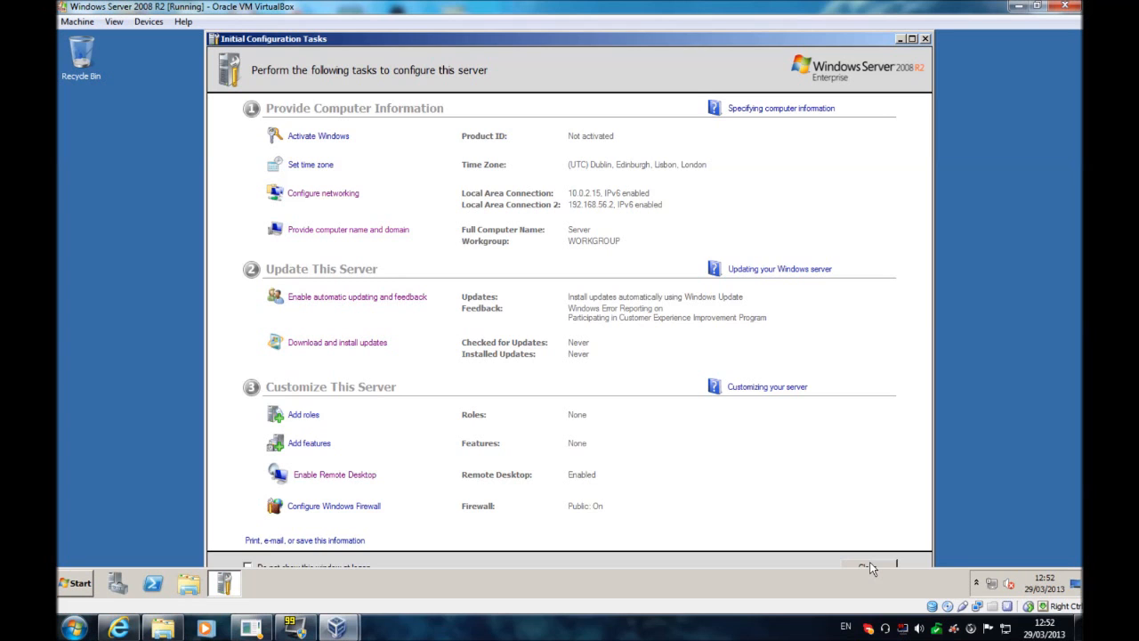
{"action": "left_click", "coordinate": [868, 566]}
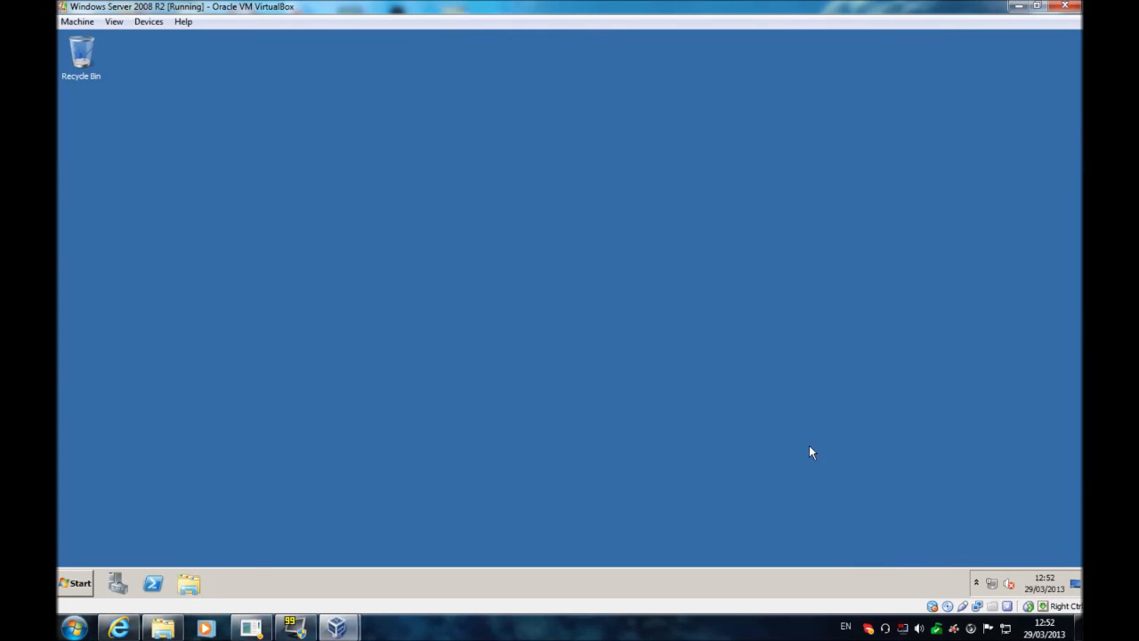
{"action": "left_click", "coordinate": [76, 583]}
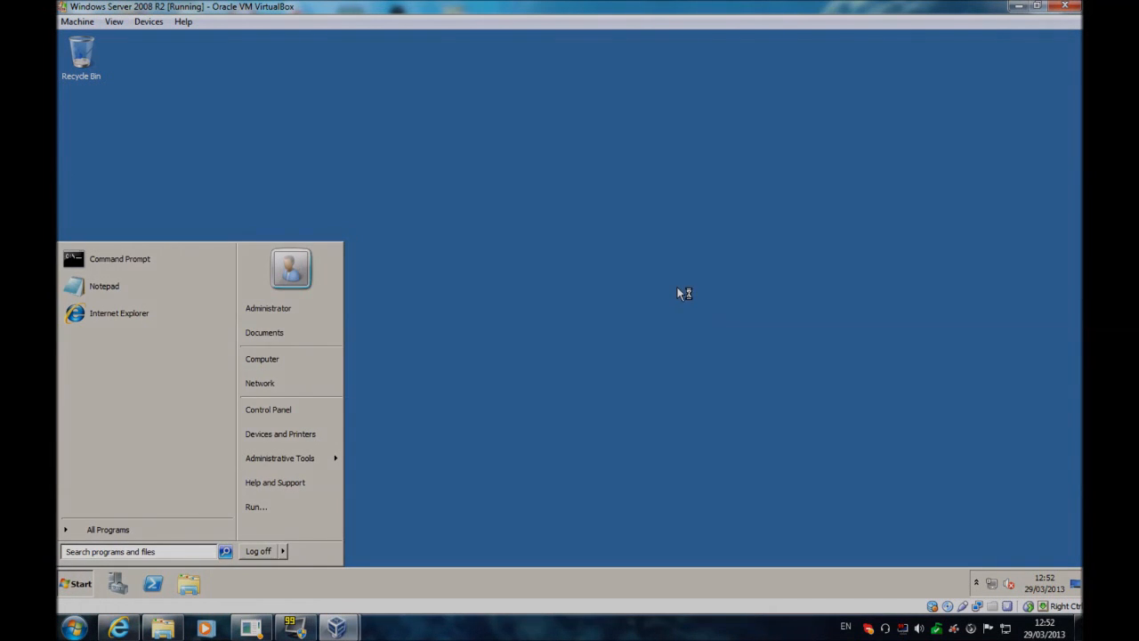